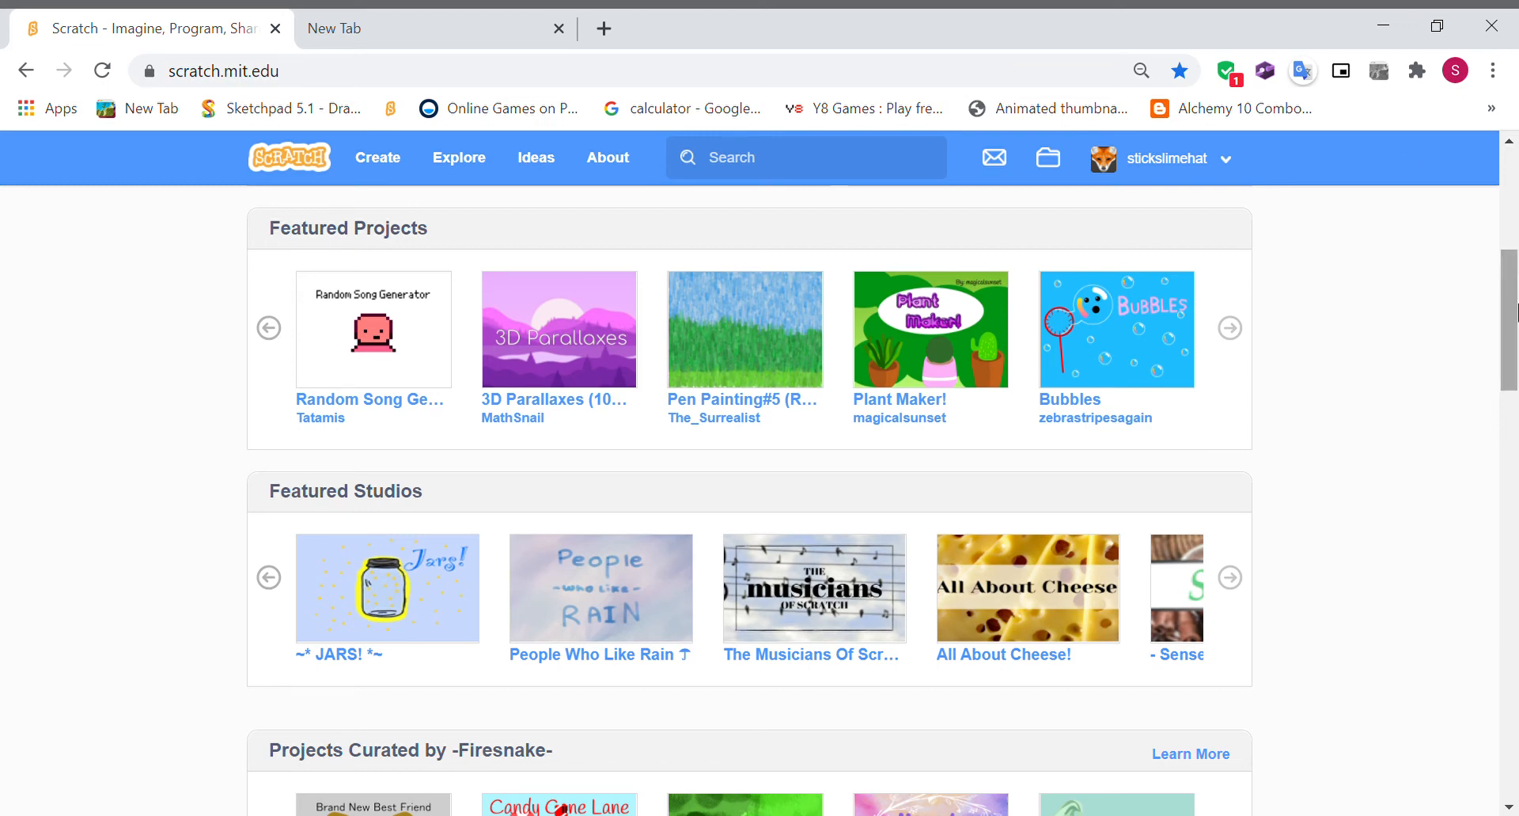
pyautogui.moveTo(1389, 320)
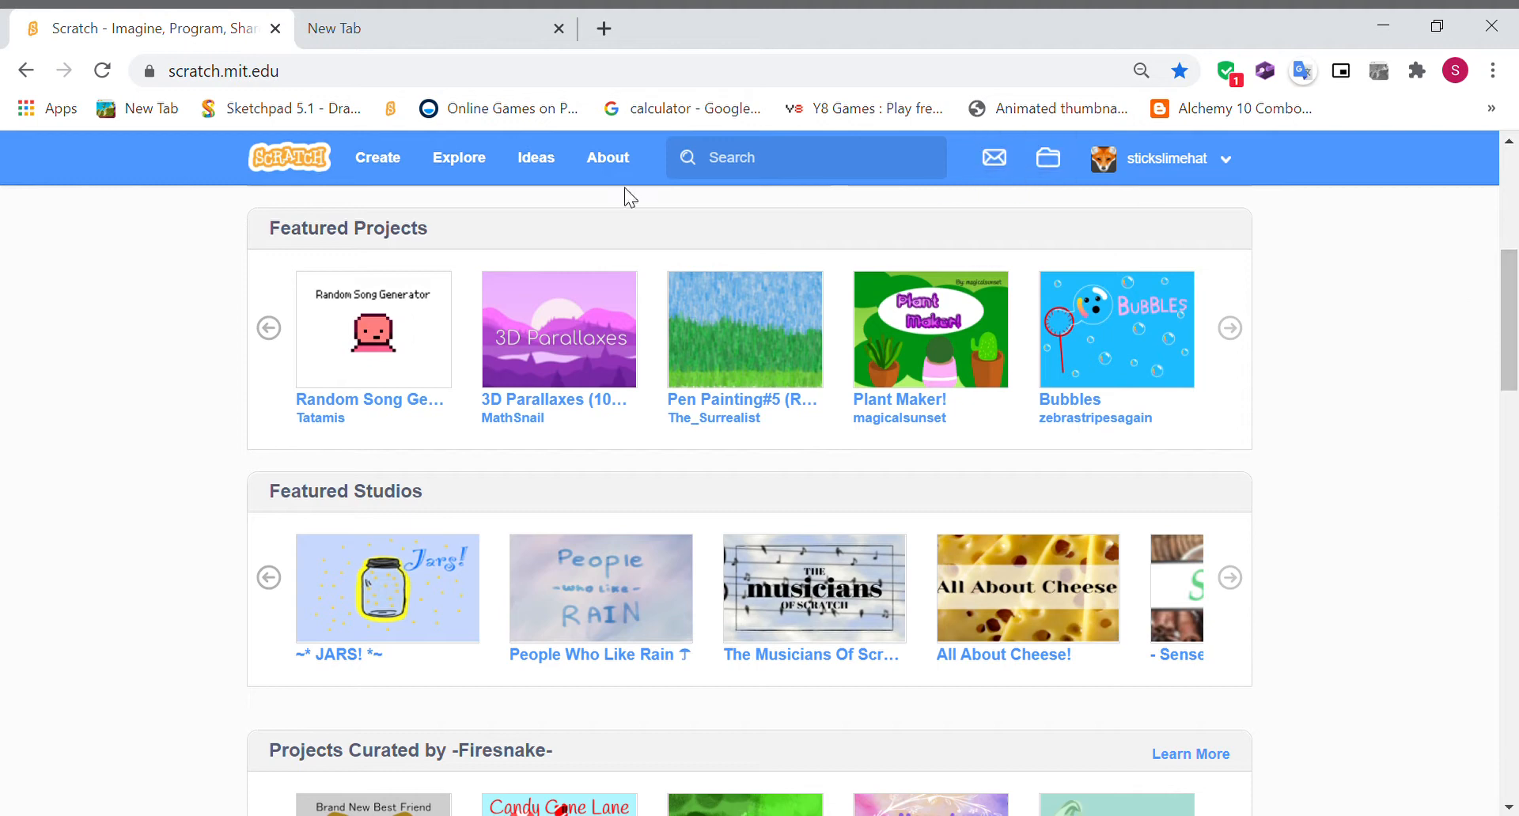
# - Click Create on the Scratch home page to begin a new project
pyautogui.click(377, 157)
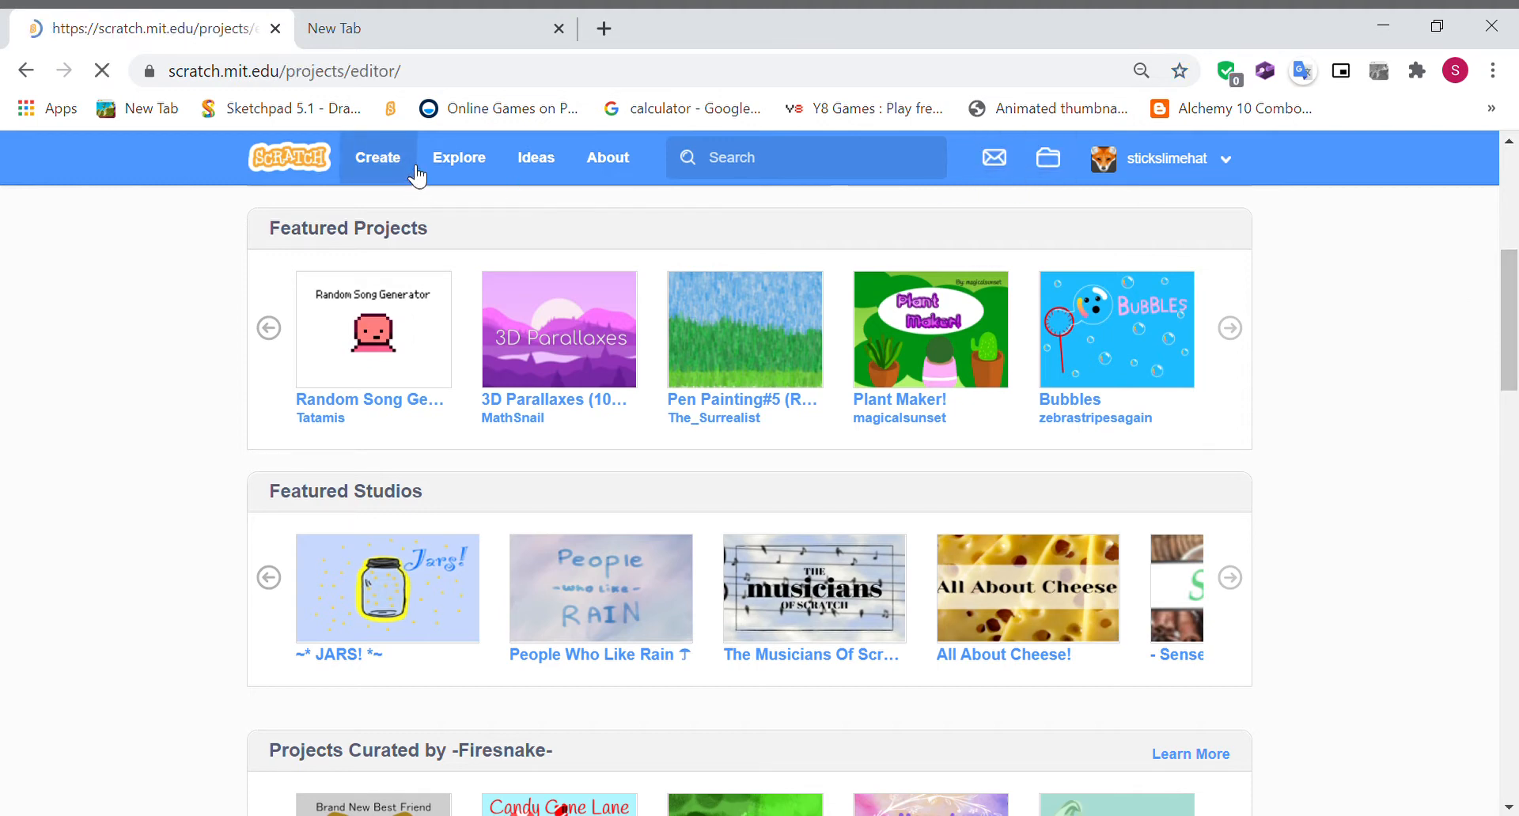
# - In the Costumes tab, delete costume2 and erase the cat drawing from costume1
pyautogui.click(376, 159)
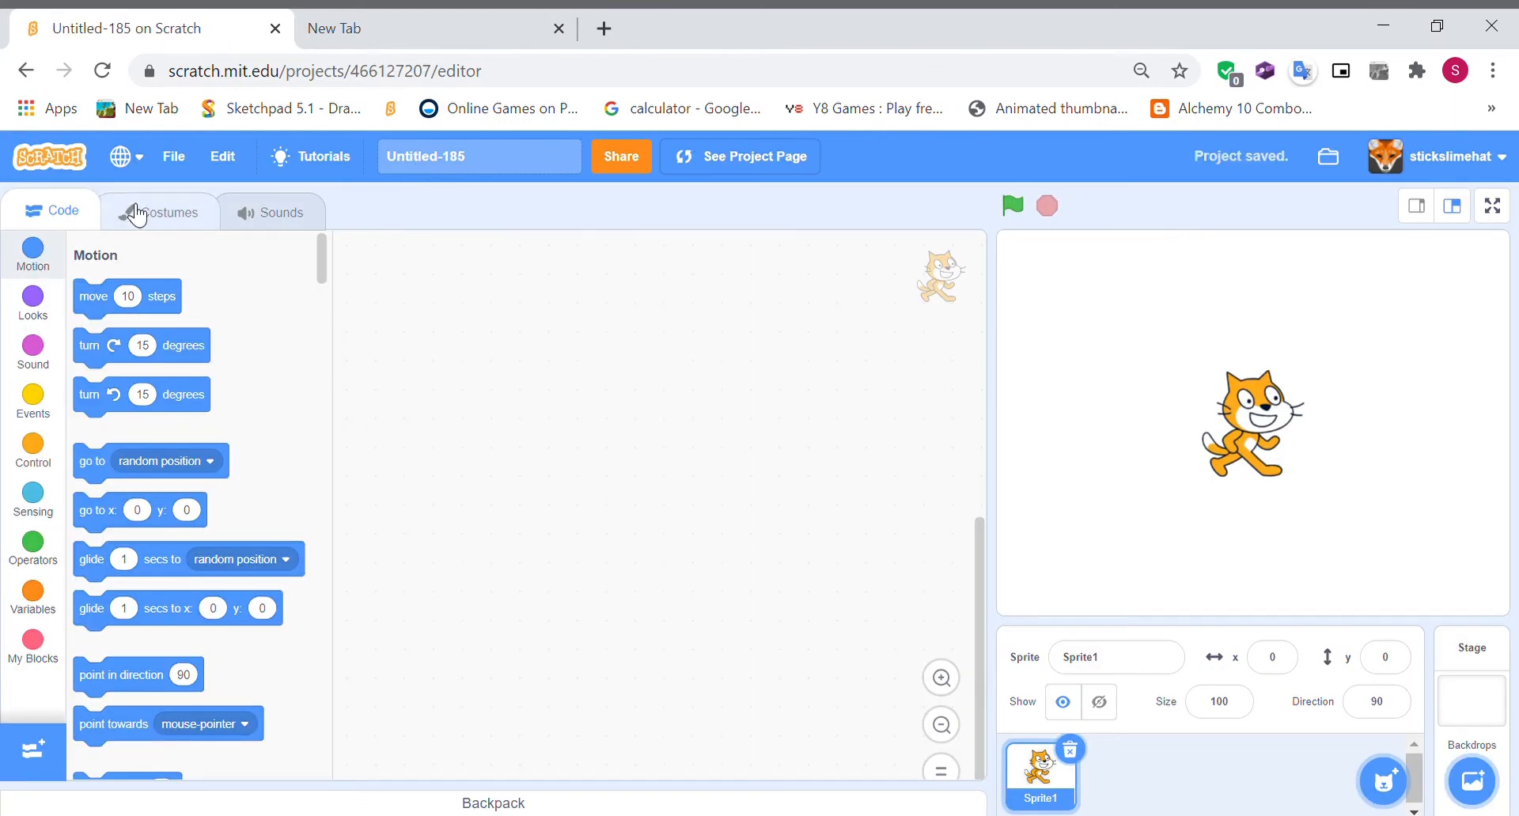
pyautogui.click(159, 211)
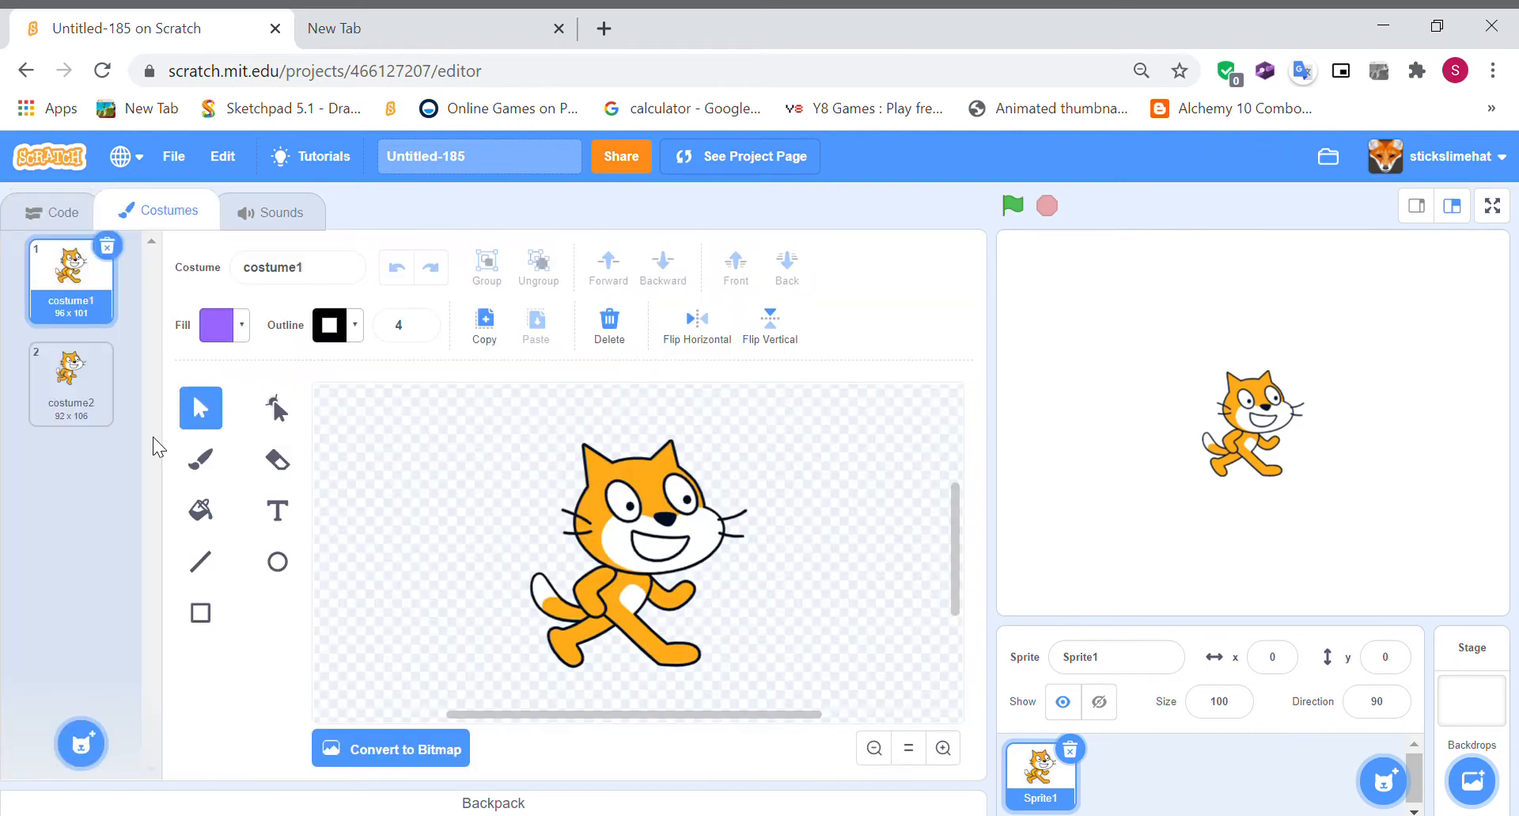
pyautogui.moveTo(107, 367)
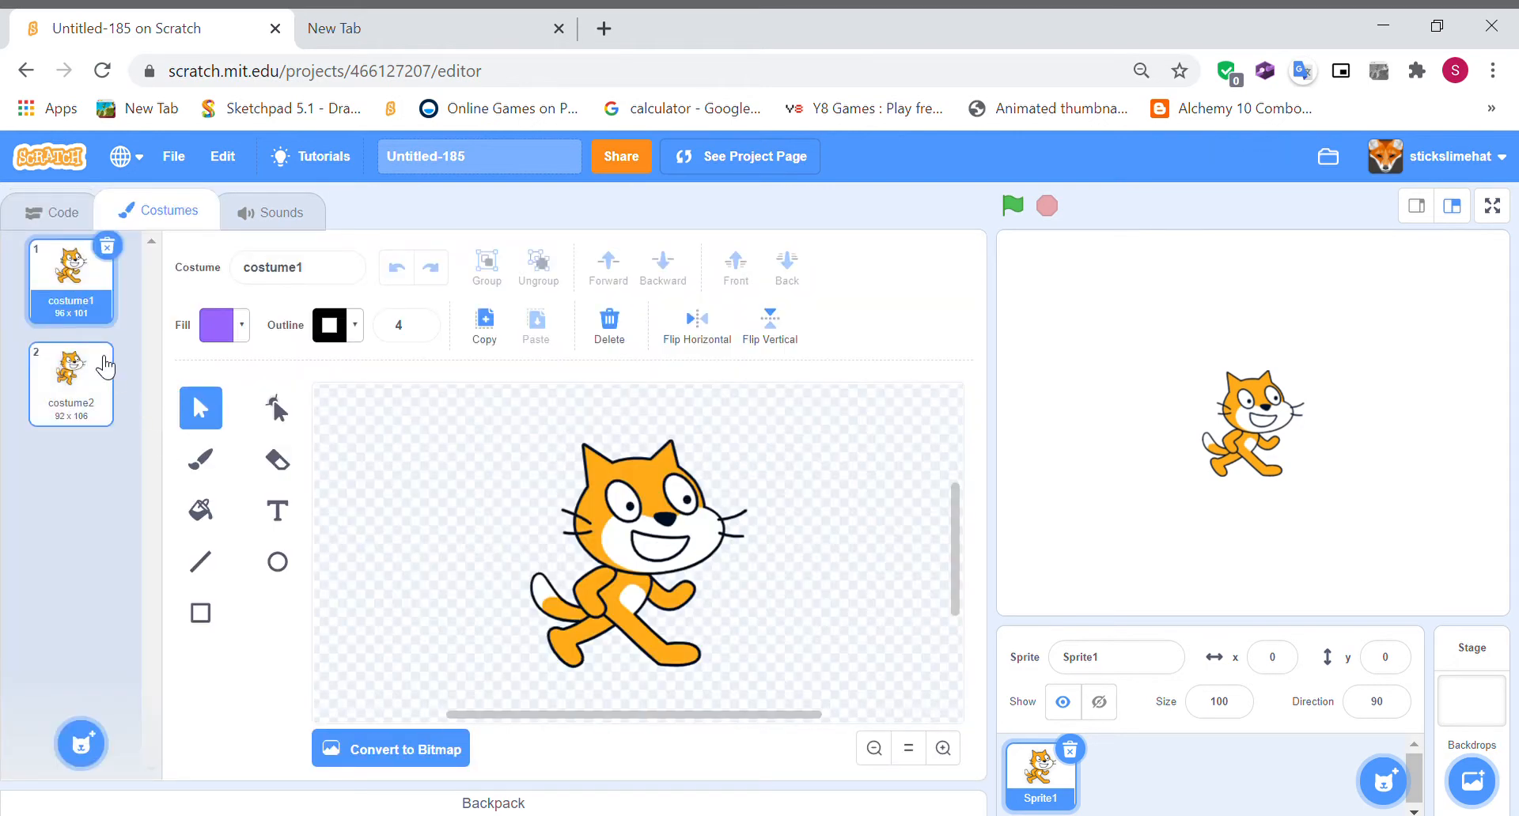
pyautogui.click(69, 377)
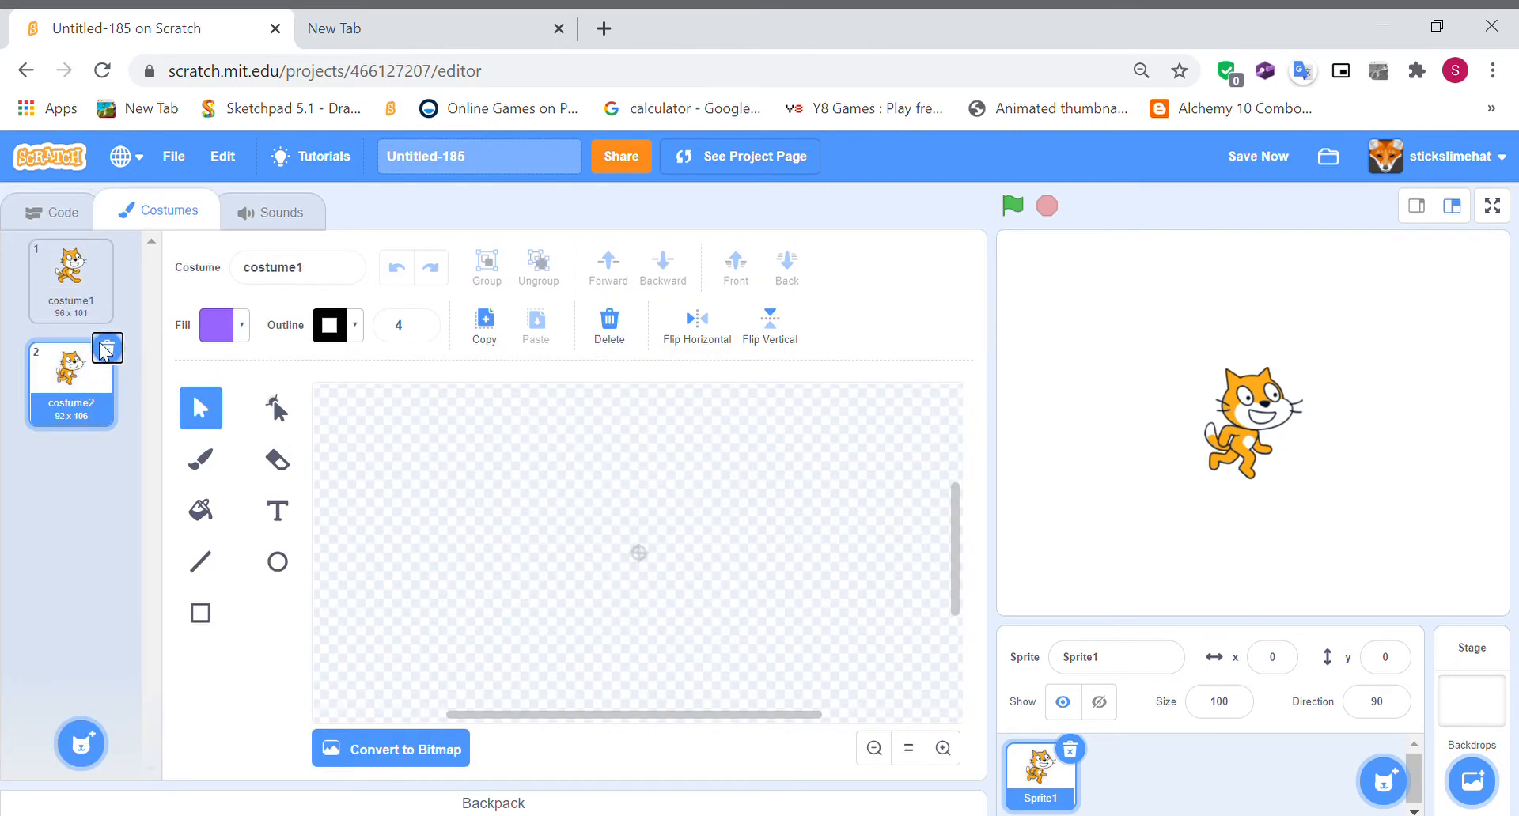
pyautogui.click(70, 281)
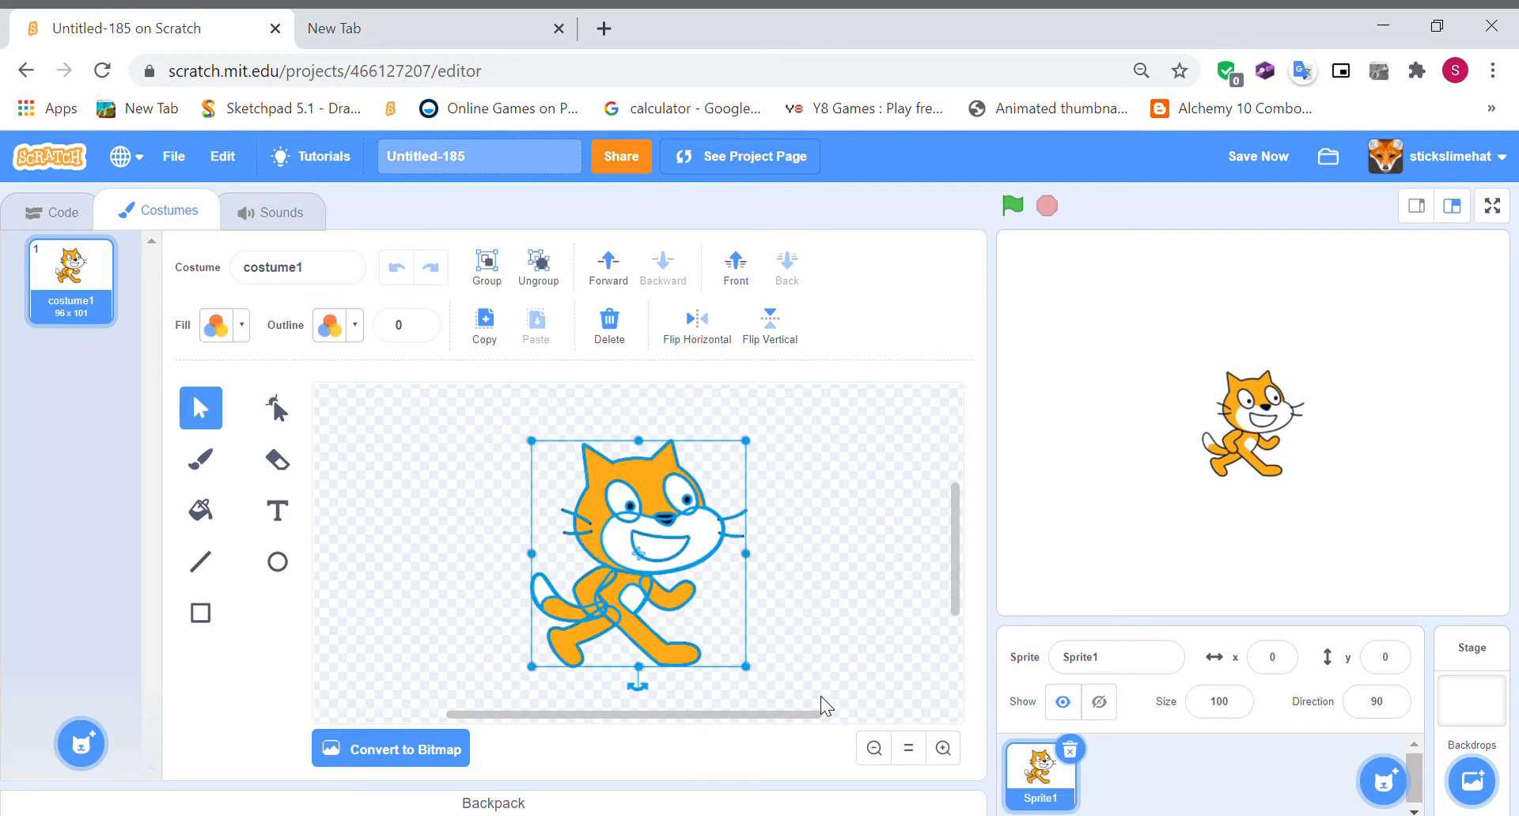
pyautogui.click(608, 323)
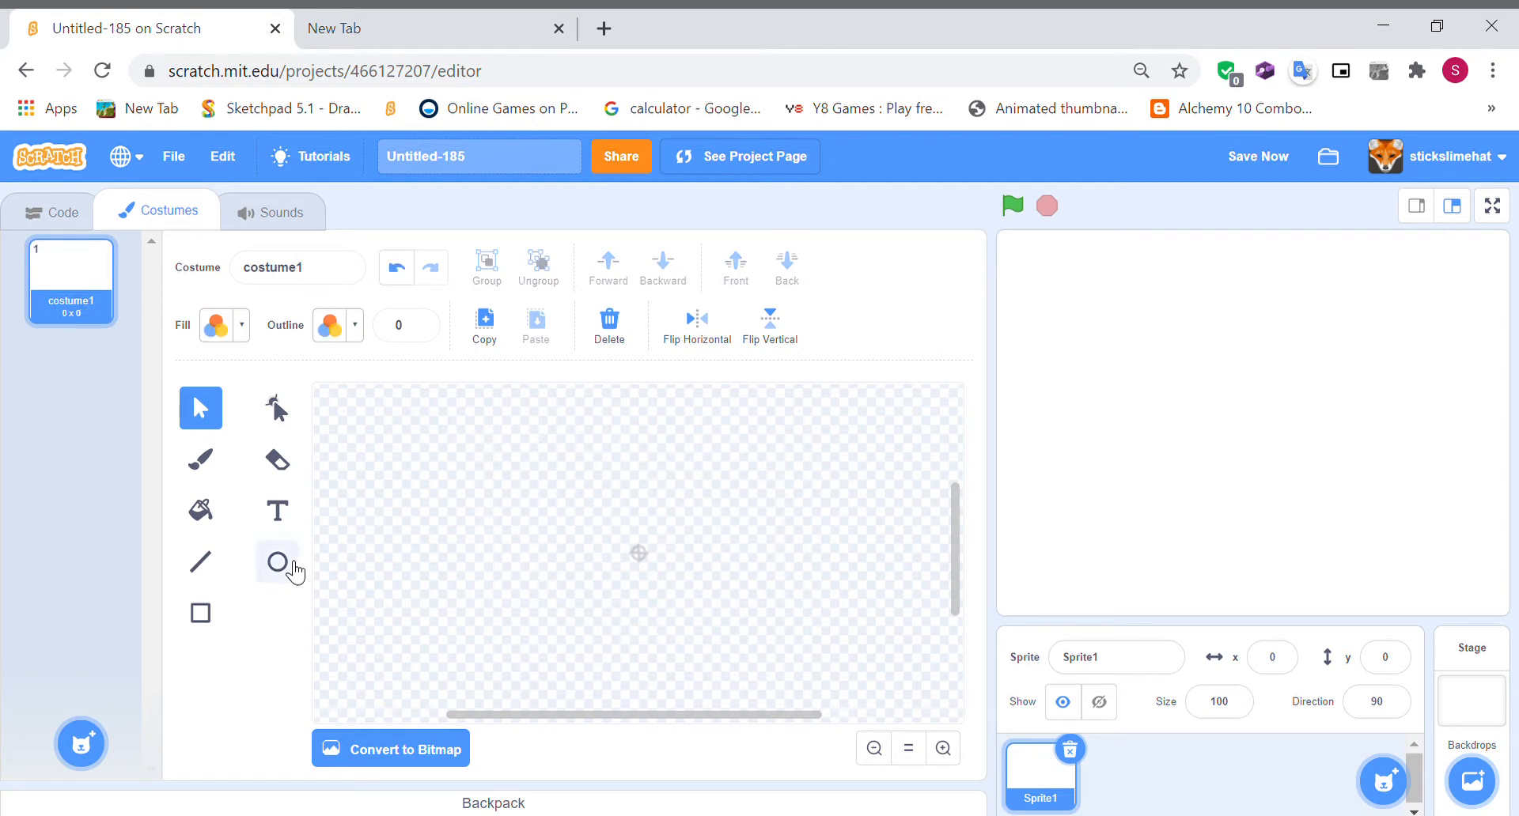
# - Draw a small white circle with no outline at the costume canvas centre
pyautogui.click(277, 562)
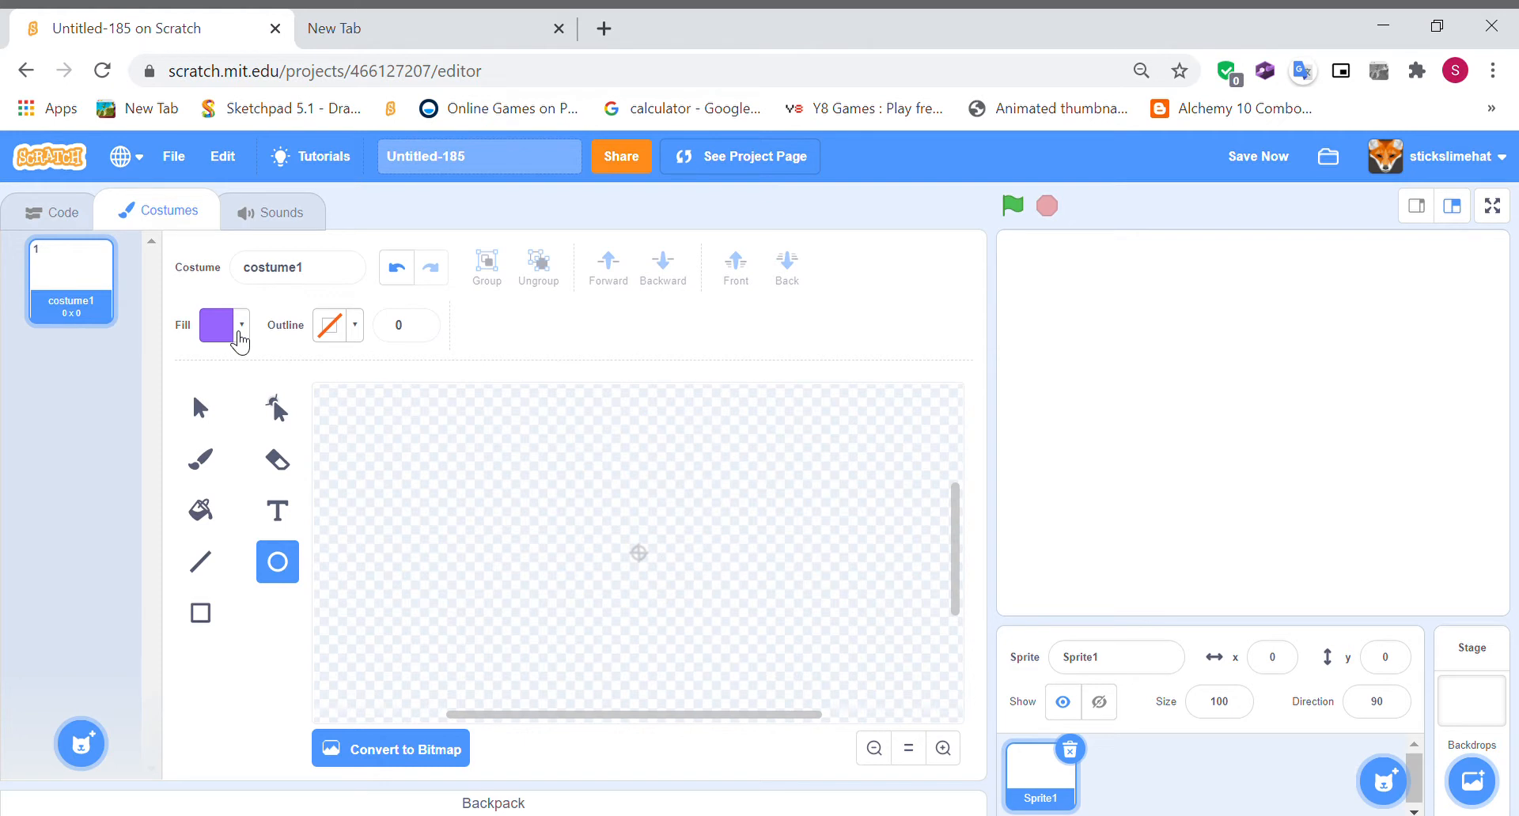
pyautogui.click(224, 325)
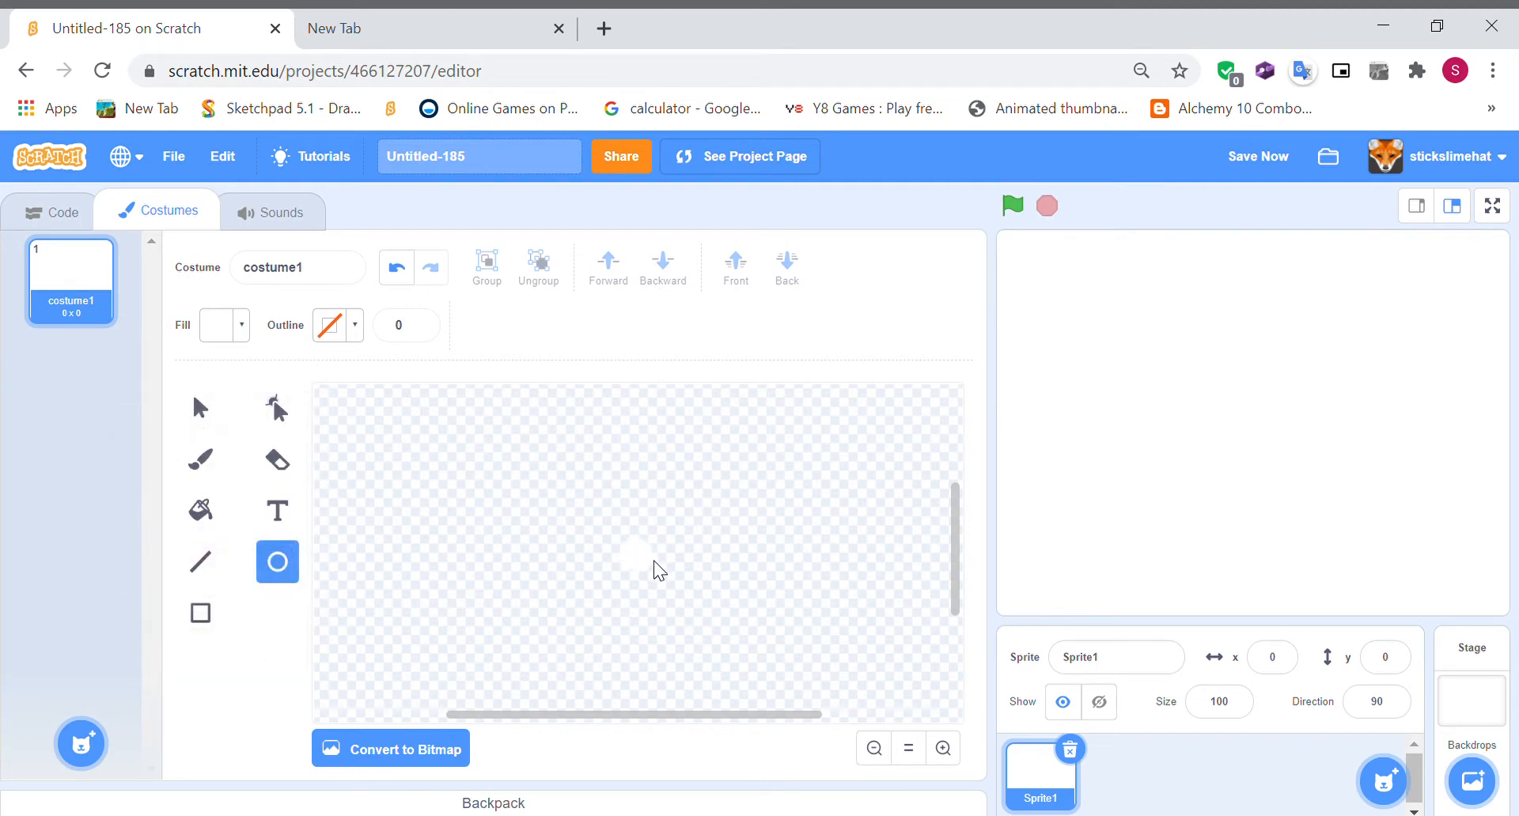
pyautogui.click(639, 564)
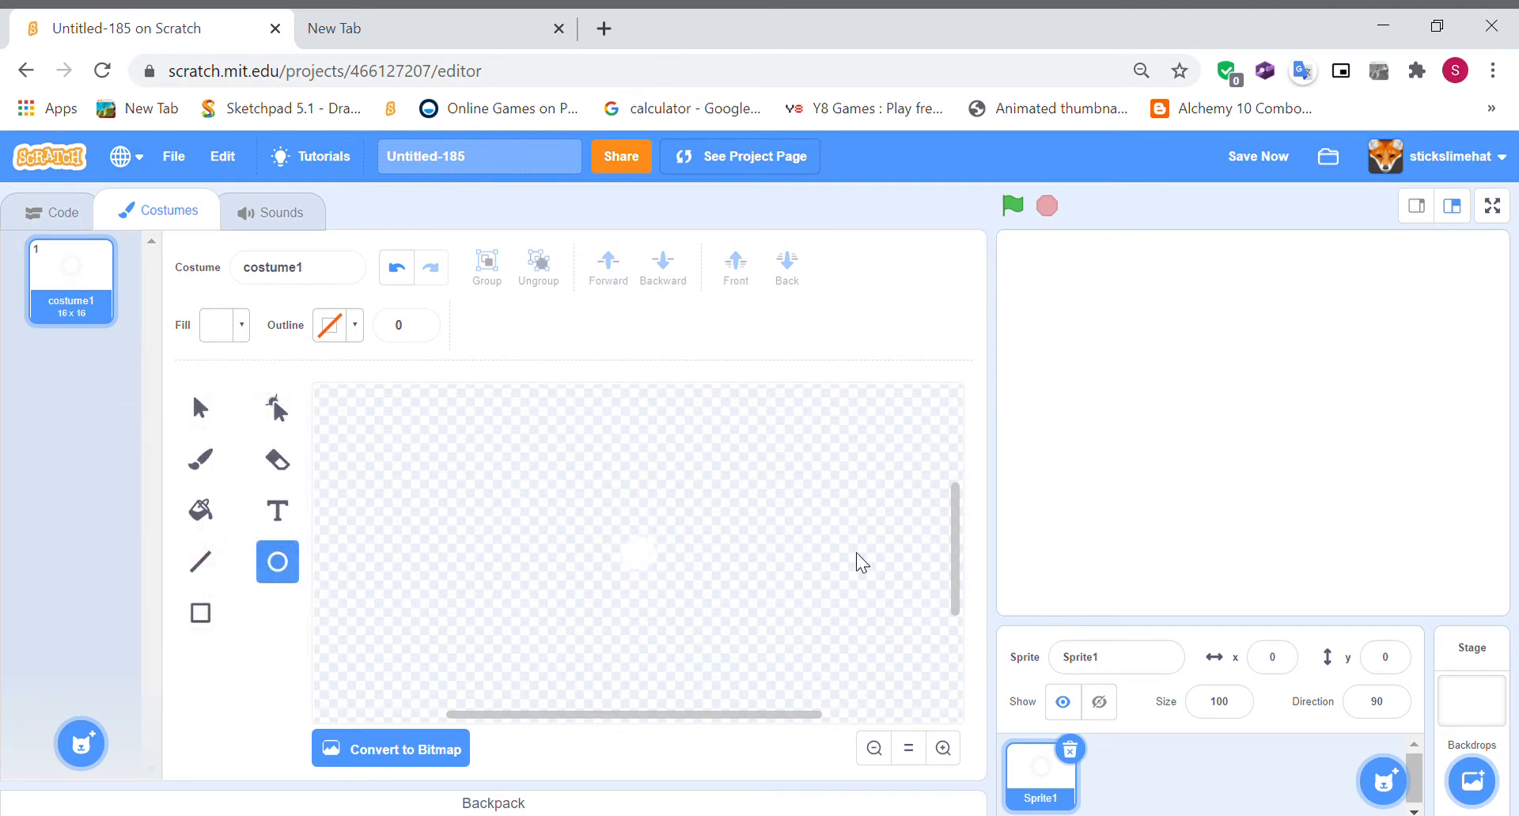
pyautogui.moveTo(1446, 710)
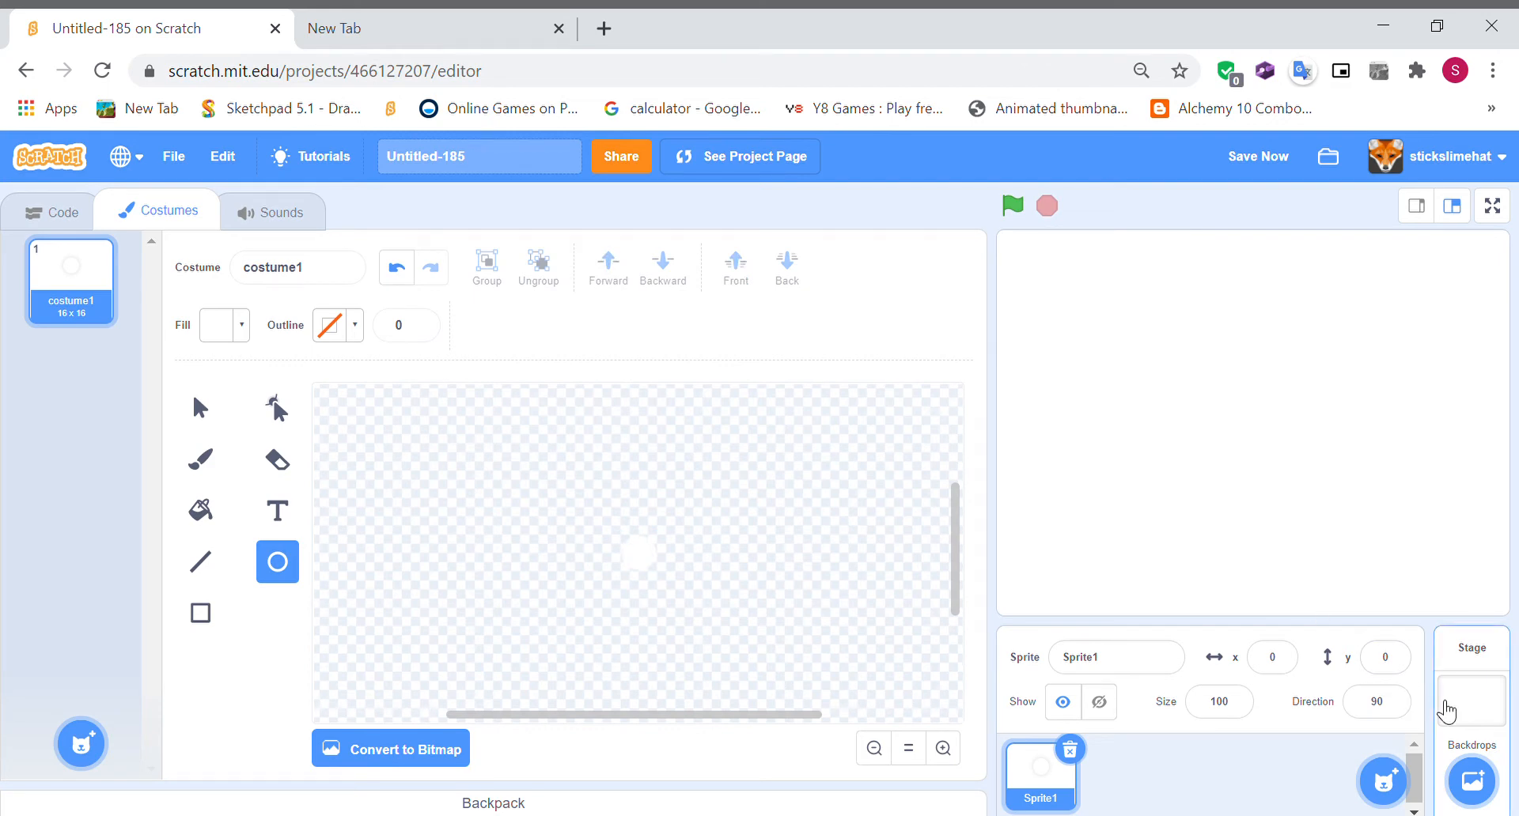
pyautogui.moveTo(1482, 694)
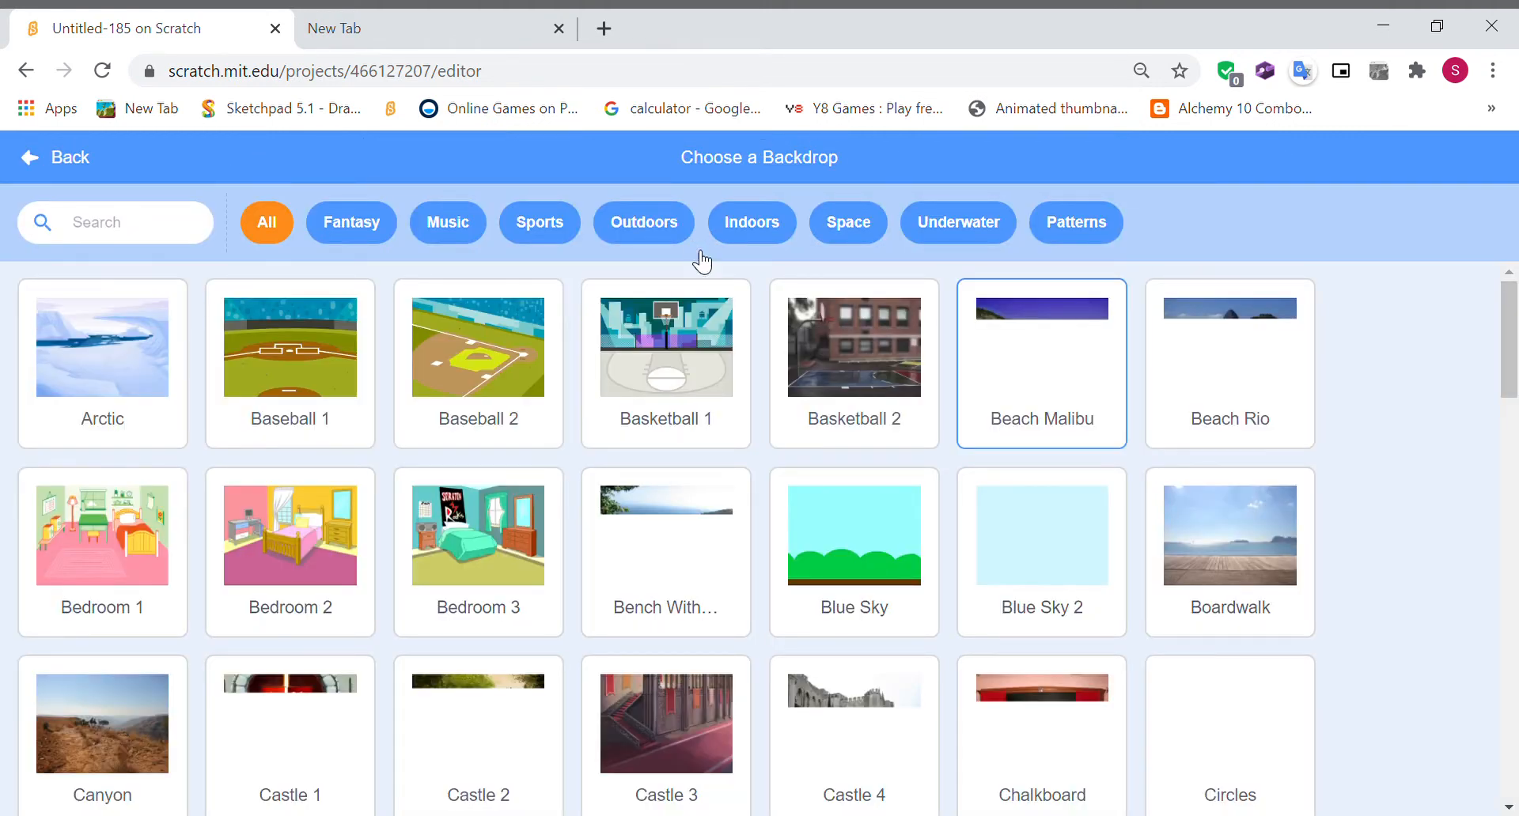
# - Pick the snowy Slopes backdrop from the backdrop library
pyautogui.scroll(-3)
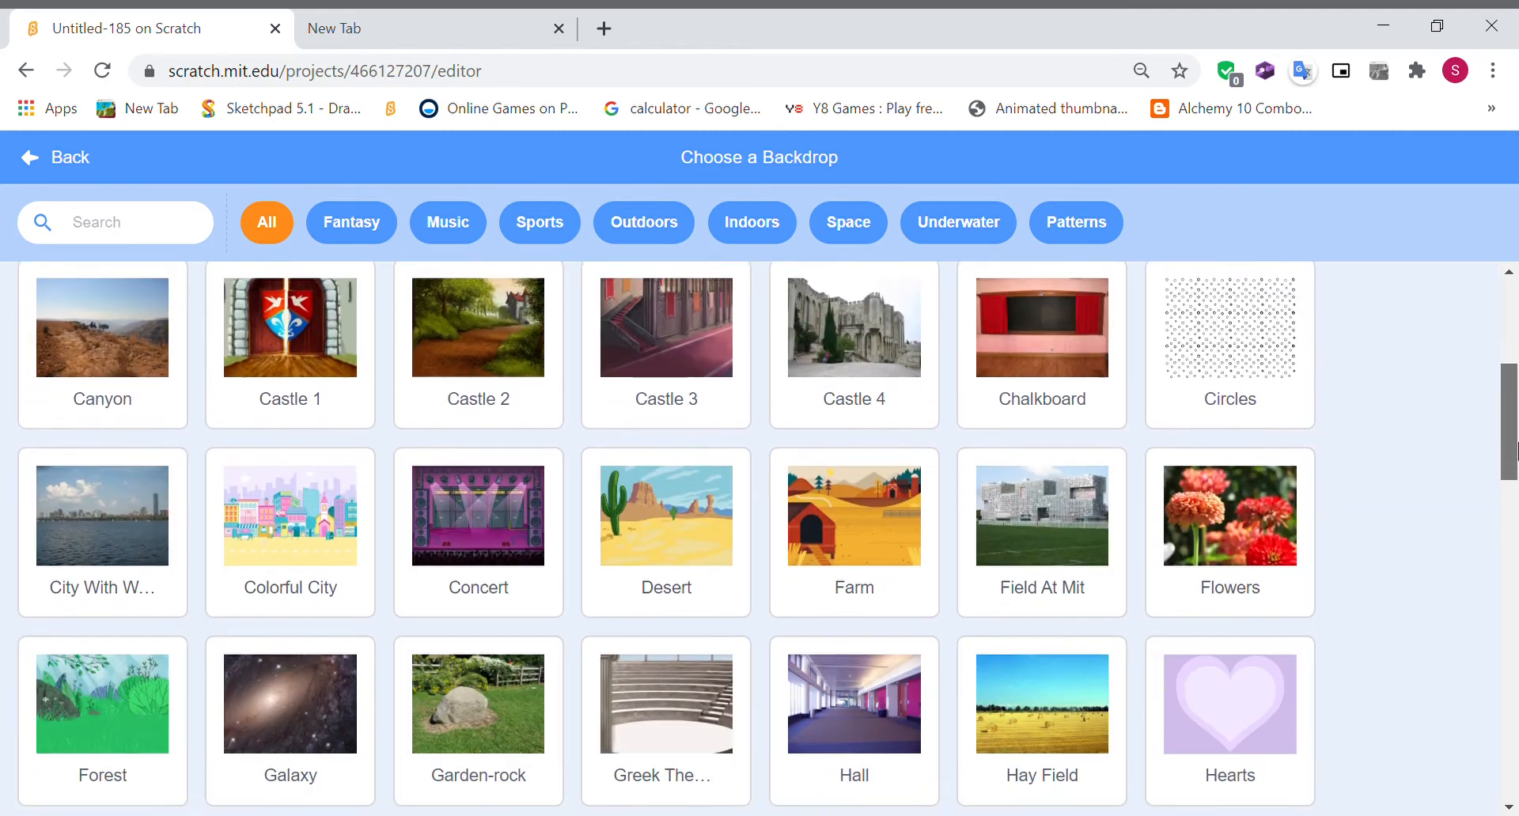
pyautogui.scroll(-3)
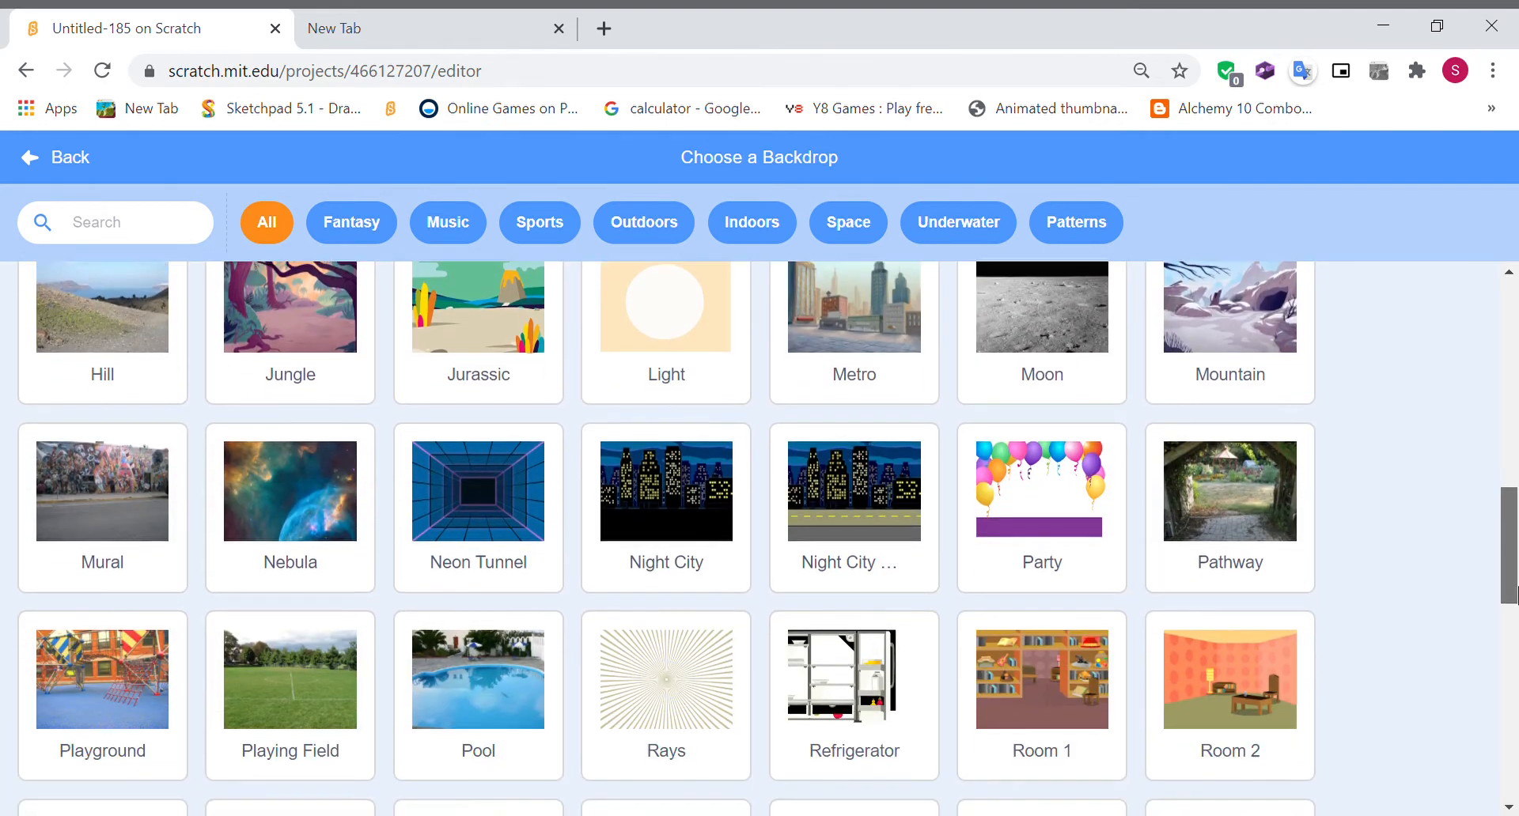
pyautogui.scroll(-3)
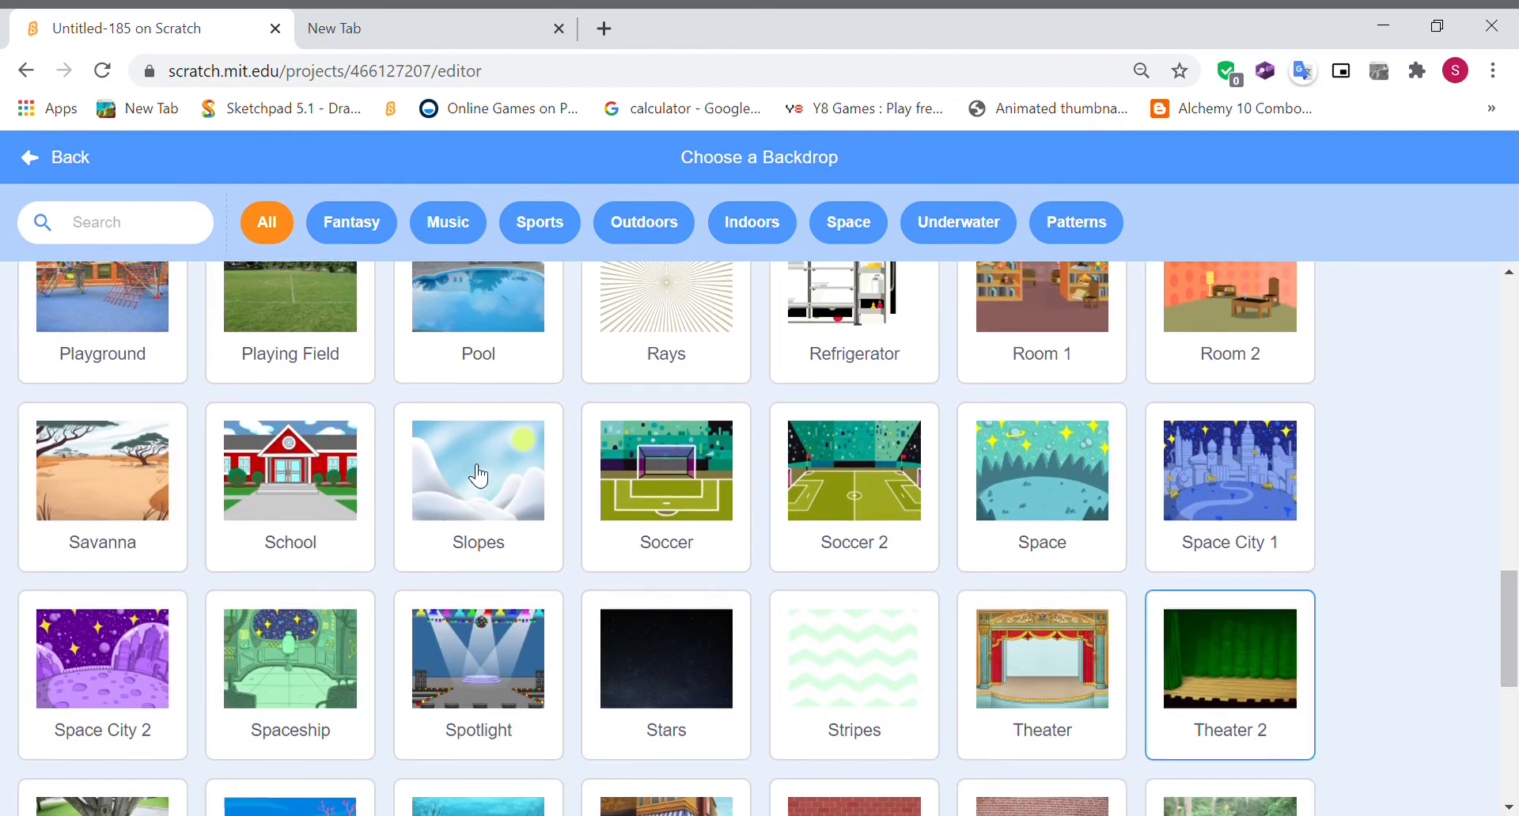
pyautogui.click(478, 470)
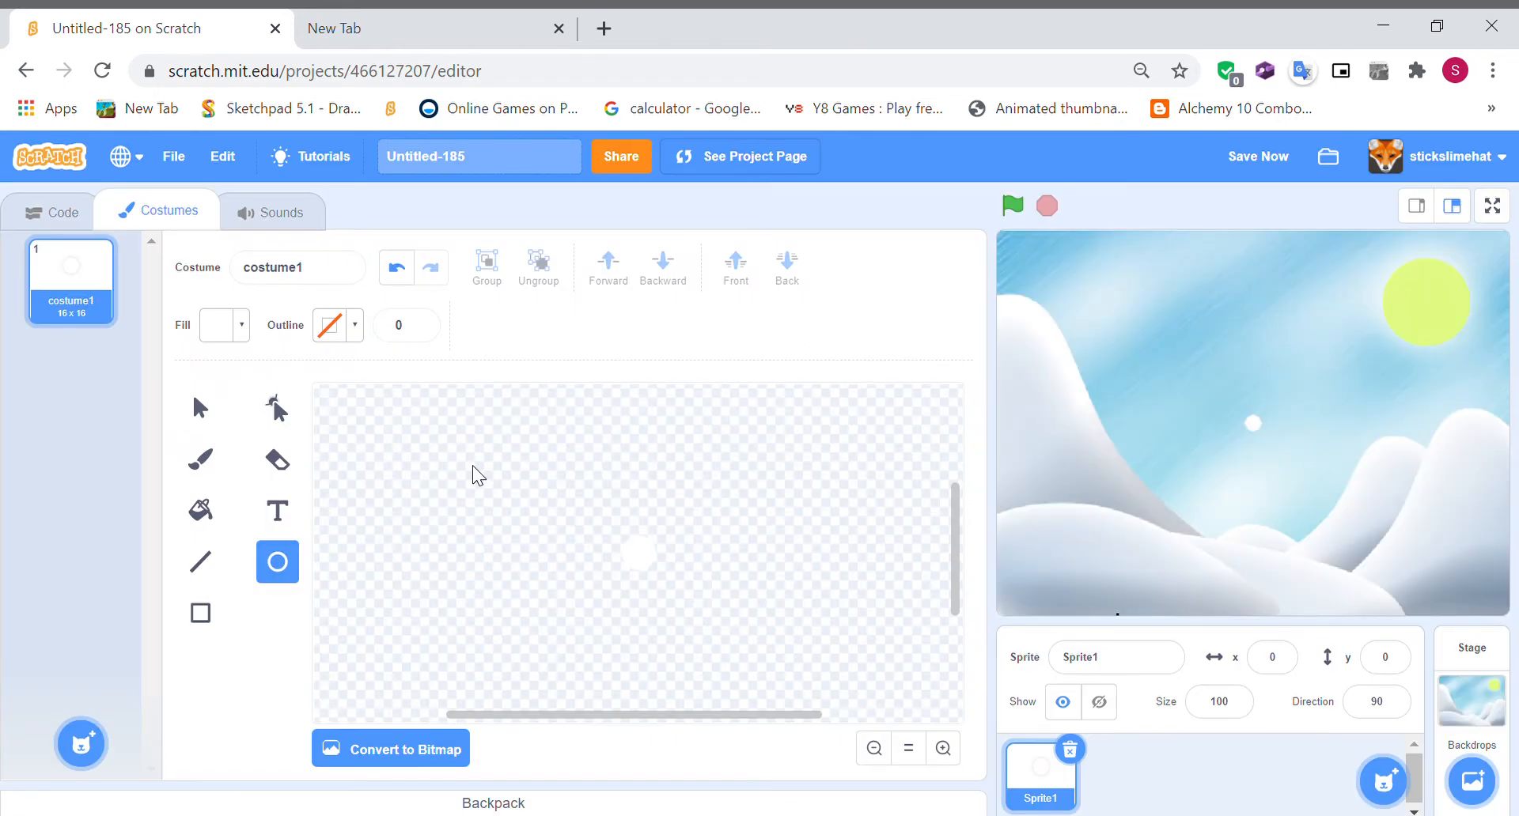
pyautogui.moveTo(1199, 419)
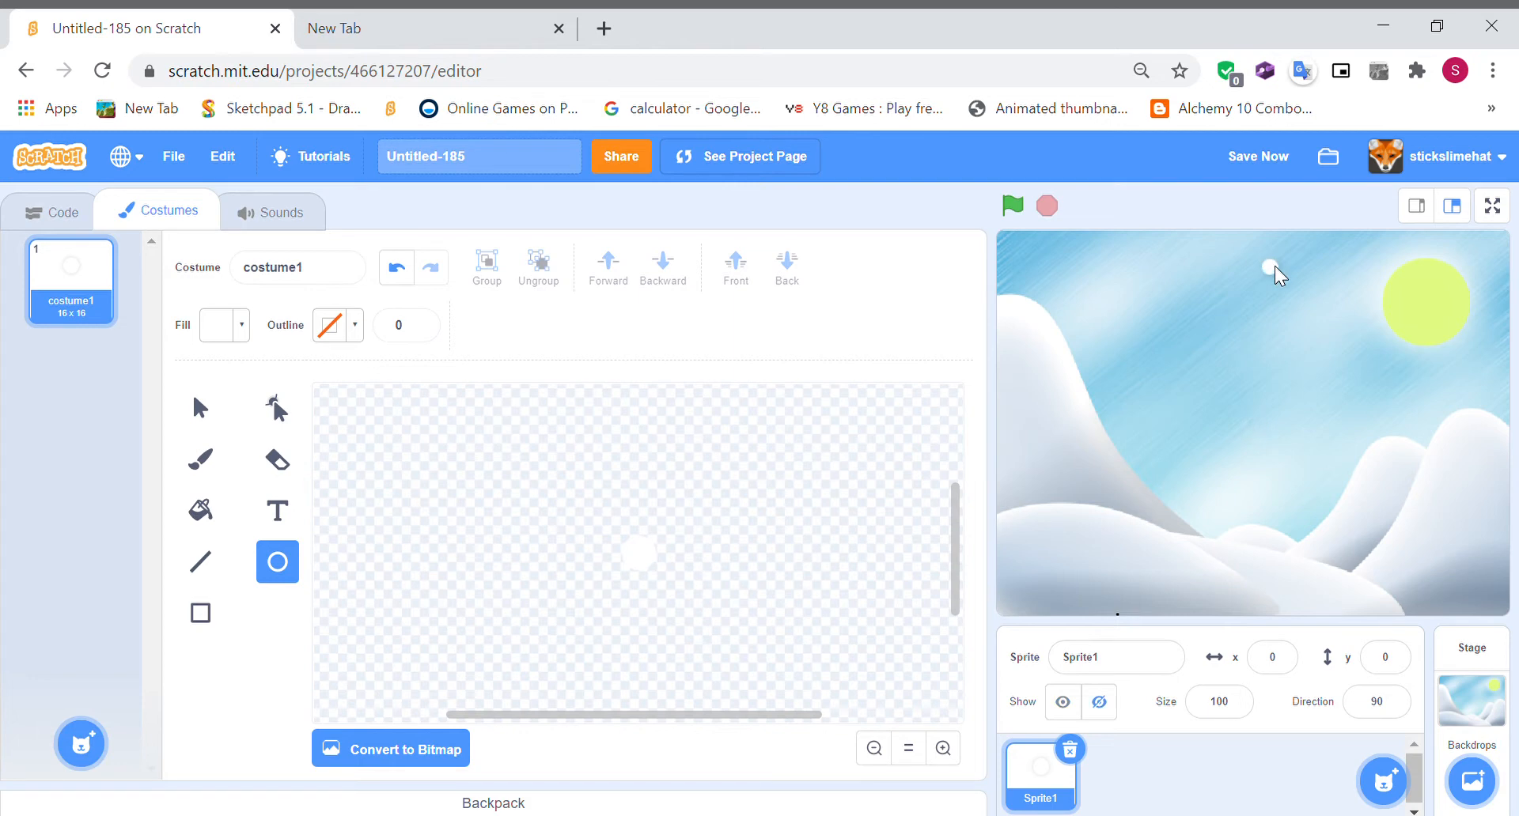
pyautogui.moveTo(1273, 255)
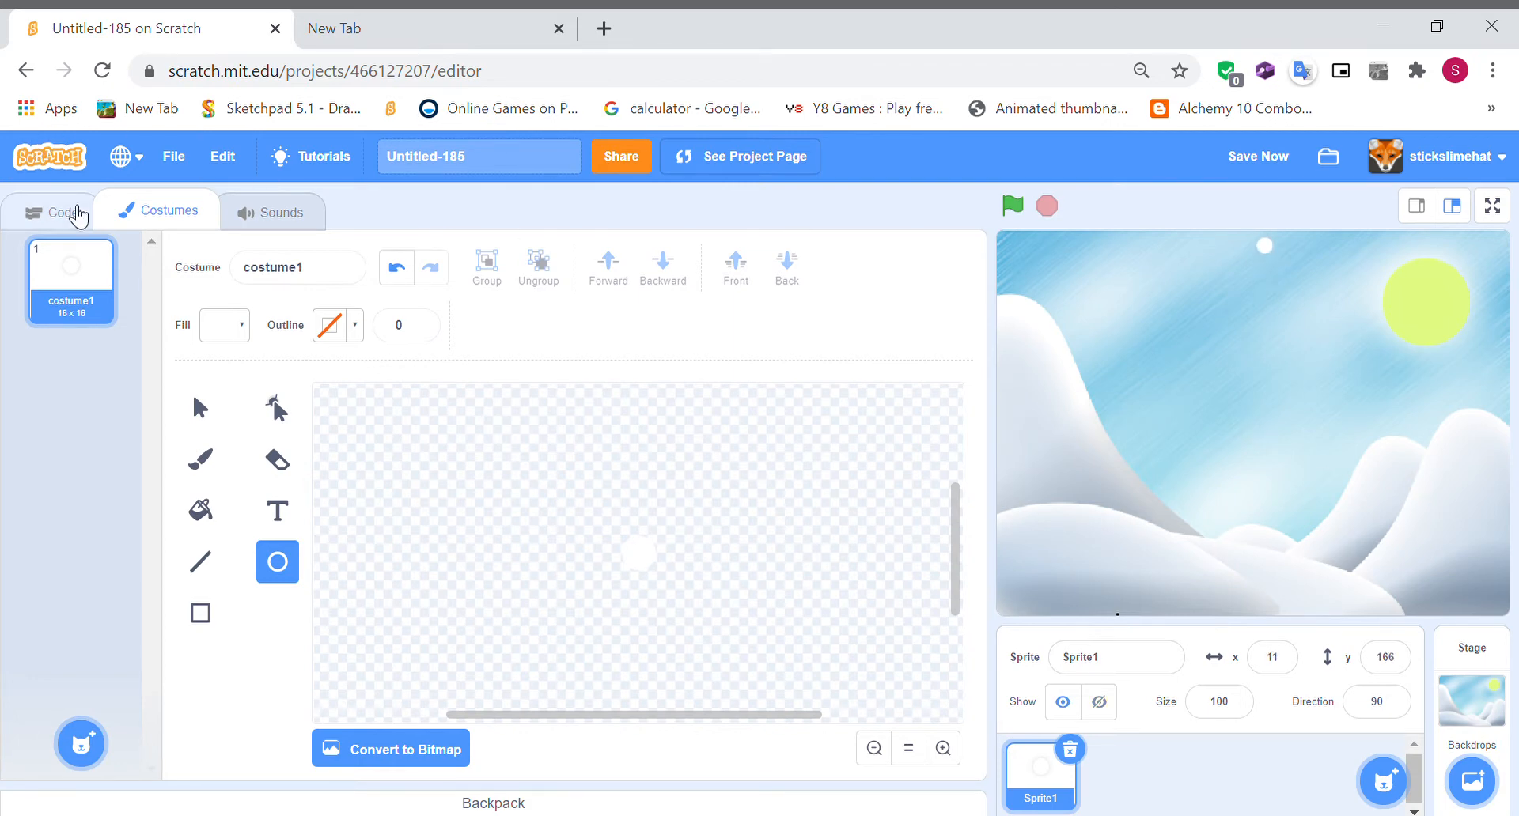
# - Return to the snowflake sprite's Code tab
pyautogui.click(62, 211)
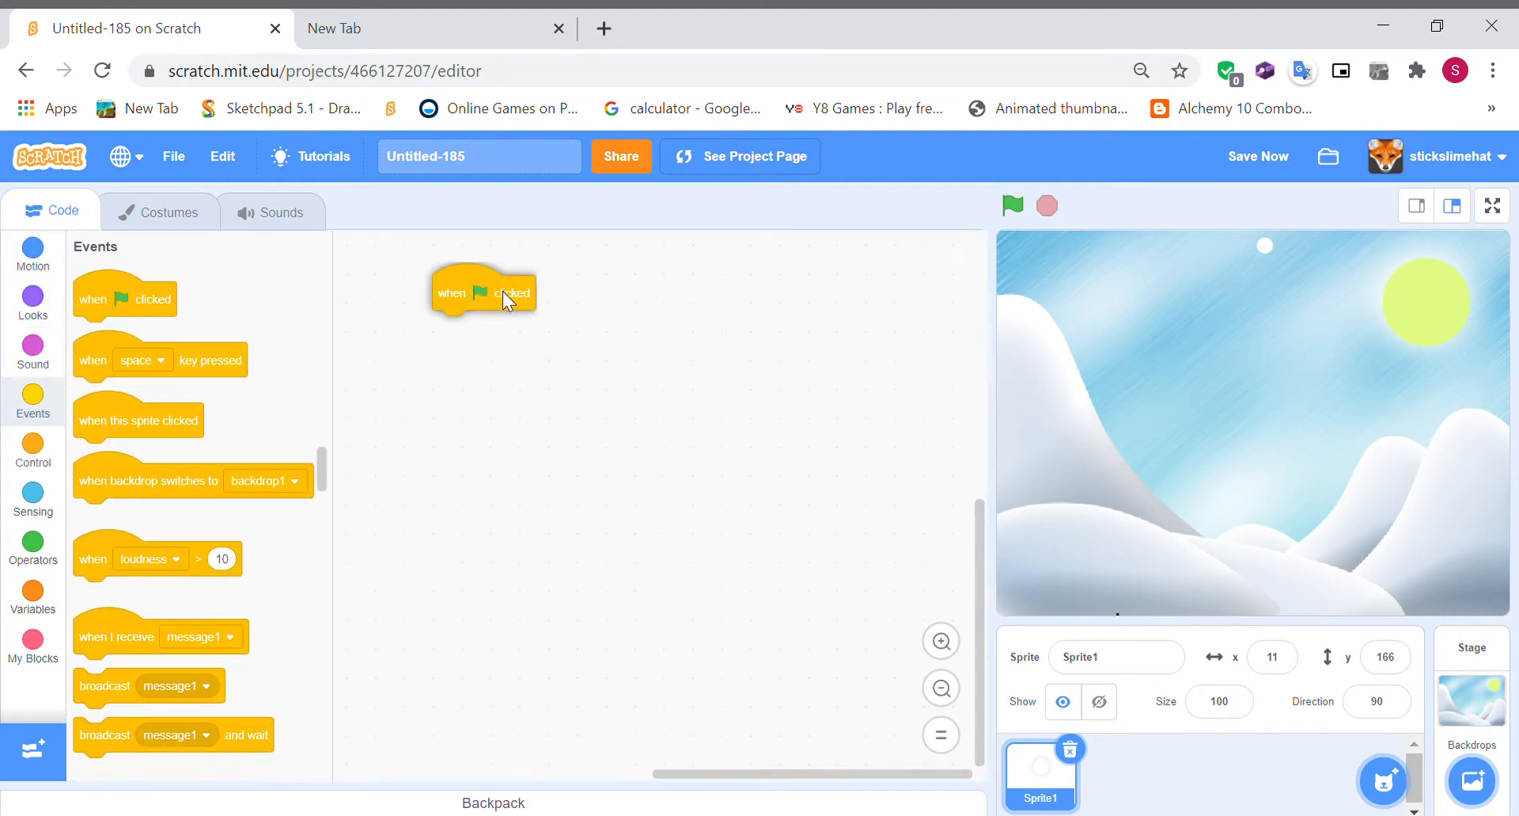
# - Place 'when flag clicked' and attach 'set y to 166' beneath it
pyautogui.moveTo(484, 291); pyautogui.dragTo(478, 326)
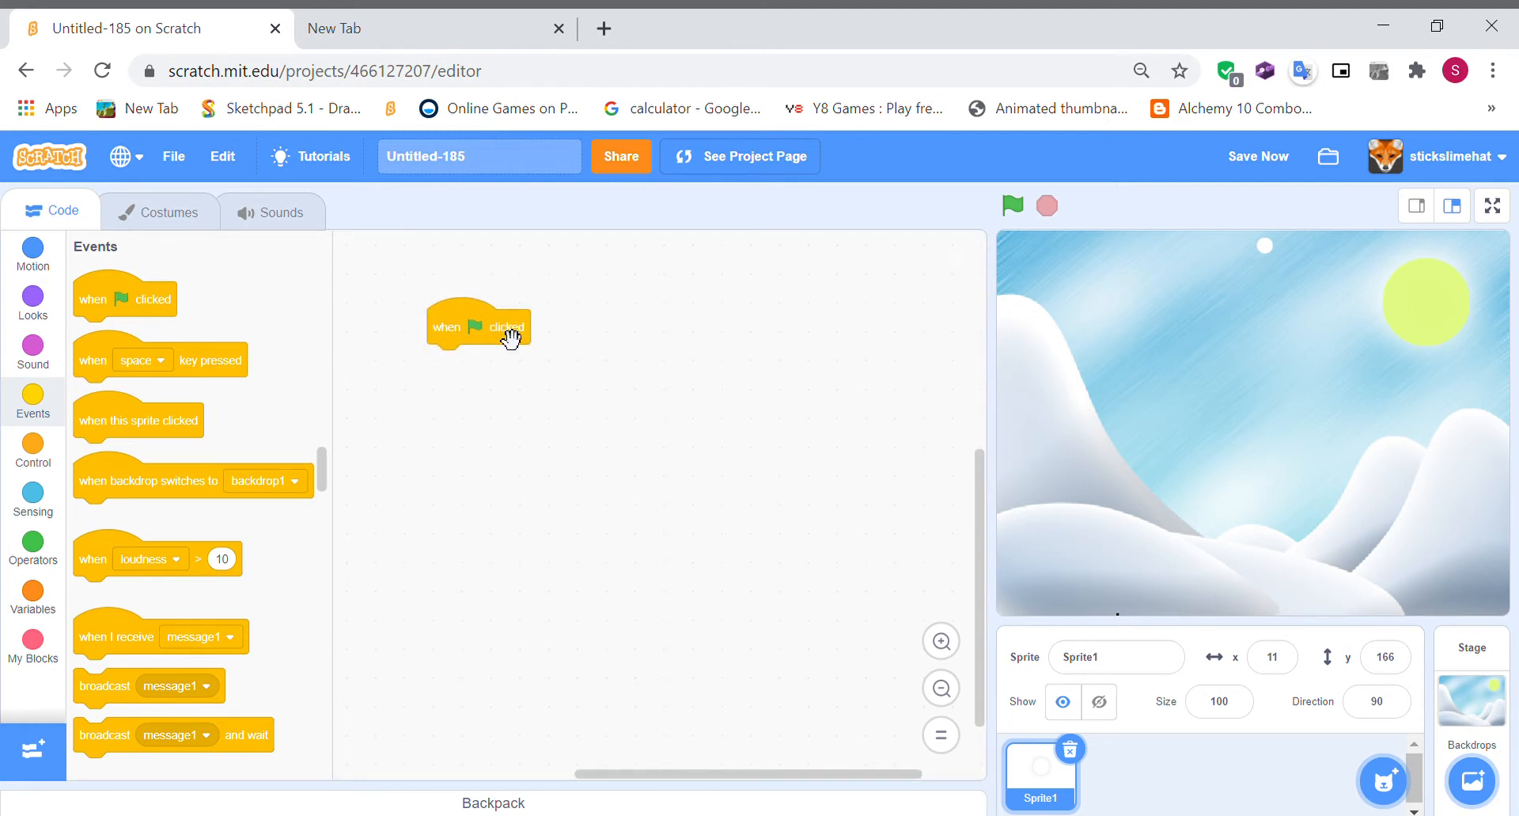
pyautogui.moveTo(173, 213)
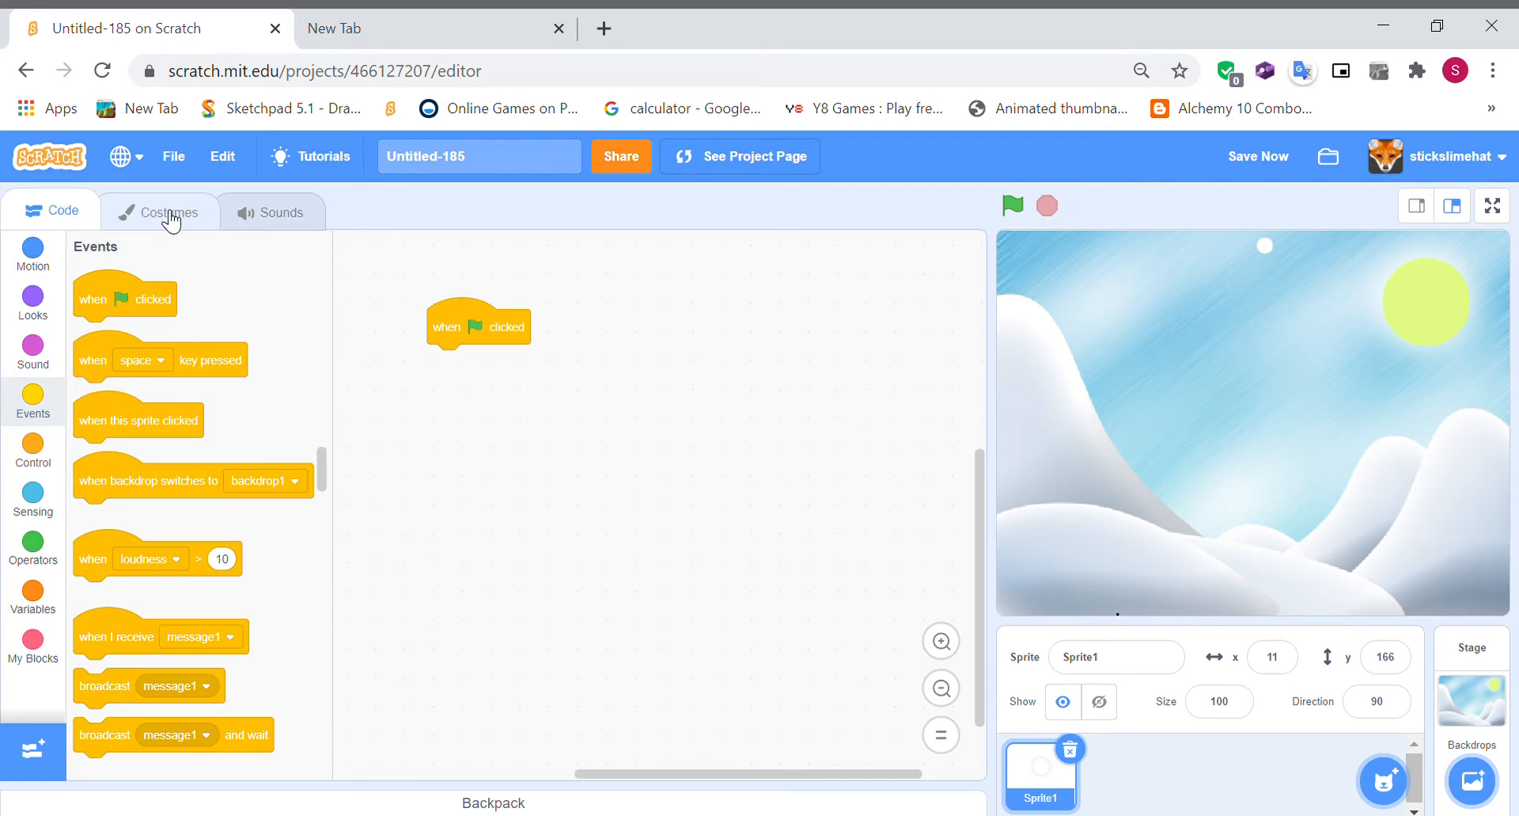
pyautogui.moveTo(1221, 241)
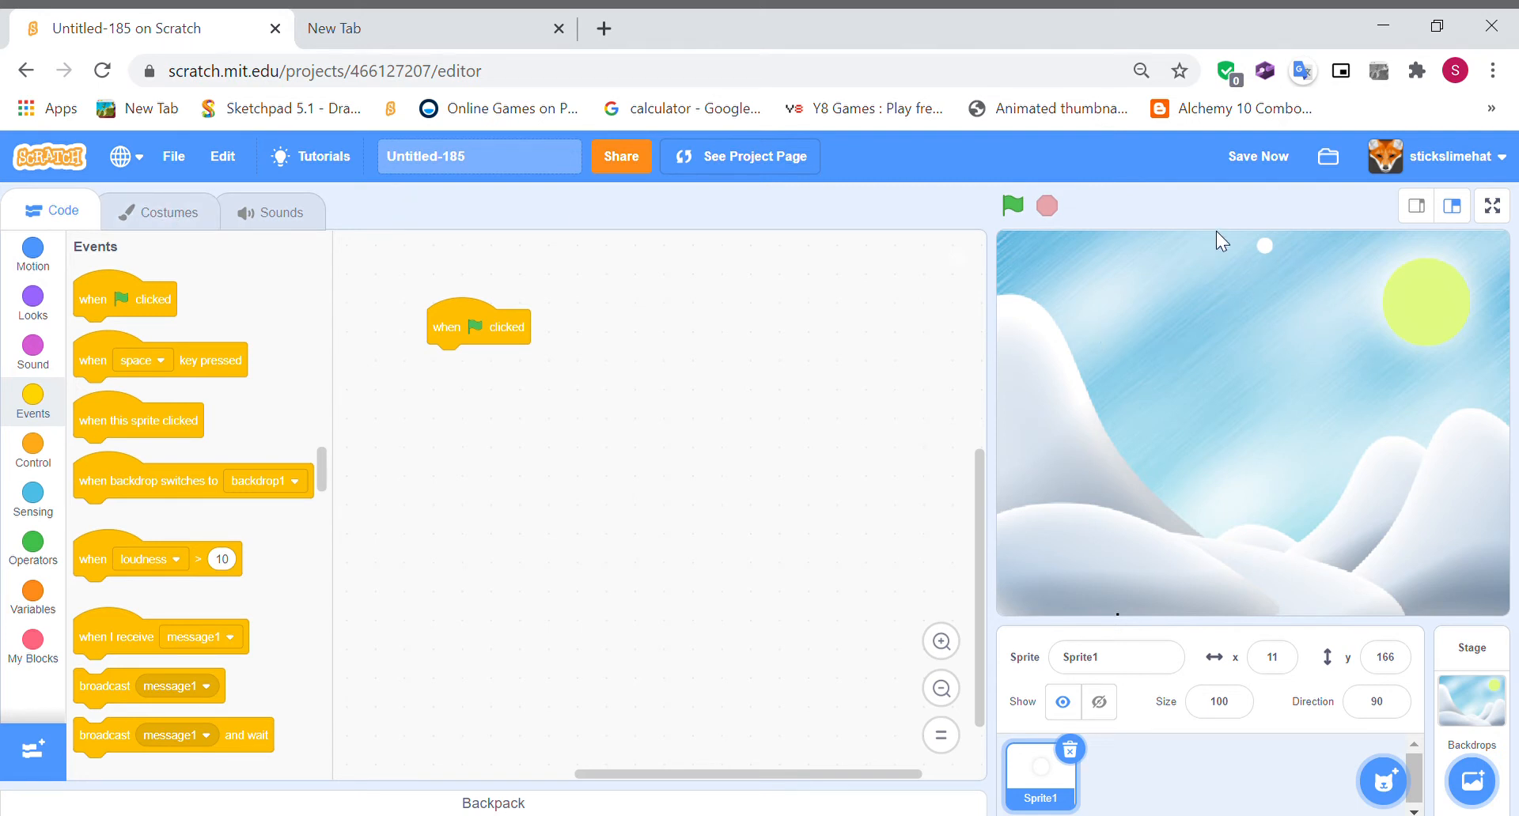
pyautogui.moveTo(31, 462)
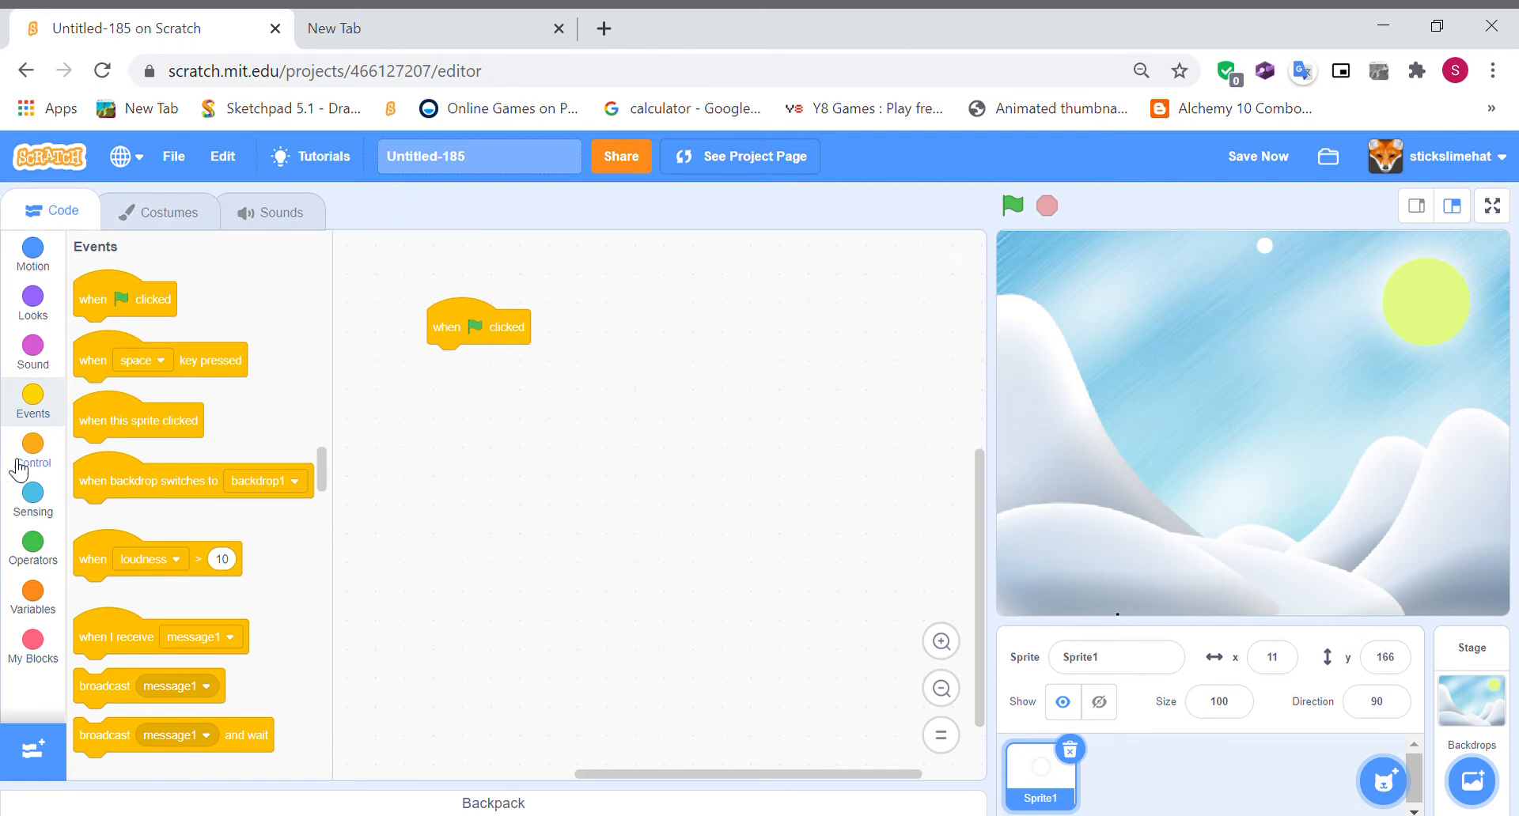
pyautogui.moveTo(33, 301)
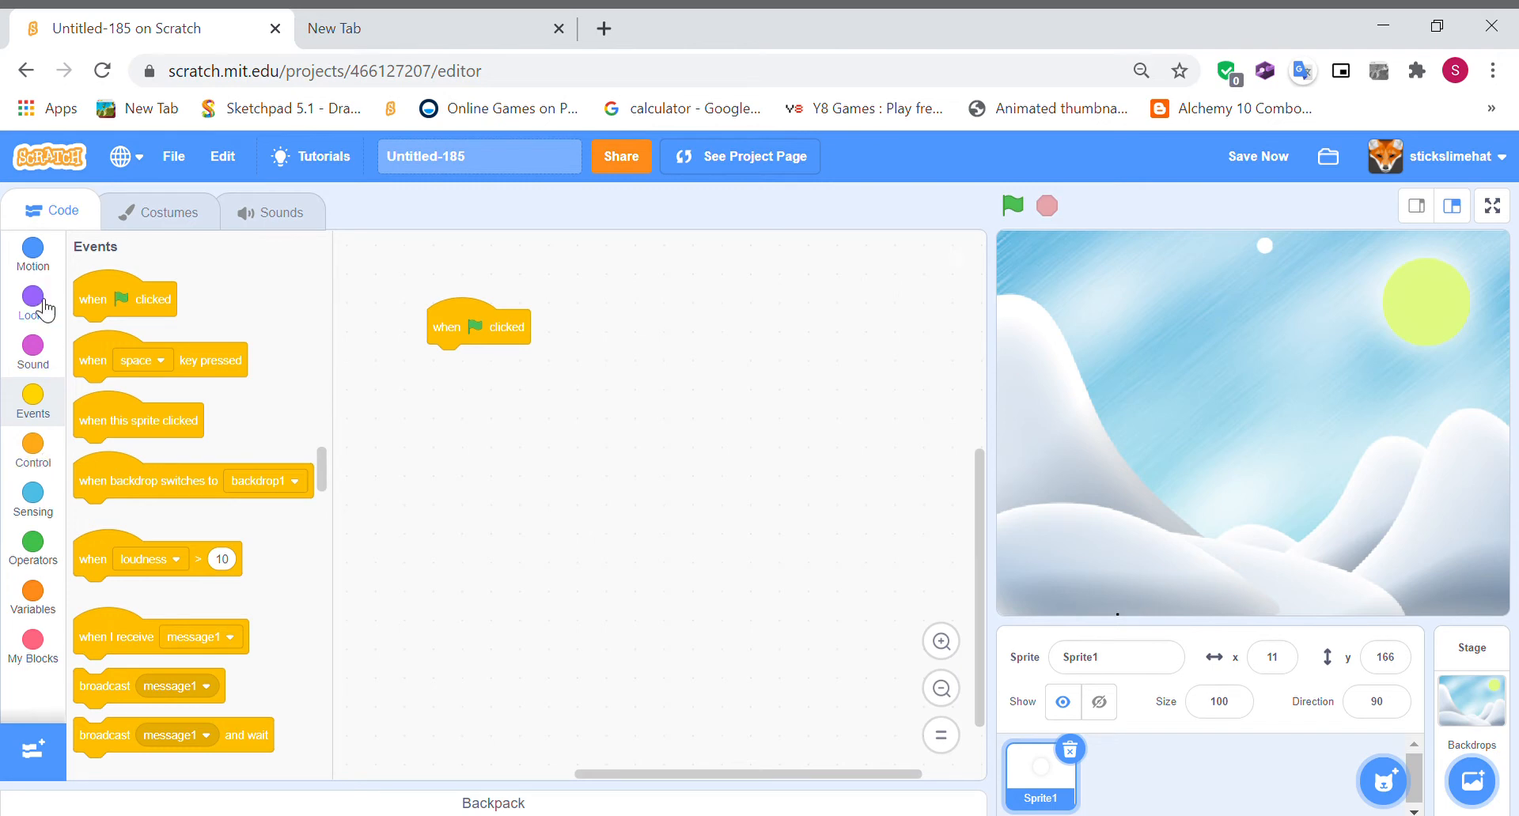
pyautogui.click(32, 254)
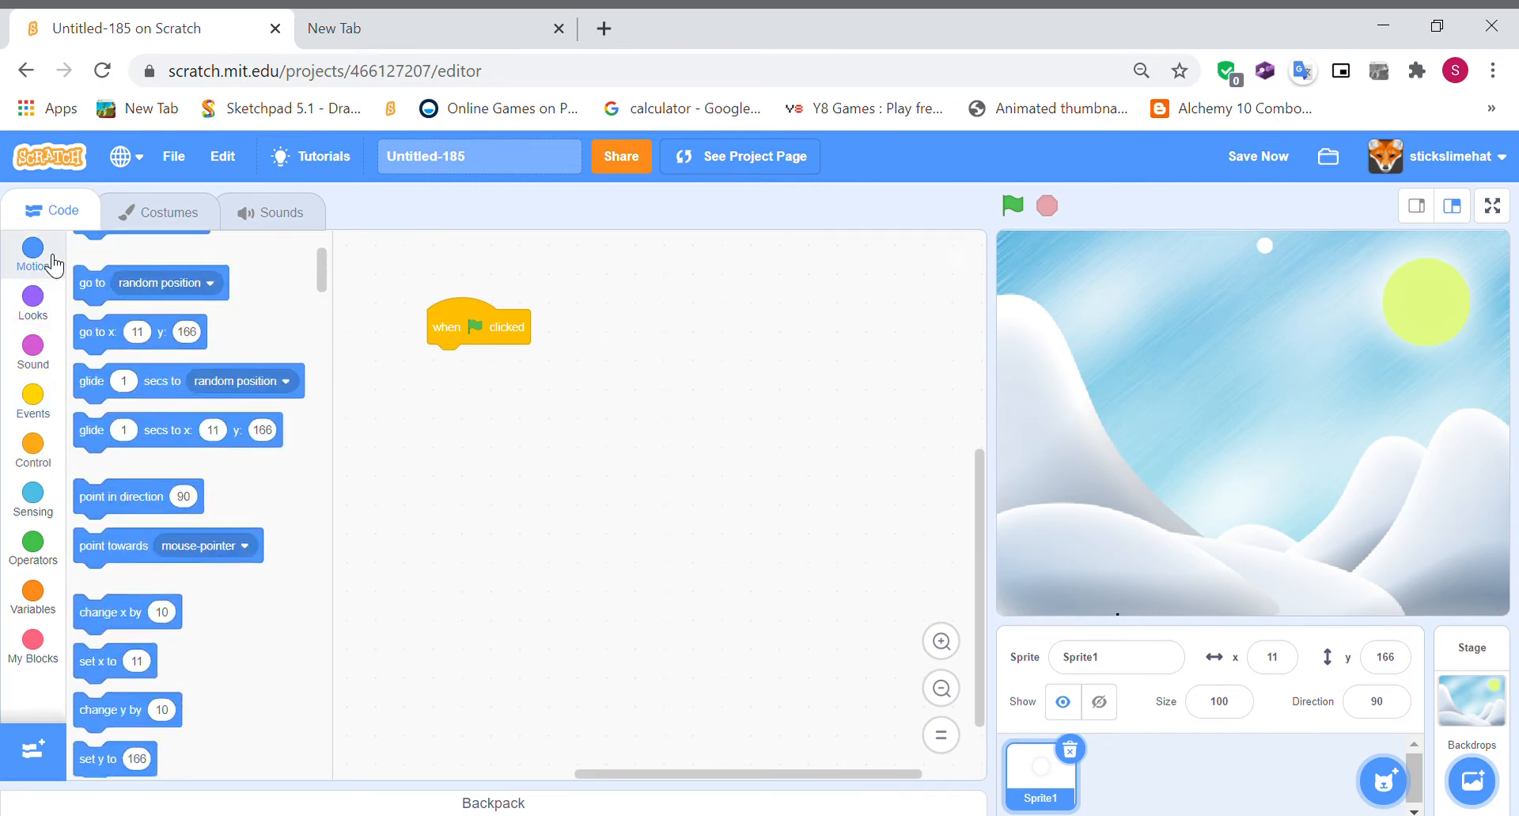
pyautogui.scroll(-3)
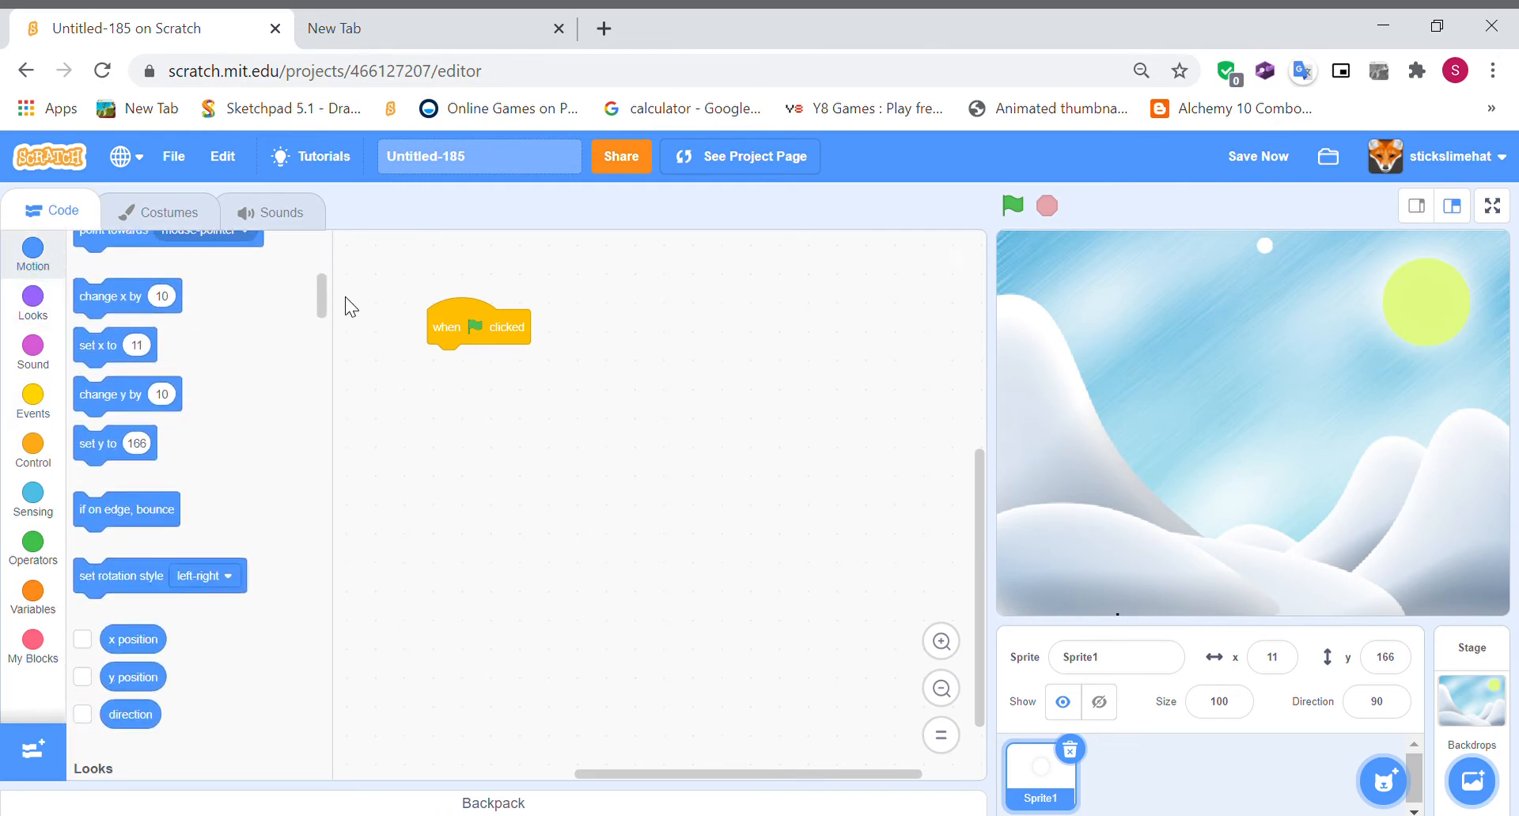
pyautogui.moveTo(122, 452)
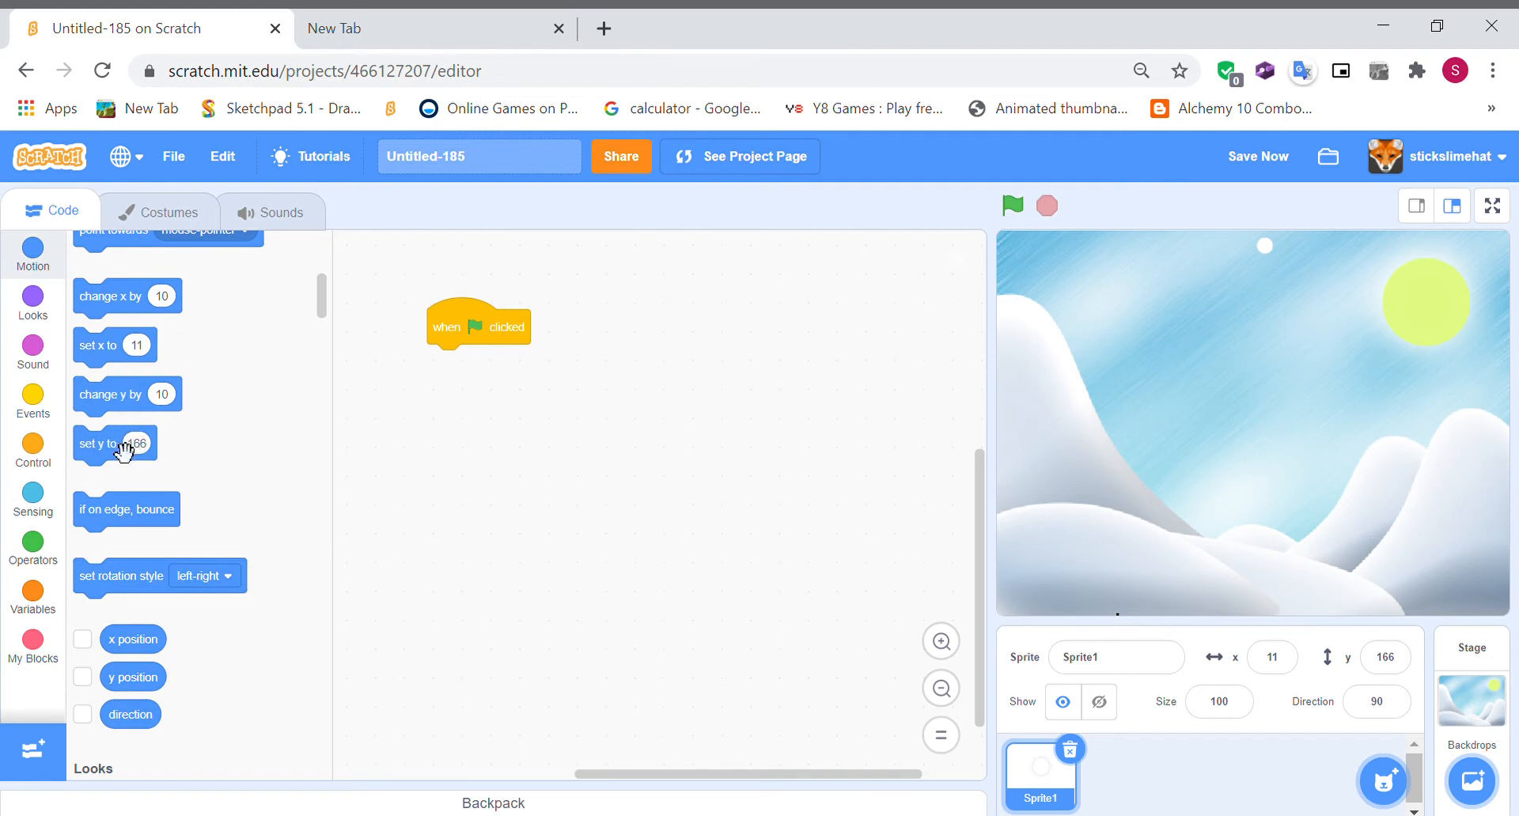
pyautogui.moveTo(114, 444); pyautogui.dragTo(471, 361)
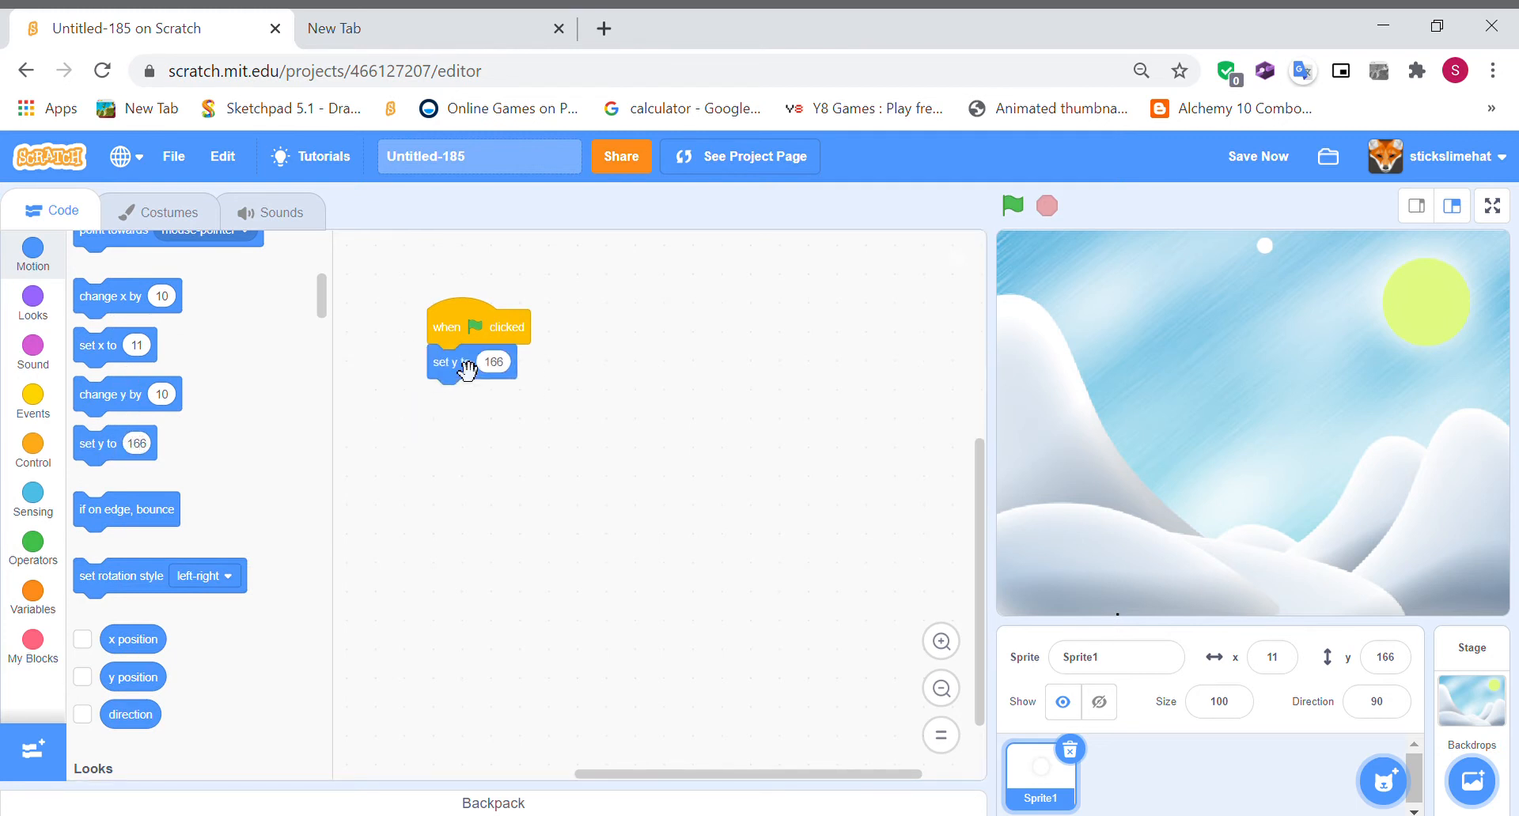
pyautogui.moveTo(1154, 272)
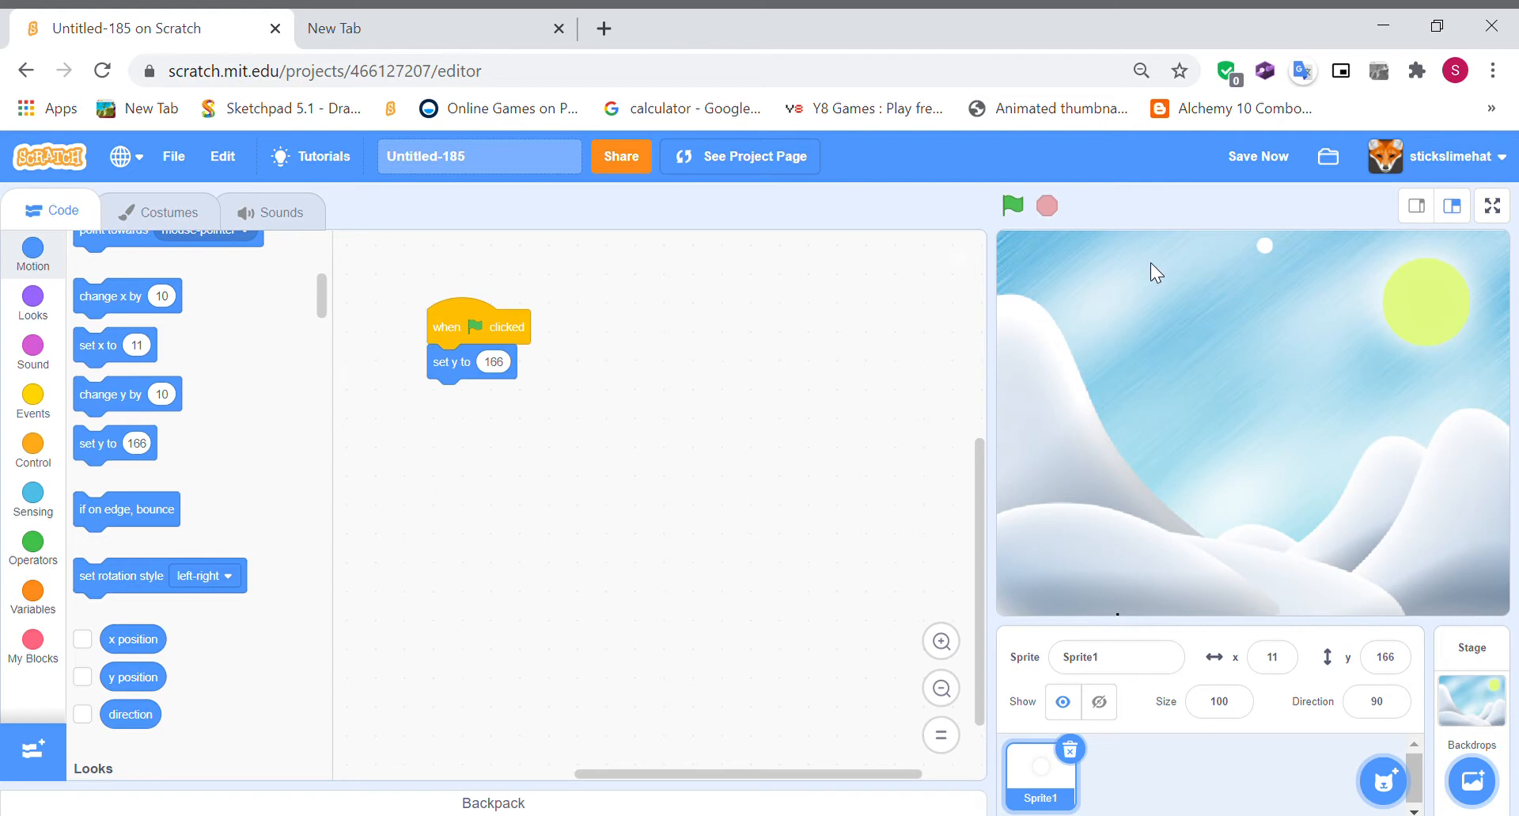
pyautogui.moveTo(329, 436)
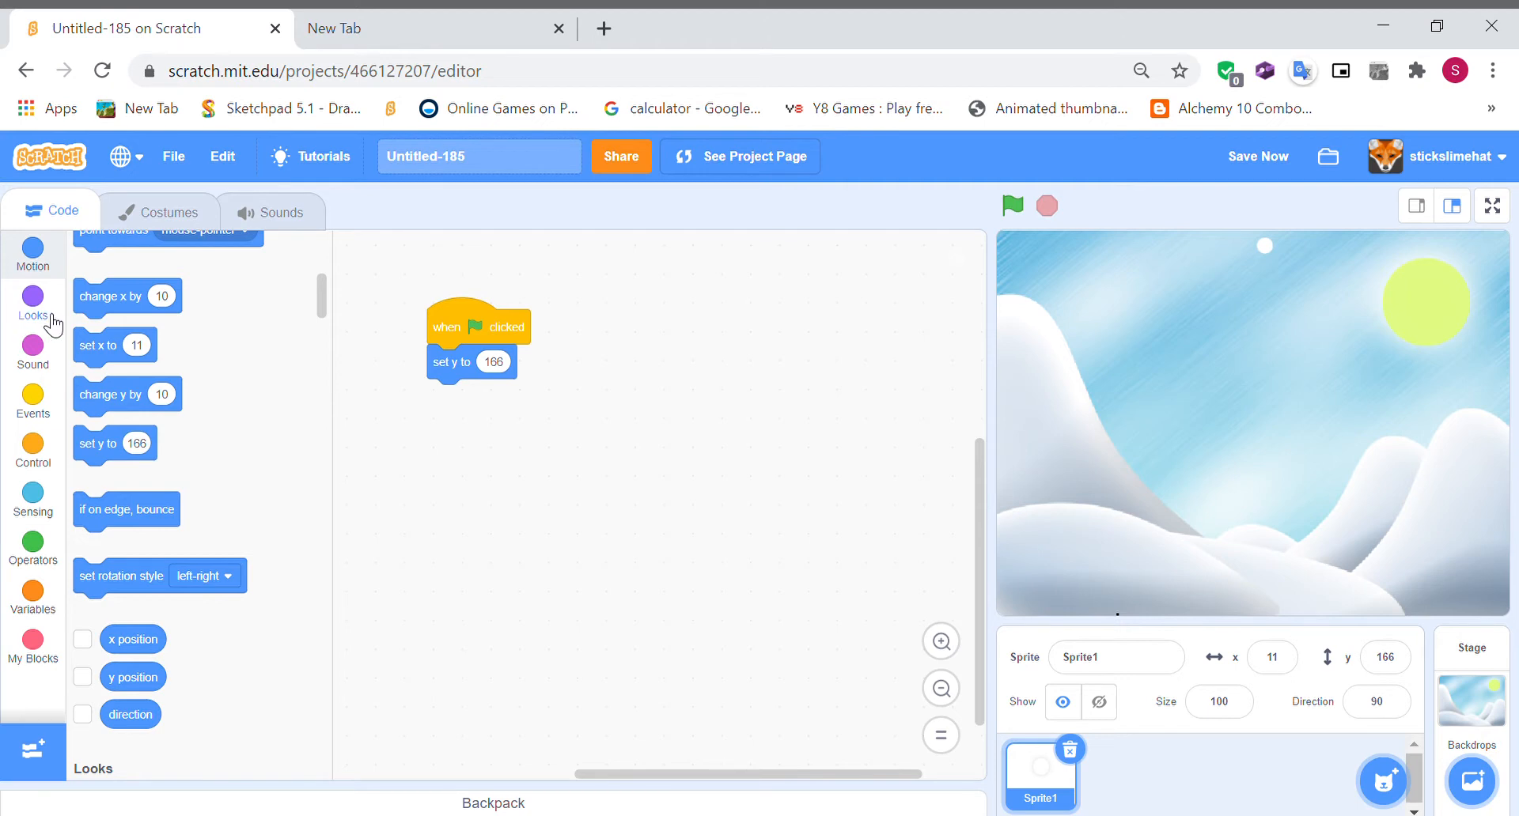
# - Add a 'hide' block after the set y block
pyautogui.click(32, 303)
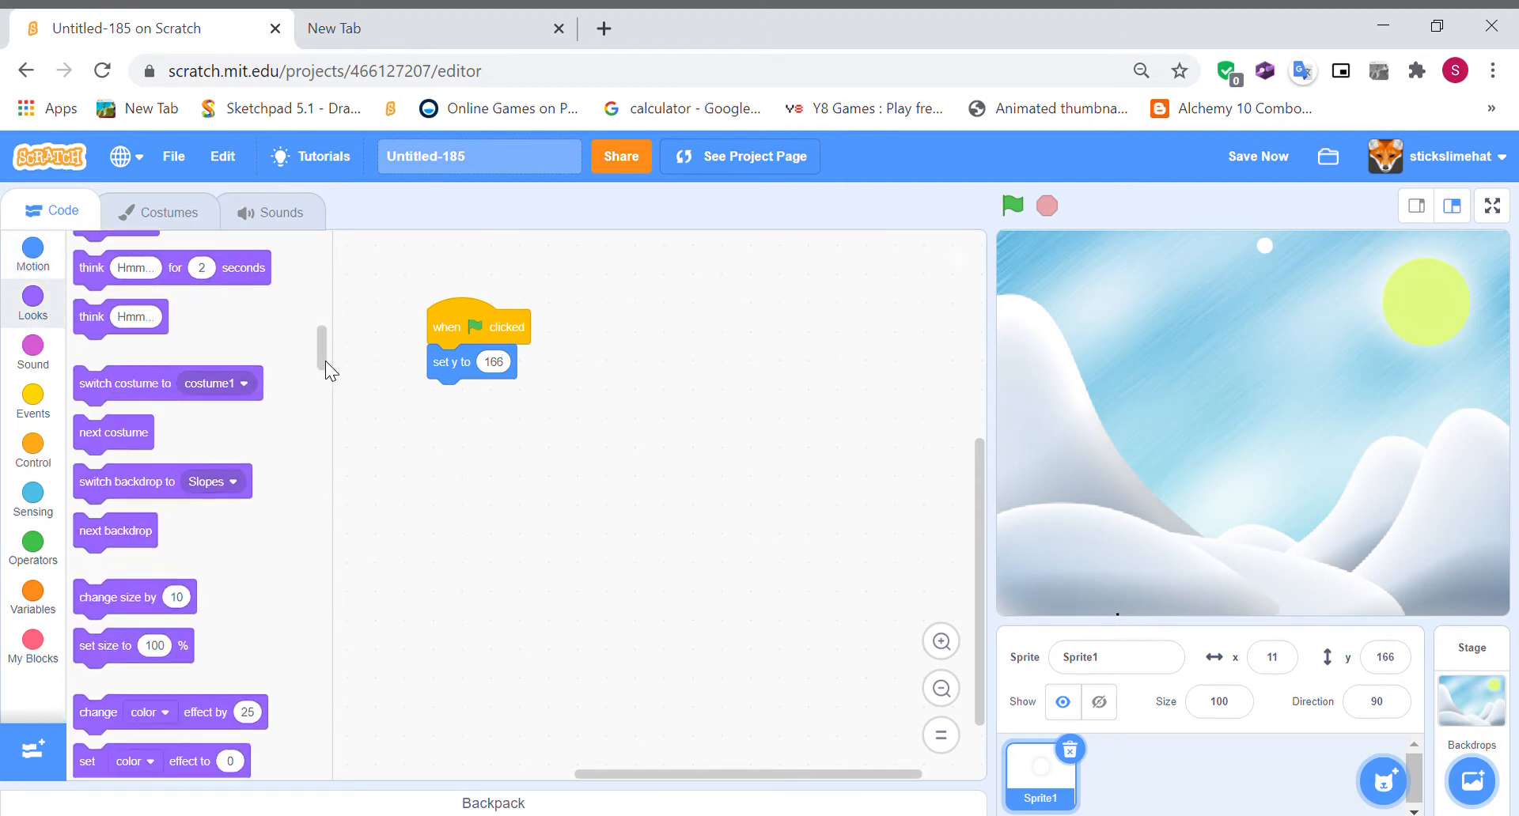
pyautogui.scroll(-3)
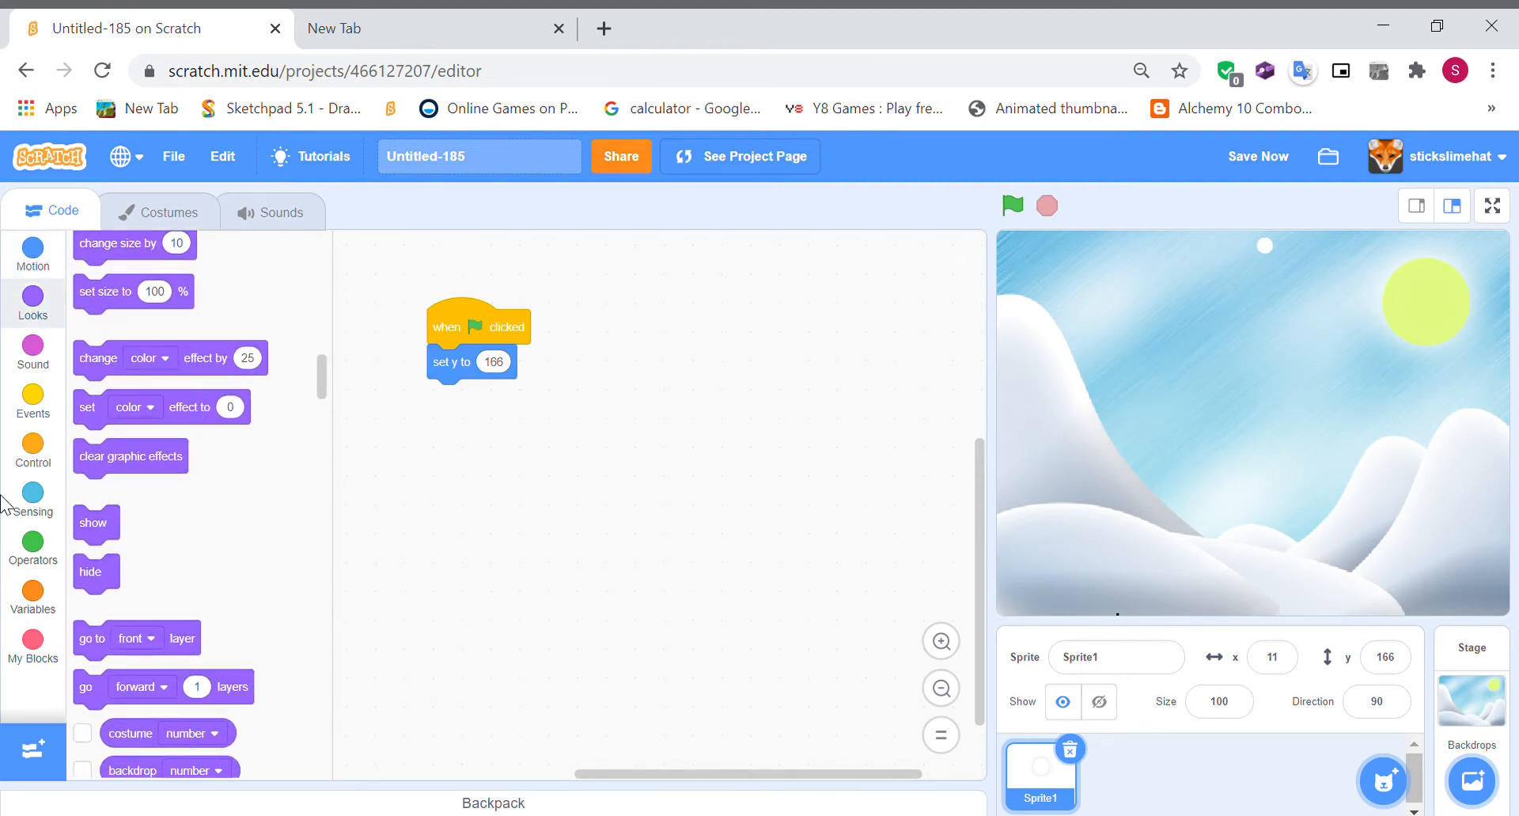
pyautogui.moveTo(89, 572); pyautogui.dragTo(431, 403)
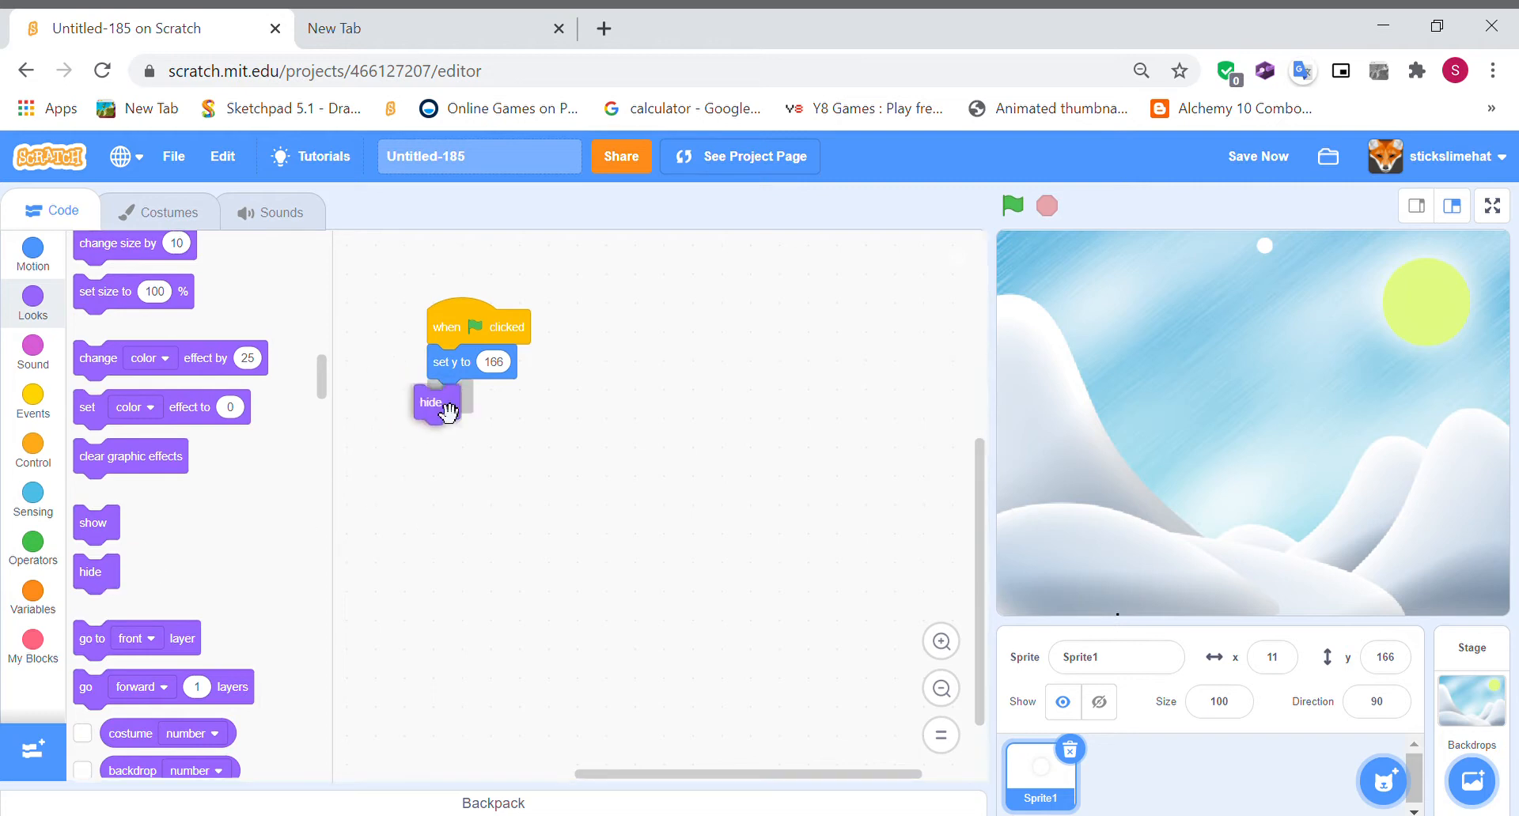
pyautogui.click(32, 450)
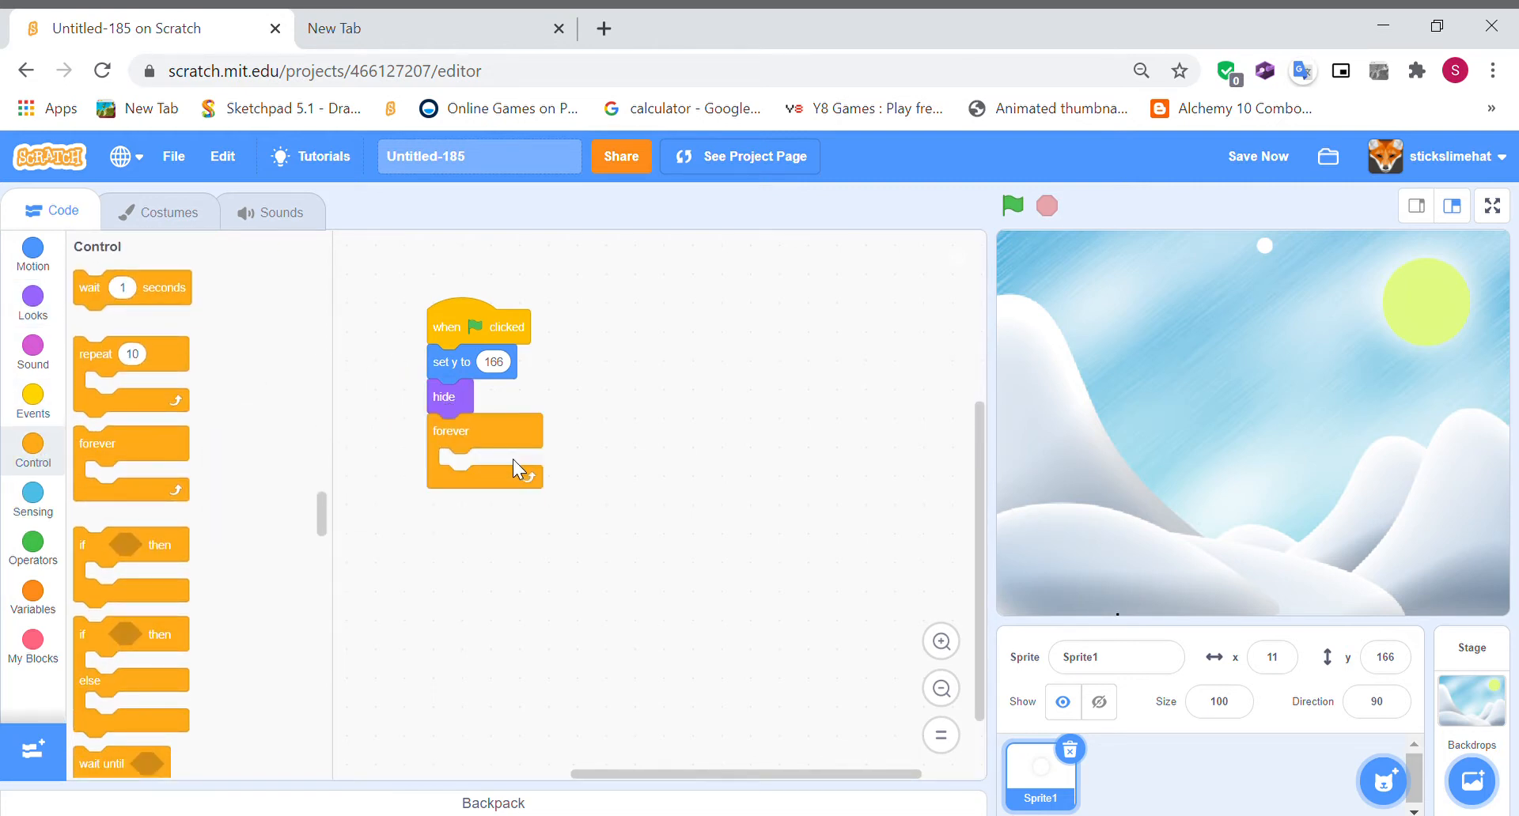
# - Inside forever, add 'set x to pick random -200 to 200'
pyautogui.click(32, 254)
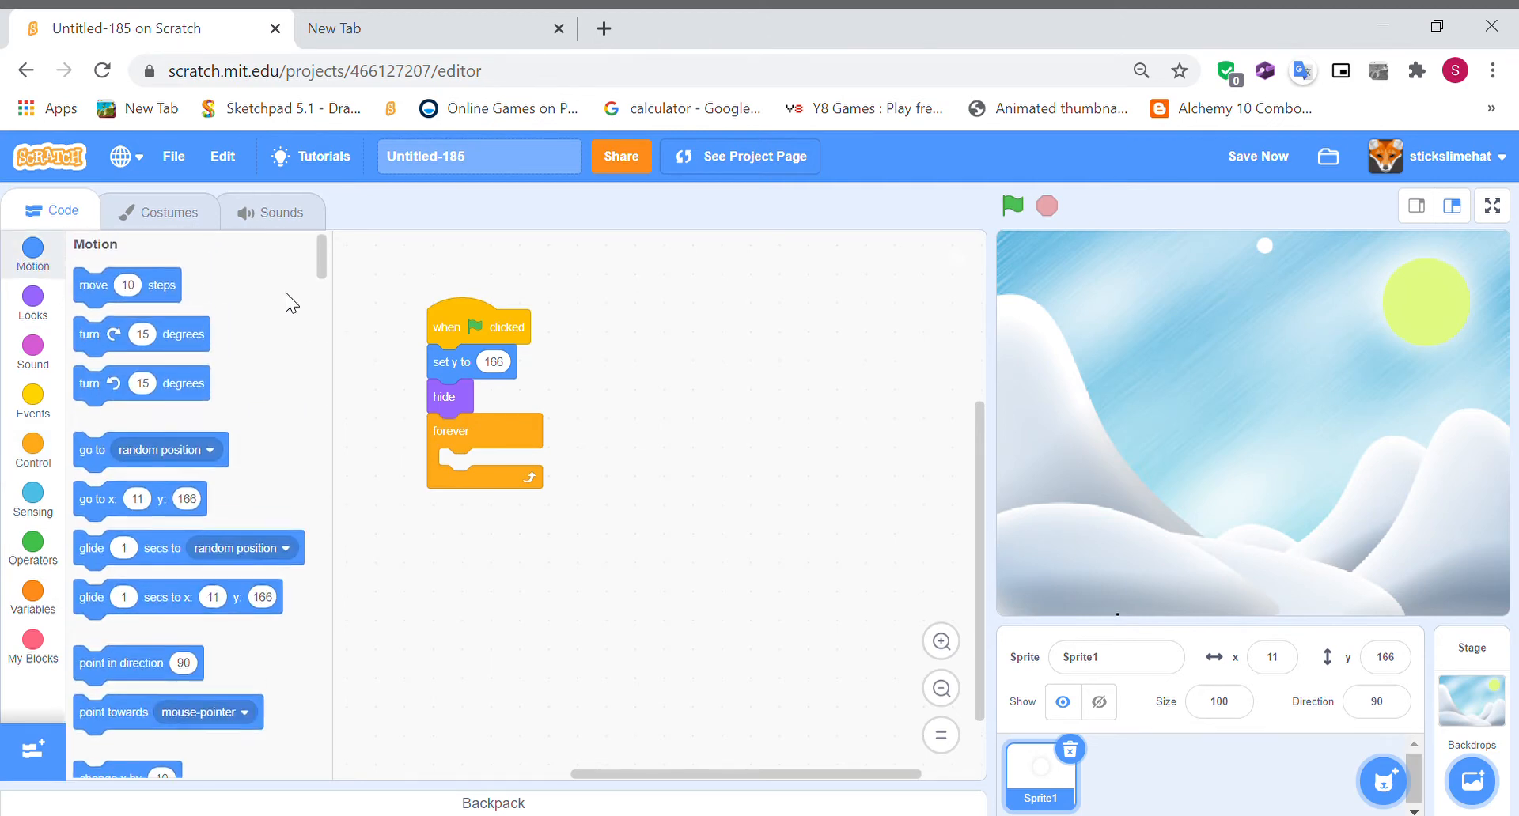
pyautogui.scroll(-3)
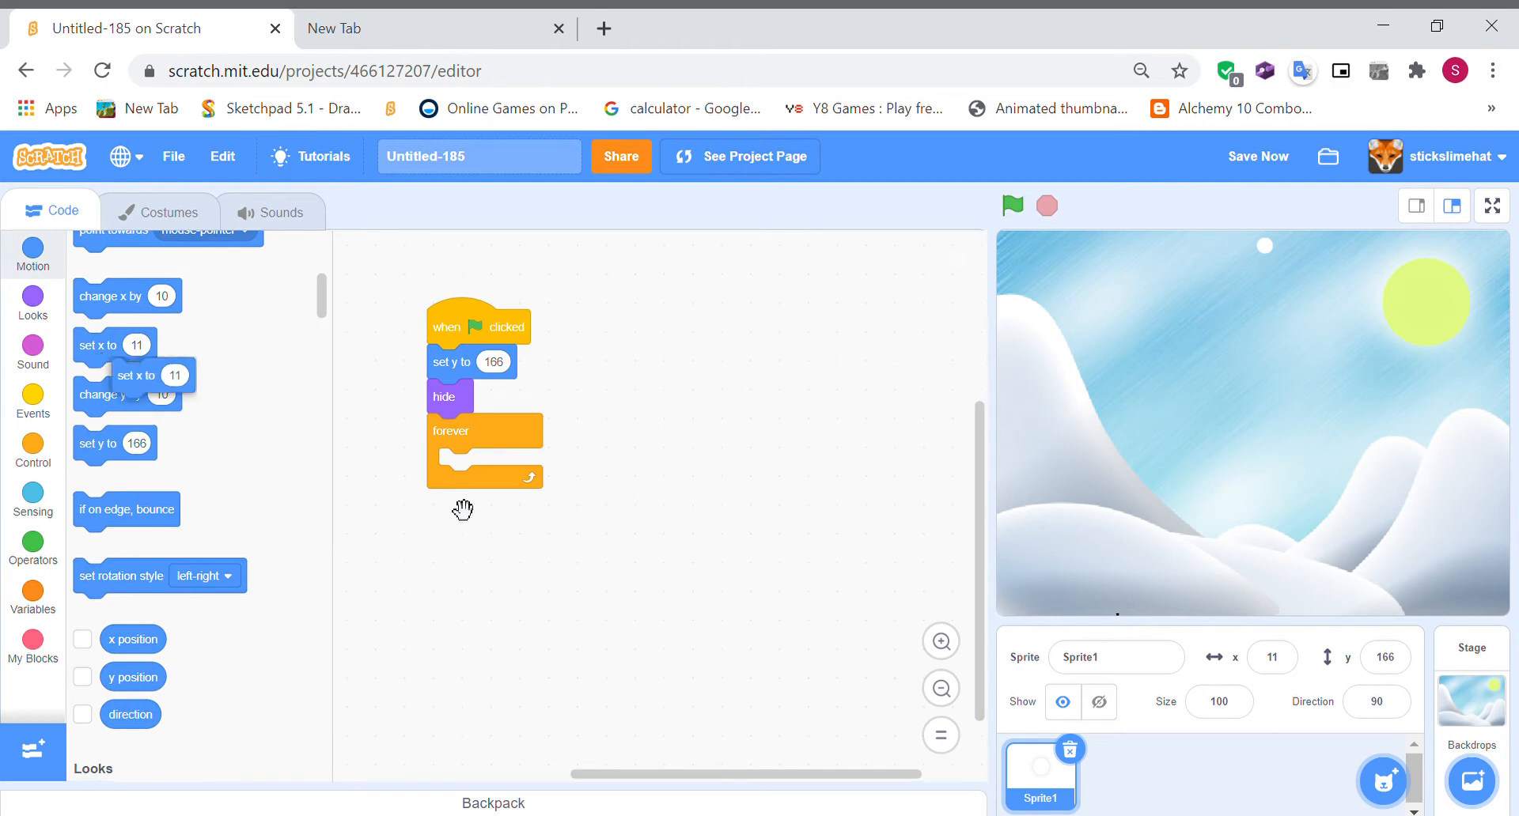
pyautogui.moveTo(137, 376); pyautogui.dragTo(475, 466)
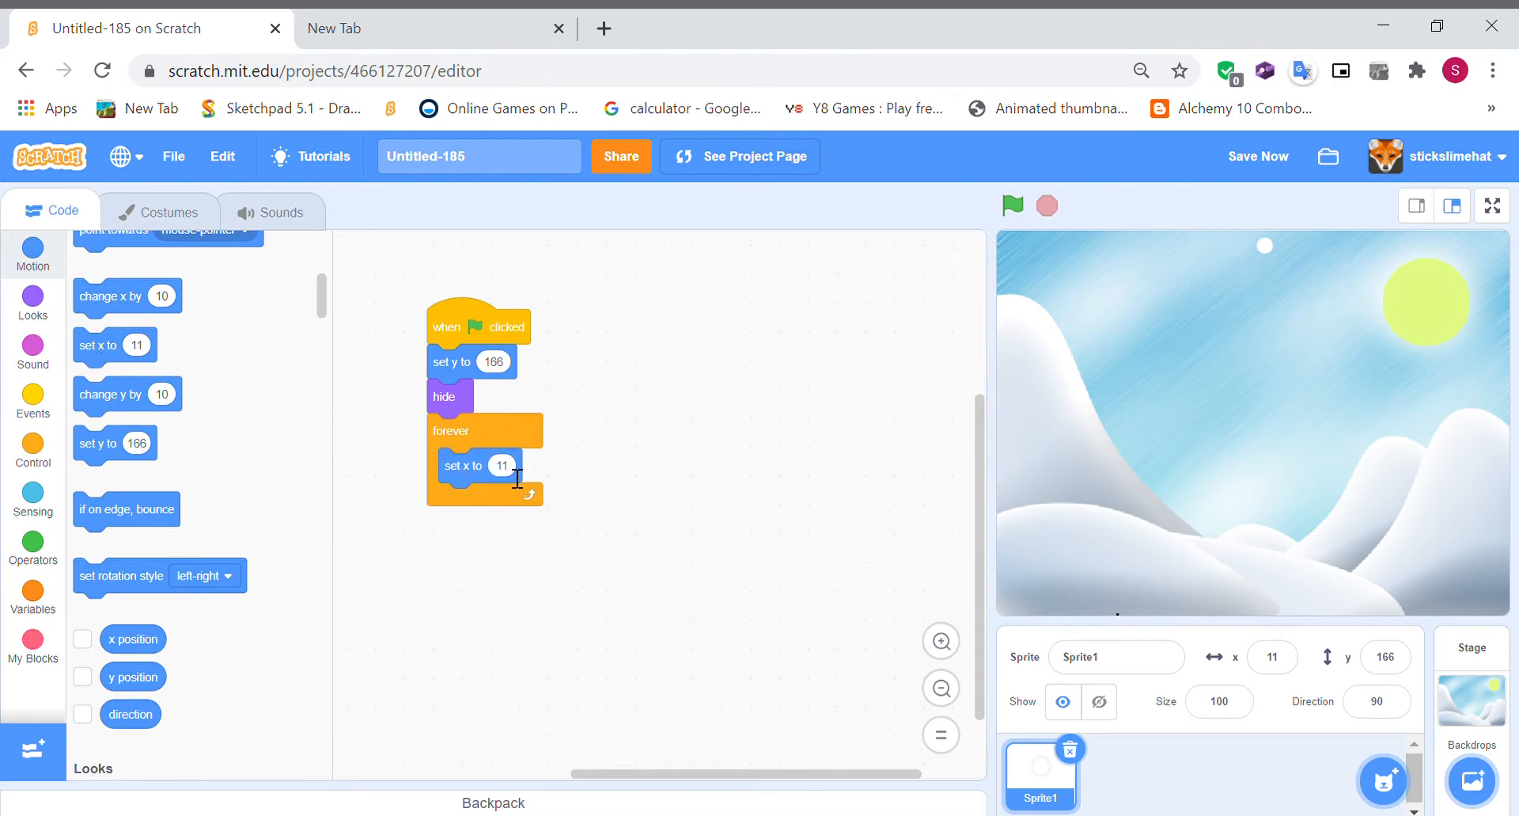
pyautogui.moveTo(47, 570)
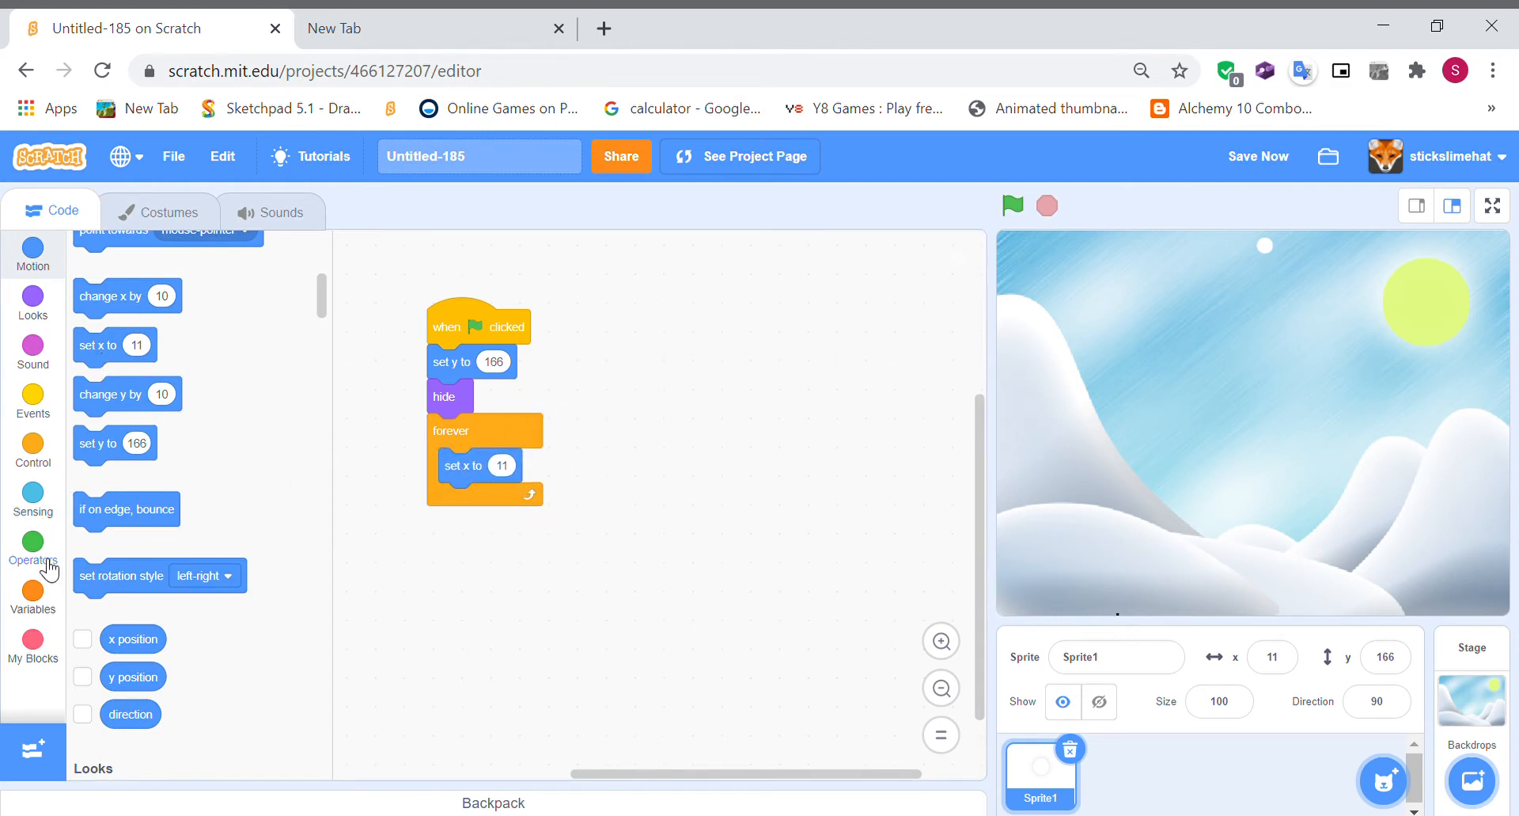
pyautogui.click(33, 543)
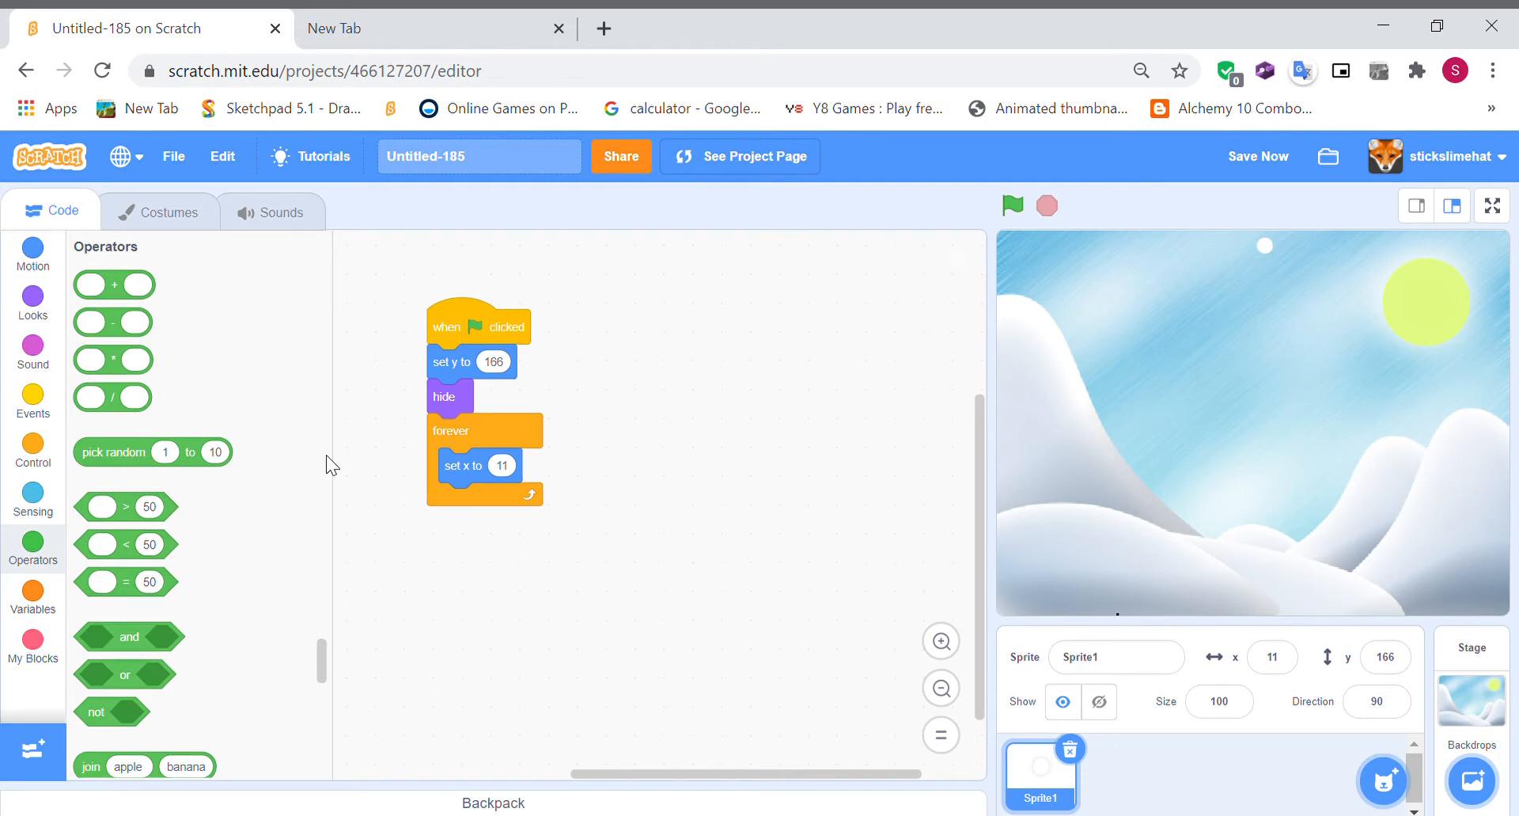
pyautogui.moveTo(152, 451); pyautogui.dragTo(528, 465)
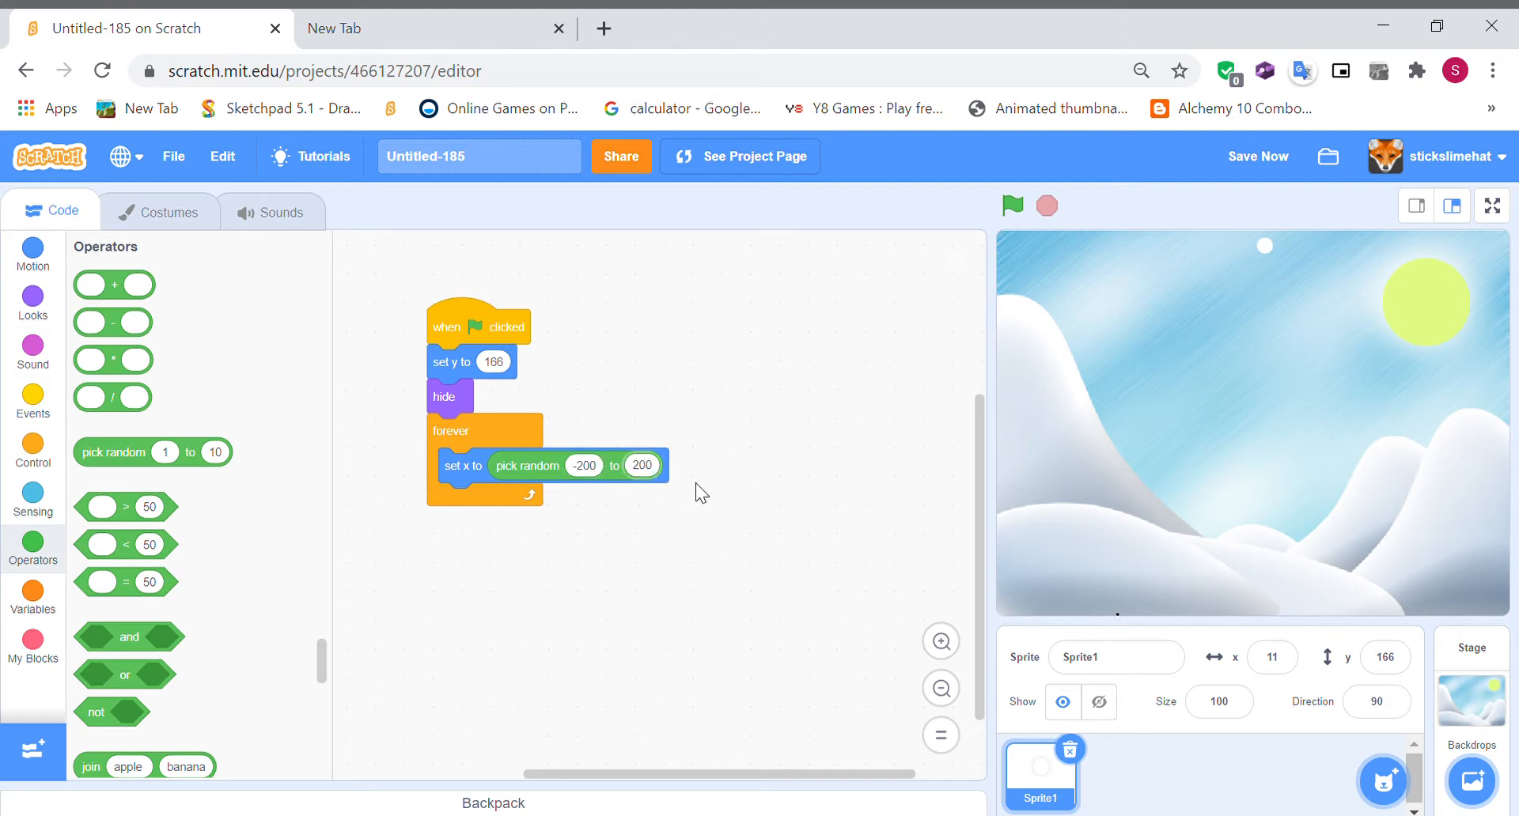
# - Add 'create clone of myself' and 'wait .01 seconds' inside the loop
pyautogui.click(34, 451)
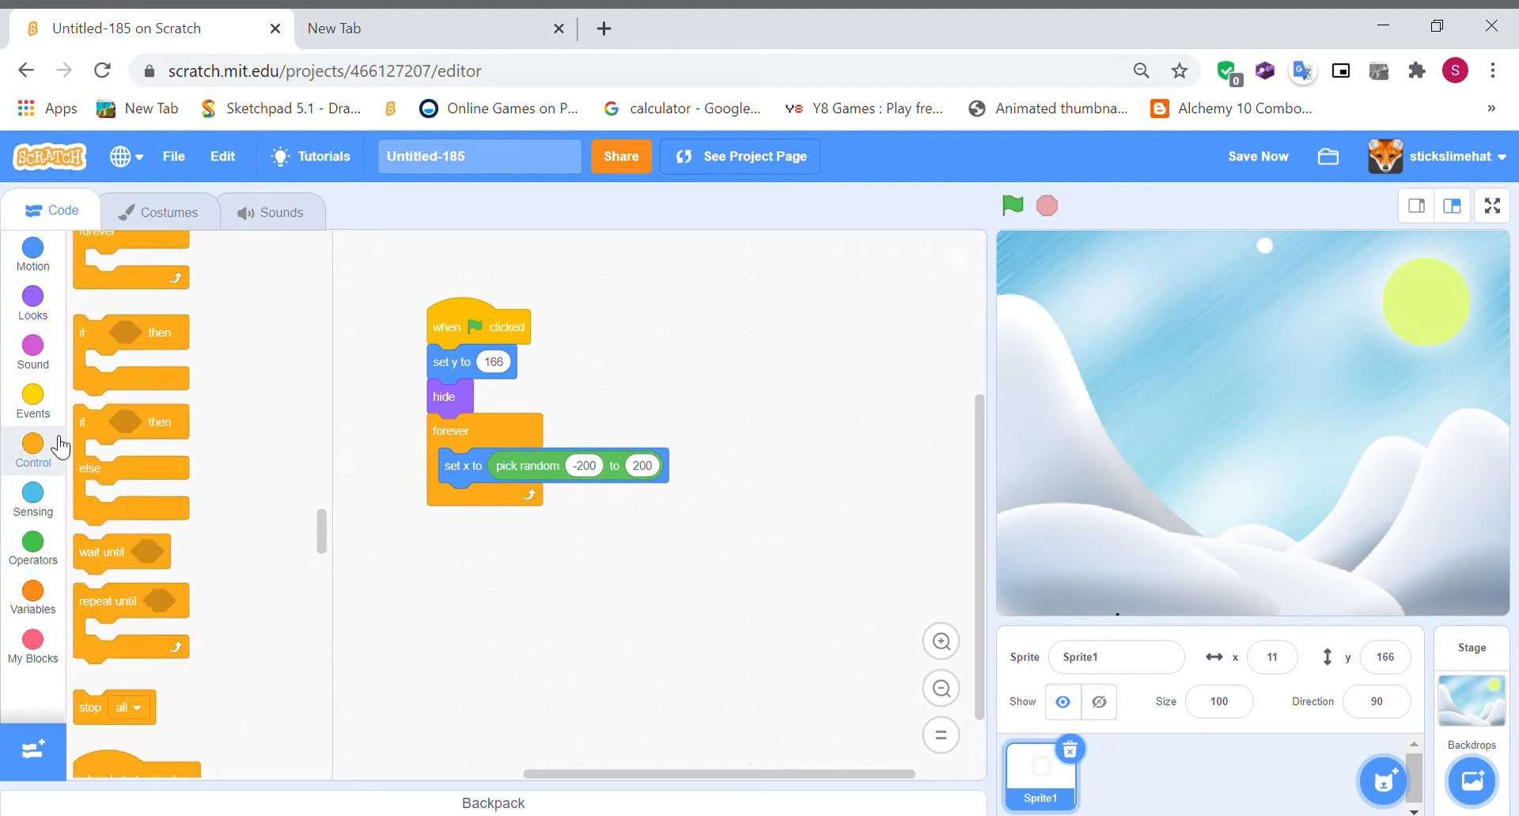
pyautogui.scroll(-3)
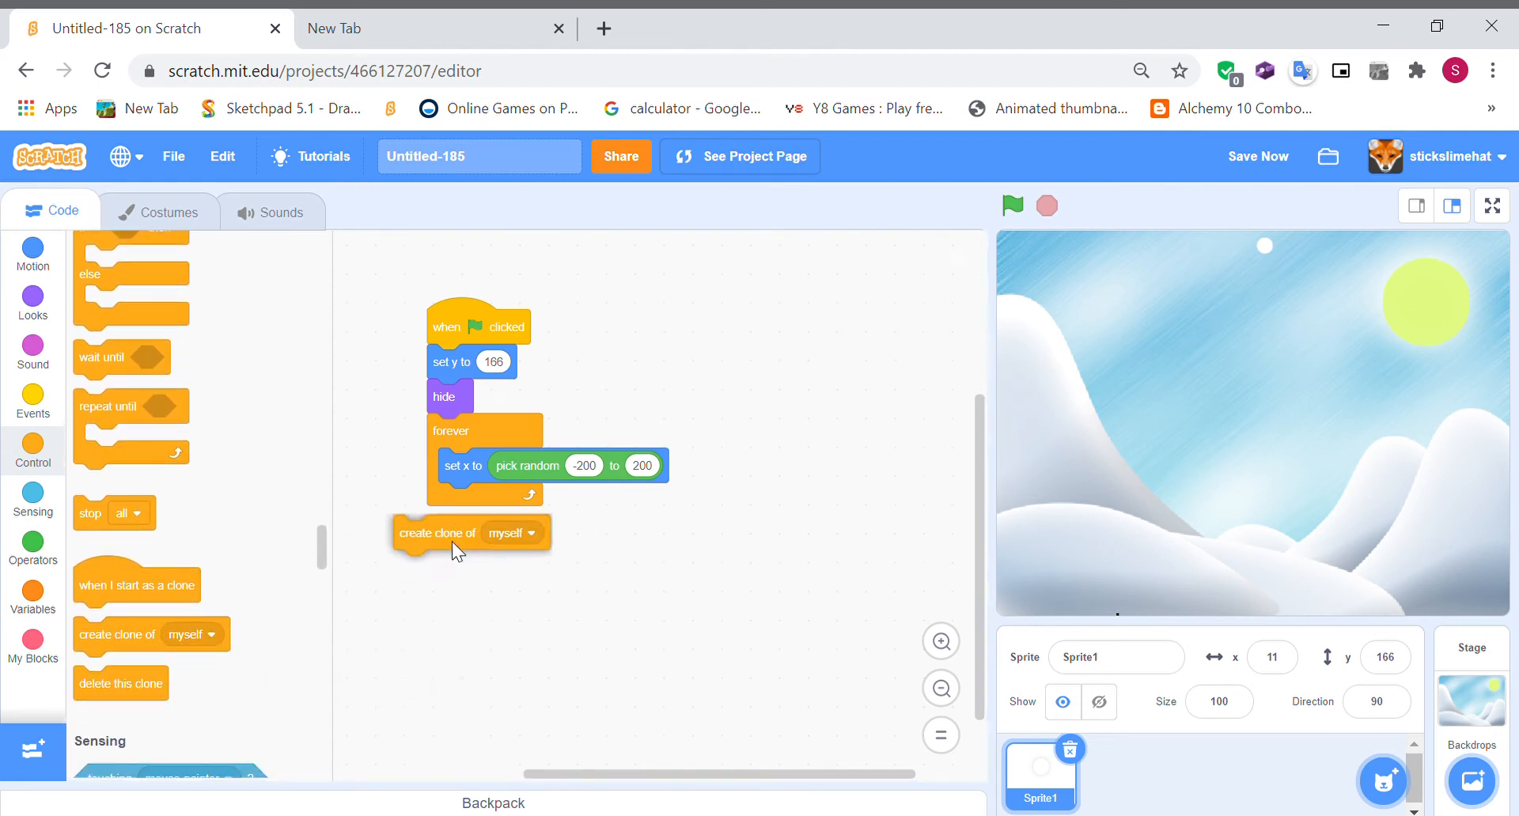
pyautogui.moveTo(470, 532); pyautogui.dragTo(482, 501)
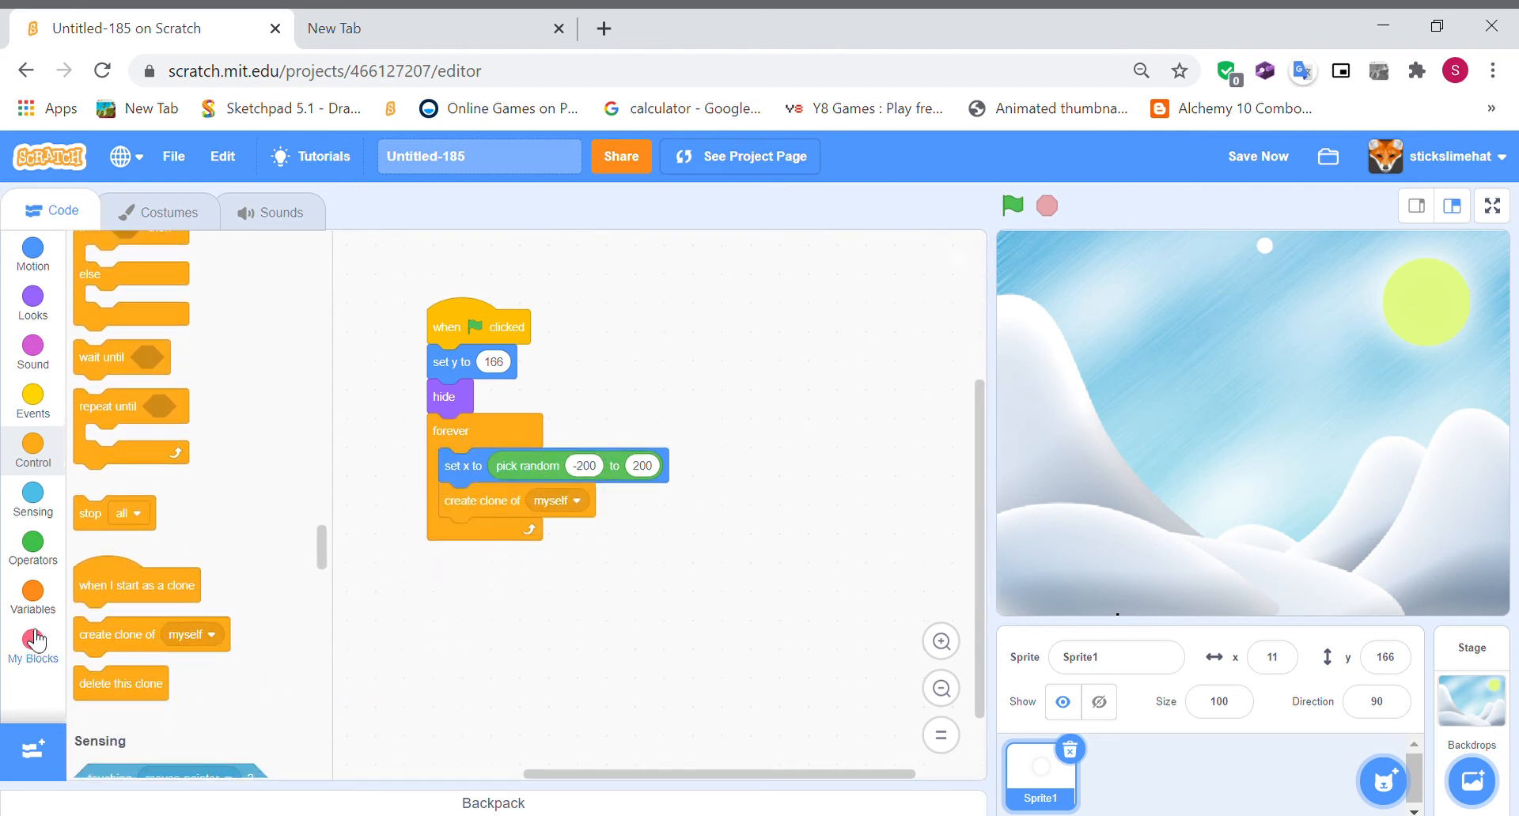
pyautogui.moveTo(325, 560)
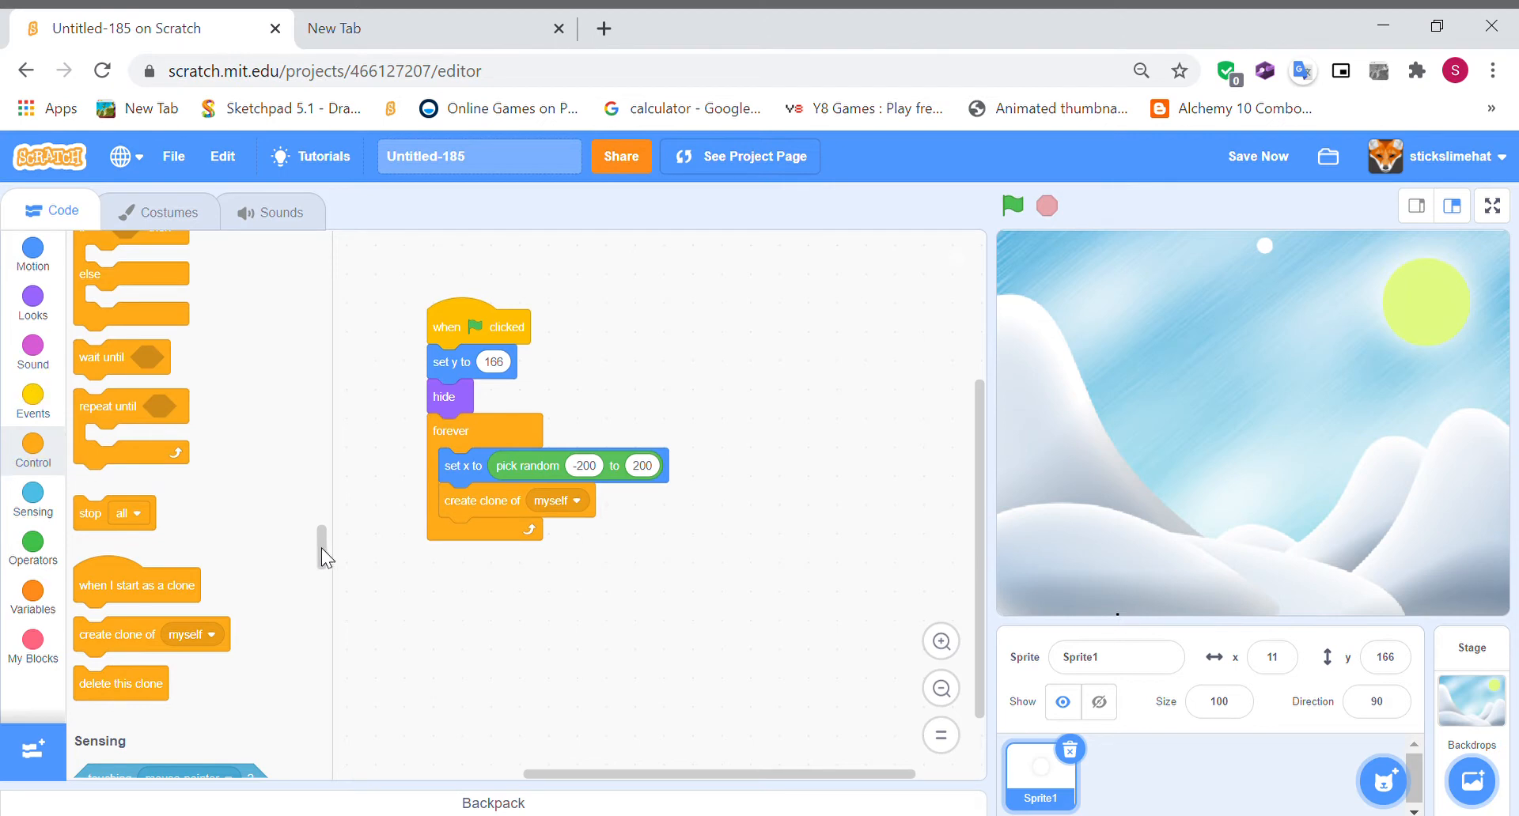
pyautogui.scroll(3)
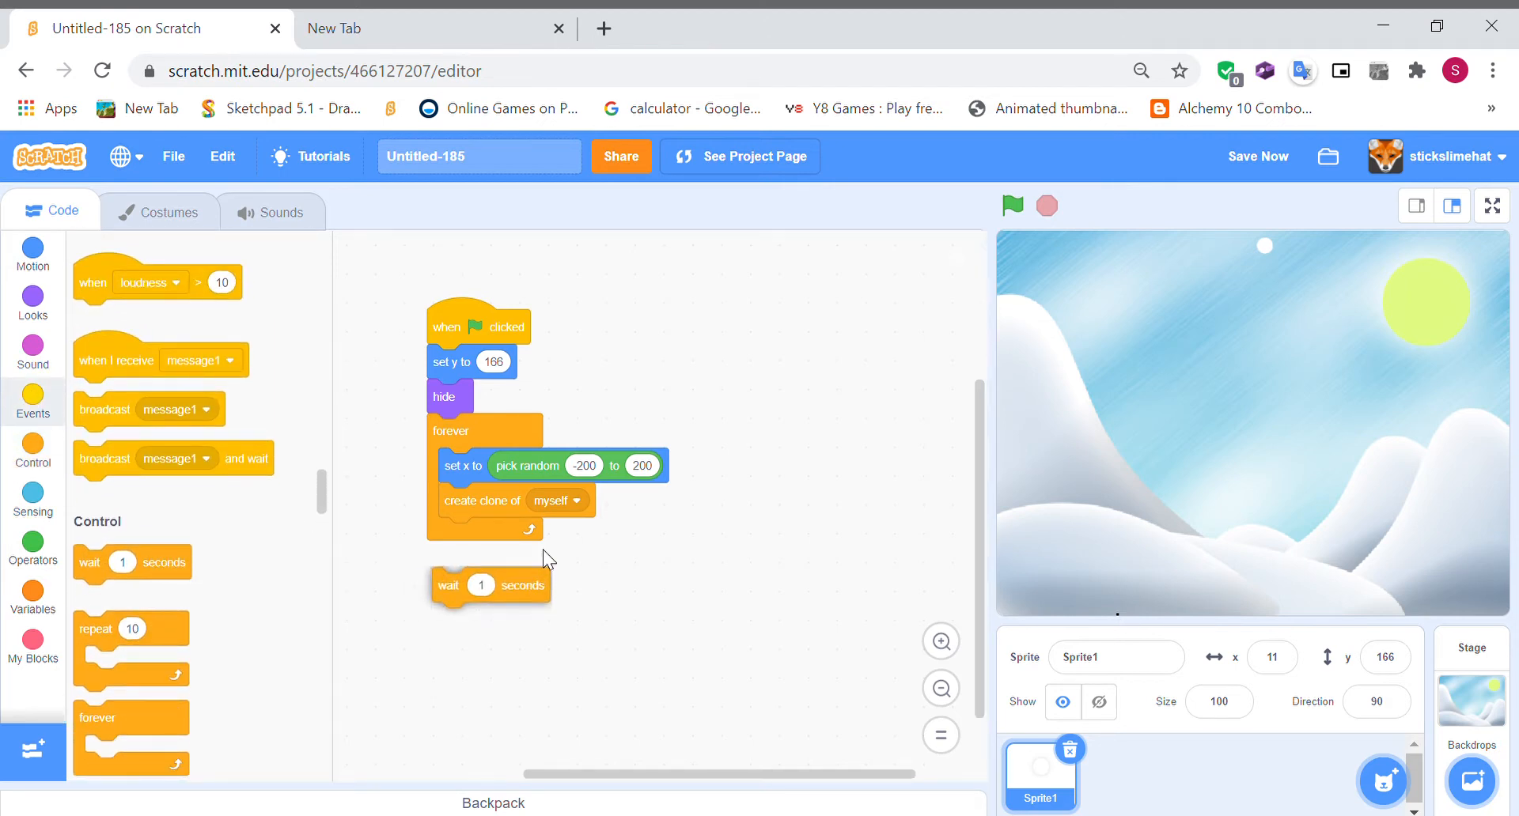
pyautogui.moveTo(449, 584); pyautogui.dragTo(454, 535)
pyautogui.write('.01')
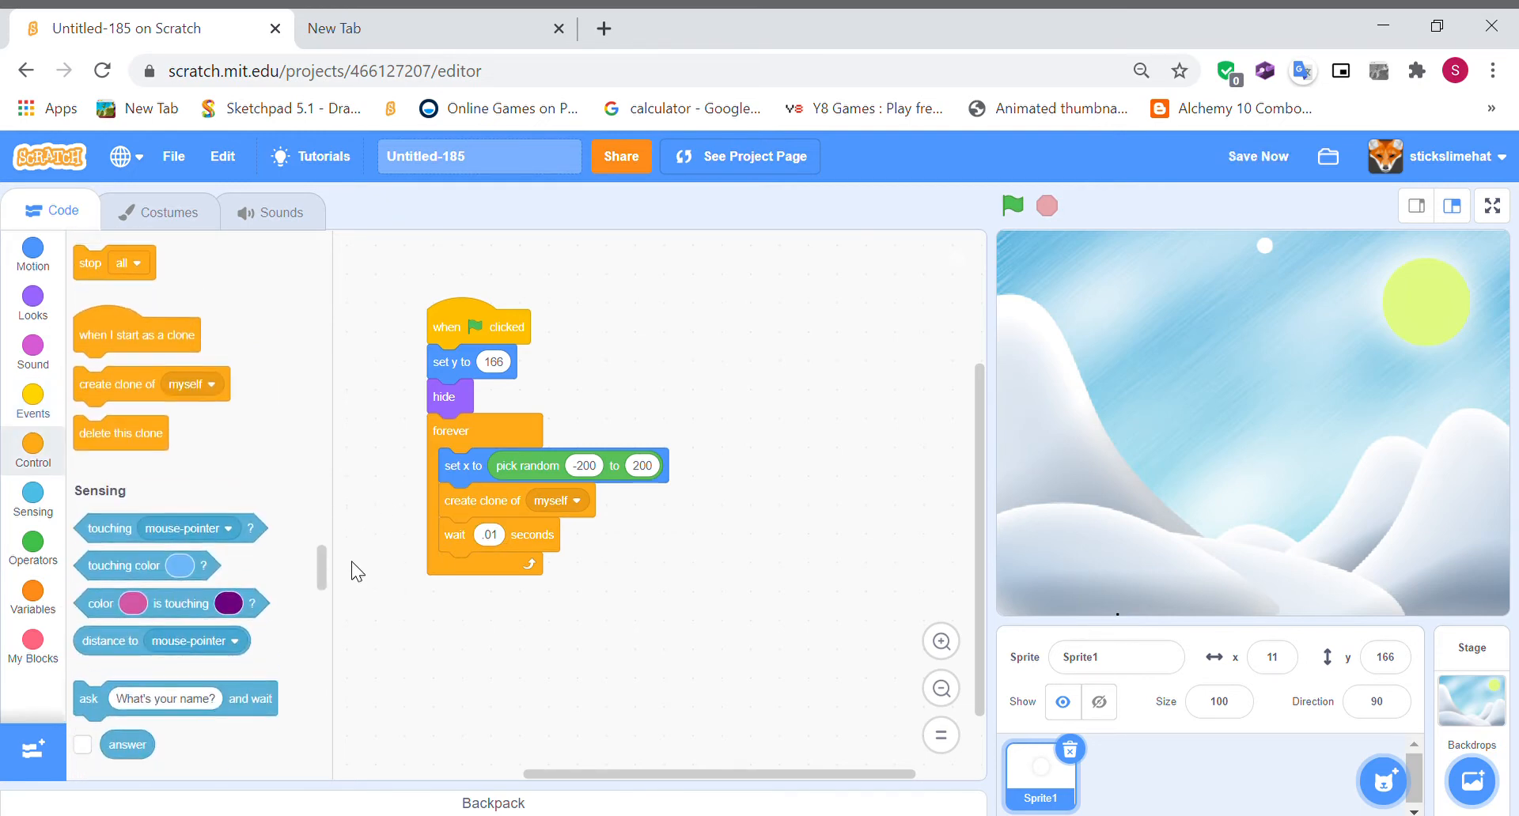
# - Start a 'when I start as a clone' script with a 'show' block
pyautogui.moveTo(137, 334); pyautogui.dragTo(863, 332)
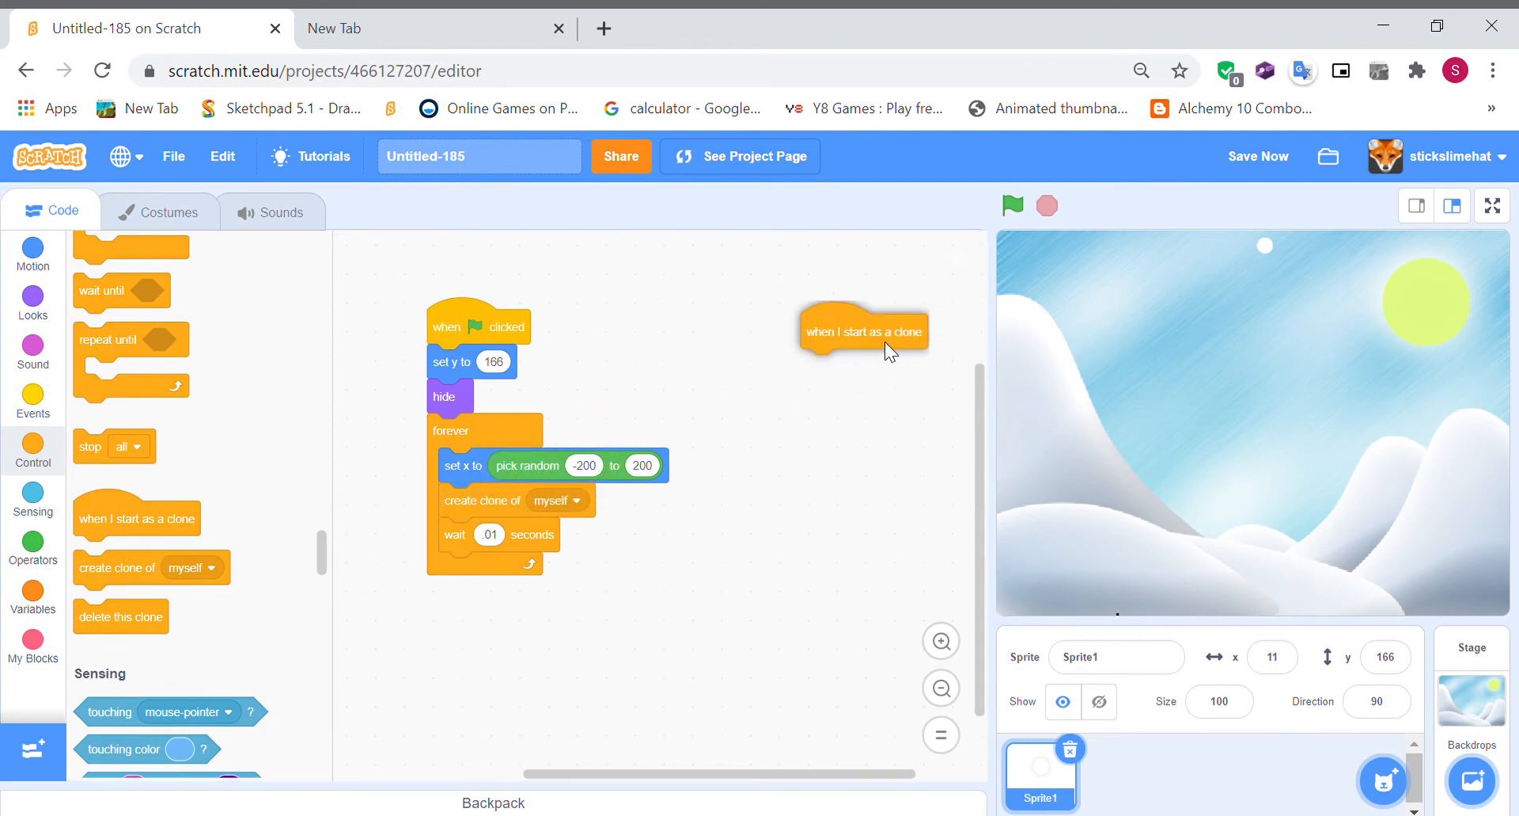
pyautogui.click(31, 295)
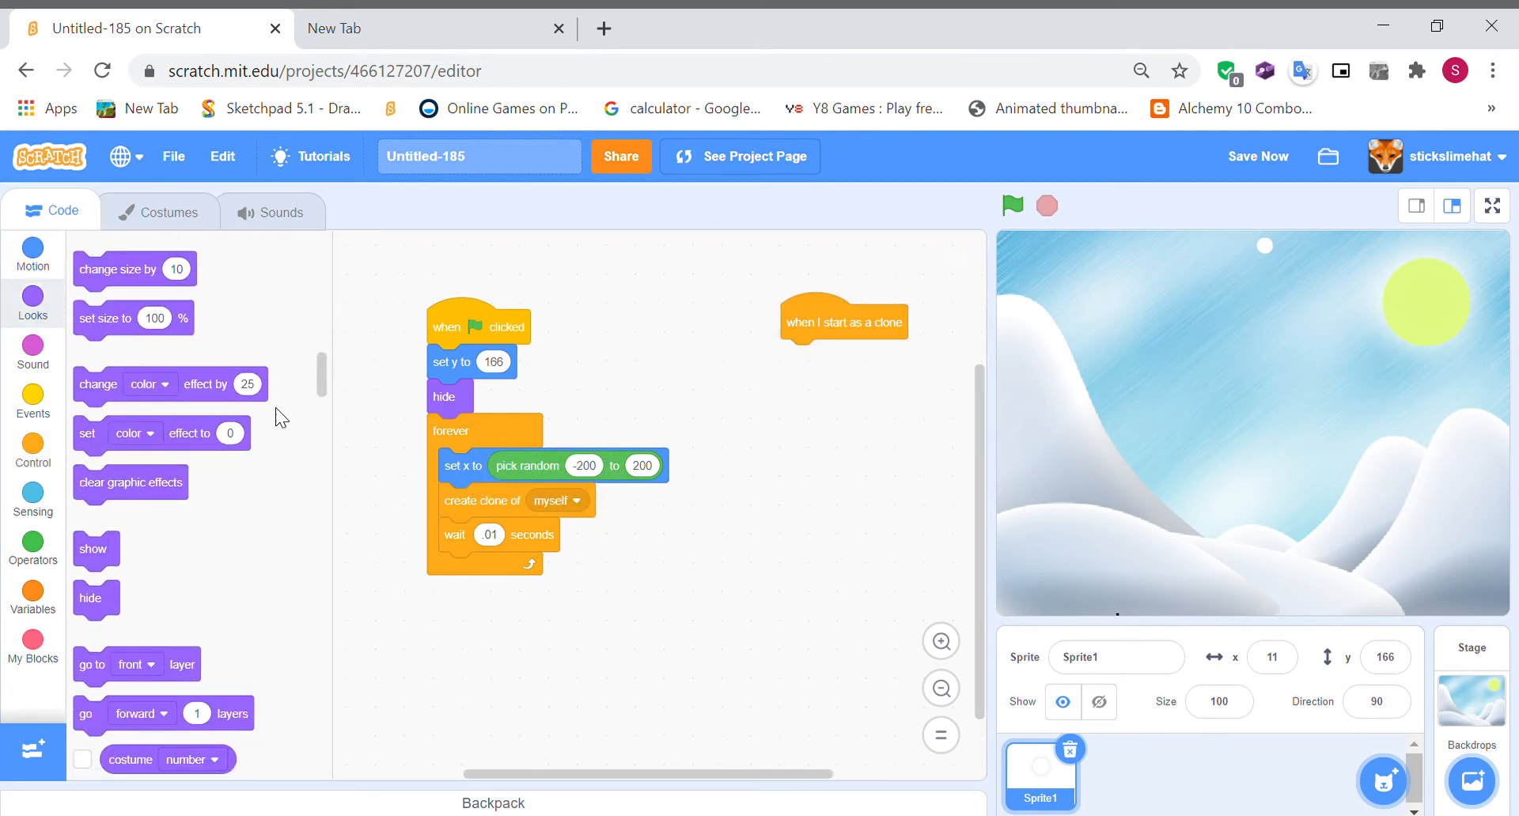
pyautogui.moveTo(93, 549); pyautogui.dragTo(802, 356)
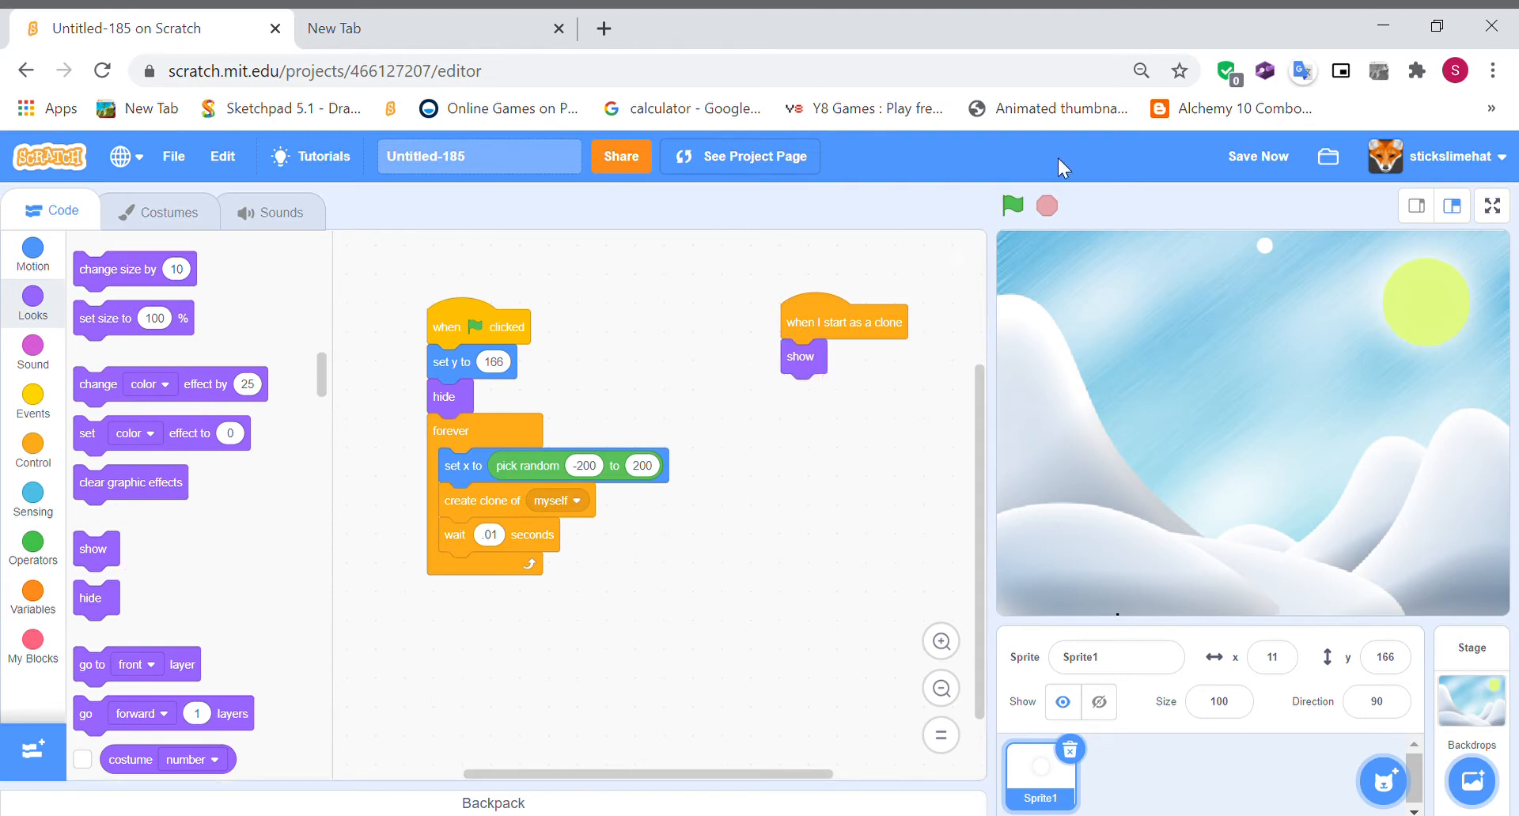
# - Run the project with the green flag to test the clones, then stop it
pyautogui.click(1011, 205)
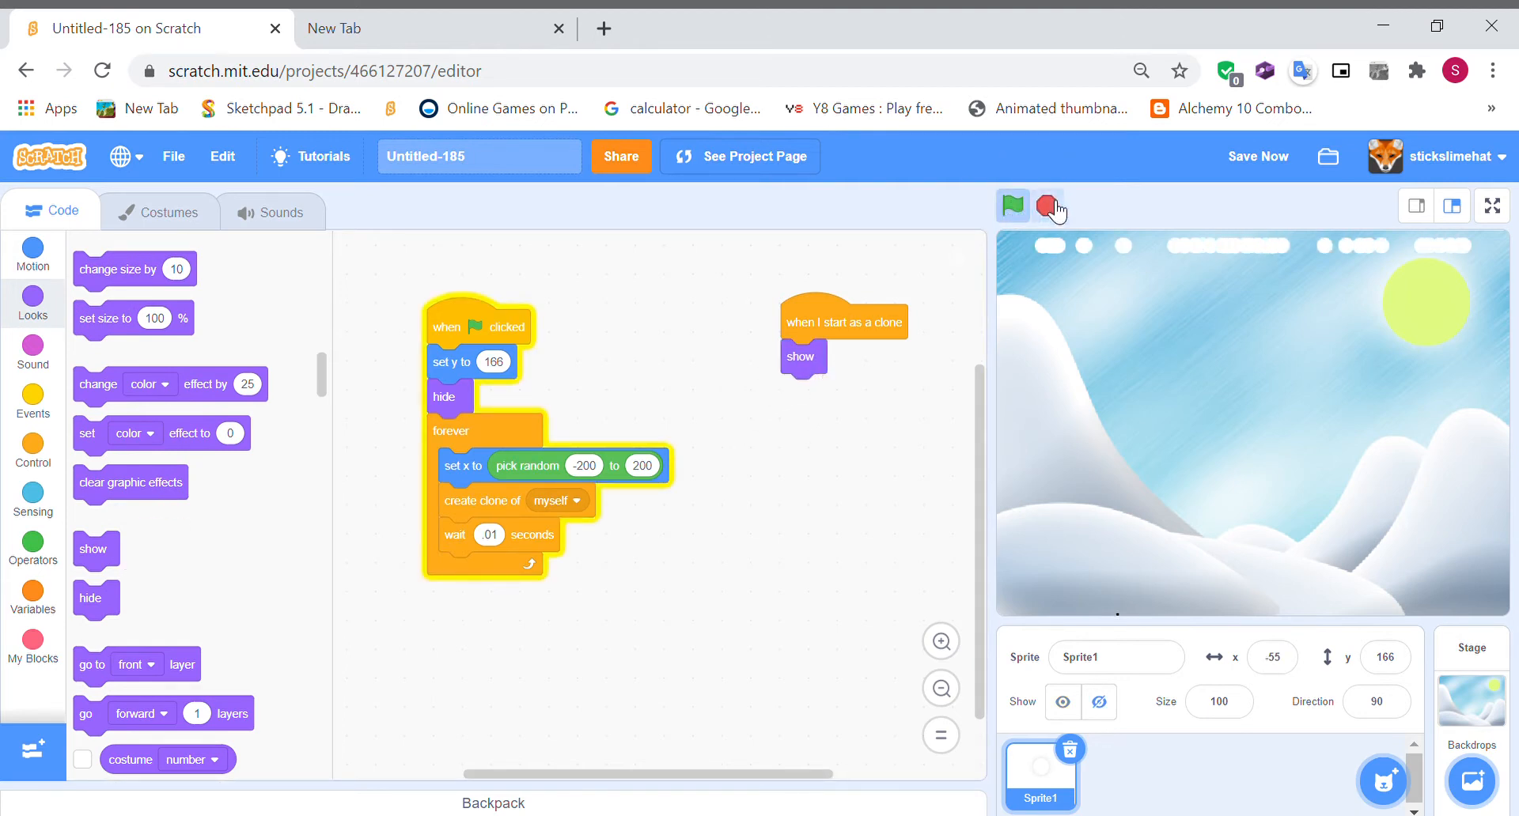
pyautogui.click(1011, 206)
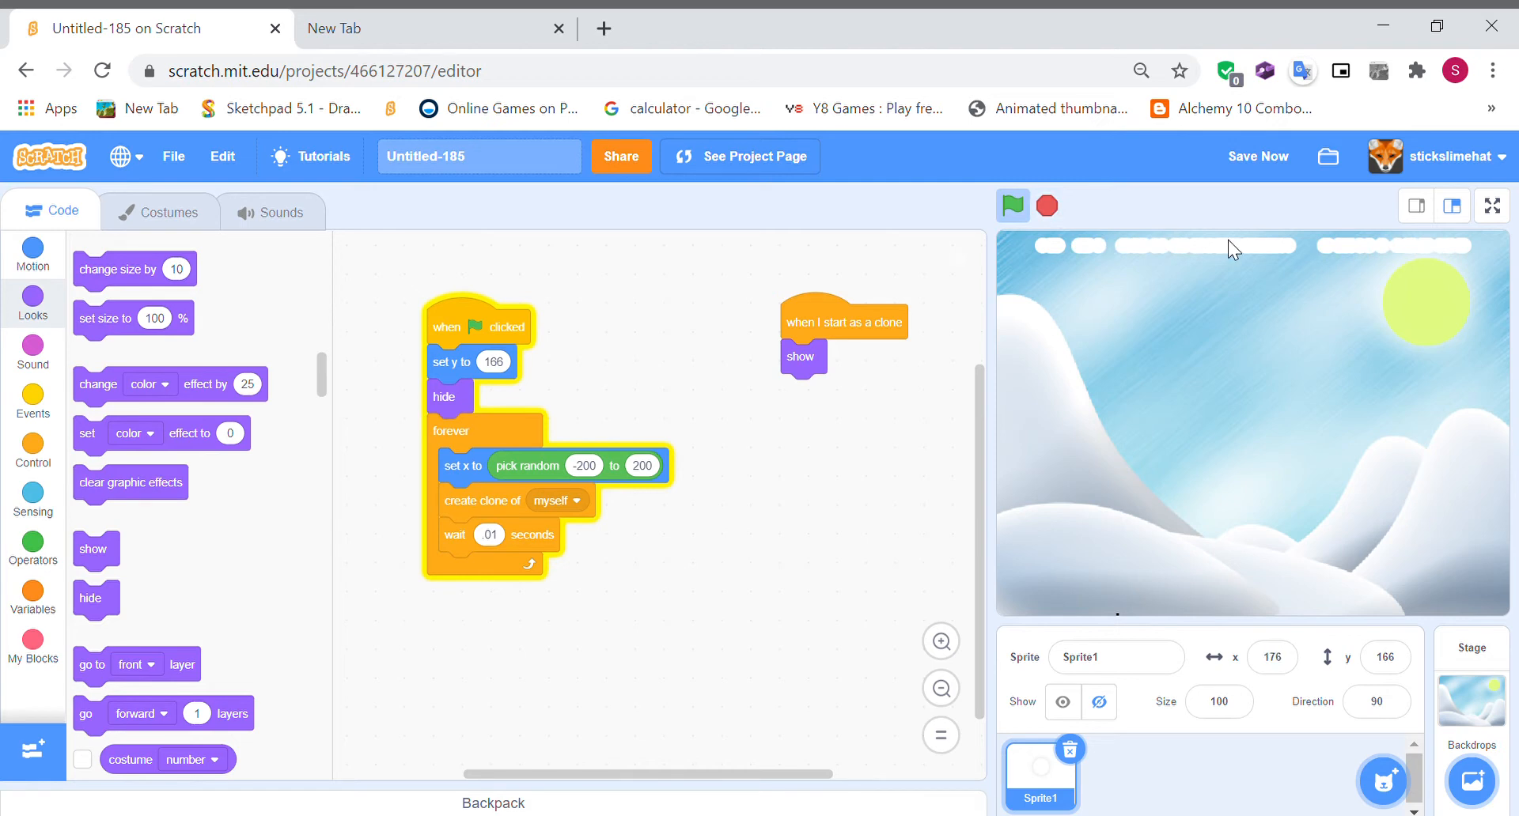
pyautogui.click(1011, 206)
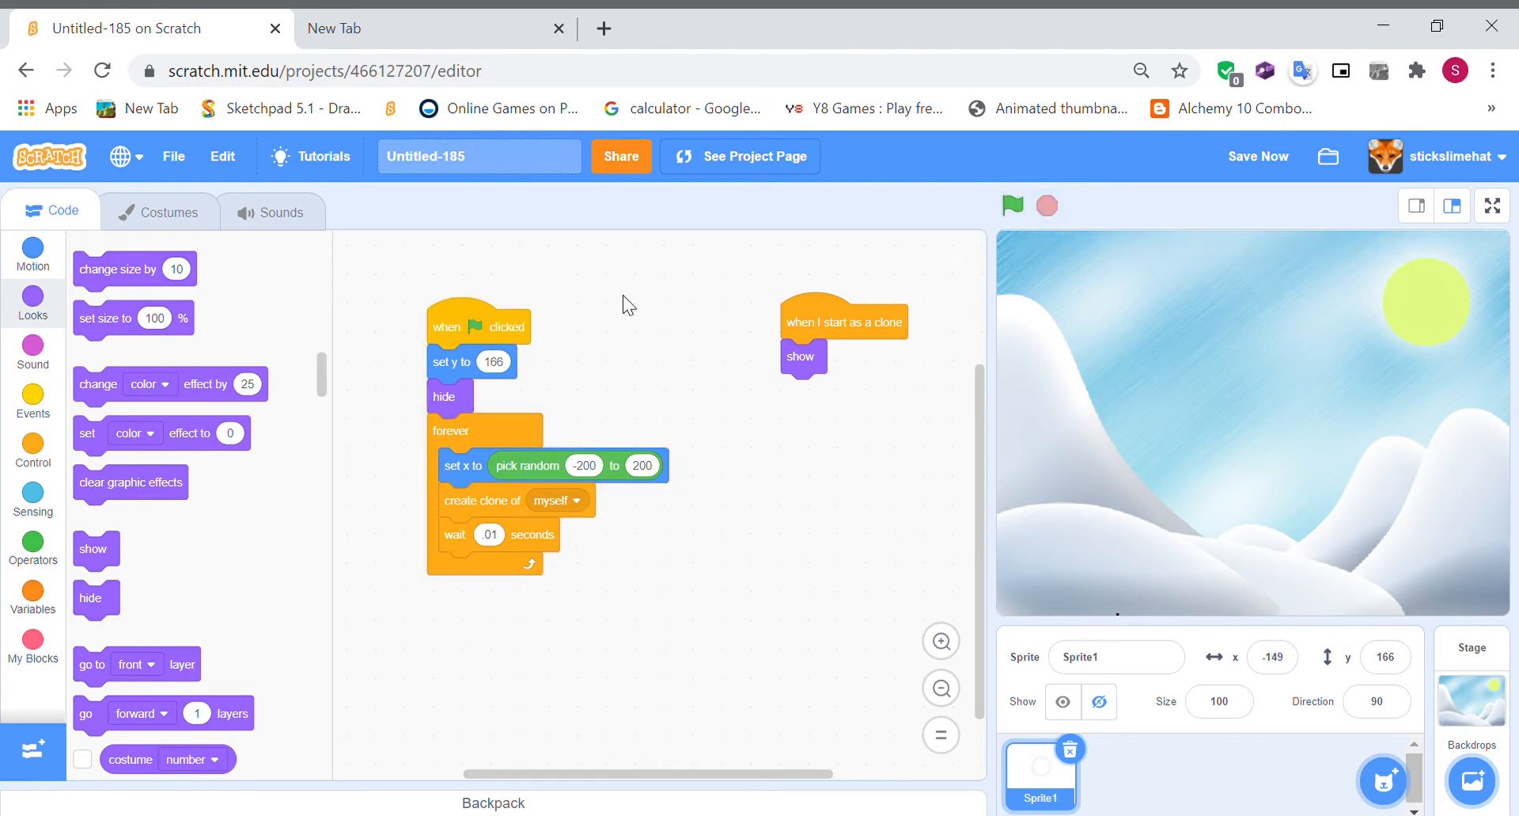
pyautogui.click(33, 450)
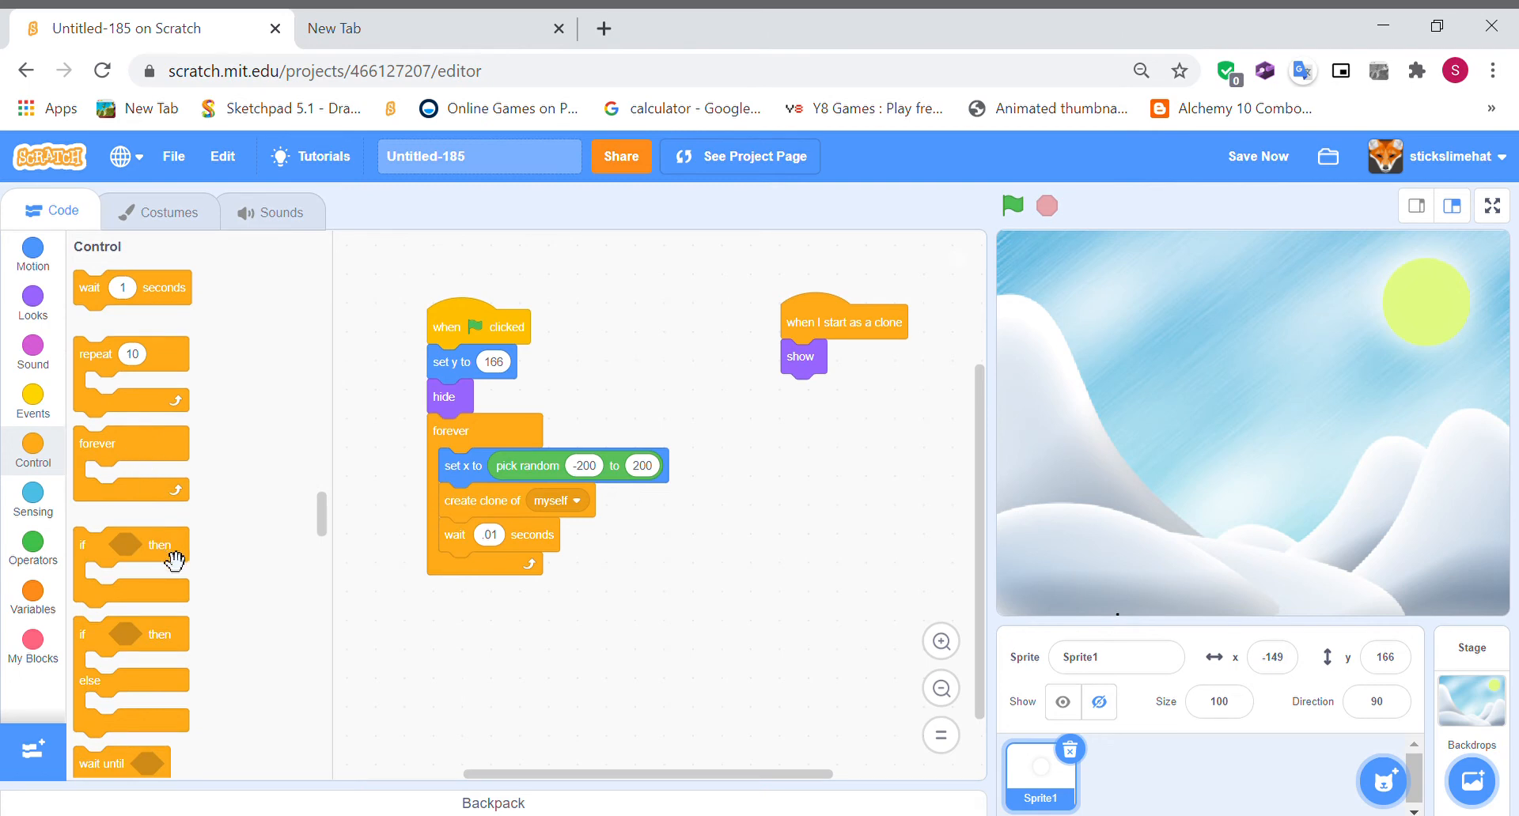
# - Add a repeat 15 loop under show containing 'change y by -10'
pyautogui.moveTo(130, 354); pyautogui.dragTo(842, 402)
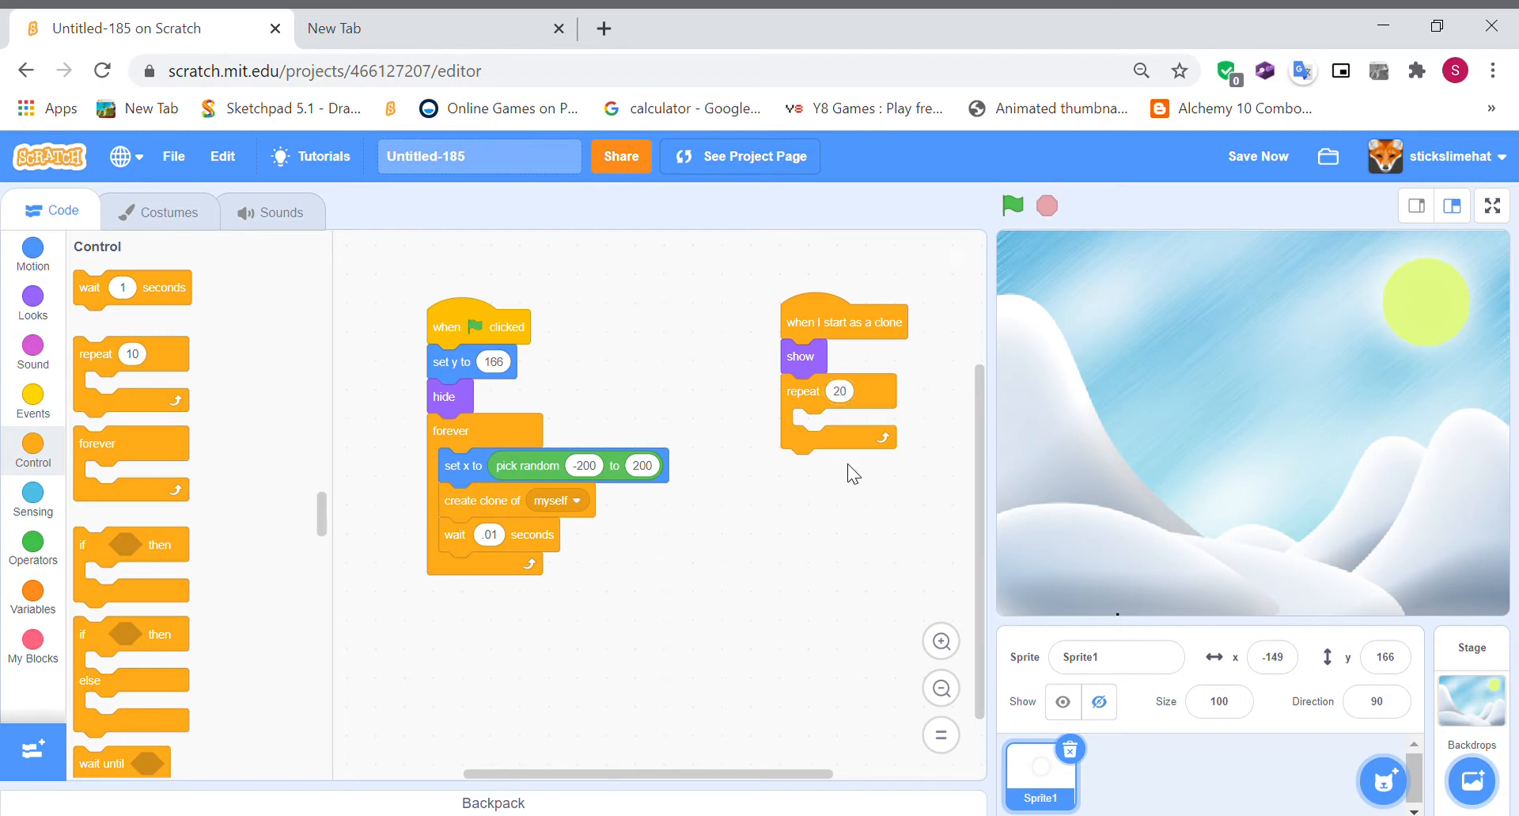
pyautogui.click(32, 254)
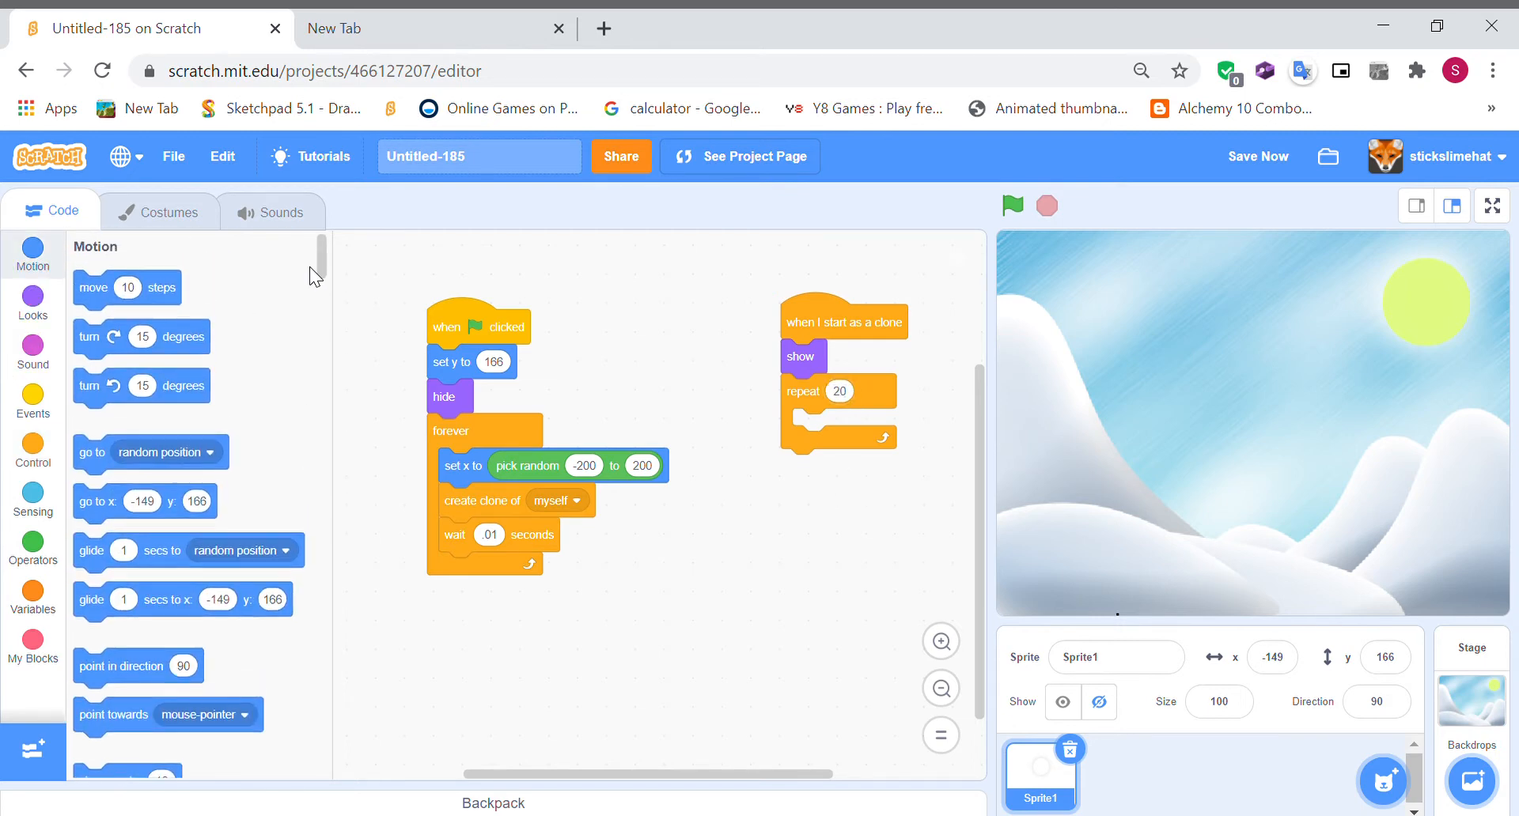
pyautogui.scroll(-3)
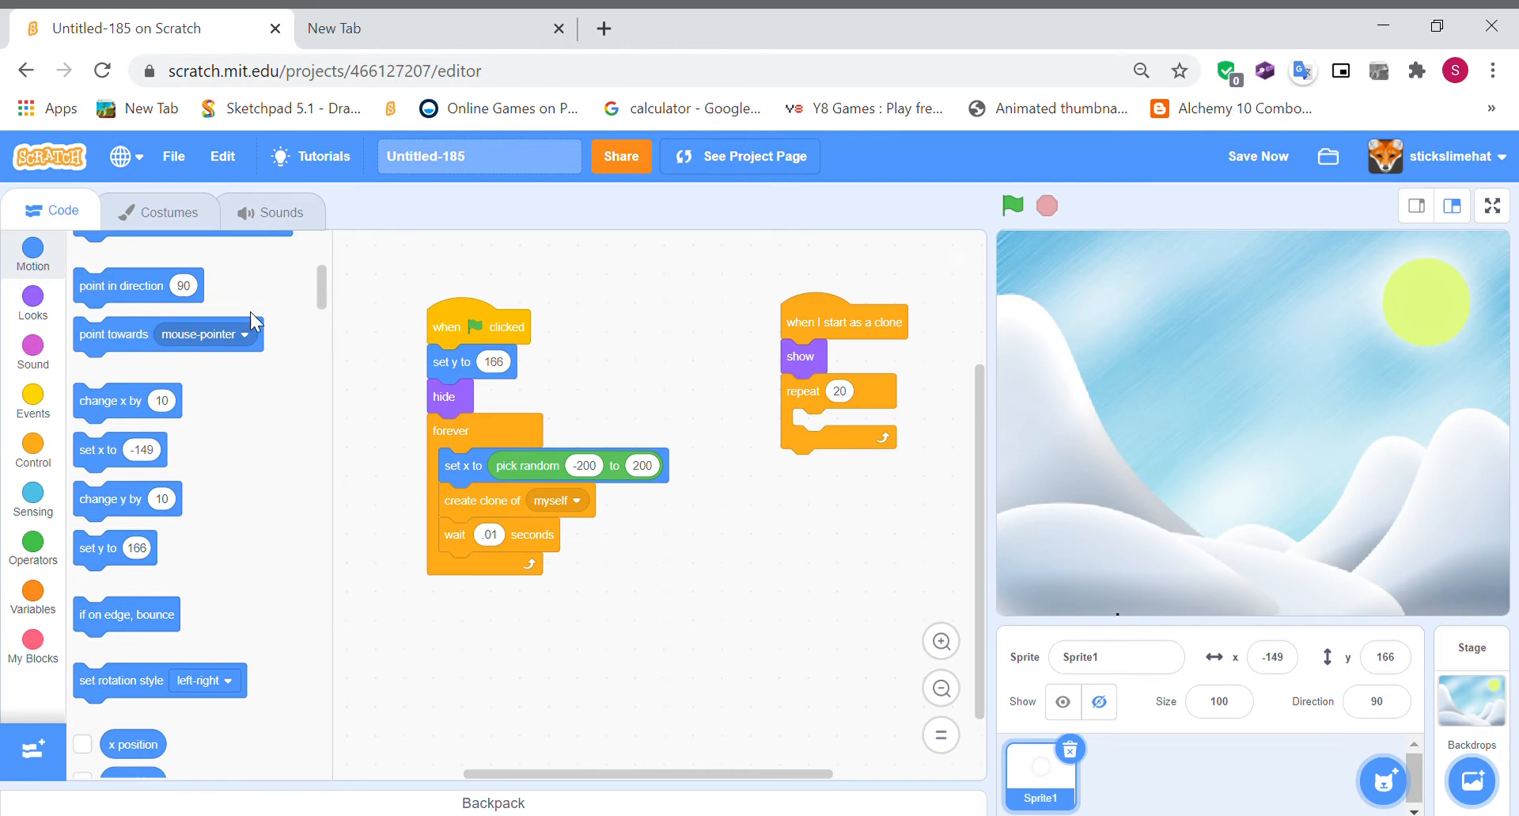
pyautogui.moveTo(127, 498); pyautogui.dragTo(804, 431)
pyautogui.write('15')
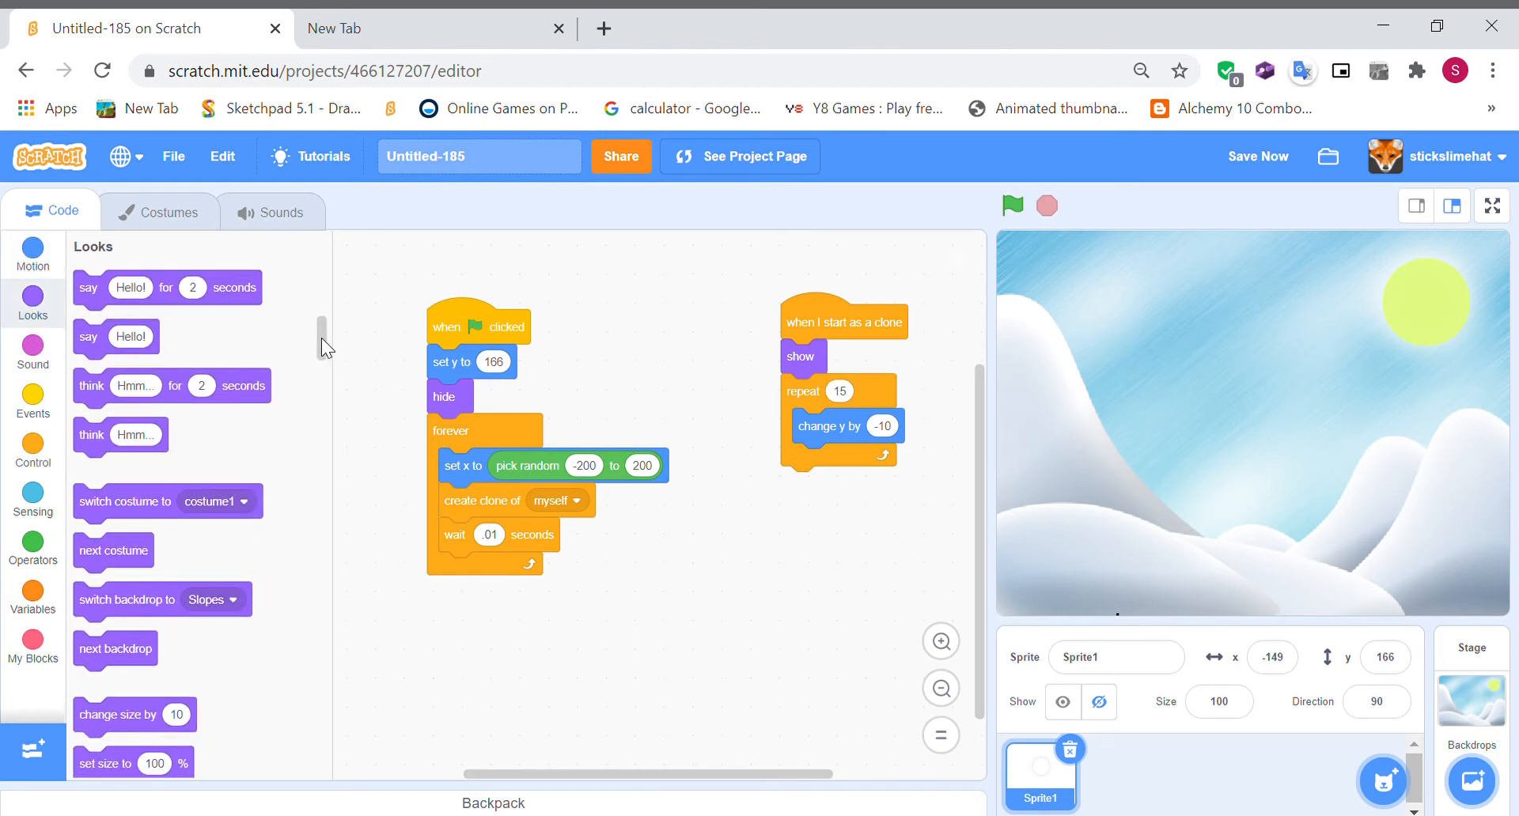
# - Add 'change ghost effect by -5' inside the repeat loop
pyautogui.scroll(-3)
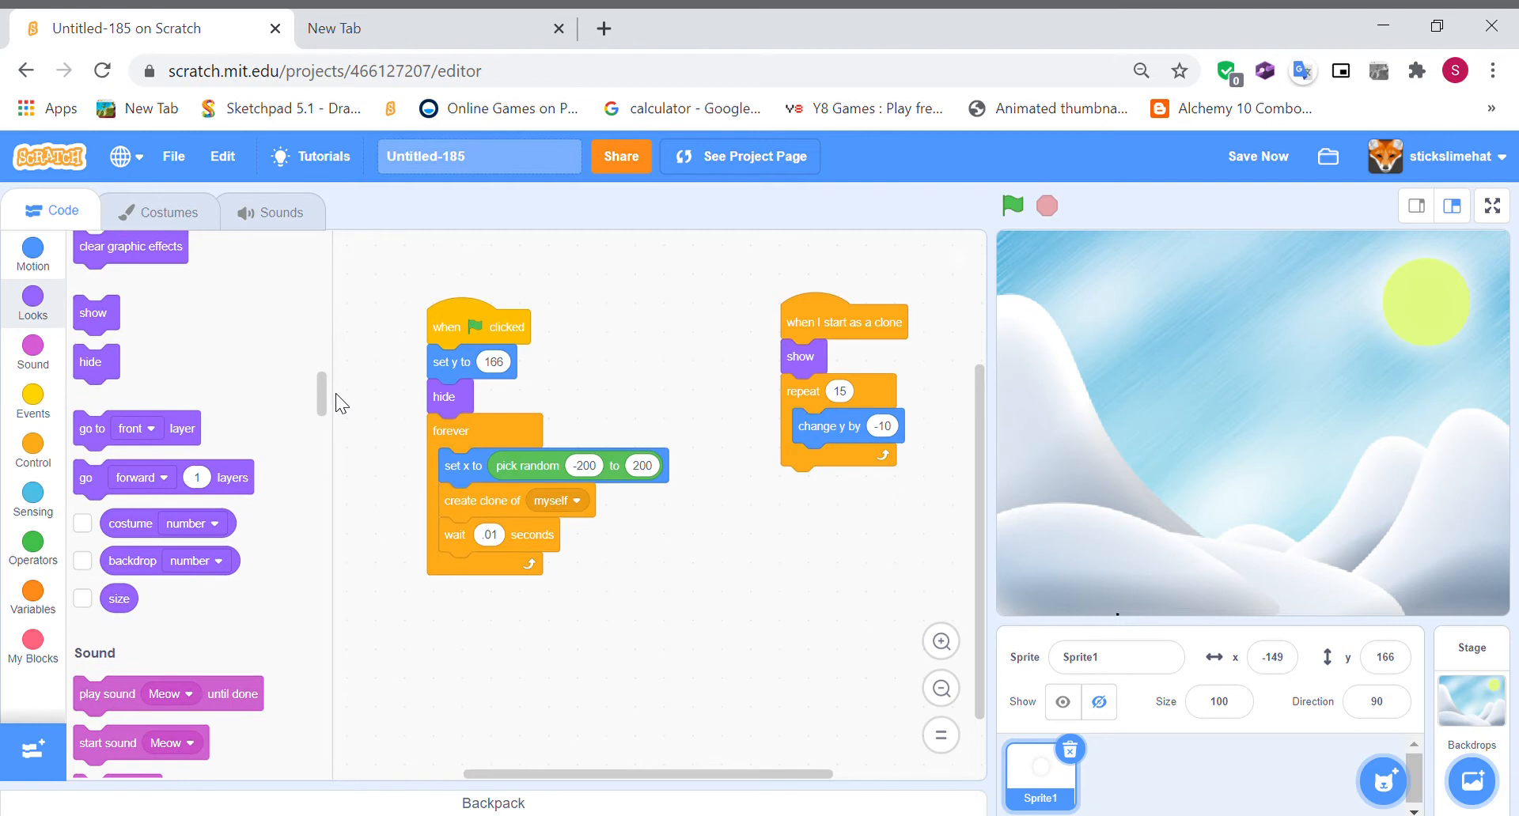
pyautogui.scroll(3)
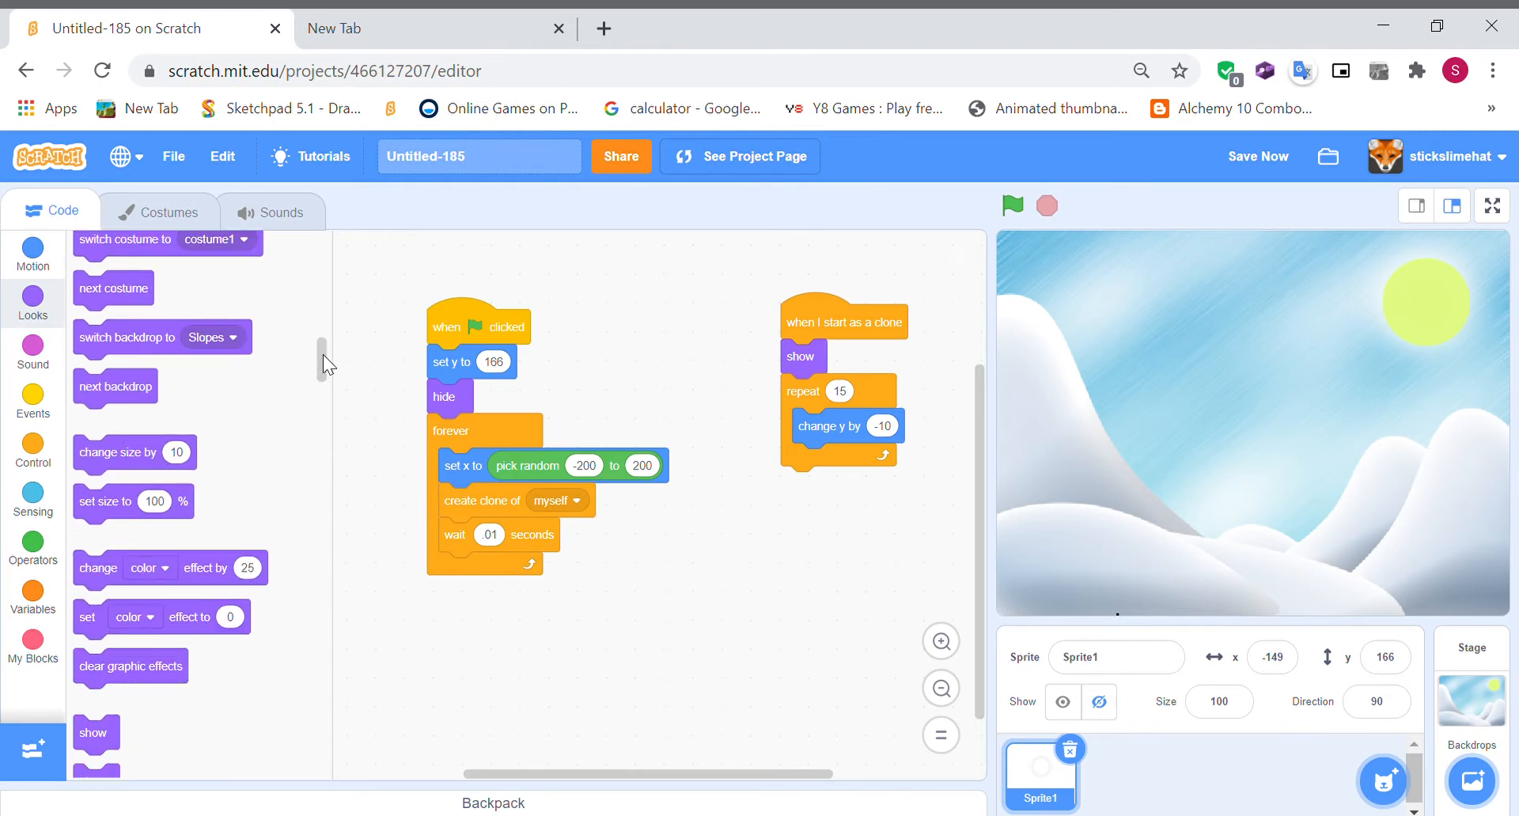
pyautogui.scroll(-3)
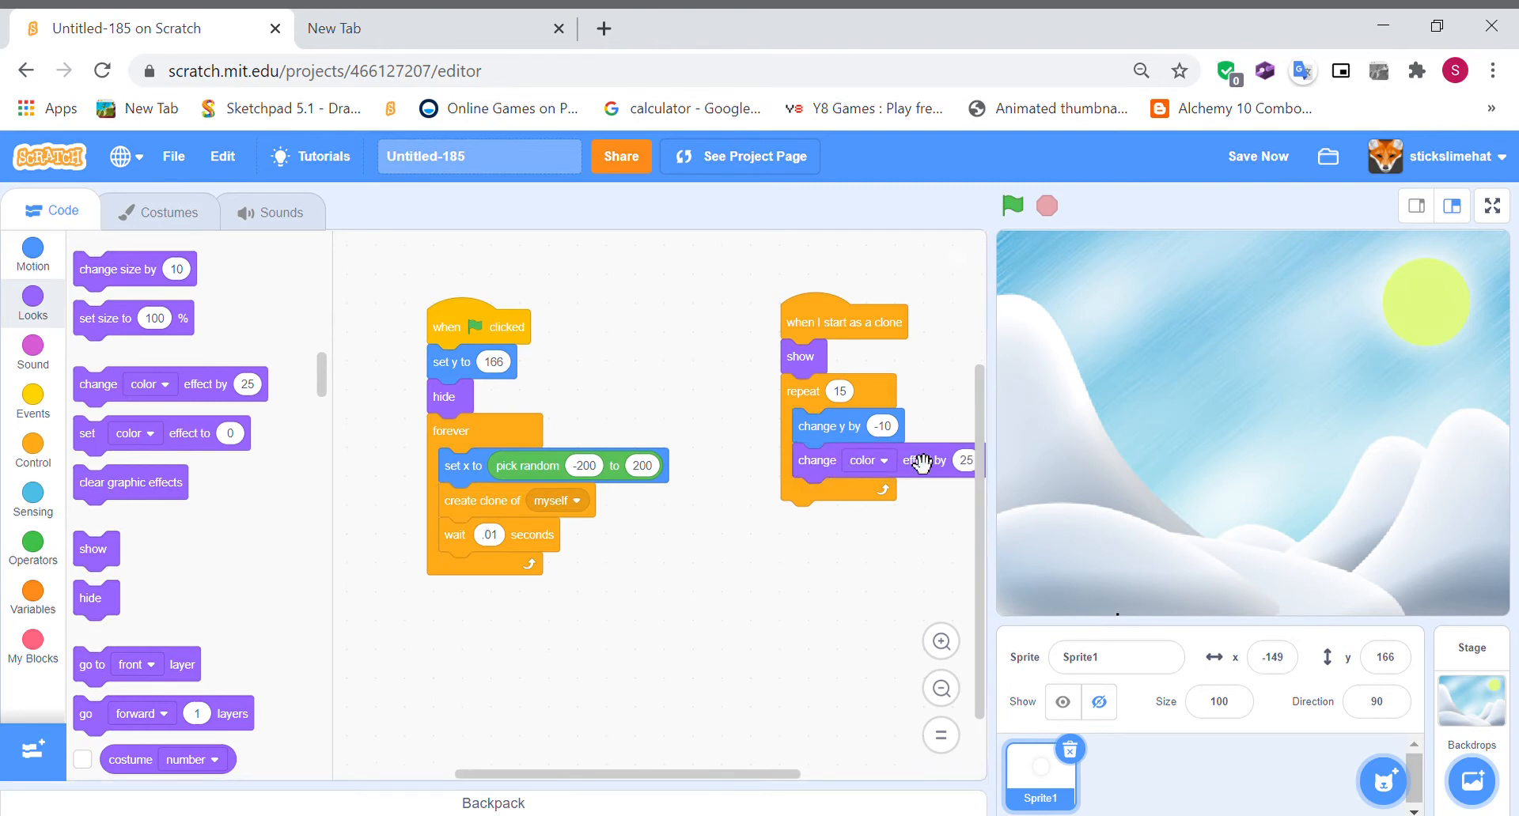
pyautogui.click(867, 460)
pyautogui.write('-5')
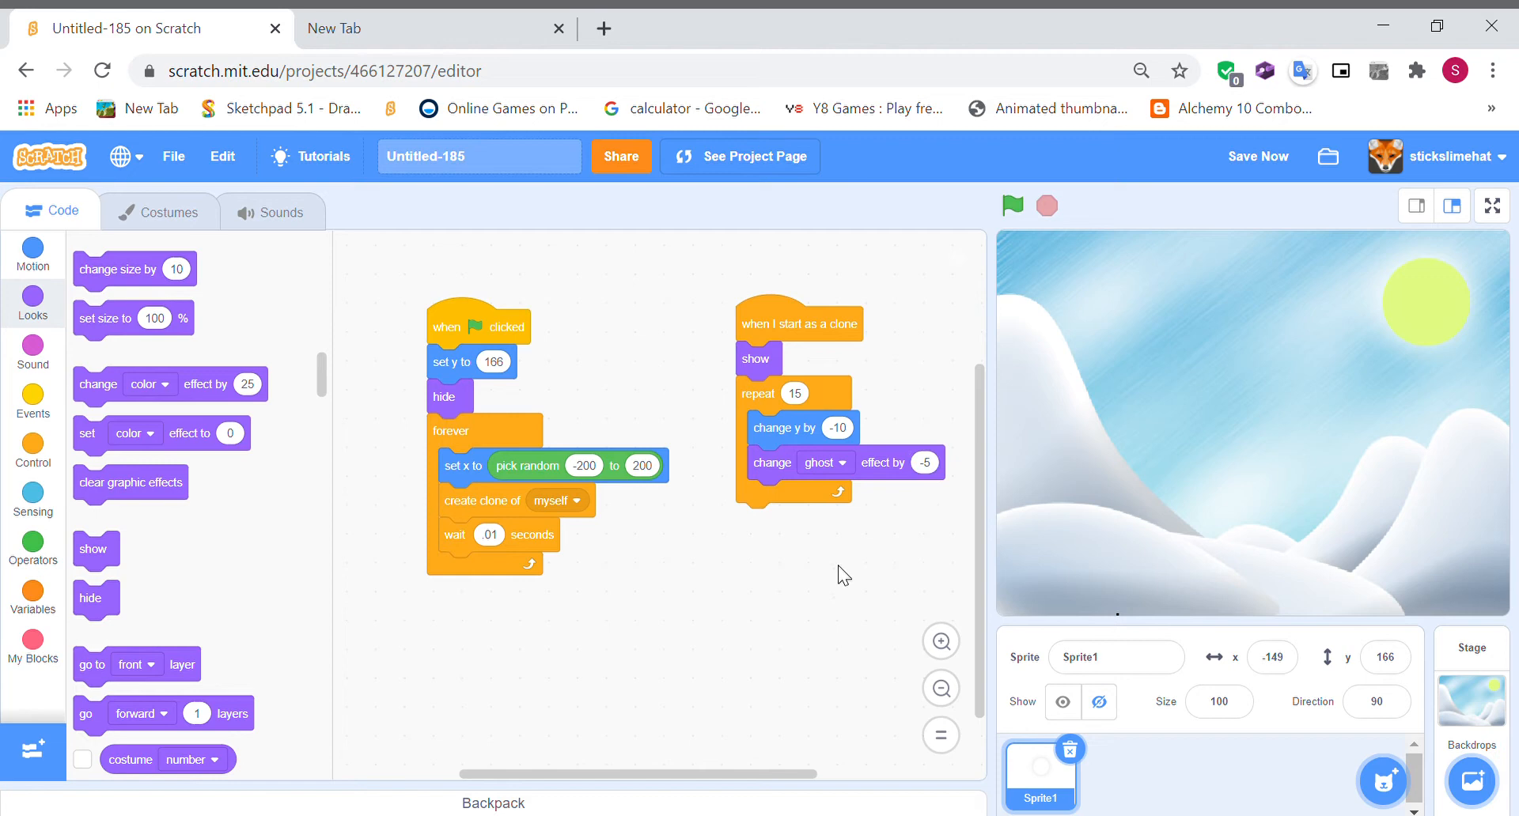
pyautogui.click(32, 451)
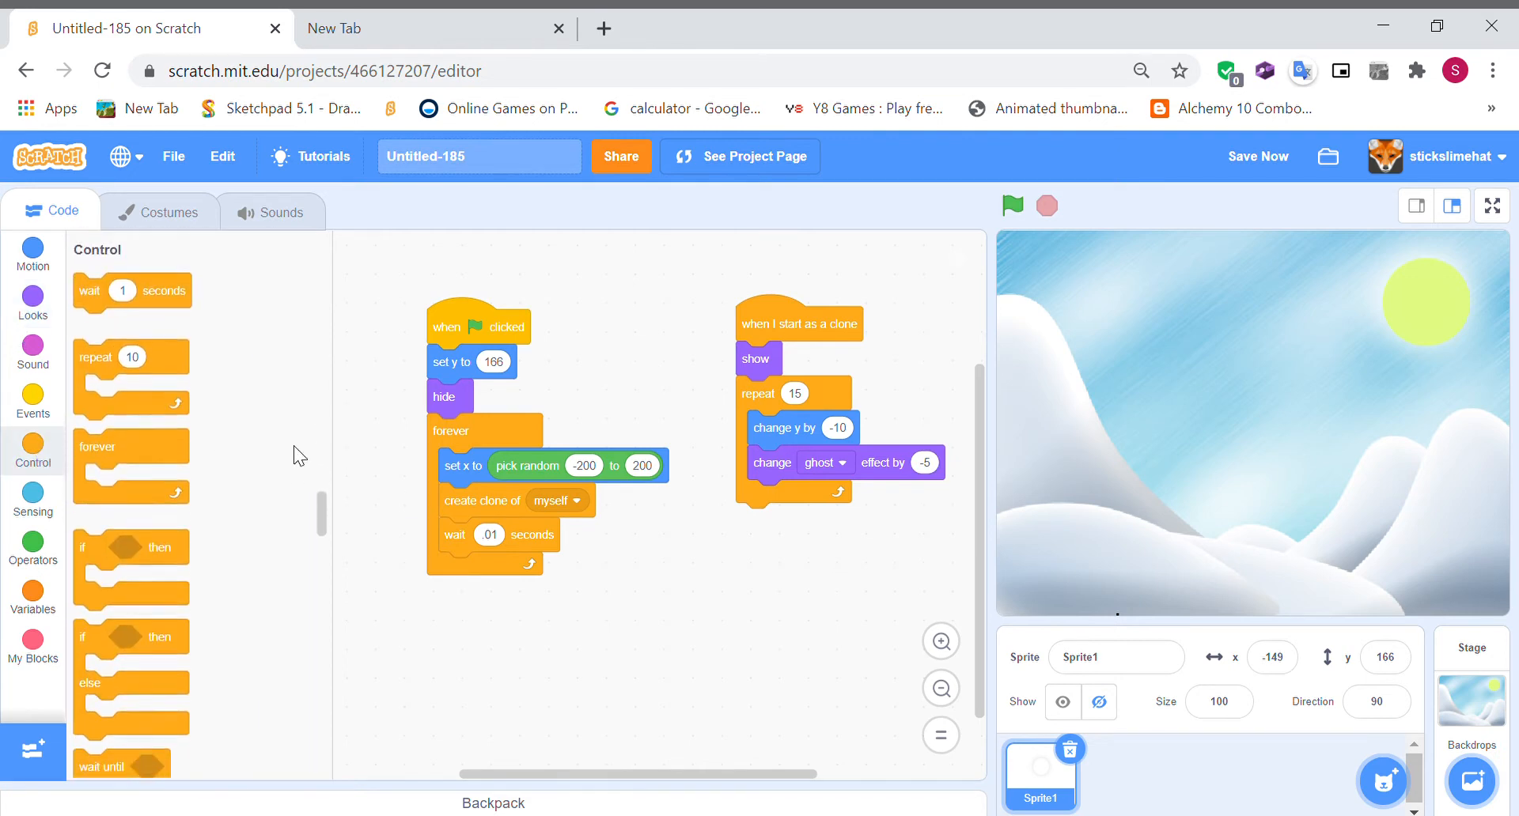
pyautogui.scroll(-3)
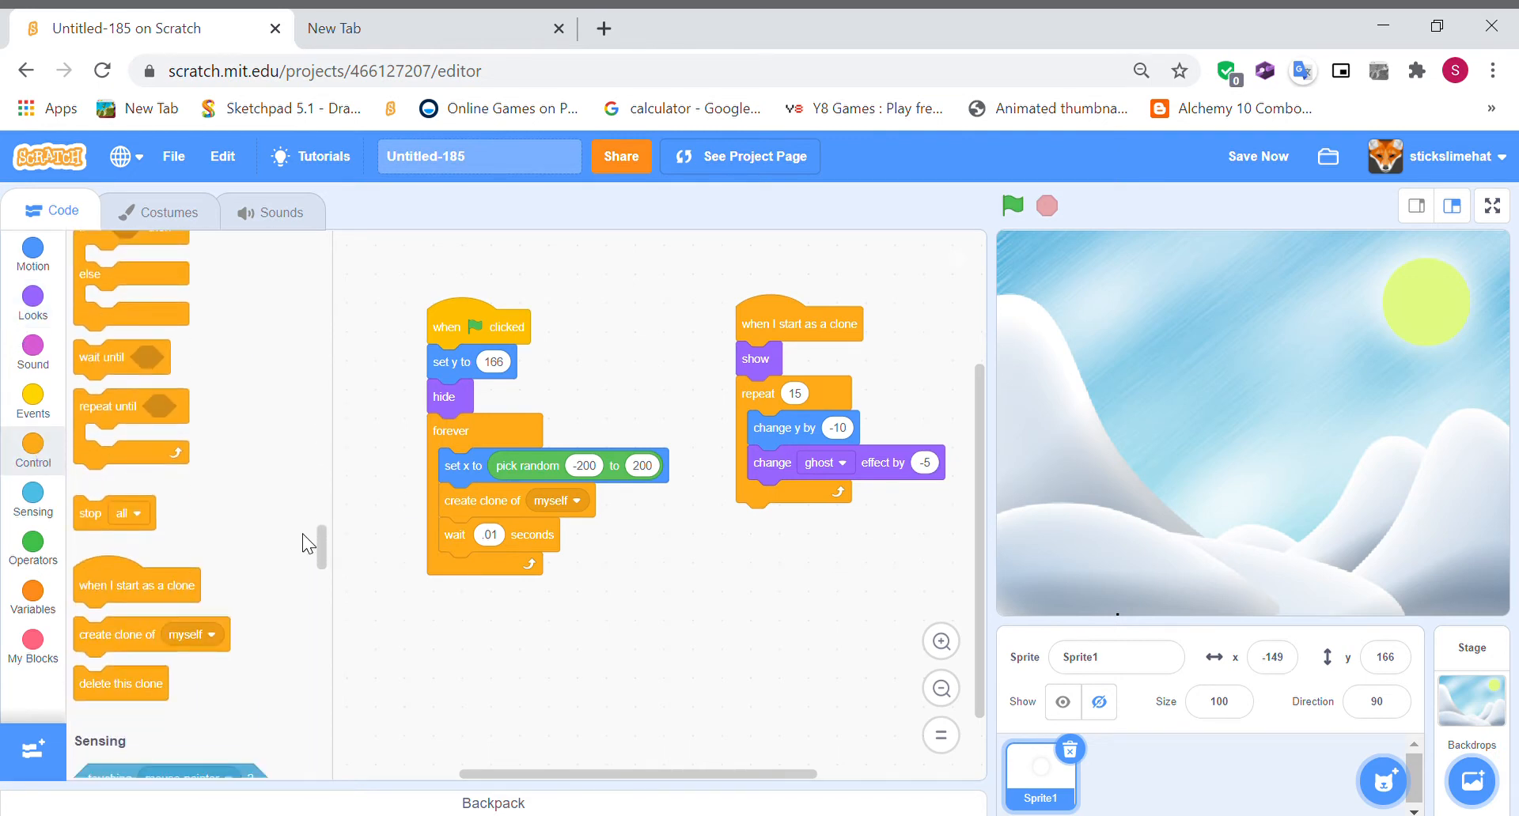
# - Attach 'delete this clone' after the loop and test-run the snowfall
pyautogui.moveTo(120, 682); pyautogui.dragTo(793, 530)
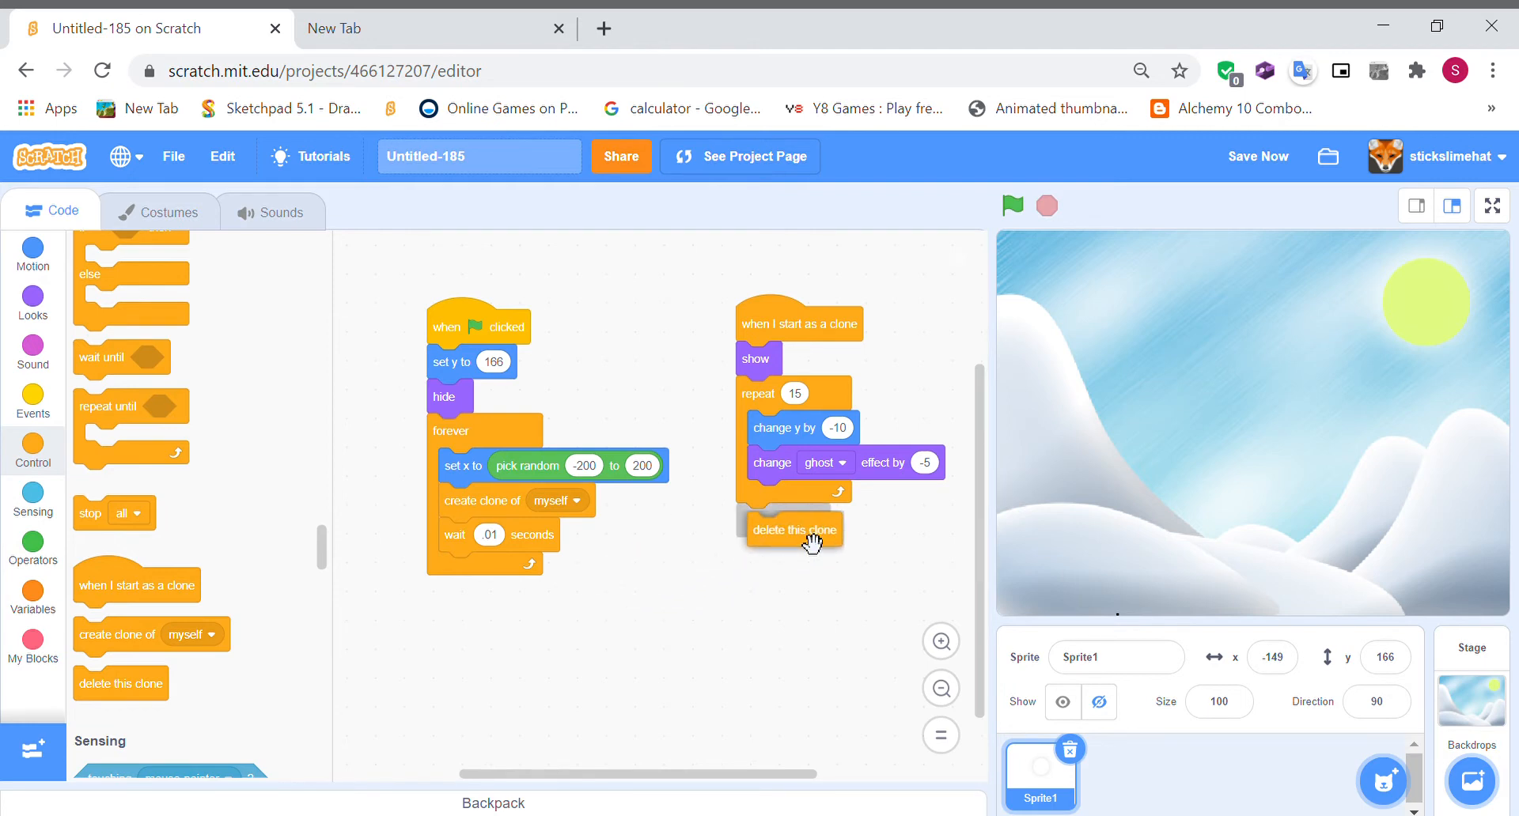
pyautogui.click(1011, 206)
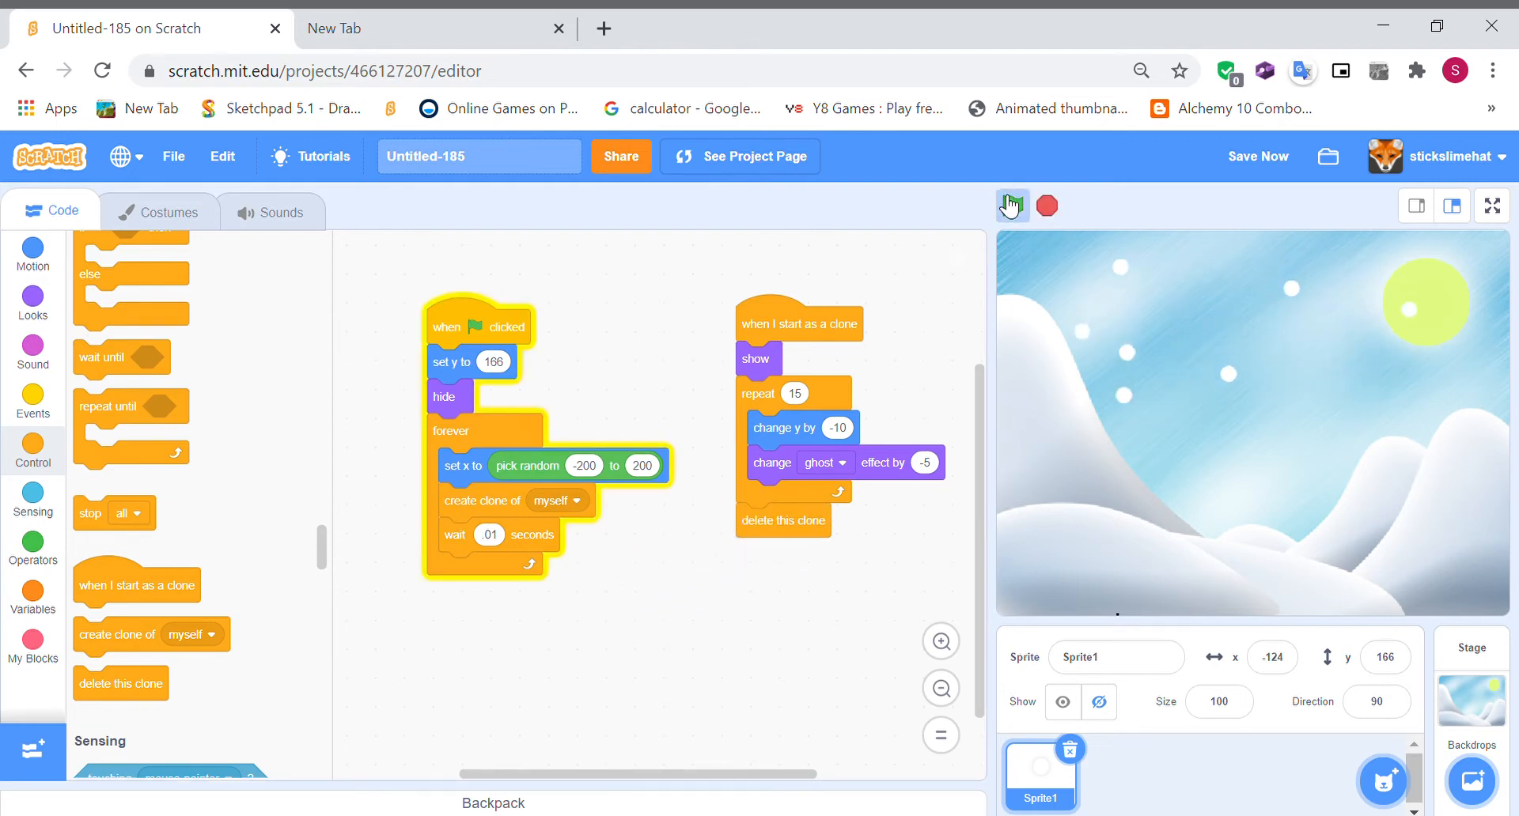
pyautogui.click(1011, 206)
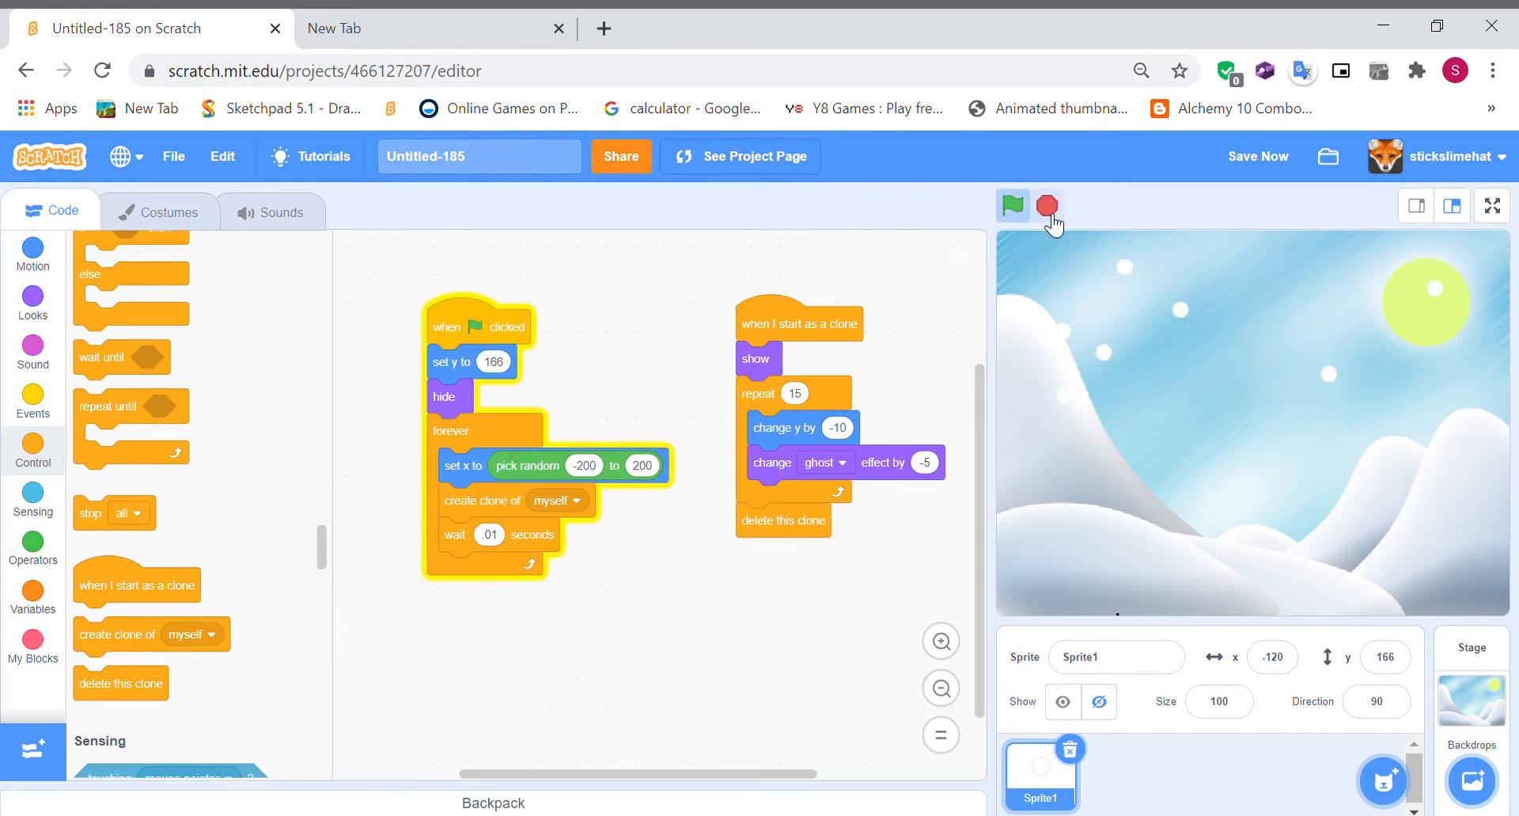
pyautogui.click(1011, 206)
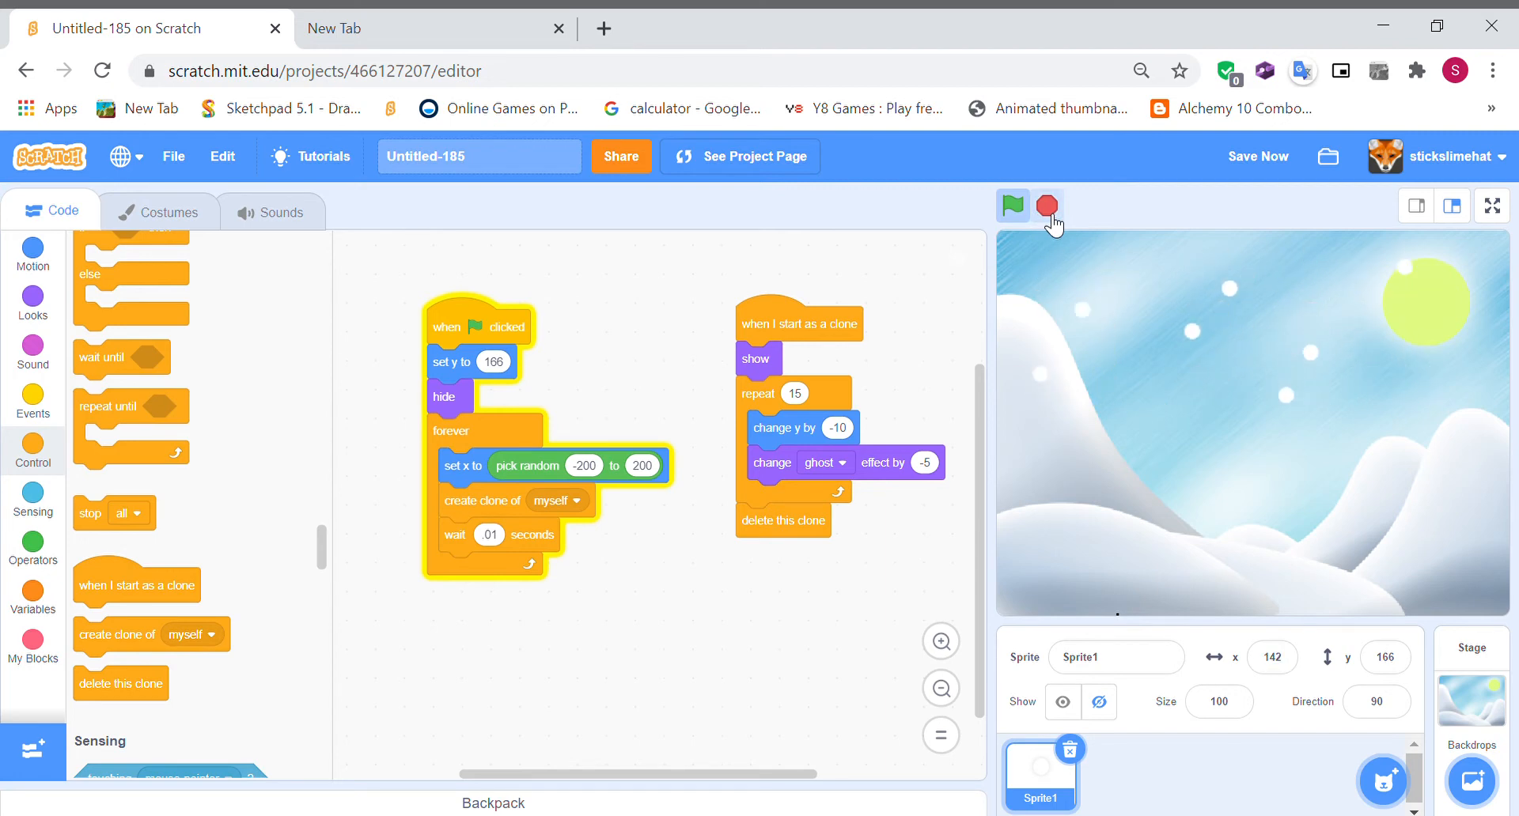
pyautogui.click(1047, 206)
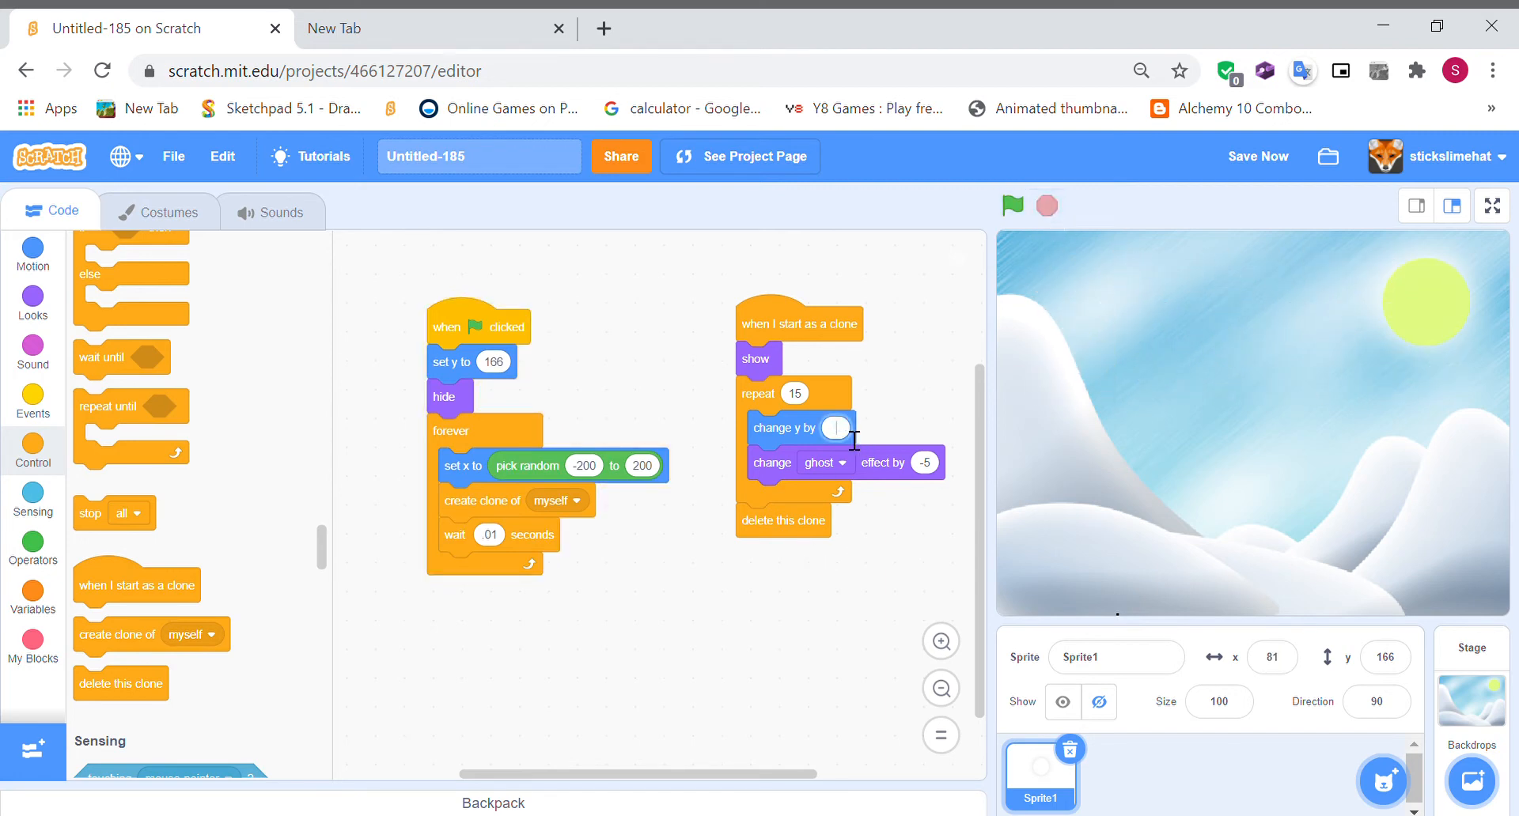
# - Change the fall to y by -15, retest, then select the Stage
pyautogui.write('-15')
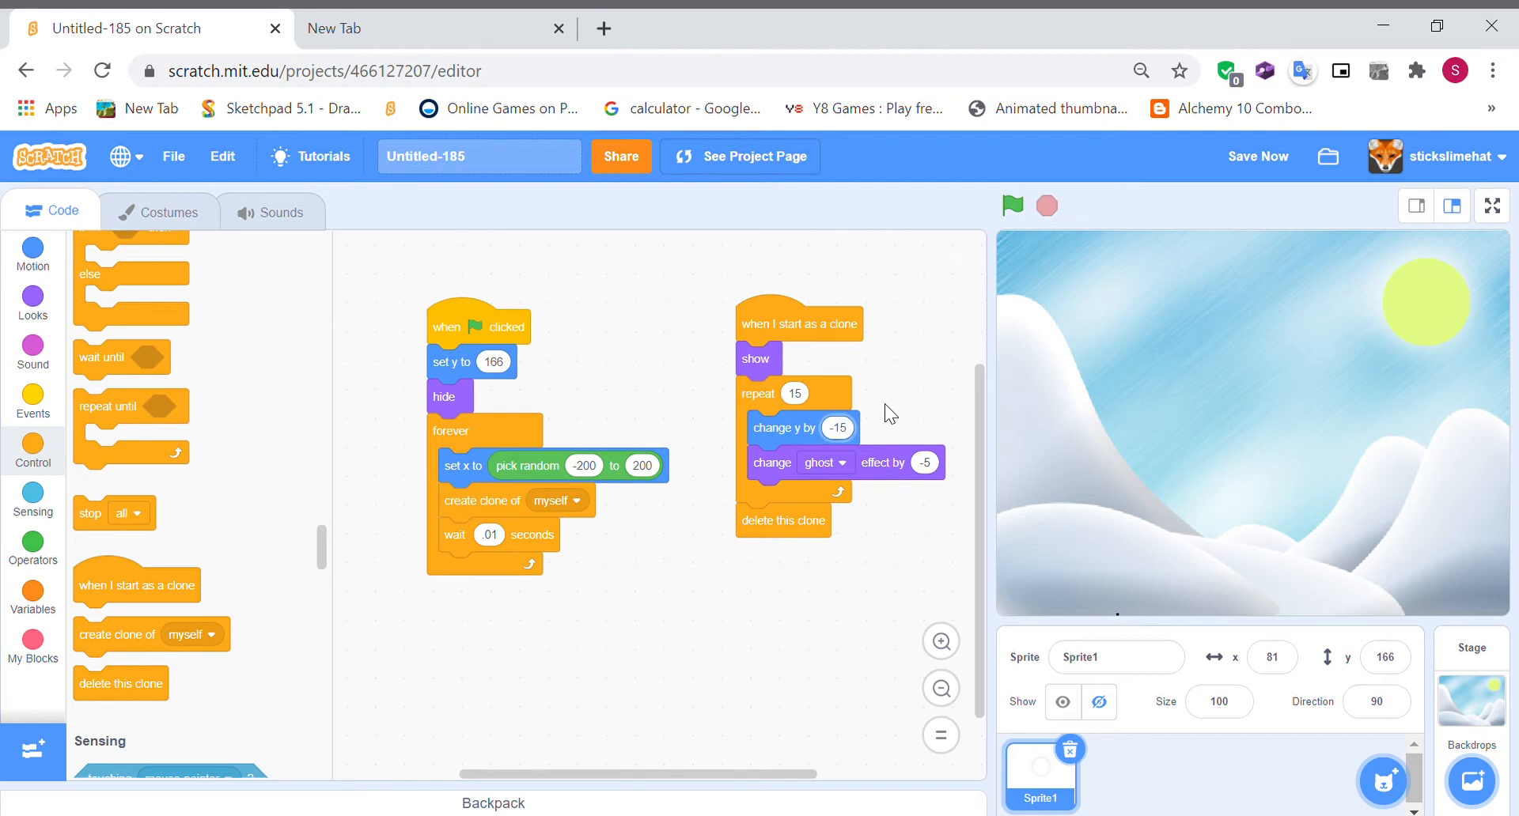
pyautogui.click(1011, 206)
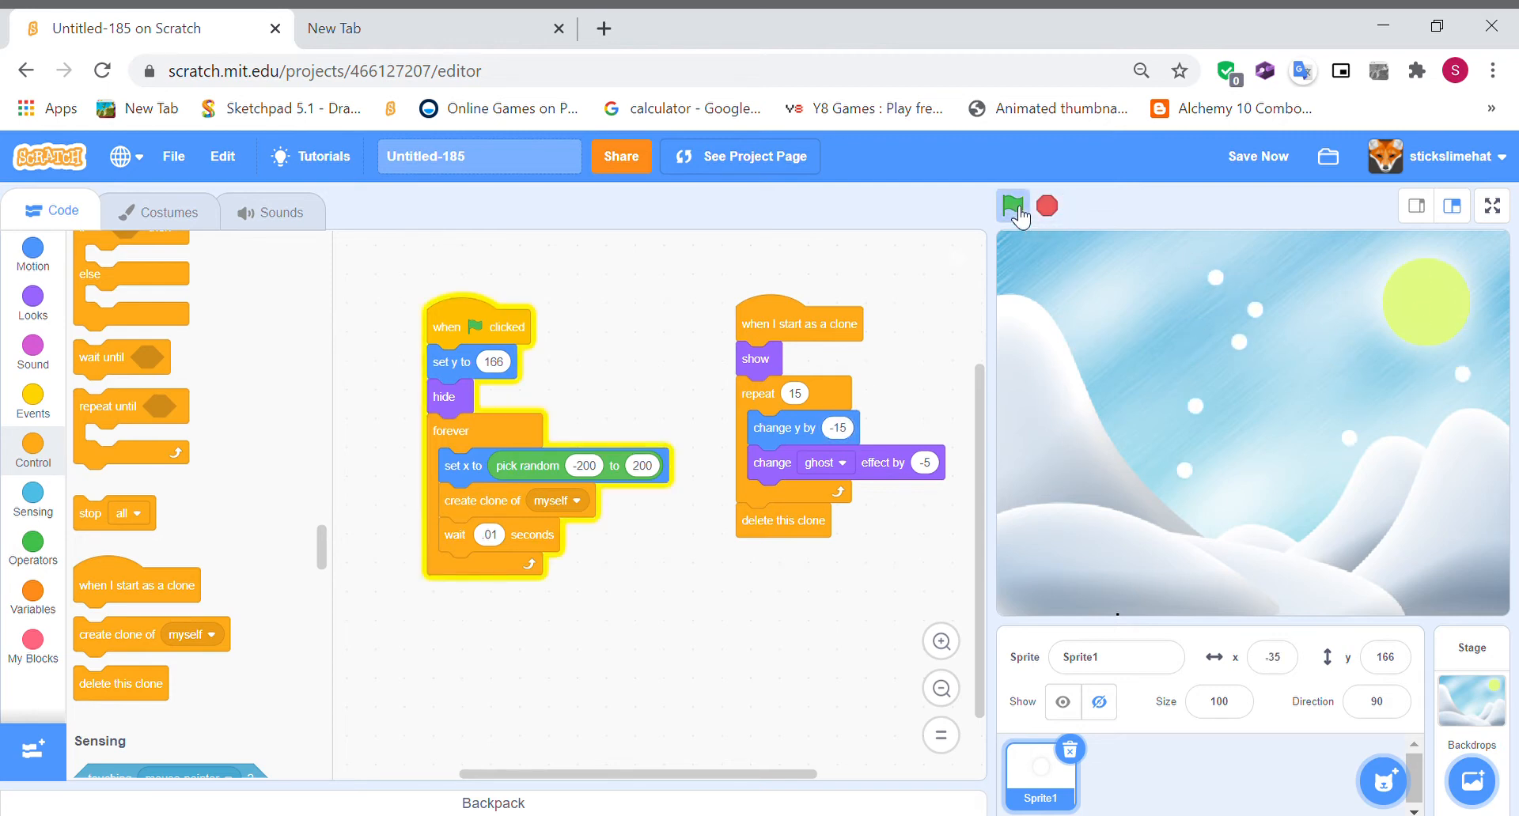
pyautogui.click(1013, 206)
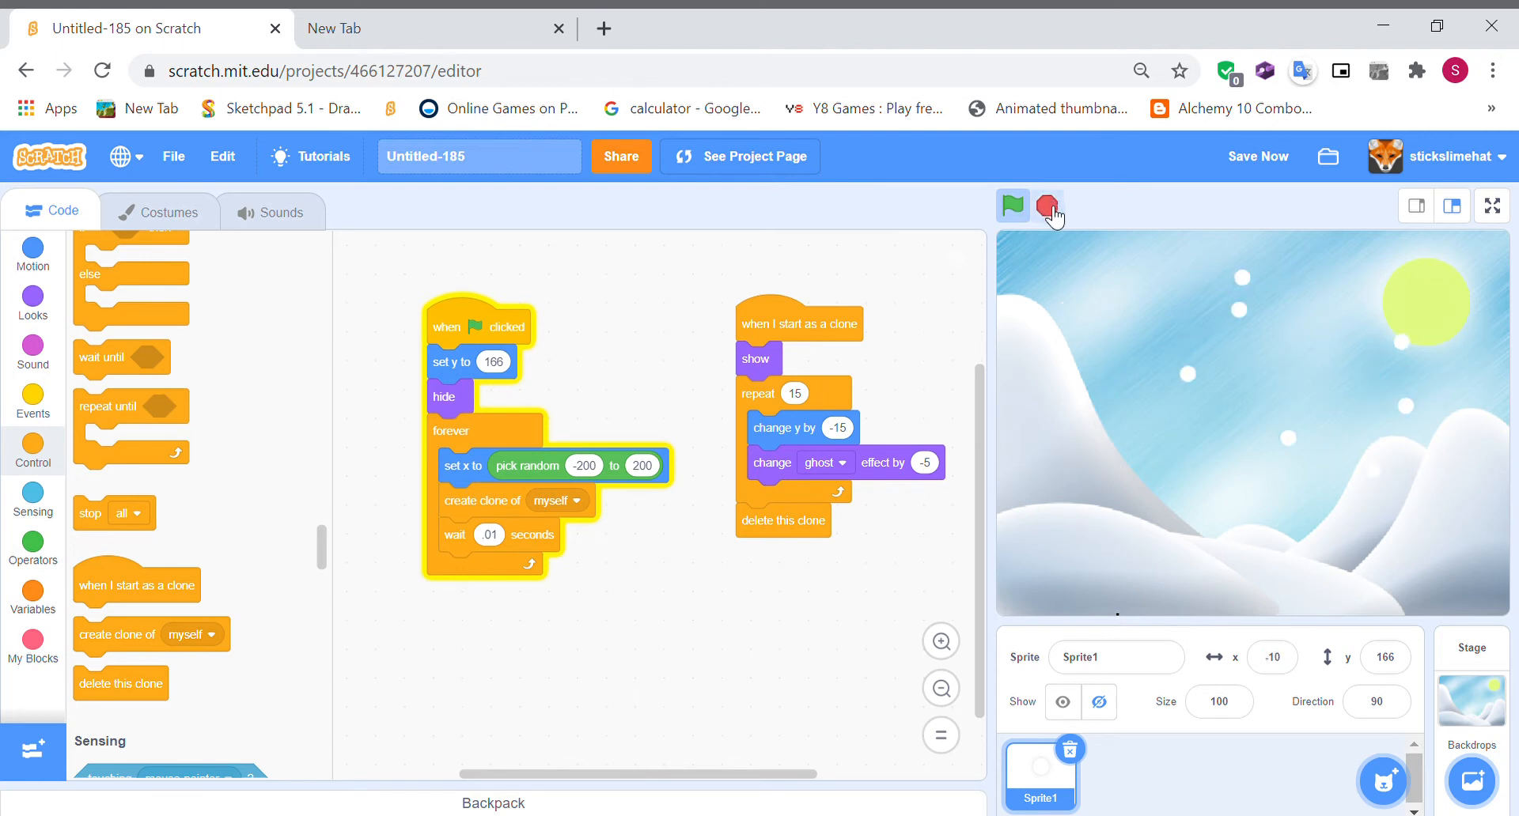
pyautogui.click(1471, 697)
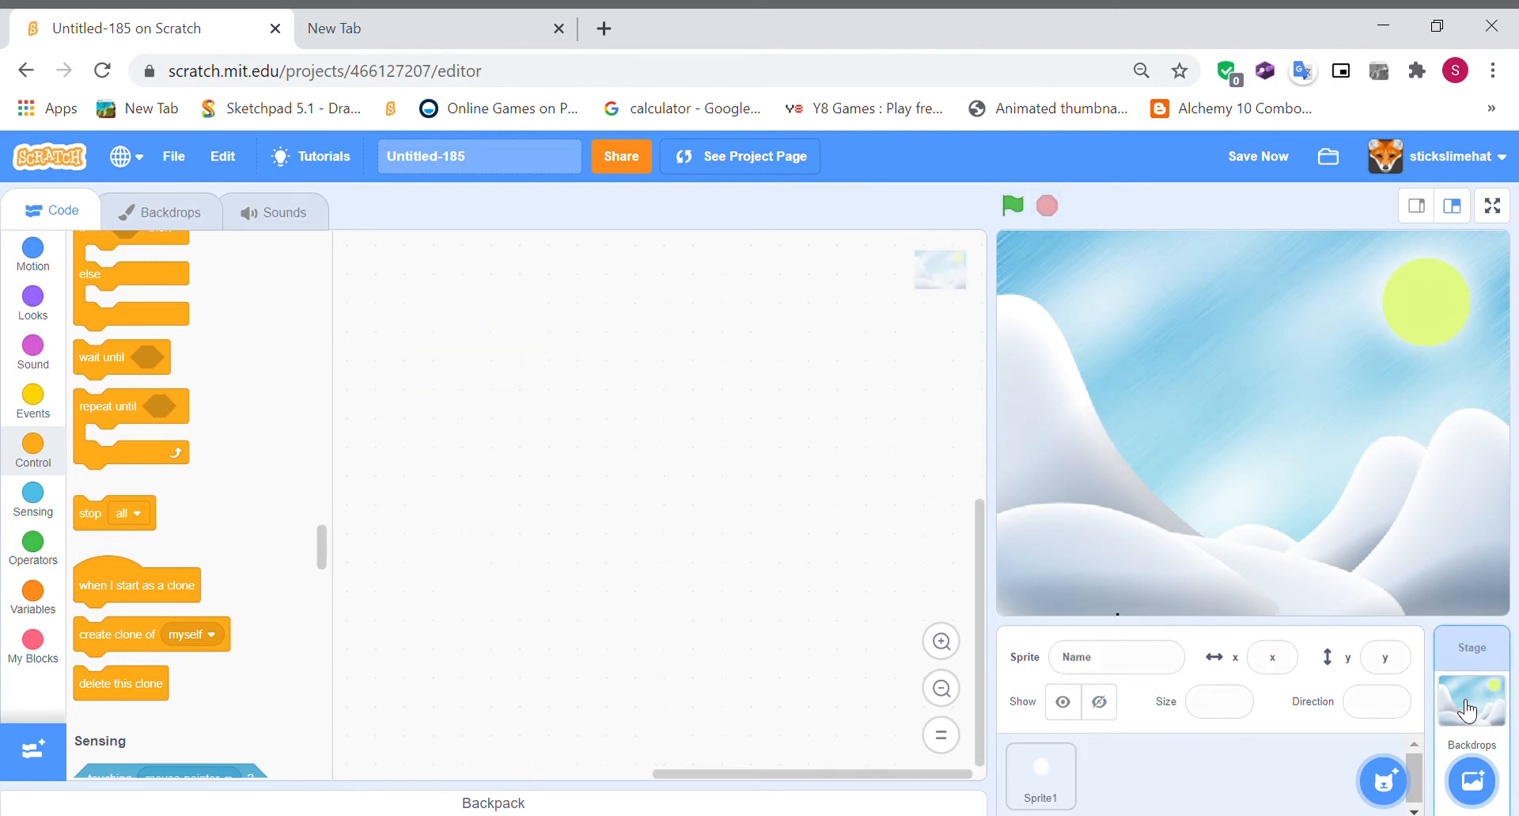
# - Vectorise the Slopes backdrop and delete the blank backdrop1, keeping only Slopes
pyautogui.click(160, 212)
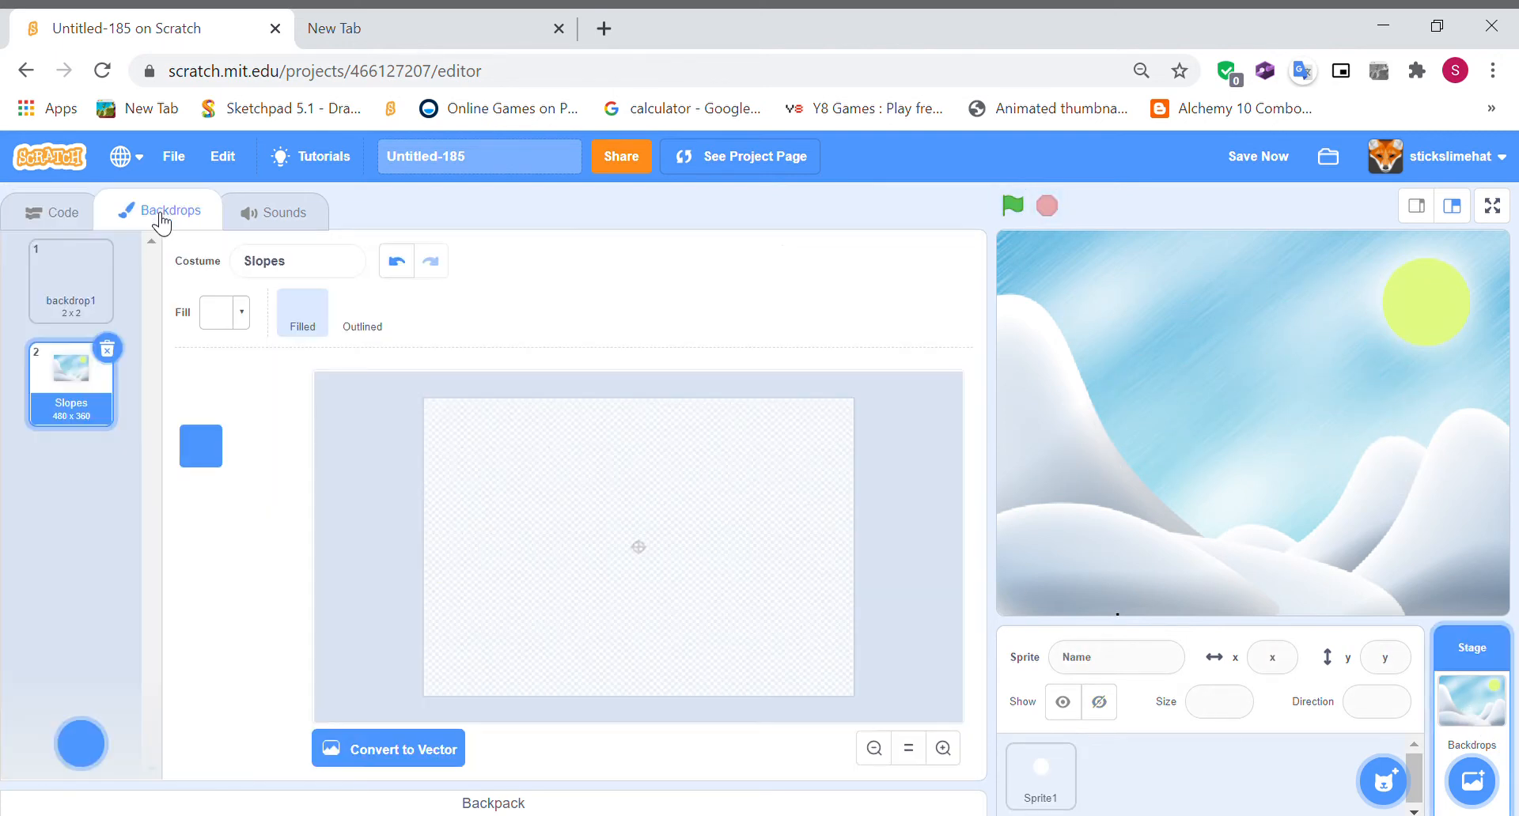
pyautogui.click(386, 748)
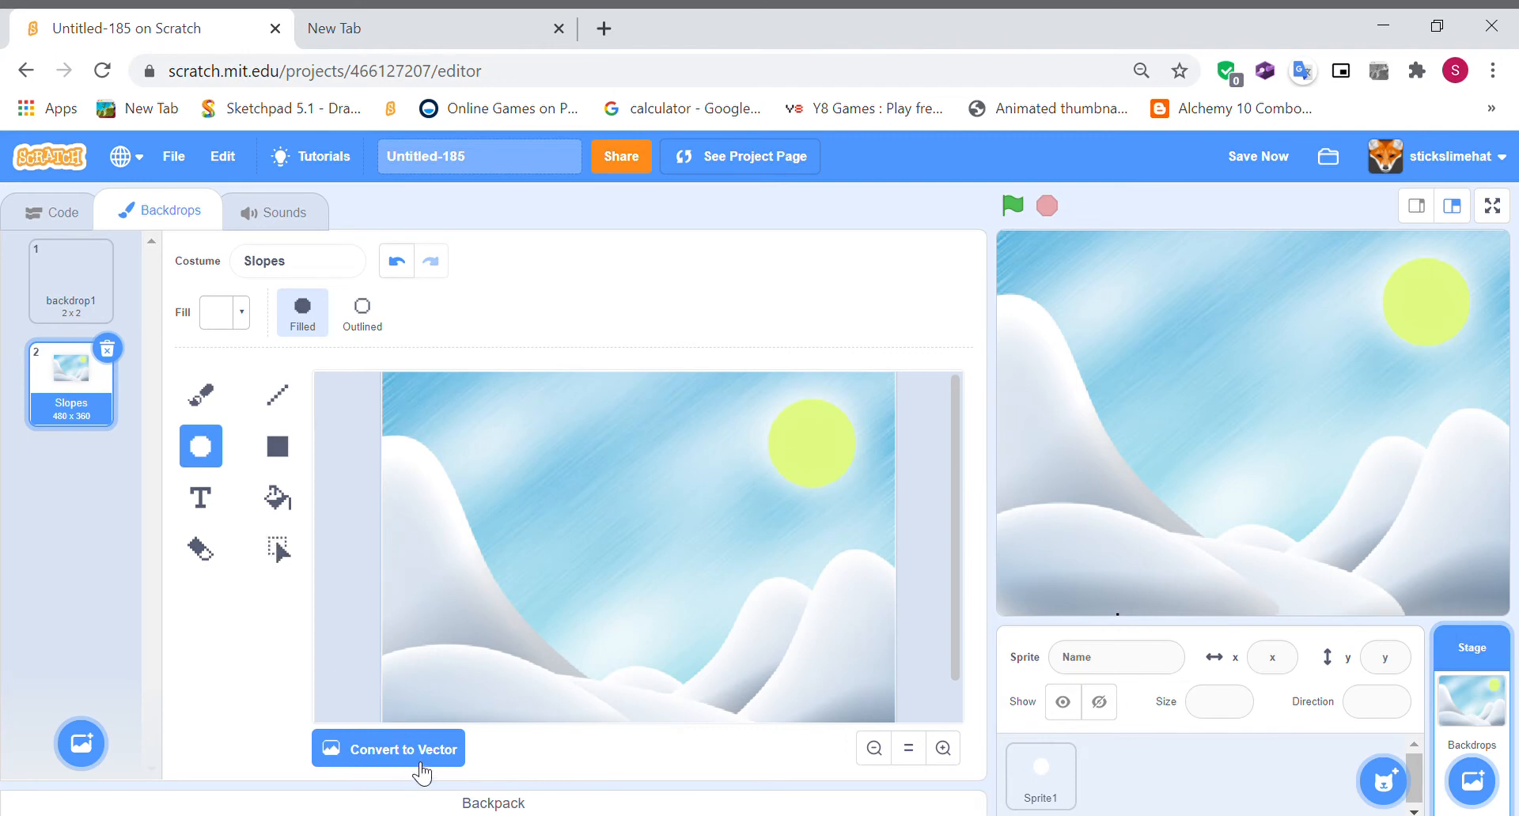
pyautogui.click(388, 749)
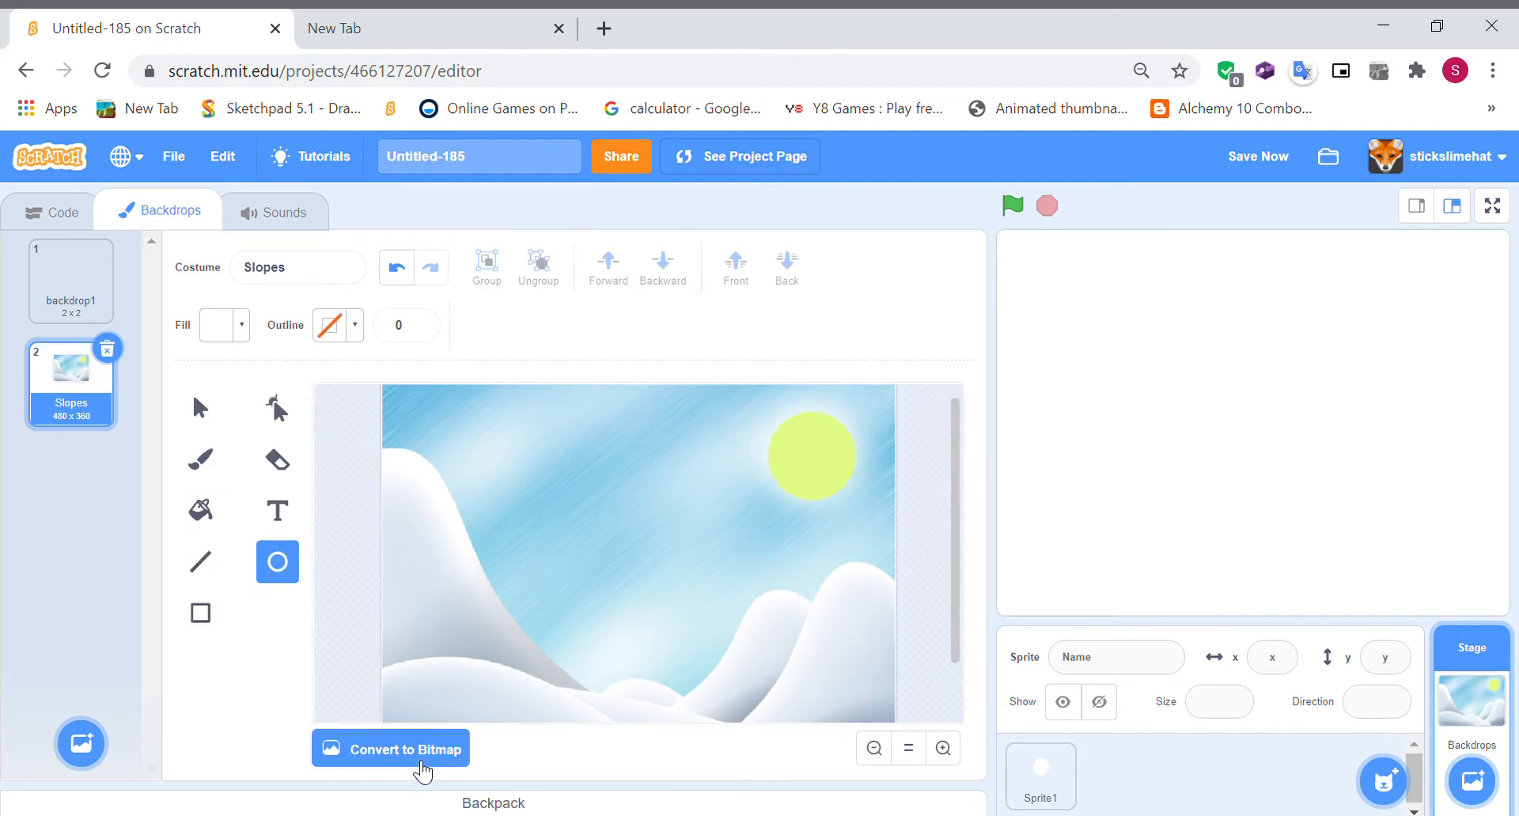
pyautogui.click(71, 281)
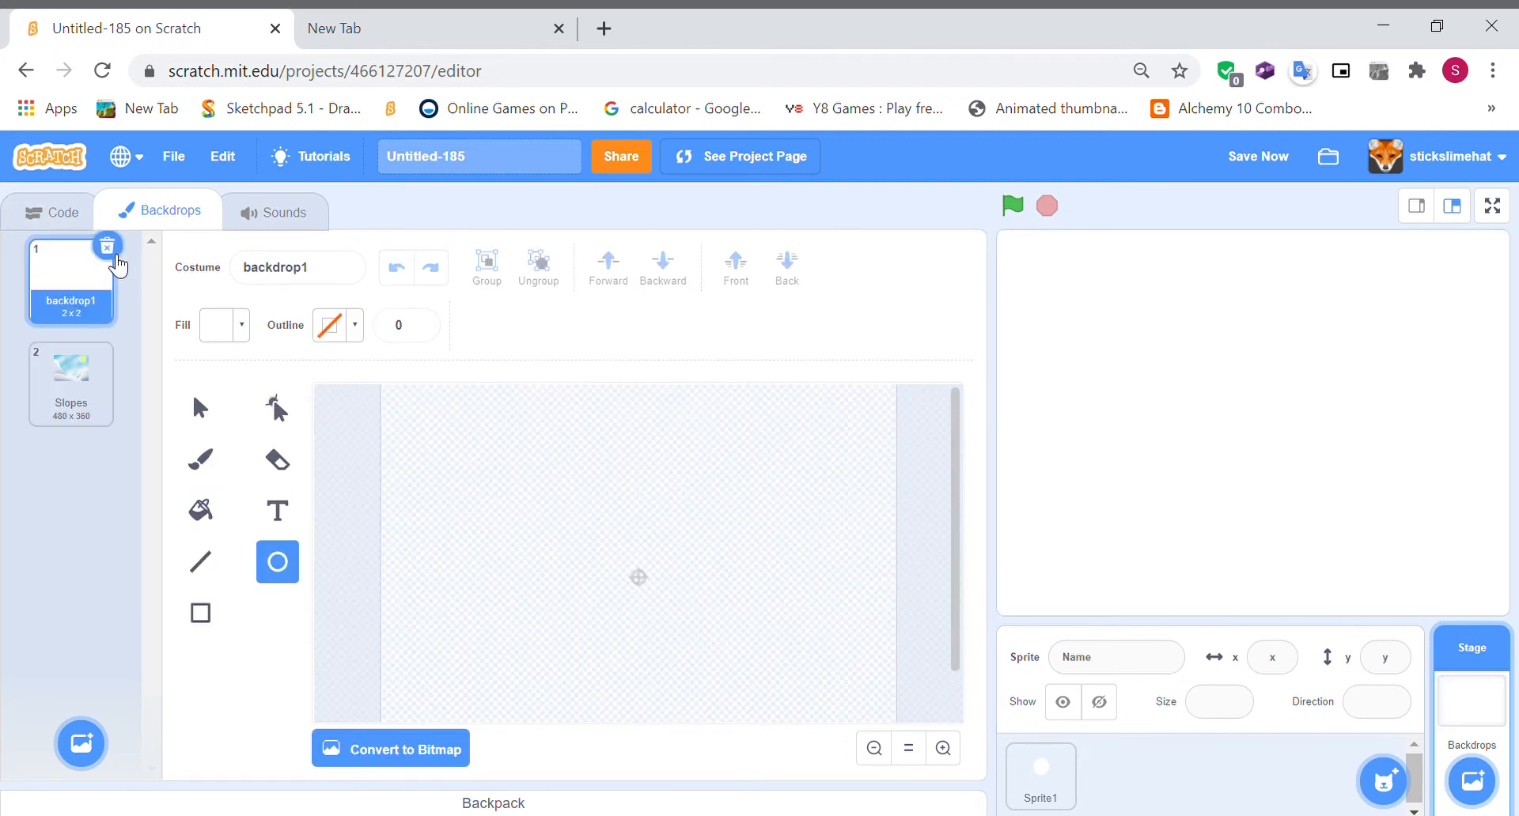
pyautogui.click(70, 383)
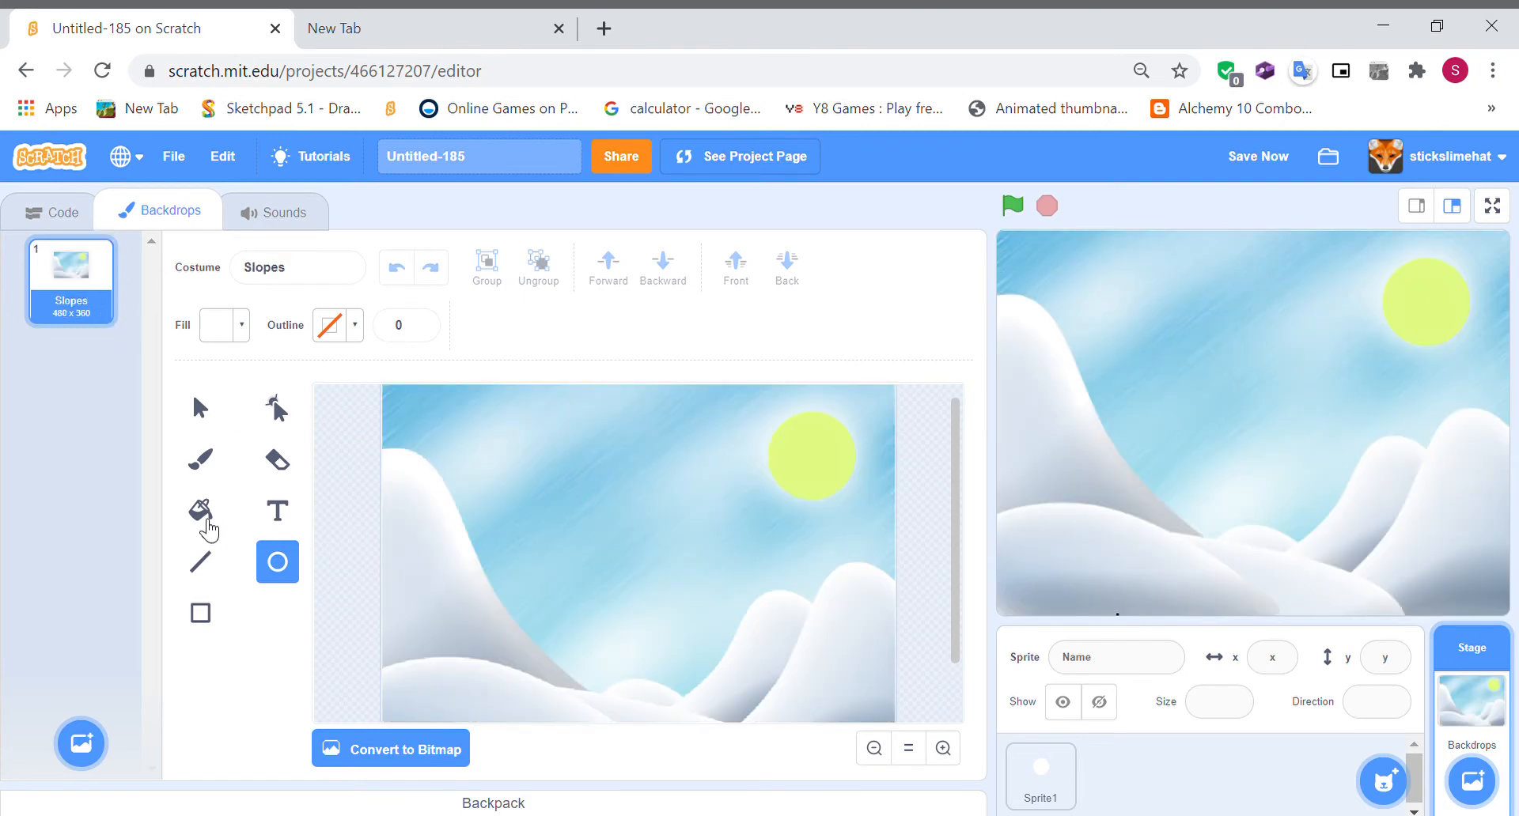
pyautogui.click(277, 511)
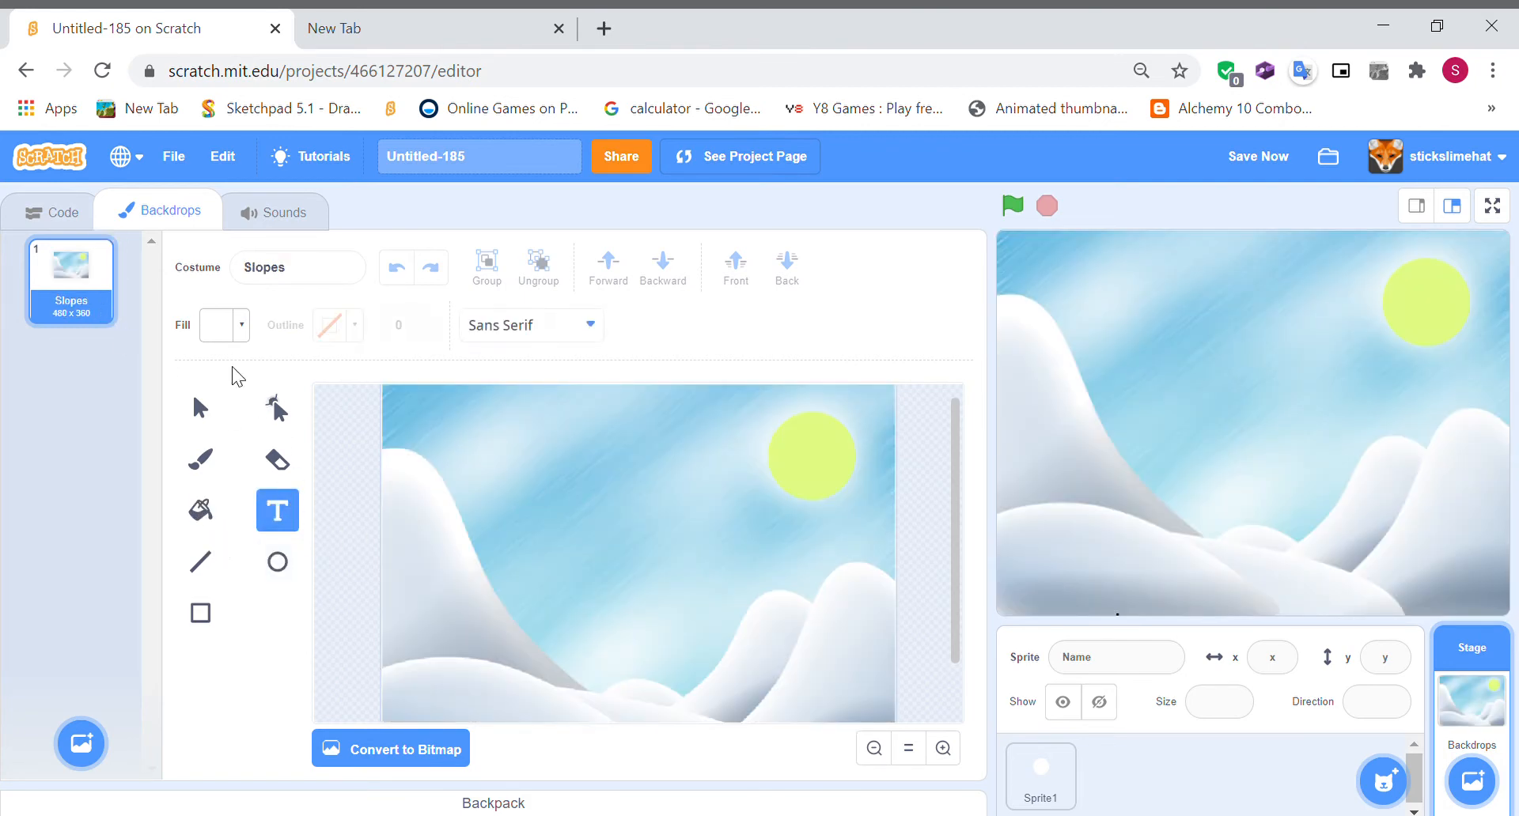
# - Add black 'Happy Holidays' text in the Handwriting font onto the Slopes backdrop
pyautogui.click(217, 325)
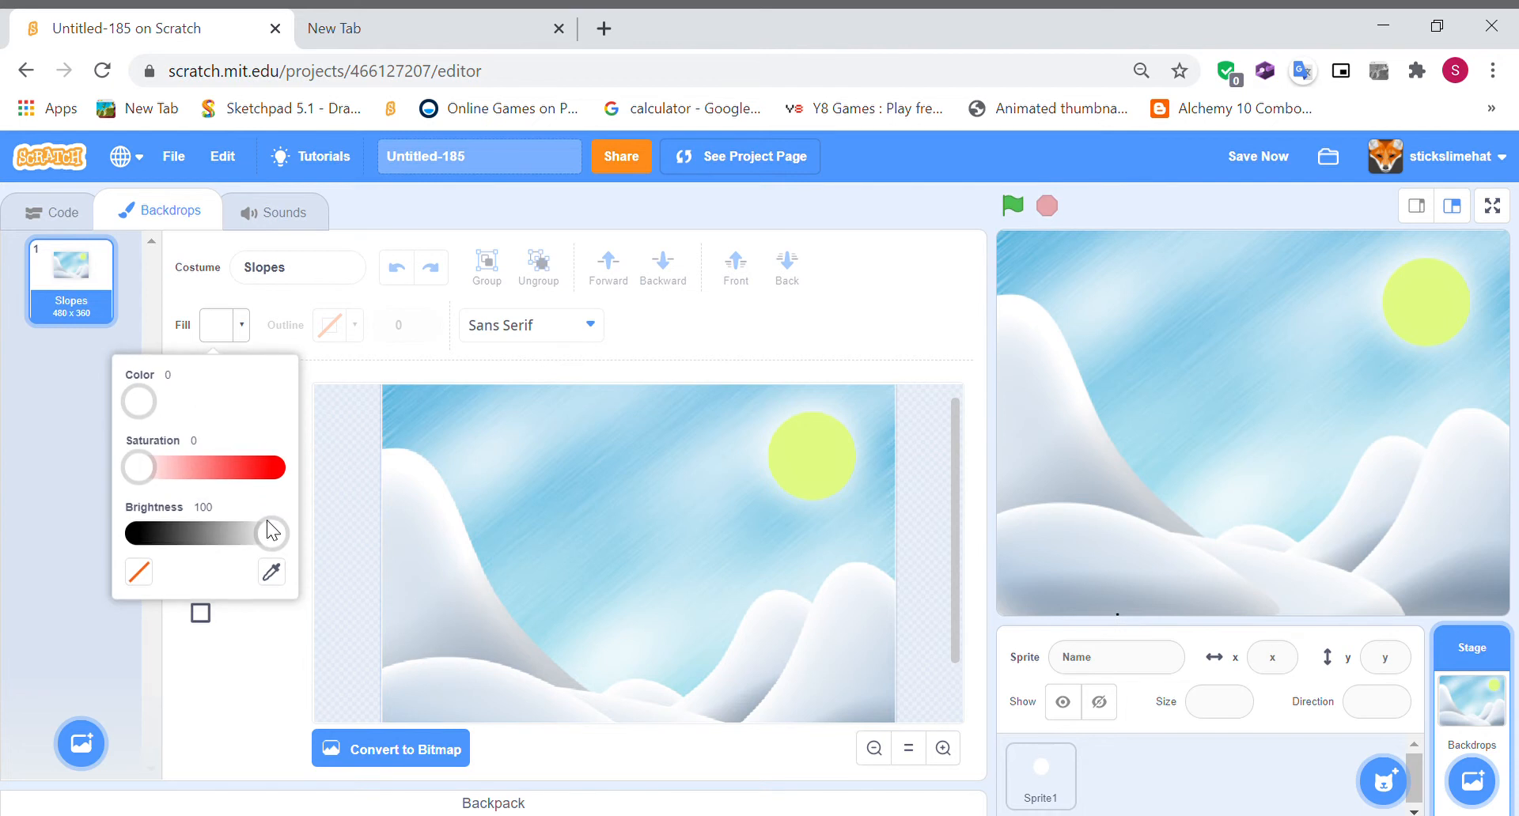
pyautogui.moveTo(271, 534); pyautogui.dragTo(138, 534)
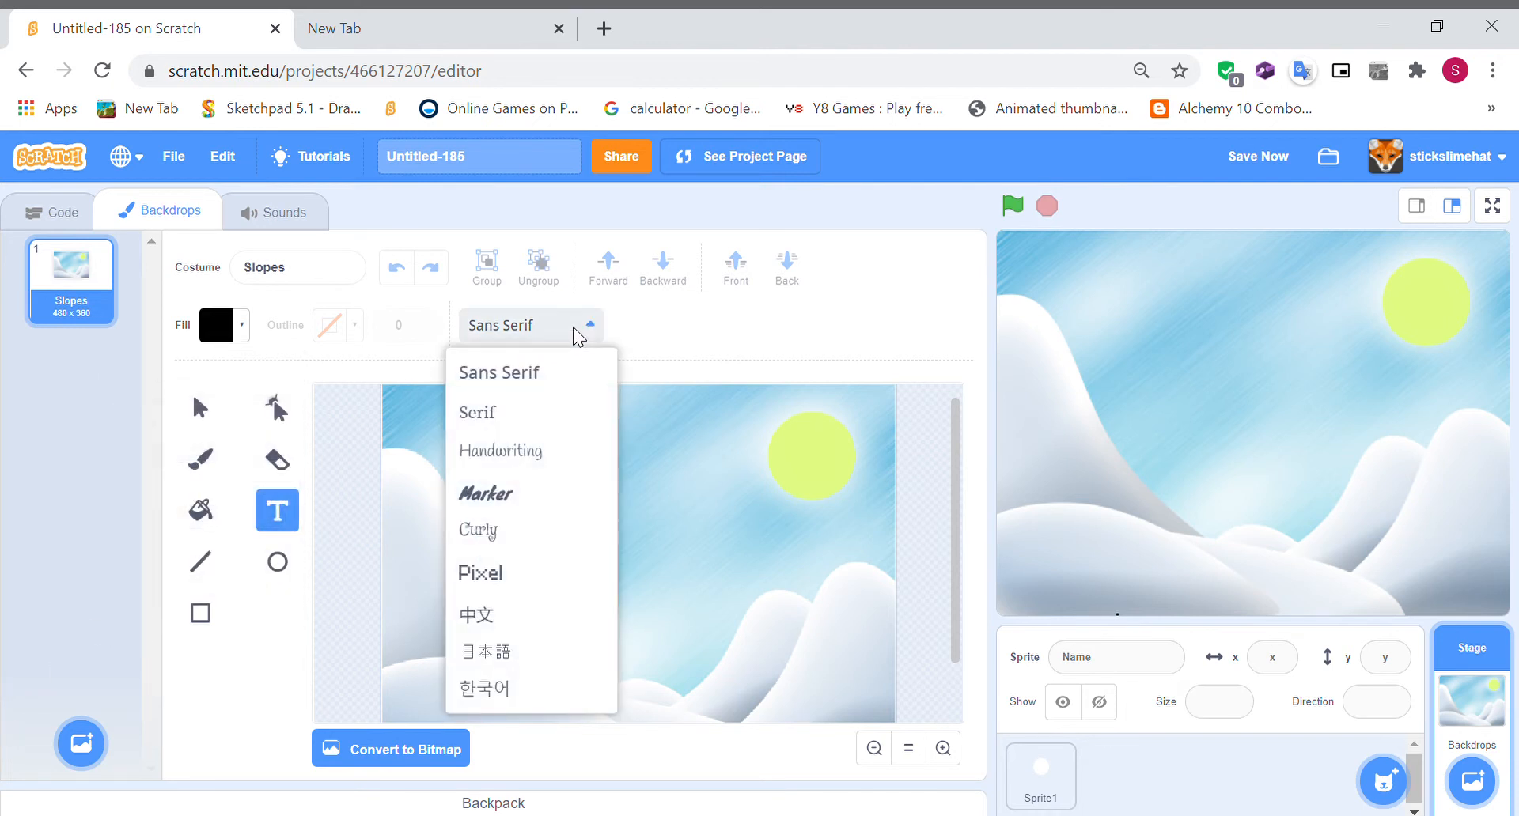
pyautogui.click(501, 450)
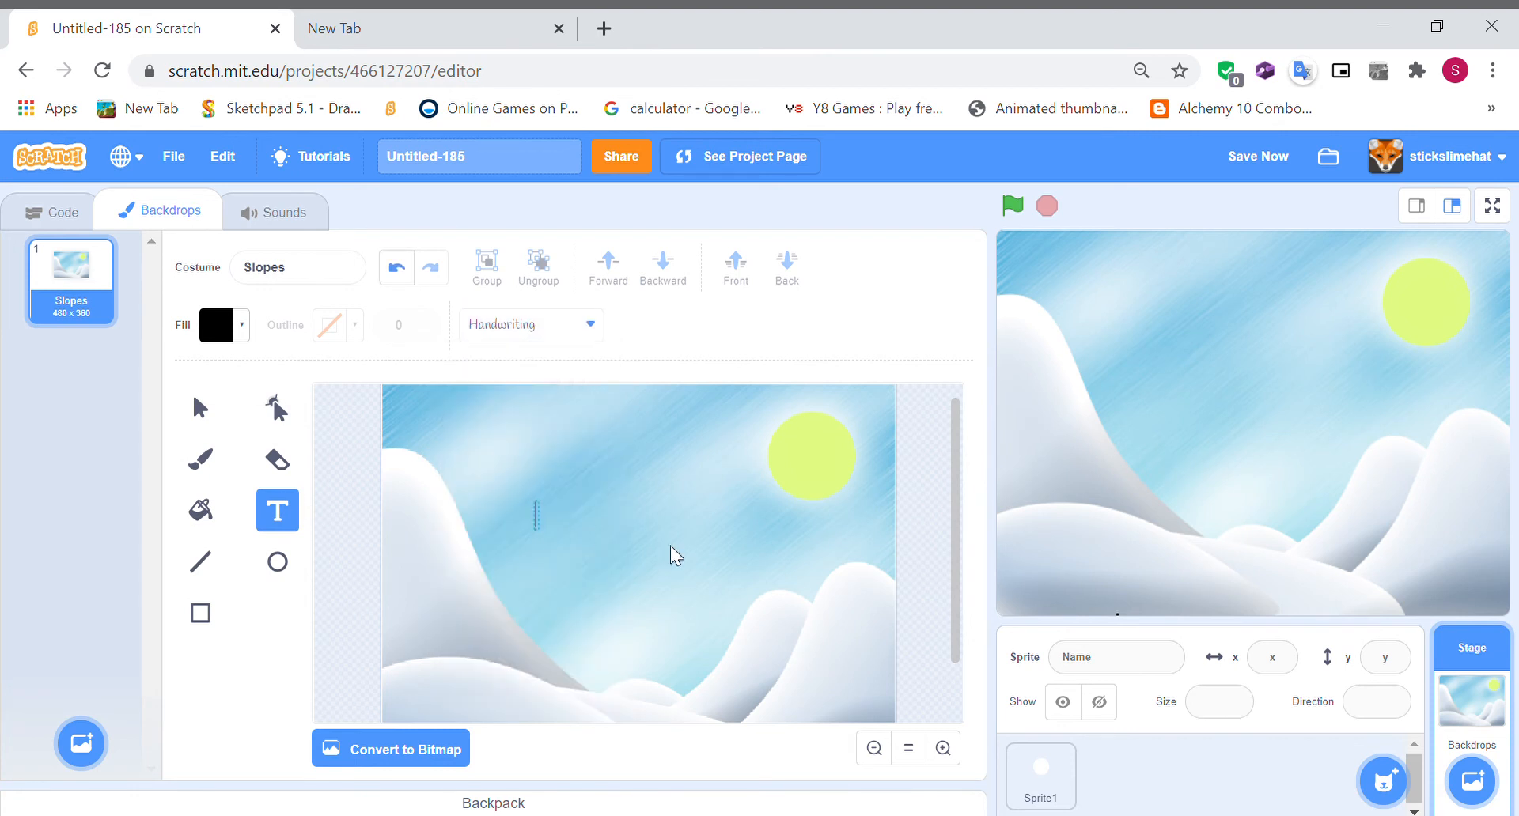
pyautogui.write('Happy ho')
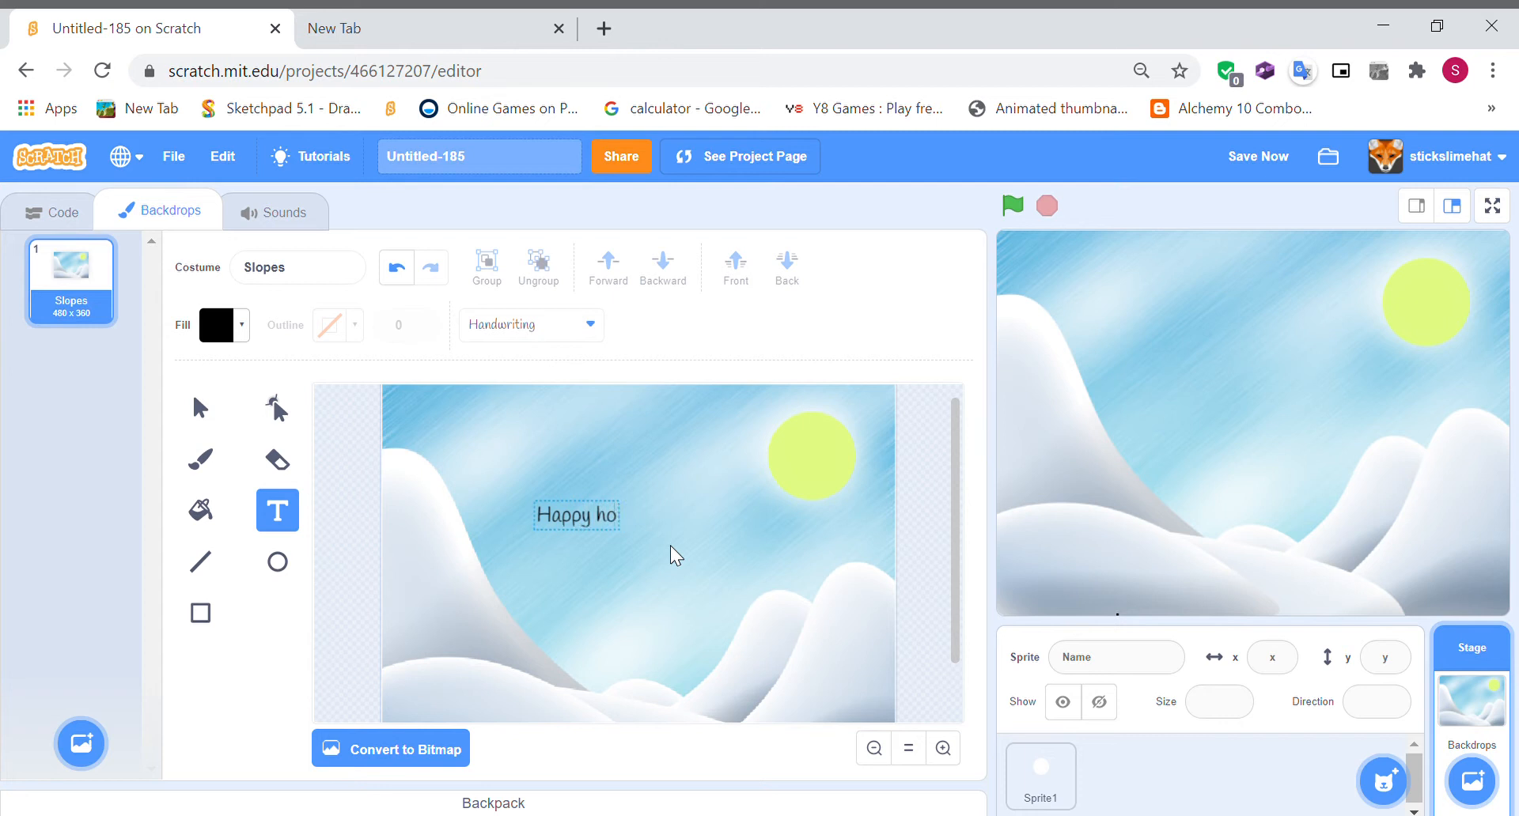
pyautogui.write('l')
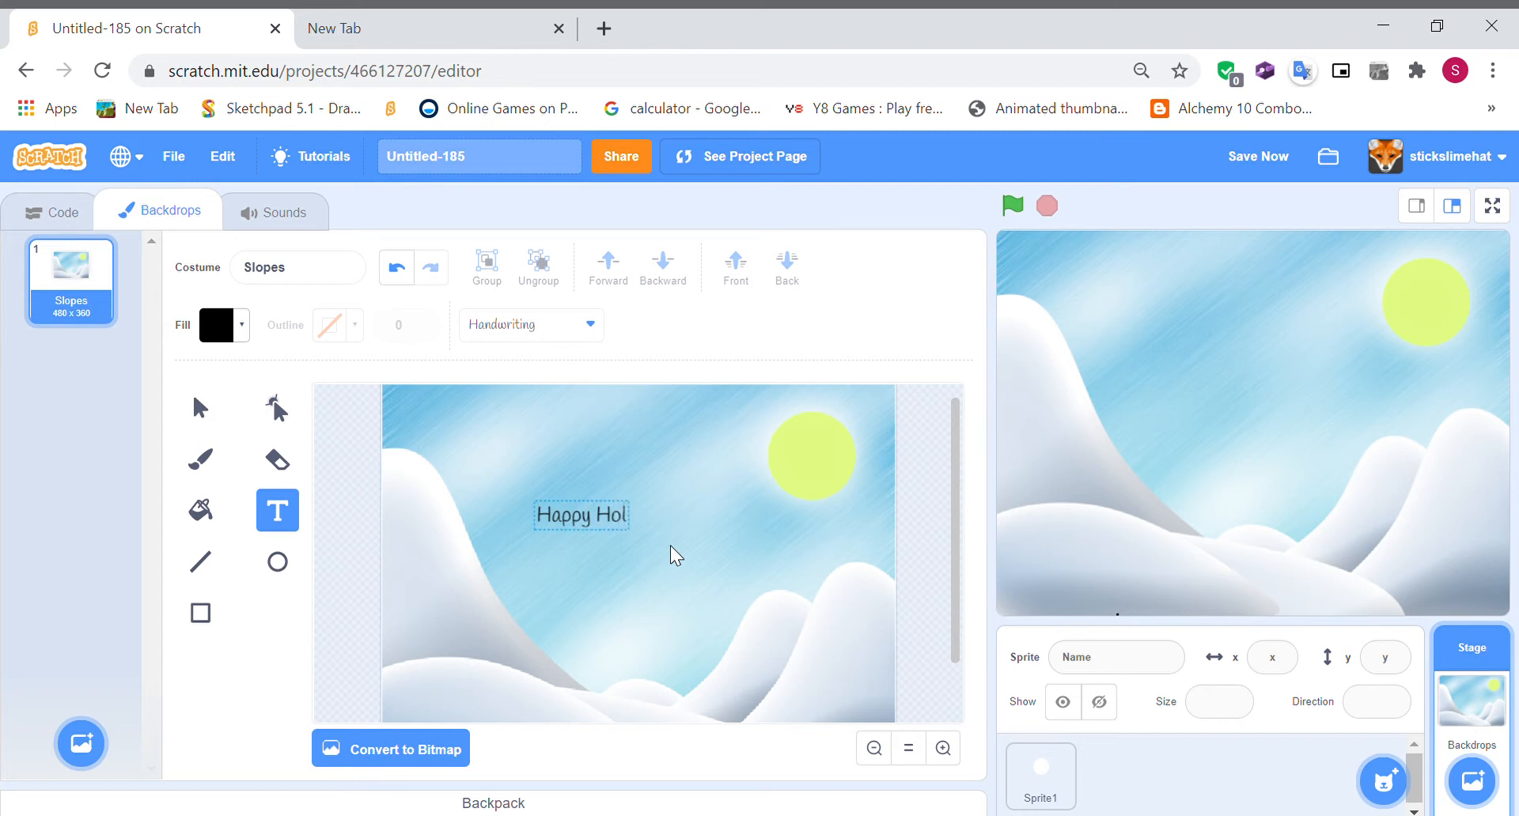
pyautogui.write('idays')
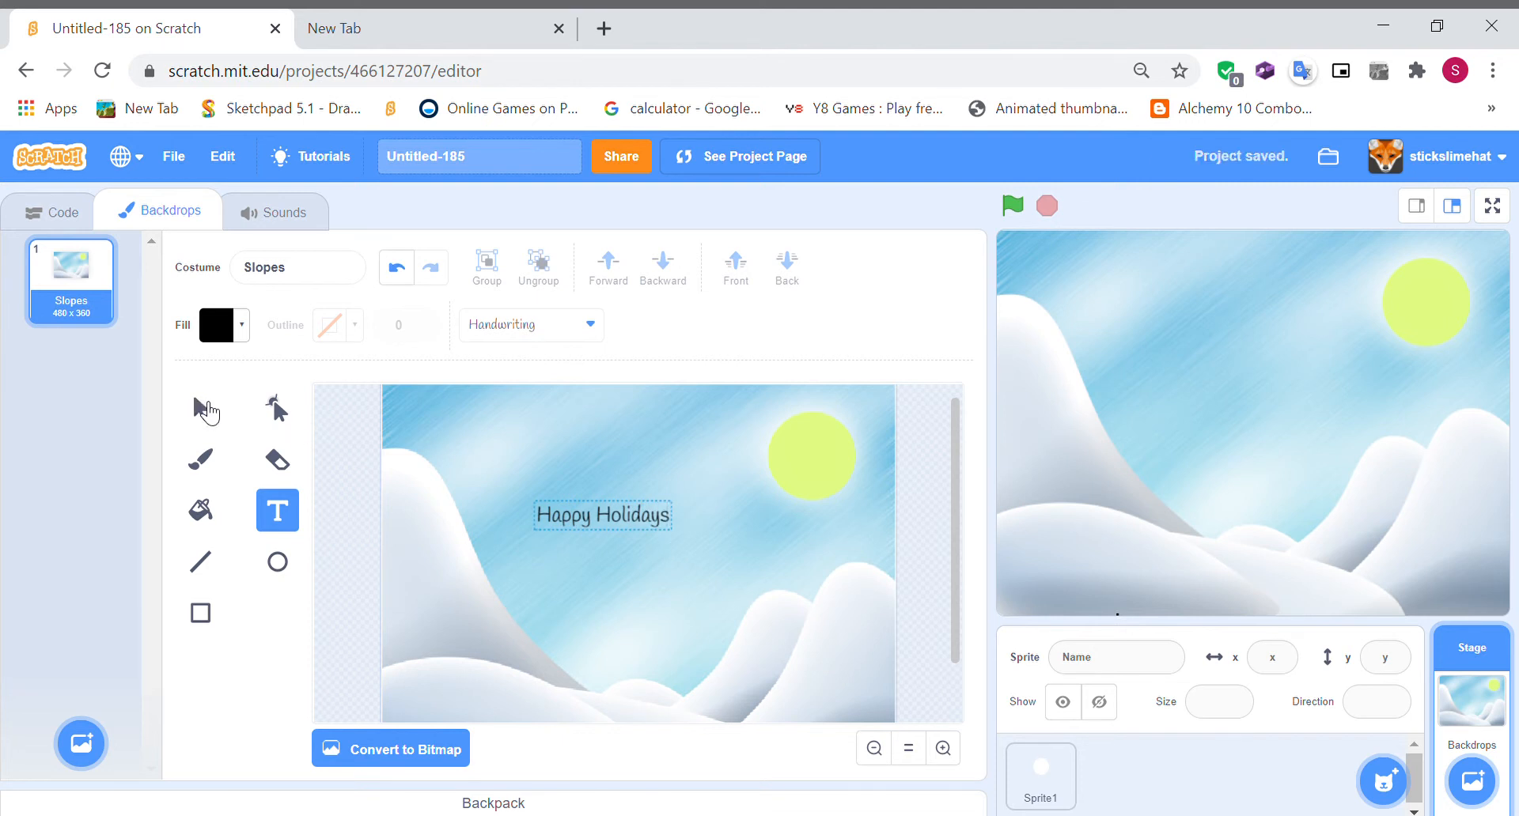
pyautogui.click(200, 407)
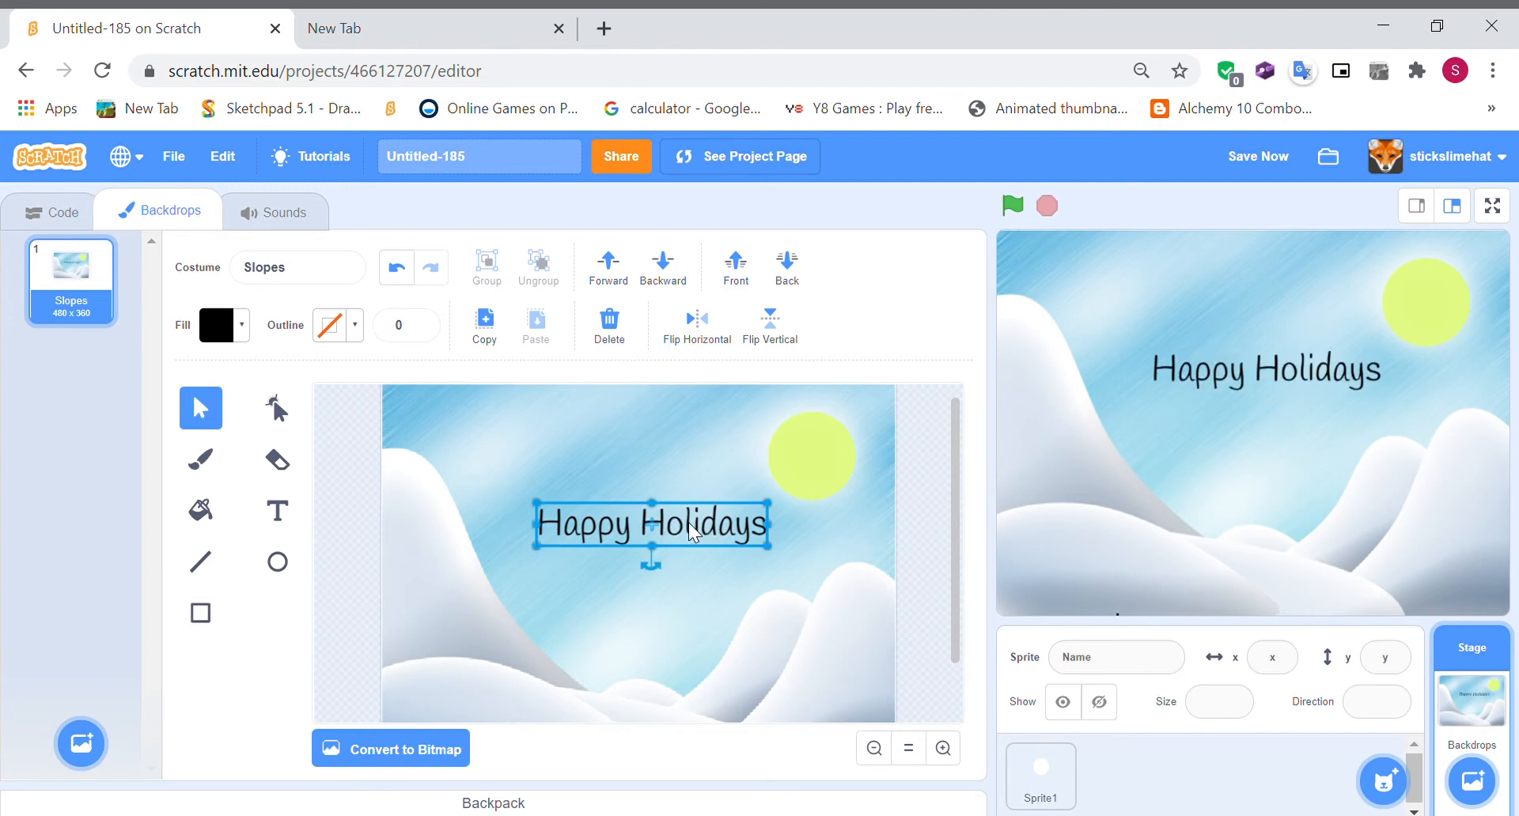
# - Drag the greeting lower on the backdrop, deselect it, and preview the card
pyautogui.moveTo(651, 525); pyautogui.dragTo(644, 574)
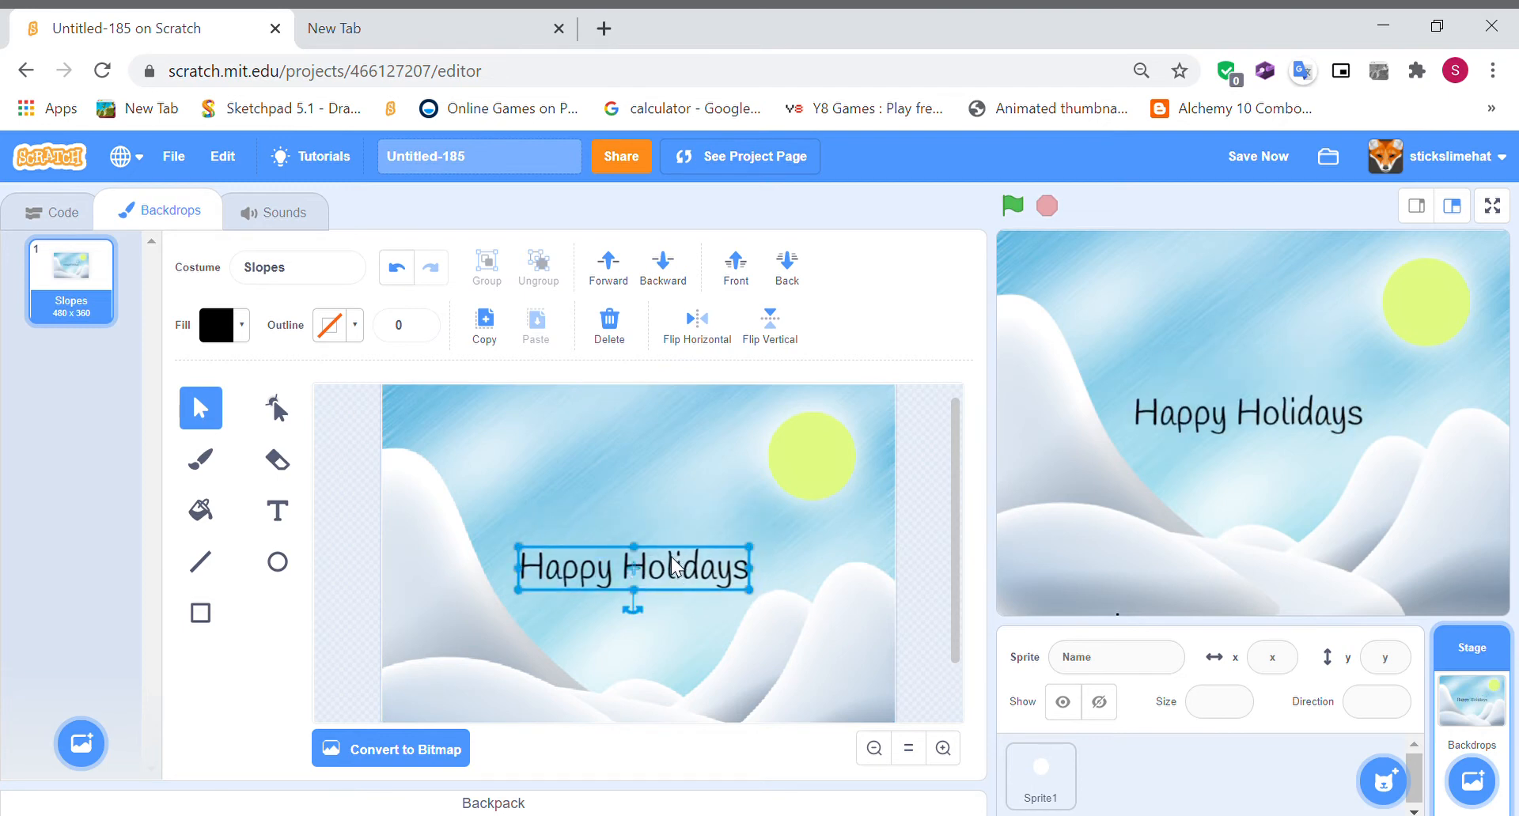
pyautogui.click(930, 591)
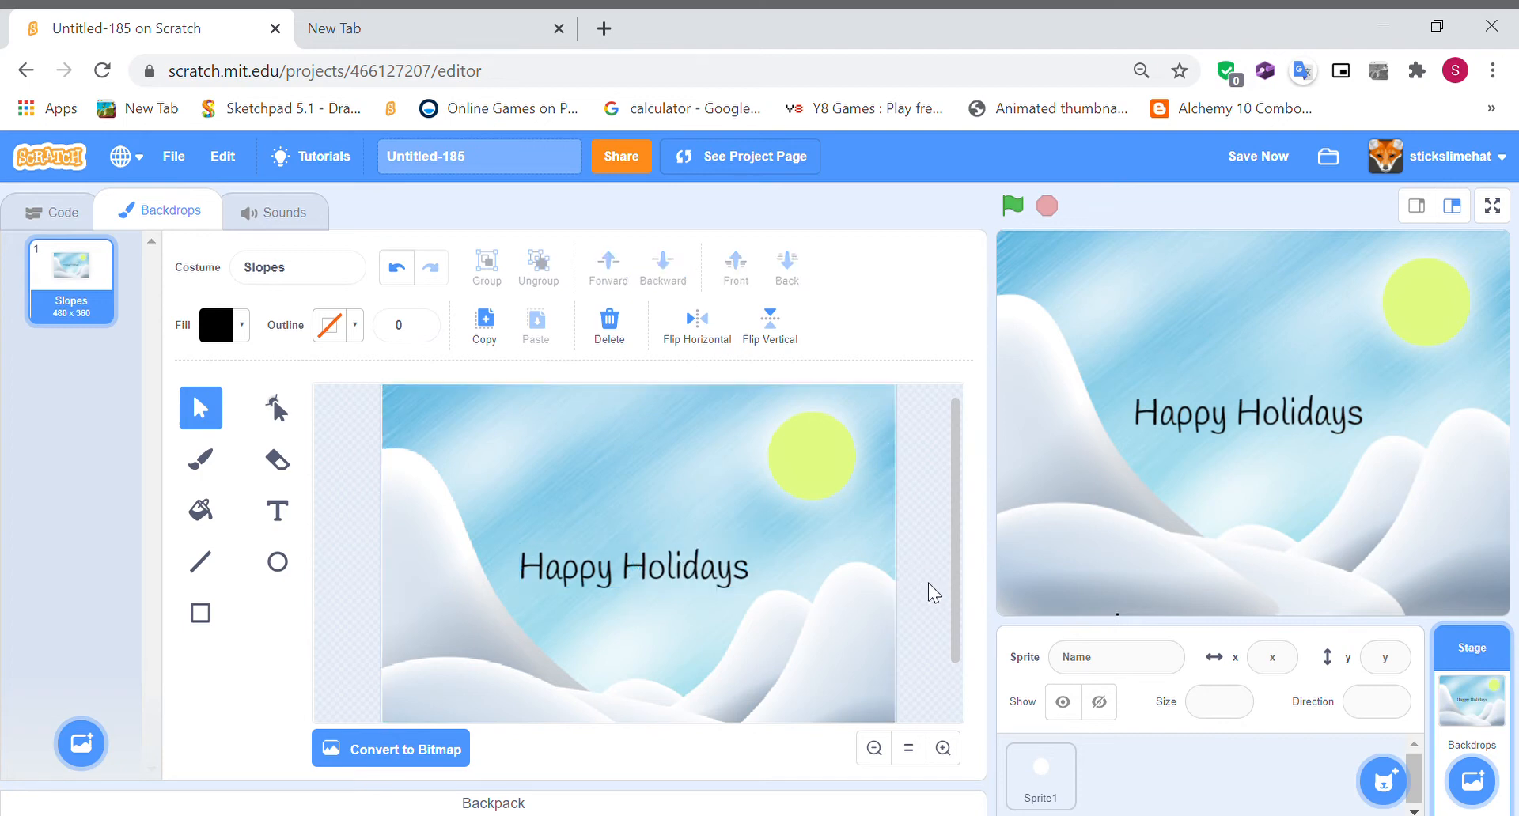
pyautogui.moveTo(1102, 186)
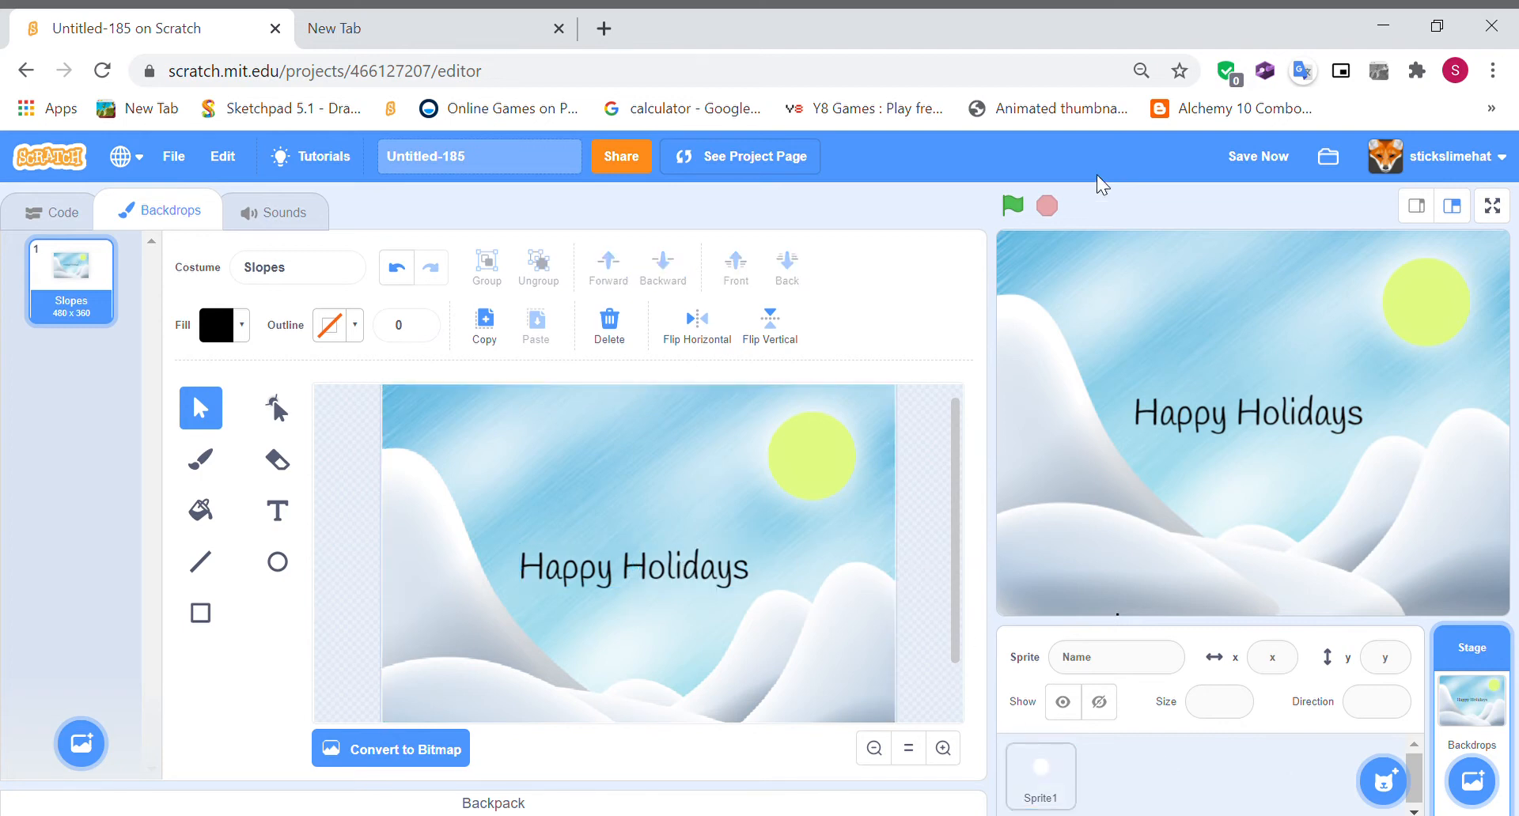
pyautogui.click(1011, 206)
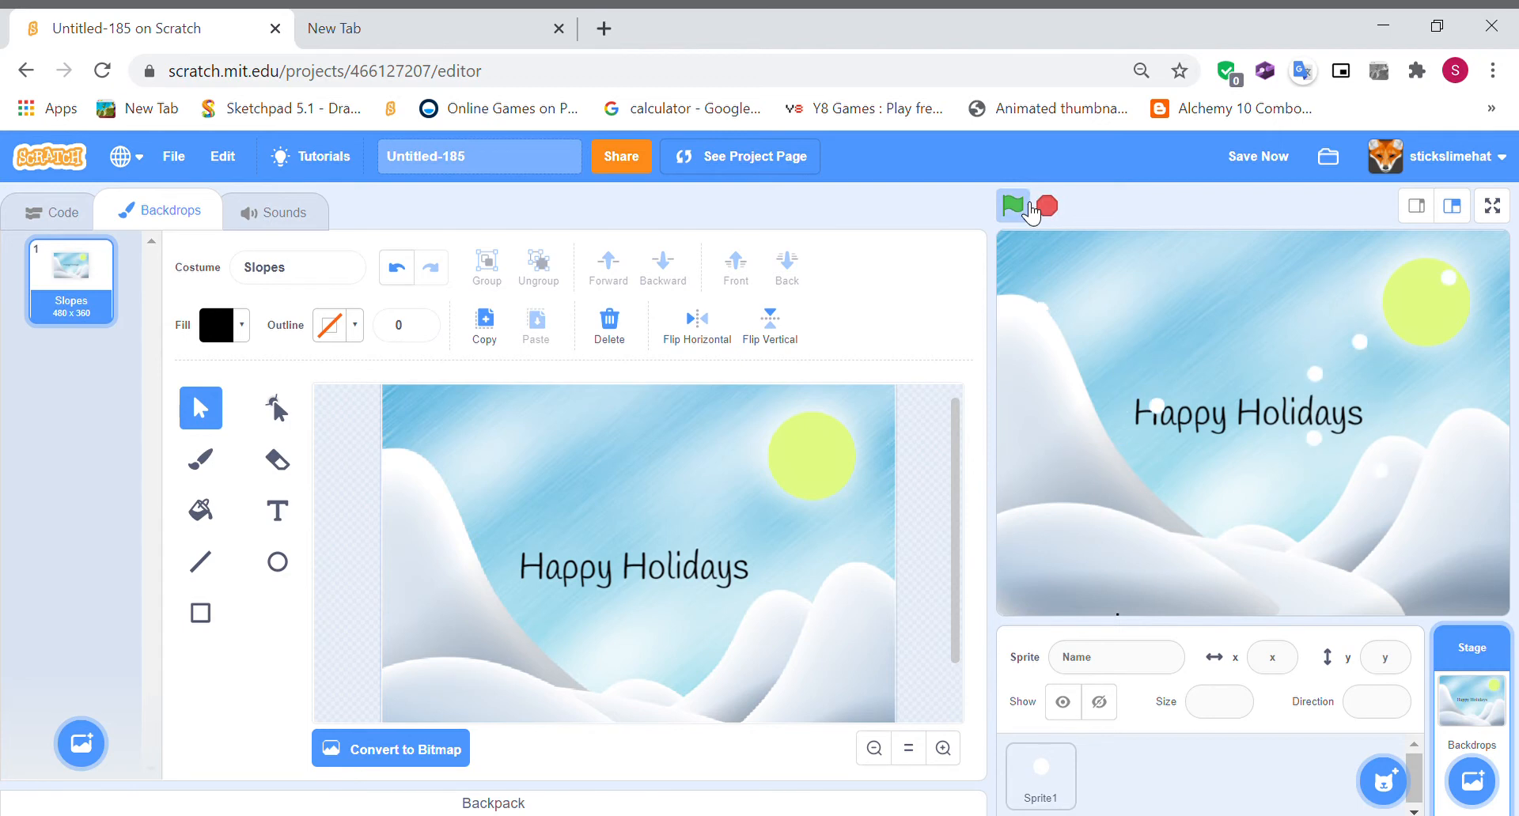
# - Stop the snowfall preview and open the ready-made sprite library
pyautogui.click(1013, 206)
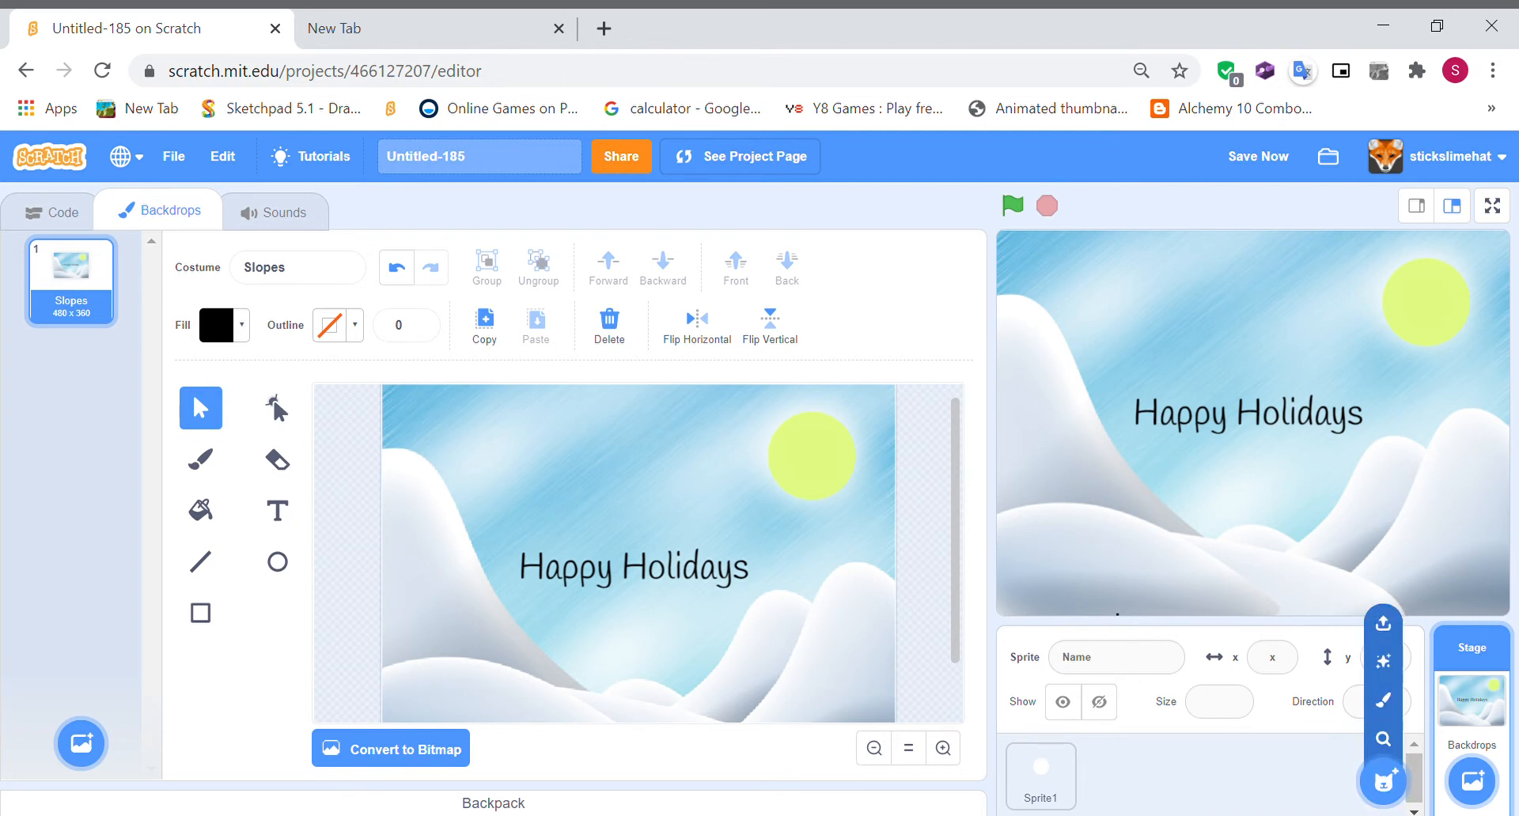
pyautogui.moveTo(1061, 371)
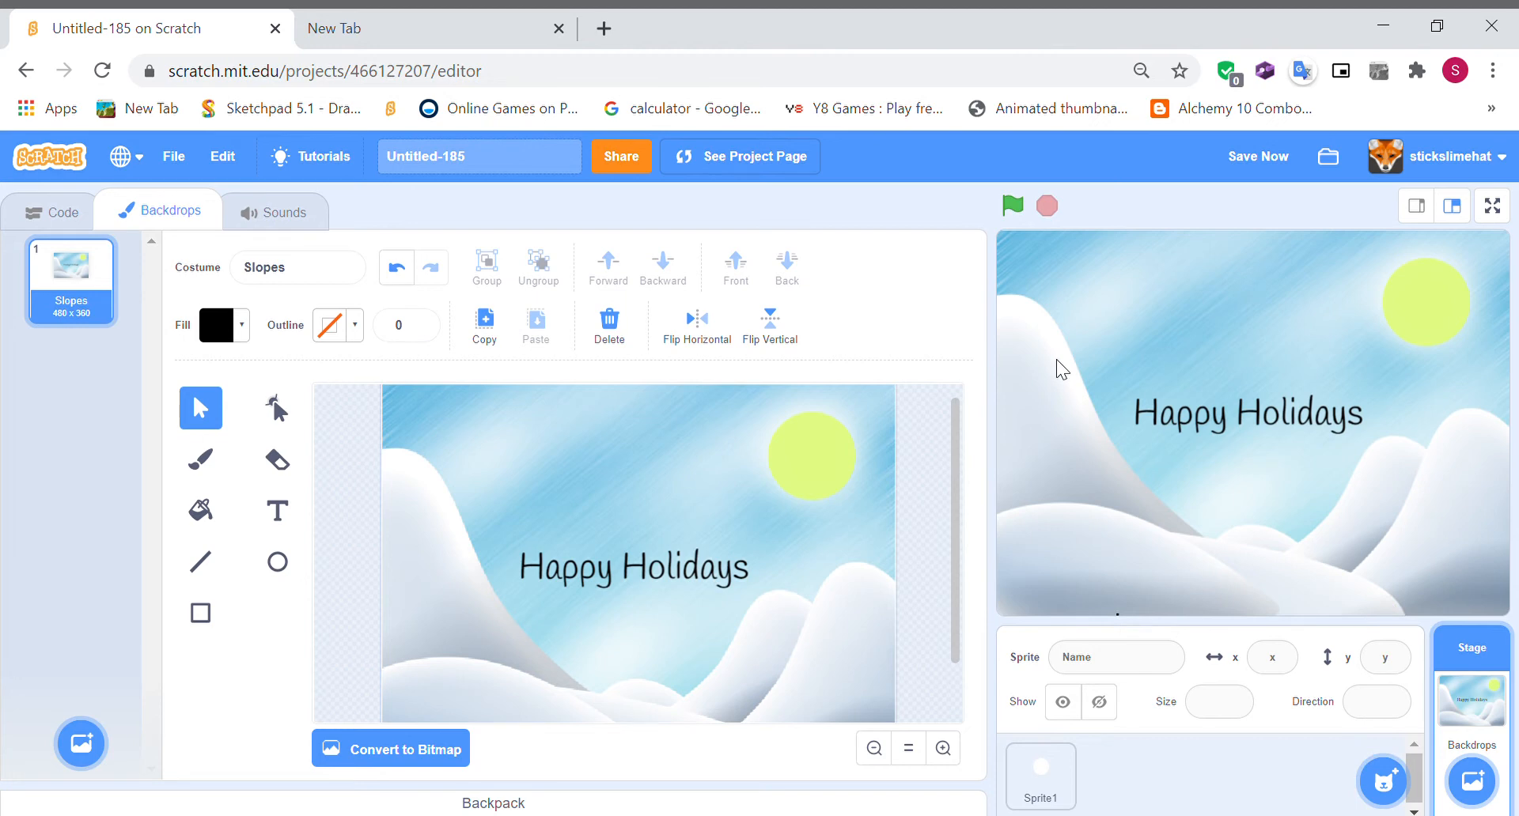
pyautogui.moveTo(1260, 658)
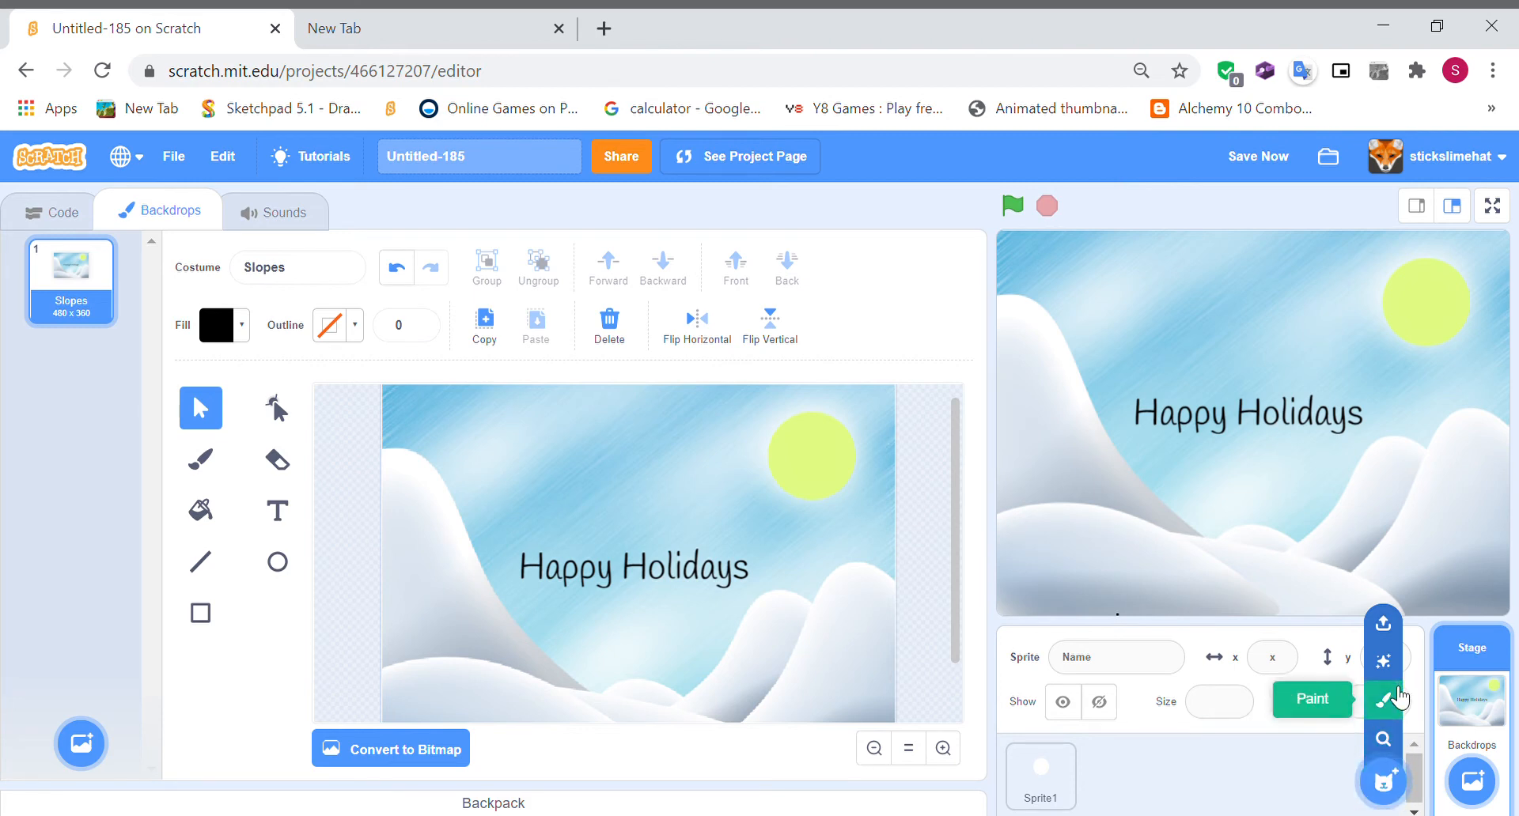
pyautogui.click(1382, 781)
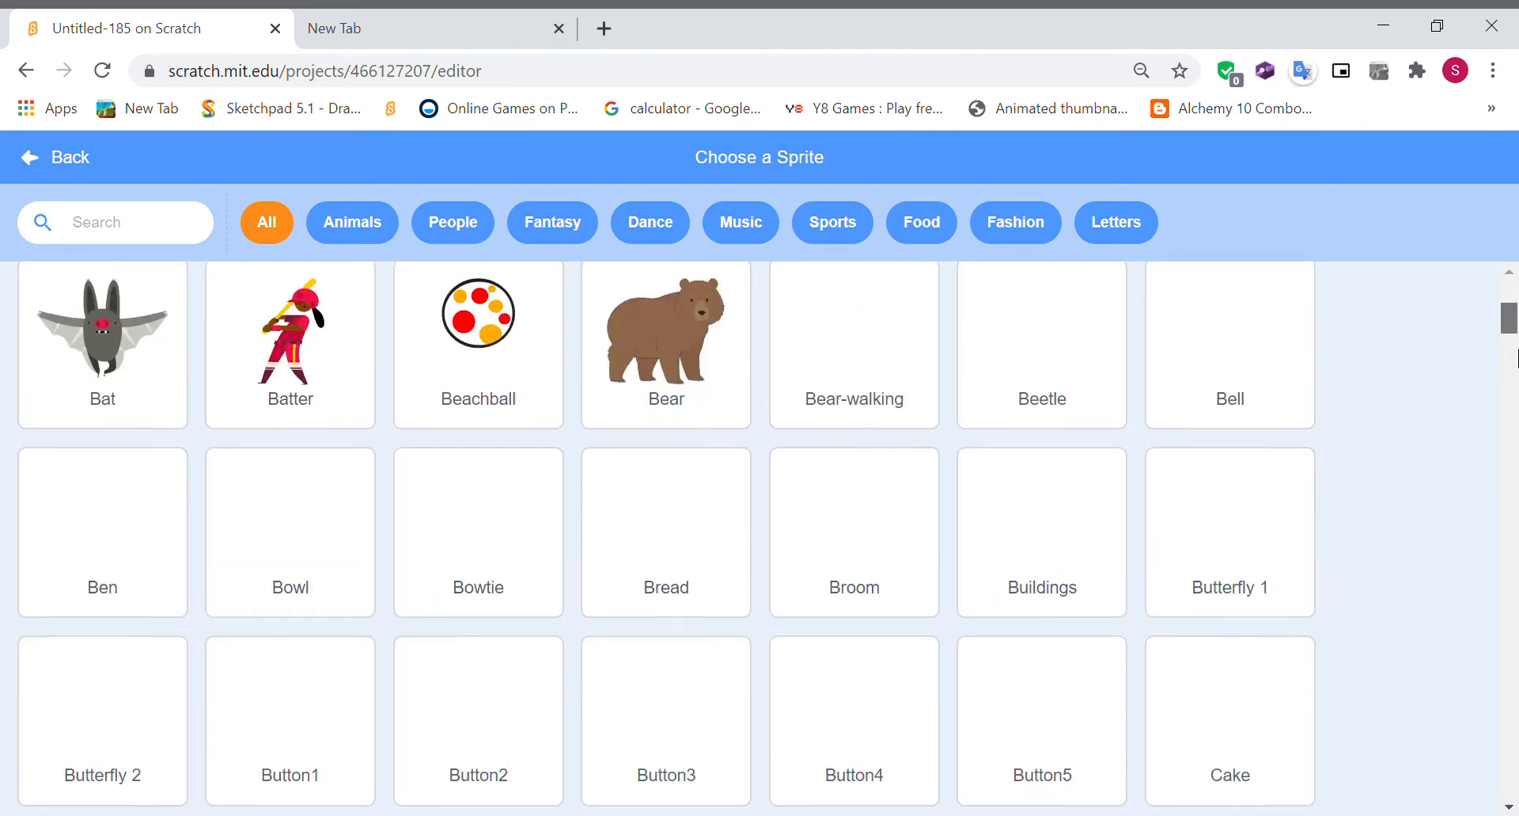
# - Scroll down the sprite library and add the Snowman sprite to the card
pyautogui.scroll(-3)
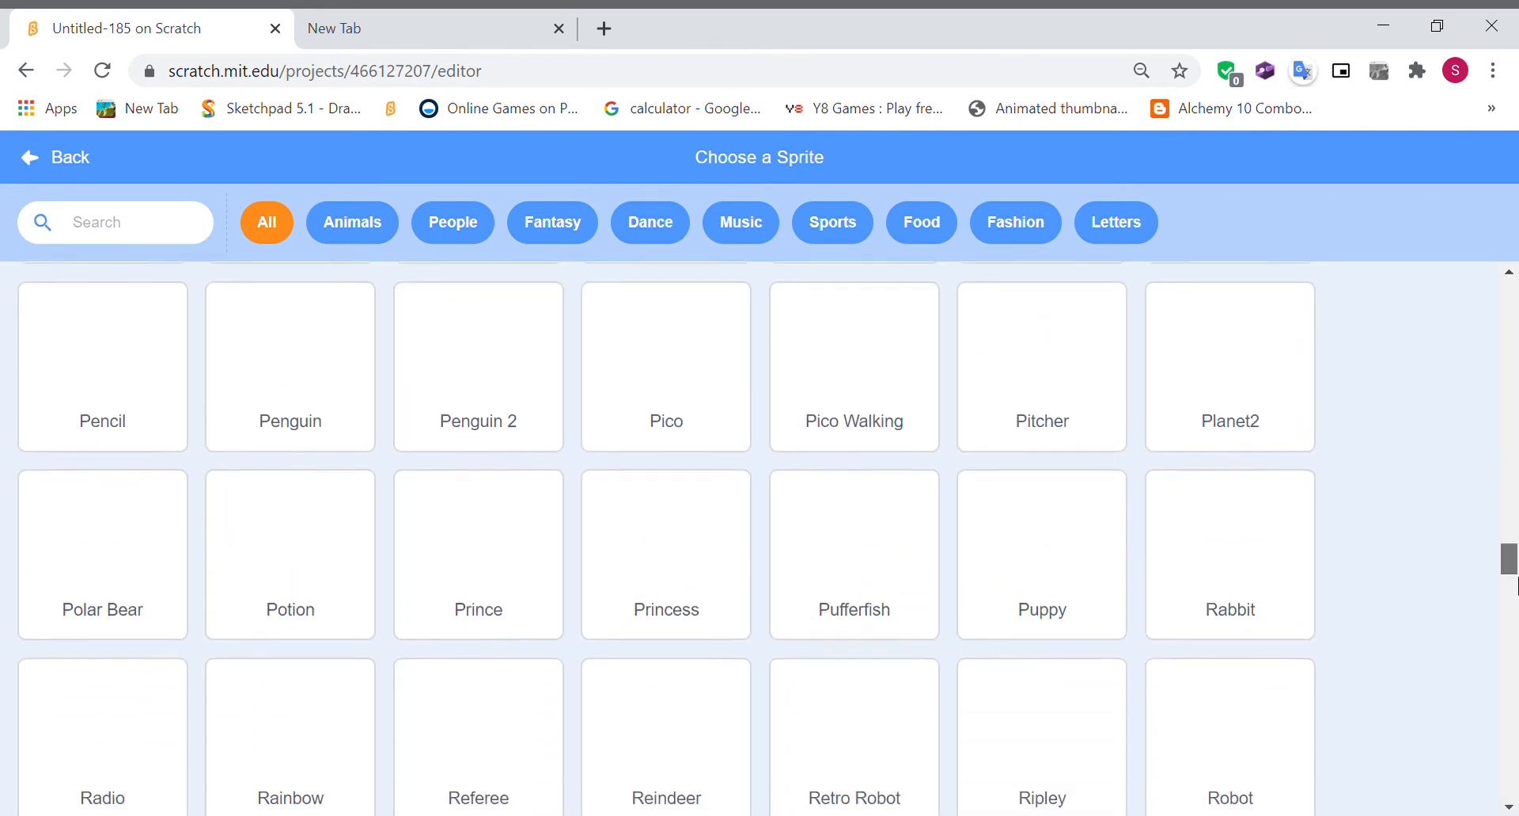
pyautogui.scroll(-3)
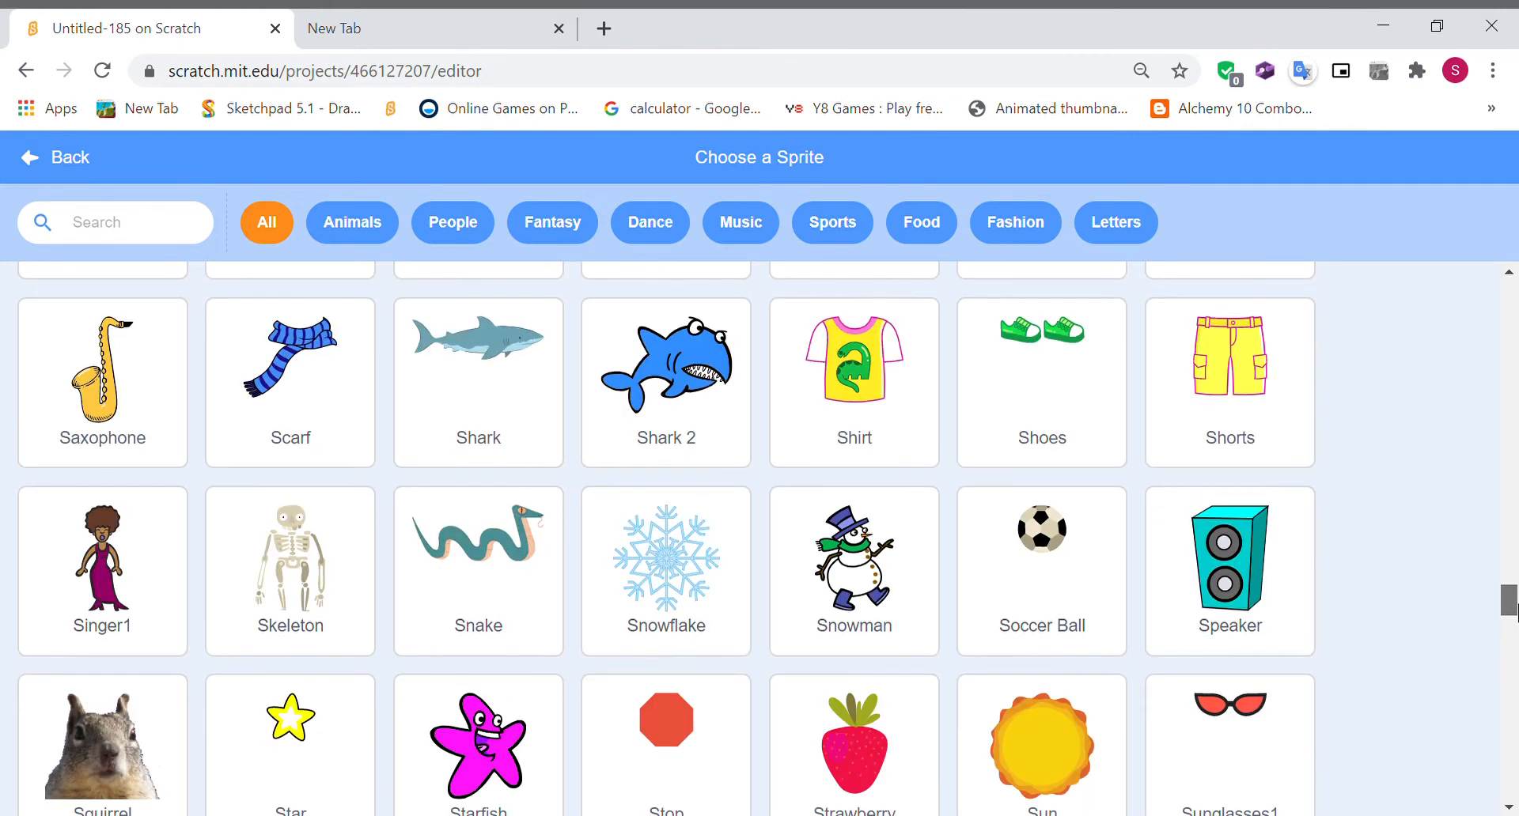
pyautogui.scroll(-3)
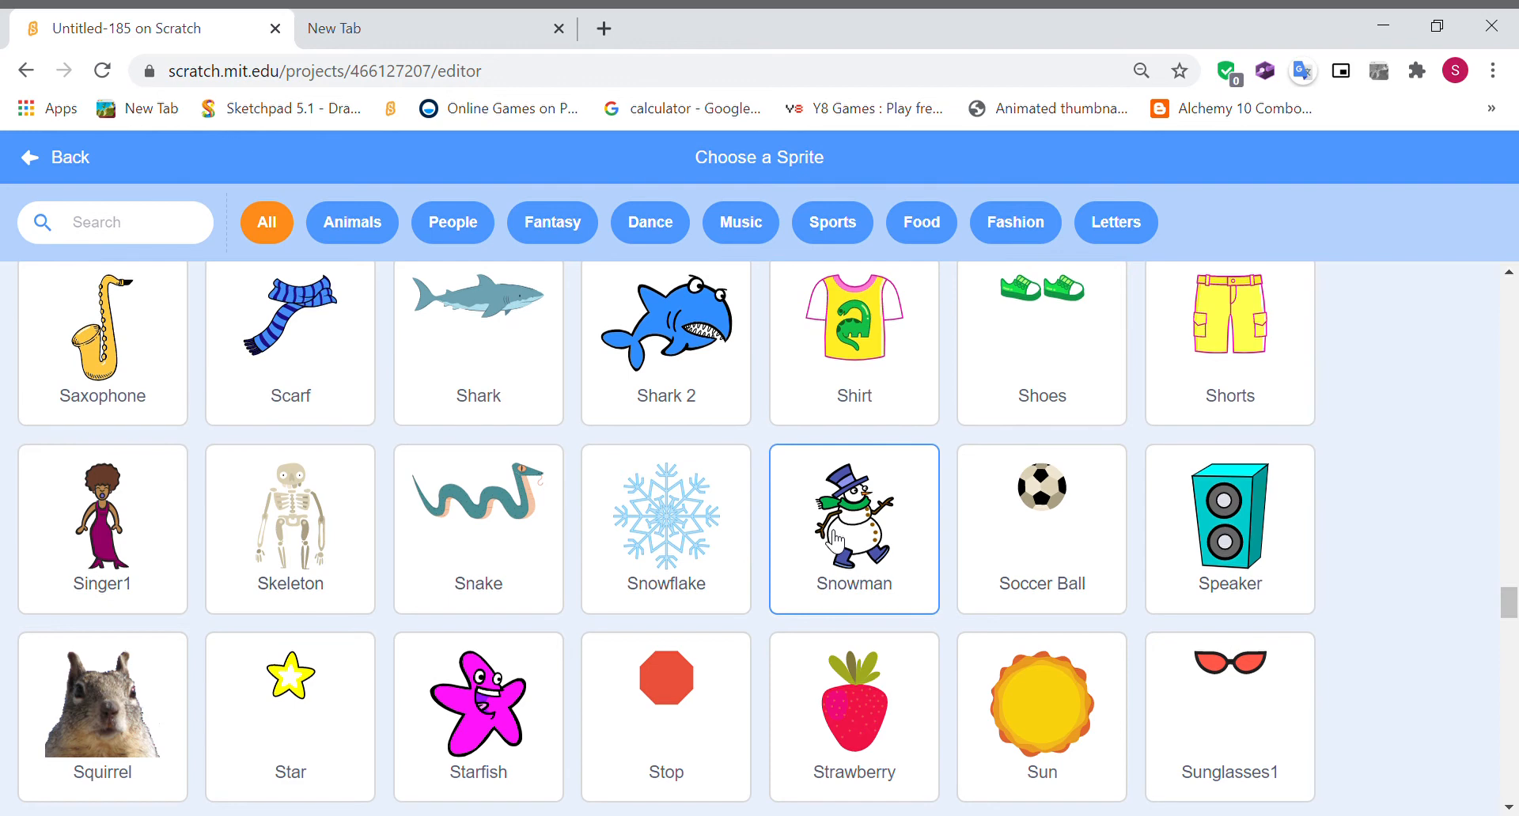
pyautogui.click(853, 529)
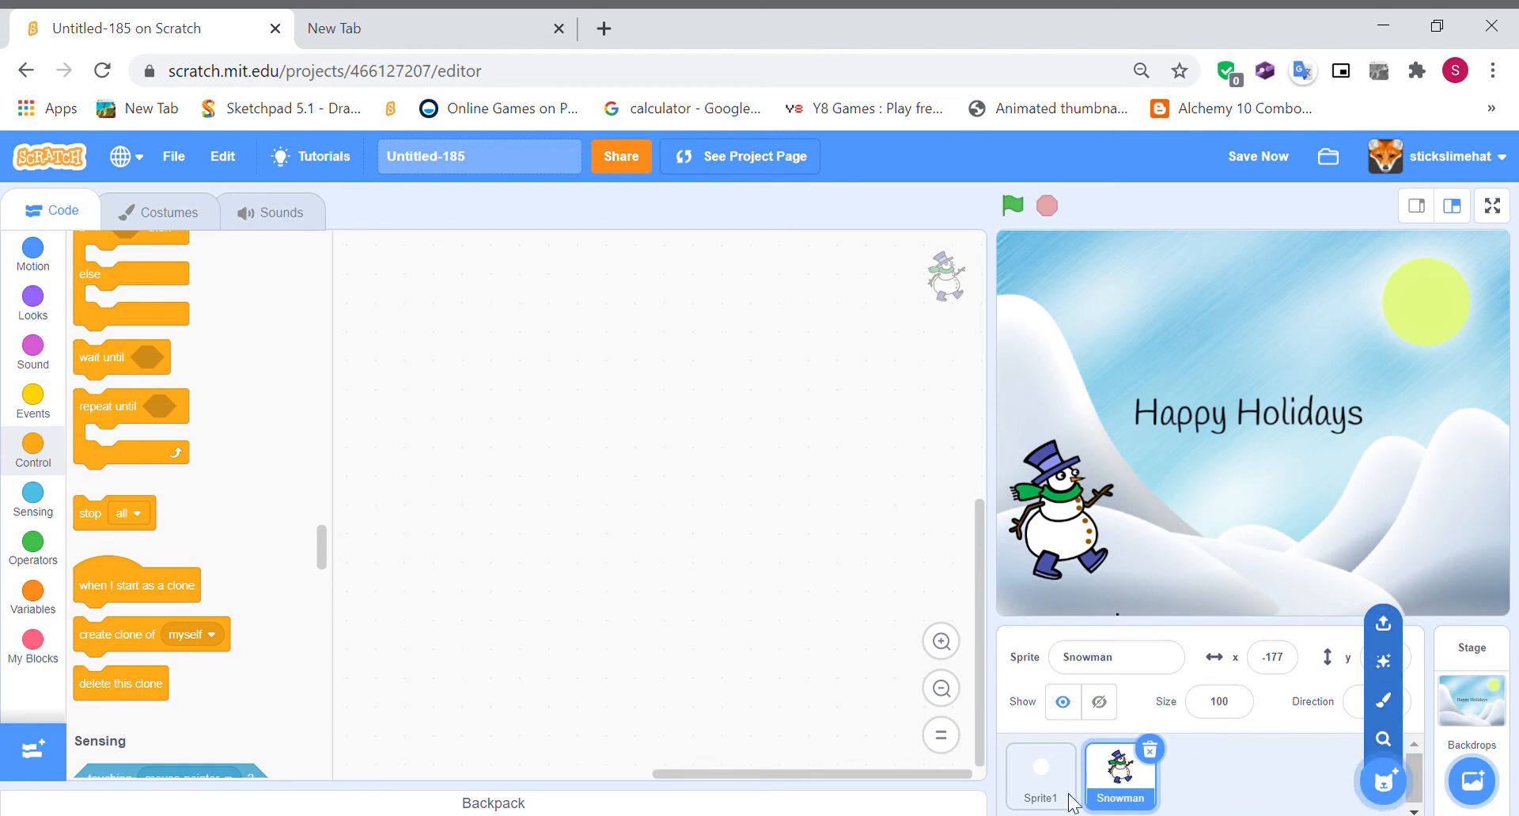
# - Select the snowfall Sprite1 and view its costumes
pyautogui.click(1039, 774)
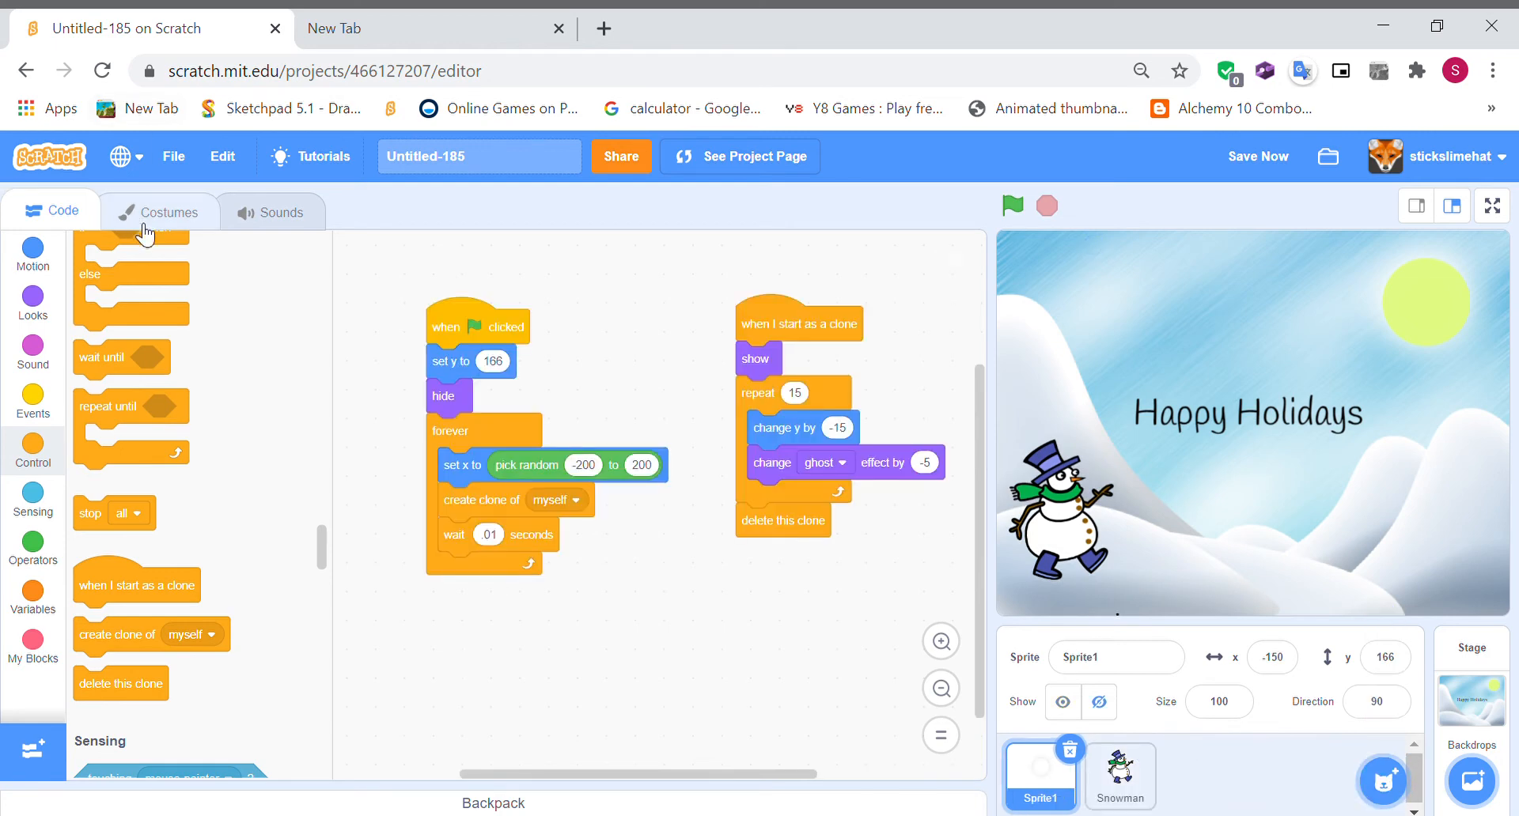
pyautogui.click(160, 212)
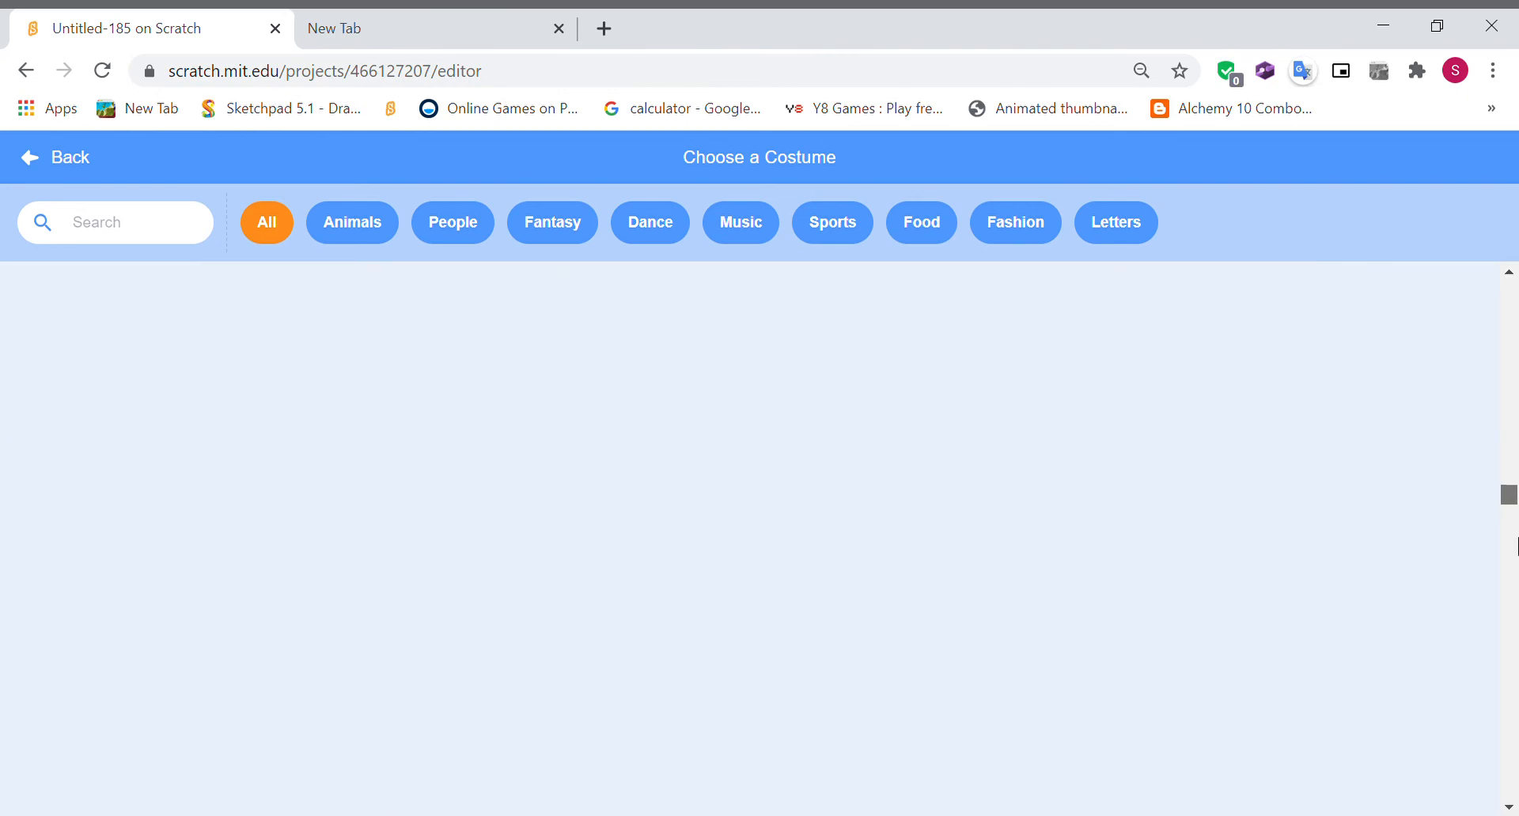
# - Add the library Snowflake costume to Sprite1 and zoom out on the canvas
pyautogui.scroll(-3)
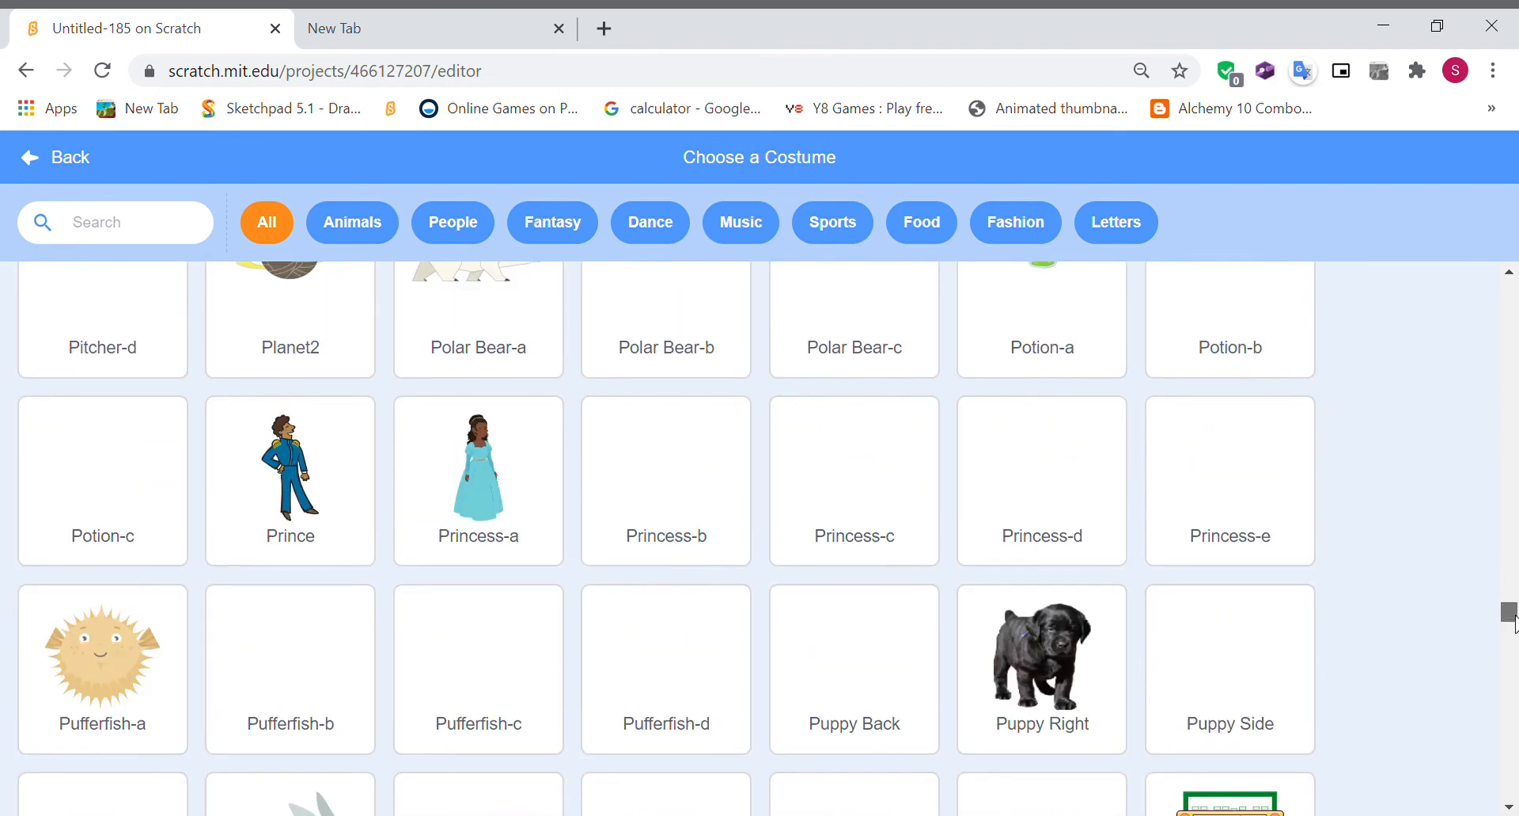
pyautogui.scroll(-3)
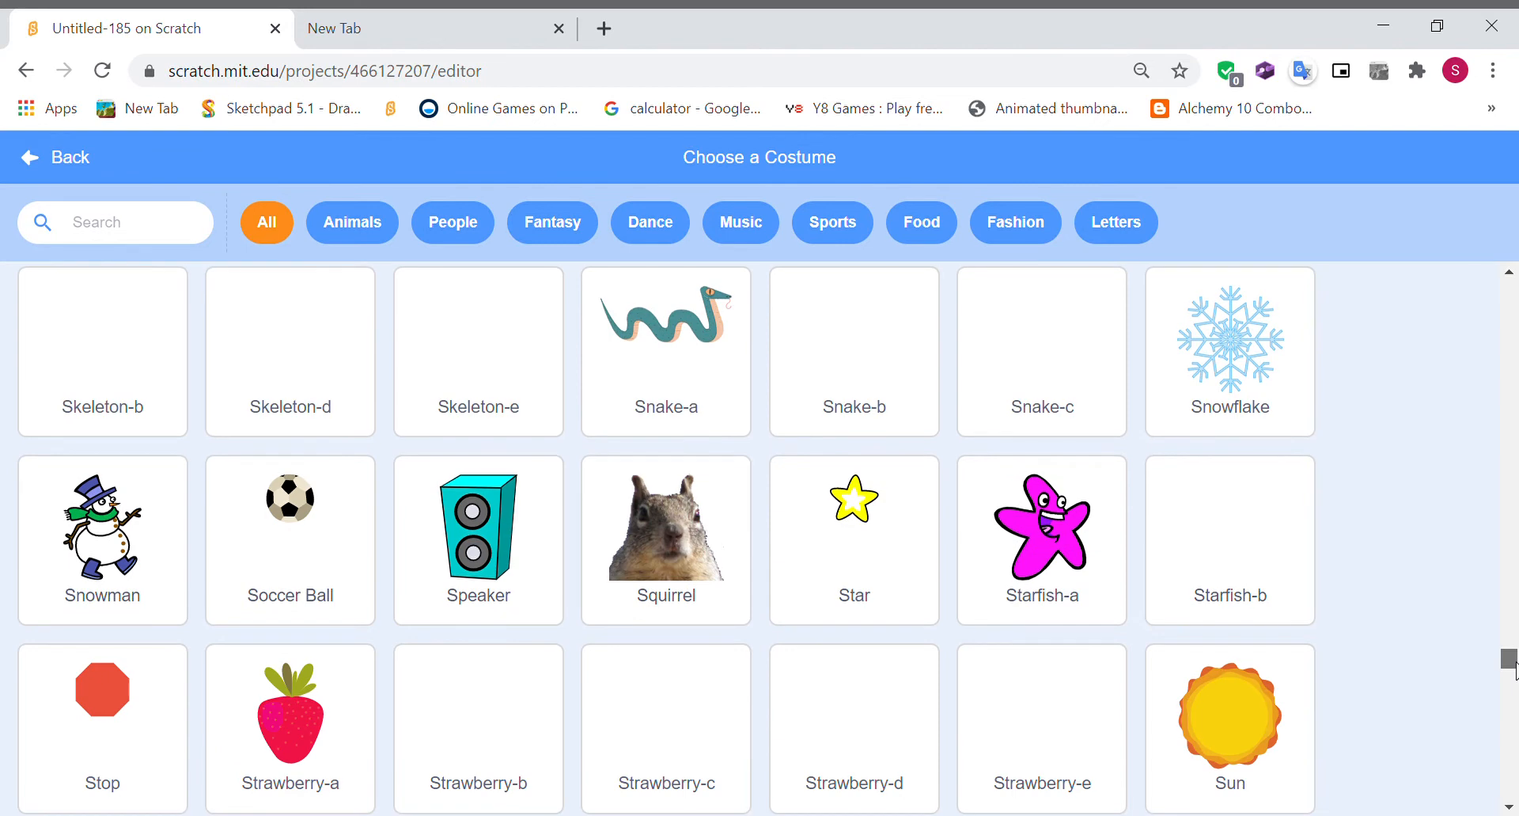
pyautogui.click(53, 157)
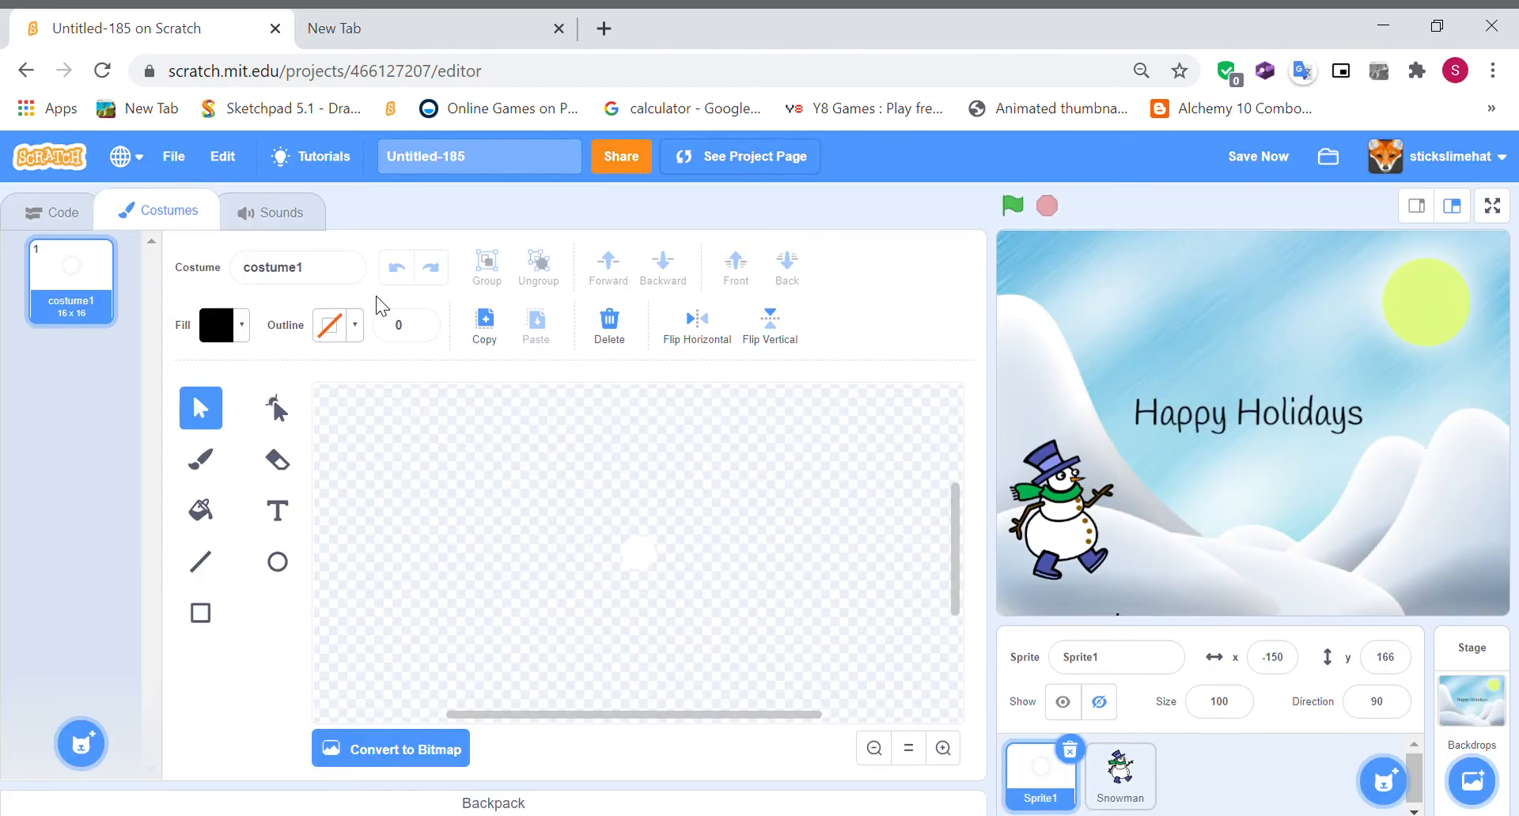
pyautogui.click(70, 377)
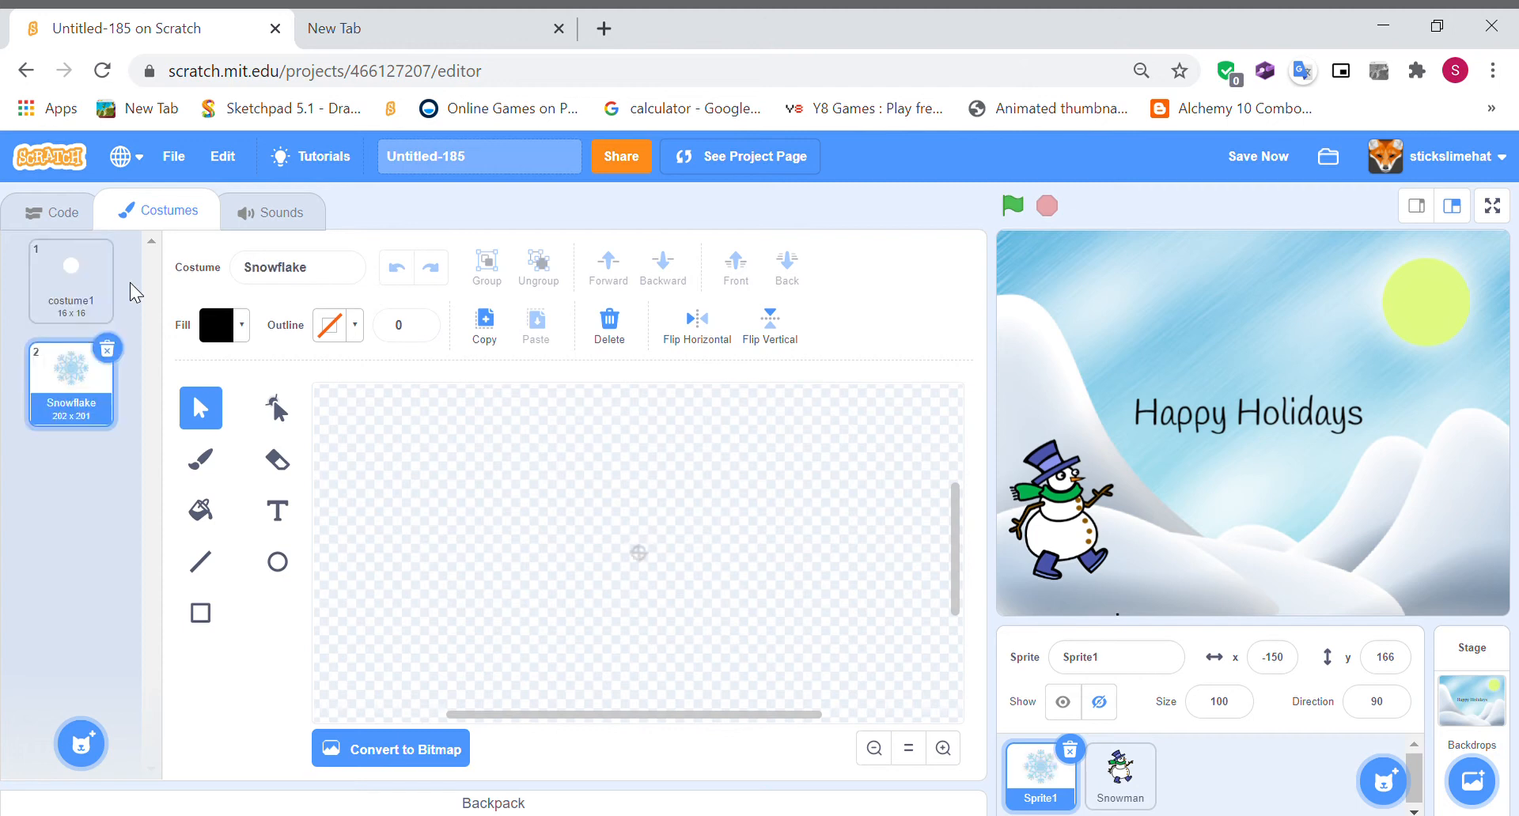
pyautogui.click(873, 749)
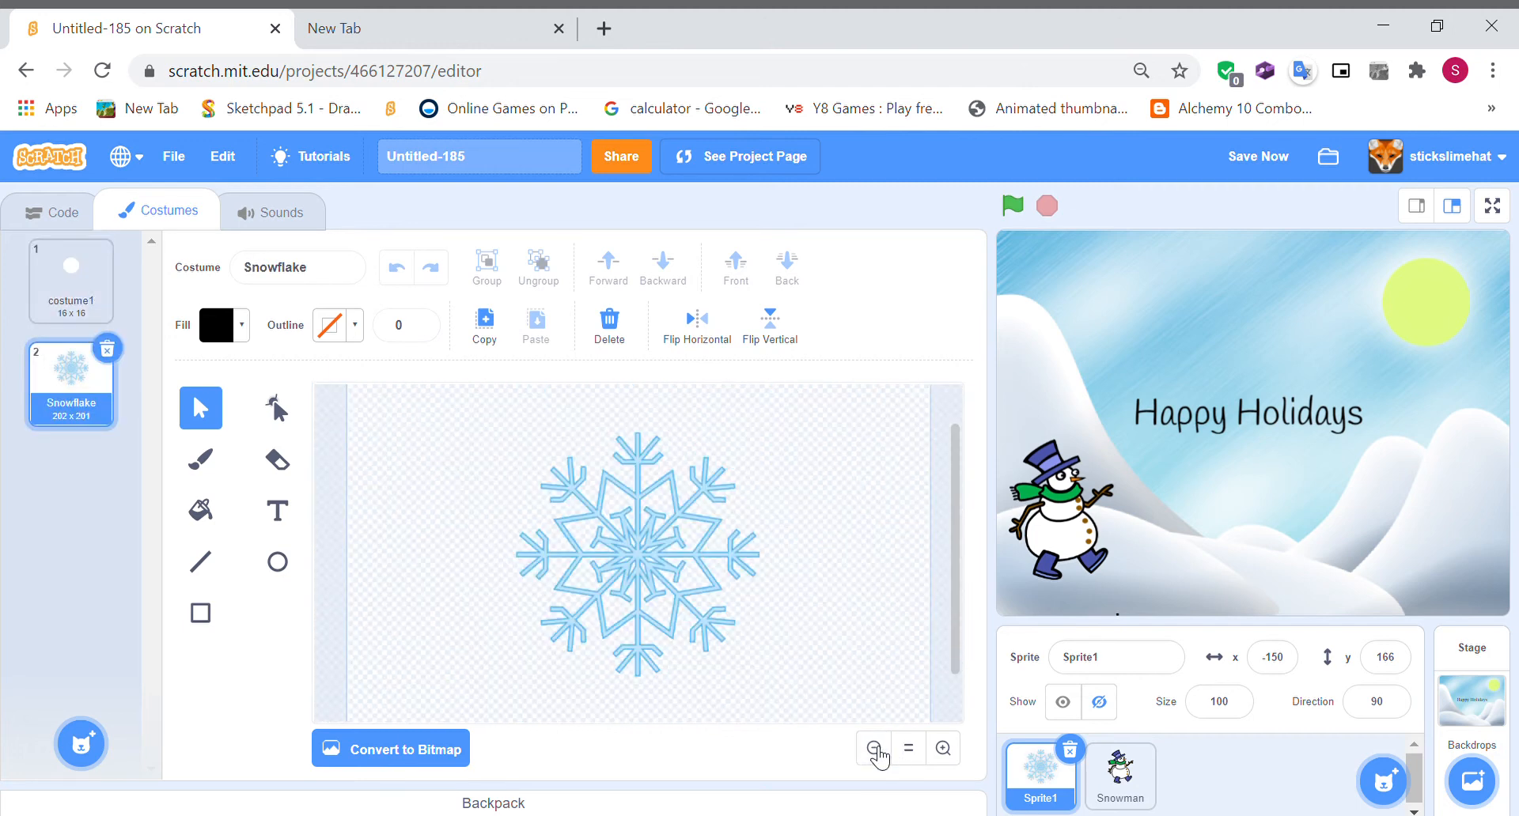
pyautogui.click(636, 552)
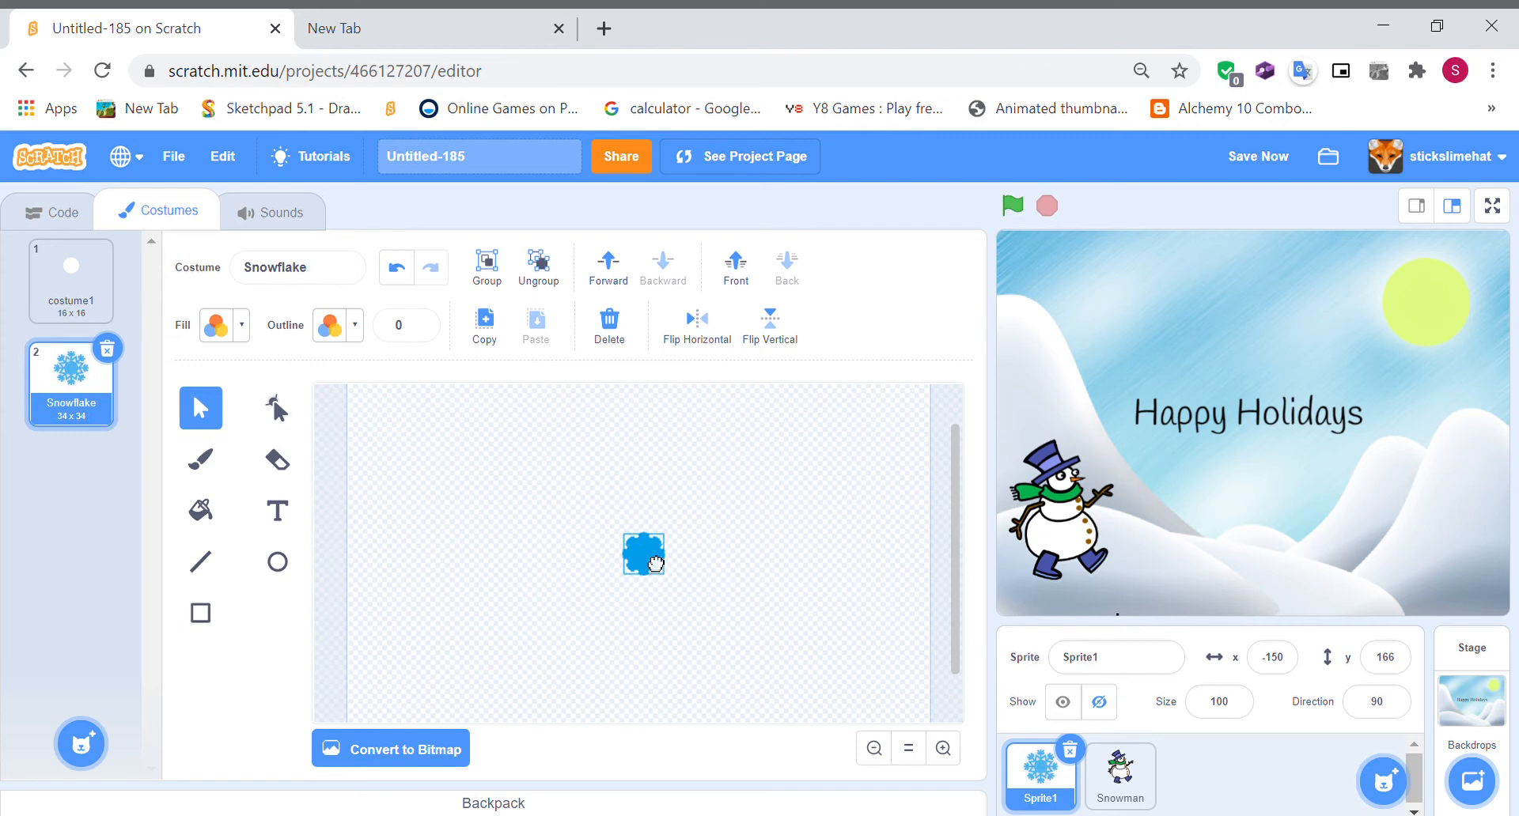
# - Select the old costume1, run the snowfall, and zoom in on the snowflake
pyautogui.click(71, 281)
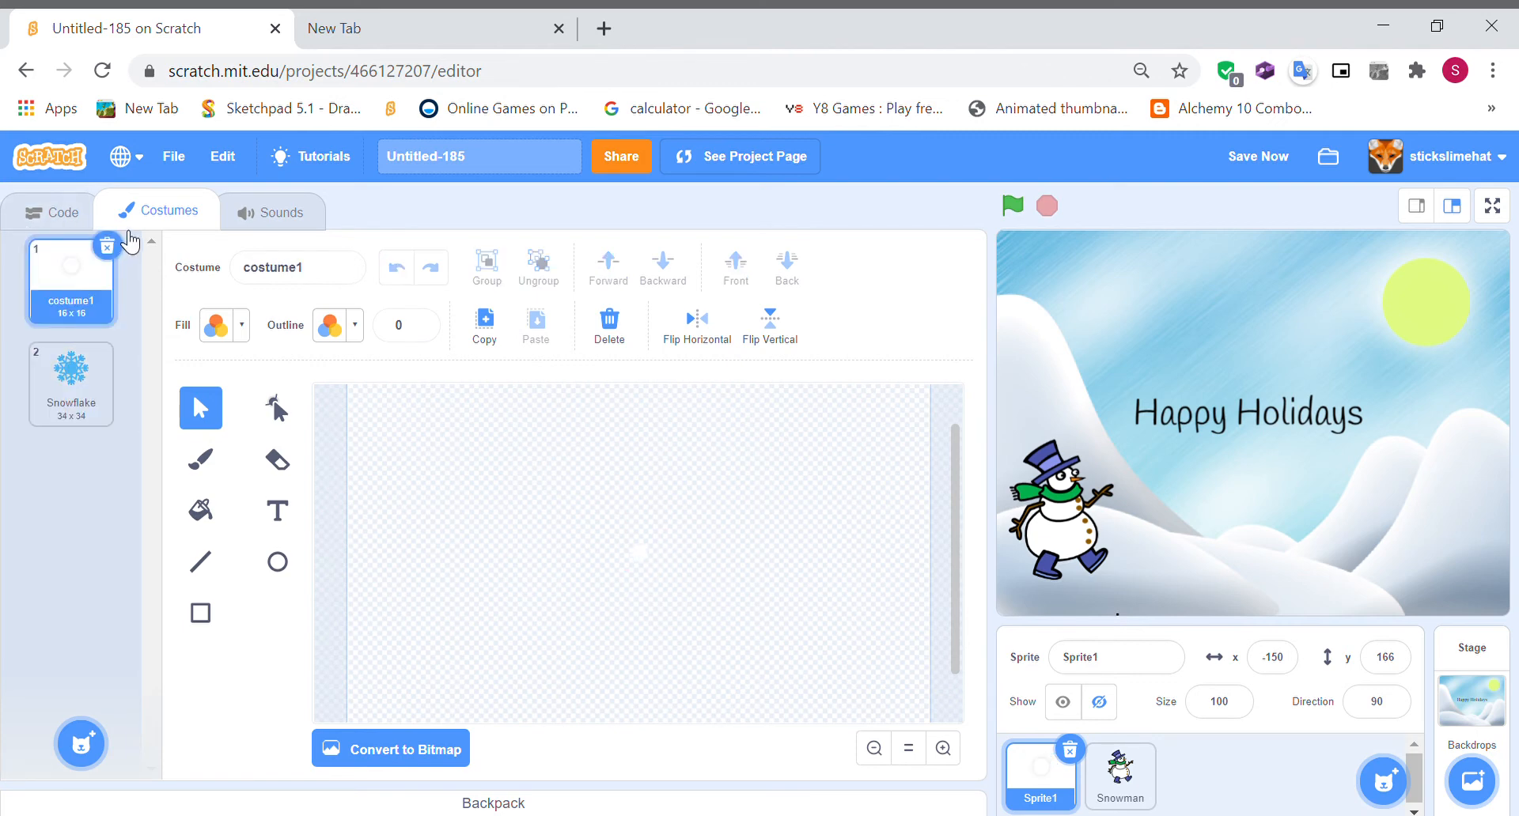
pyautogui.click(1011, 205)
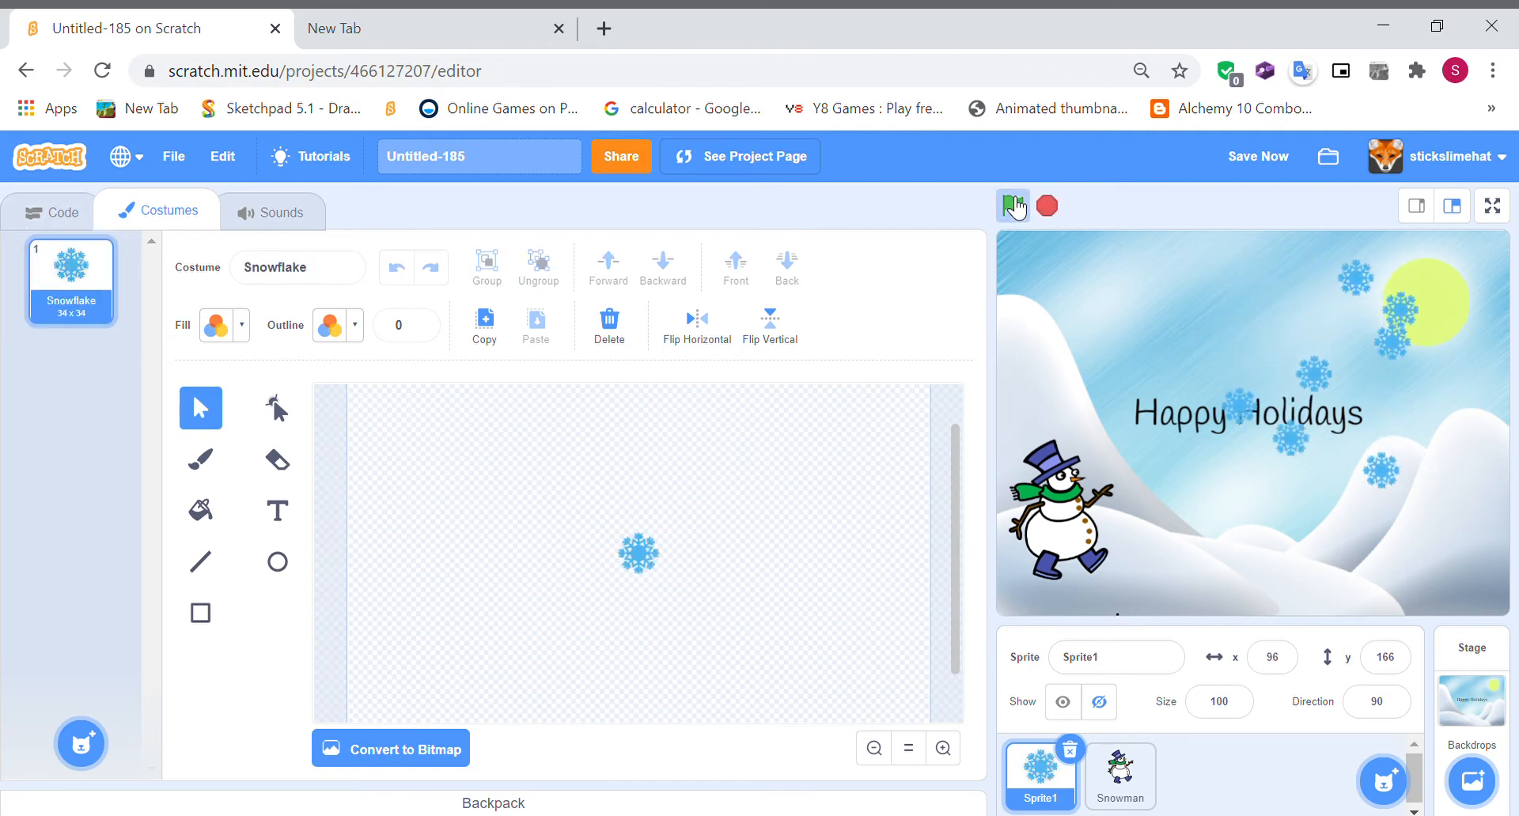
pyautogui.click(1011, 206)
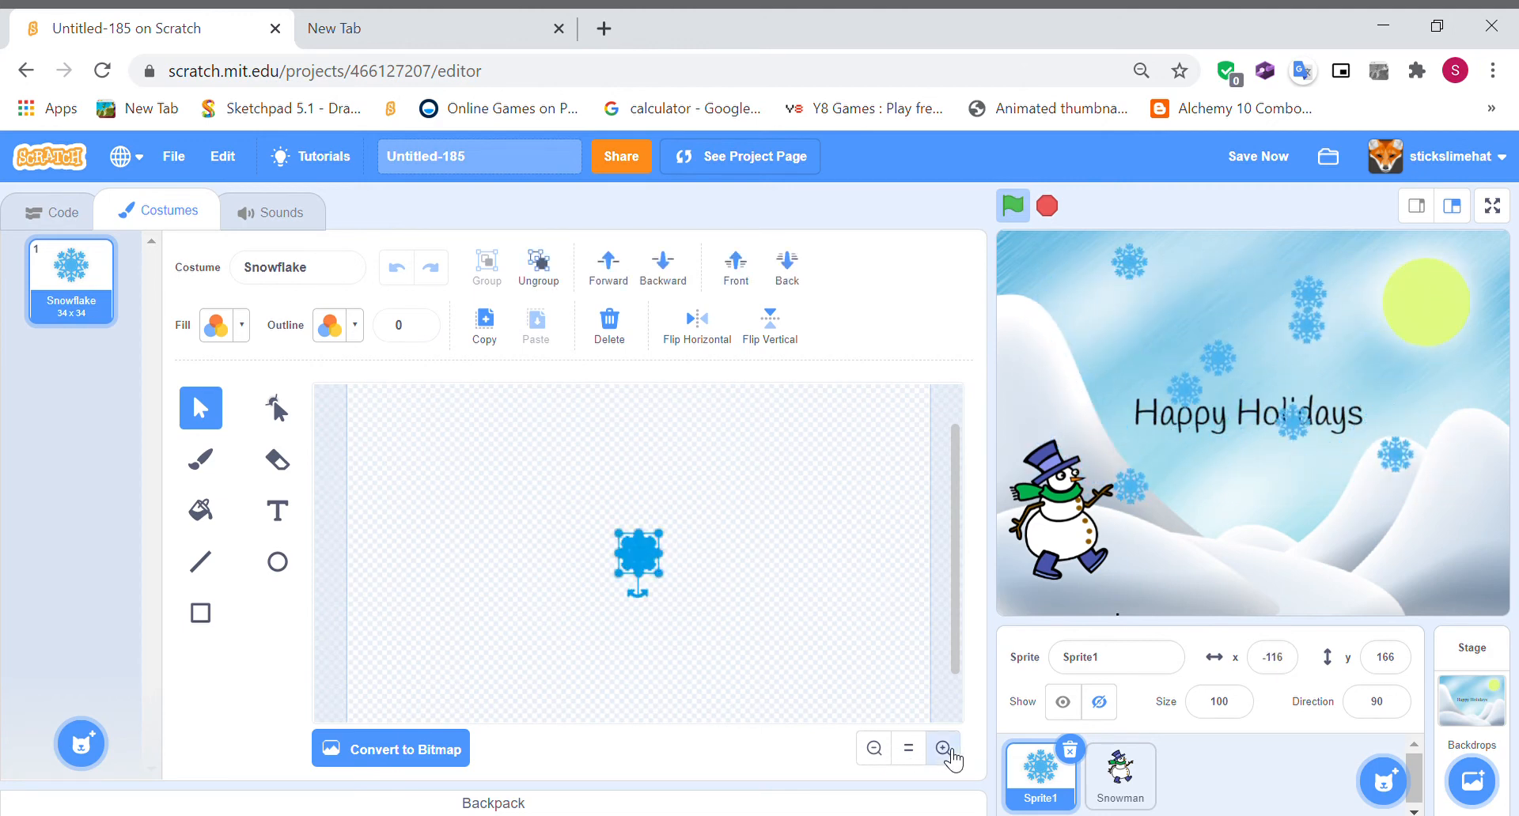
pyautogui.click(942, 749)
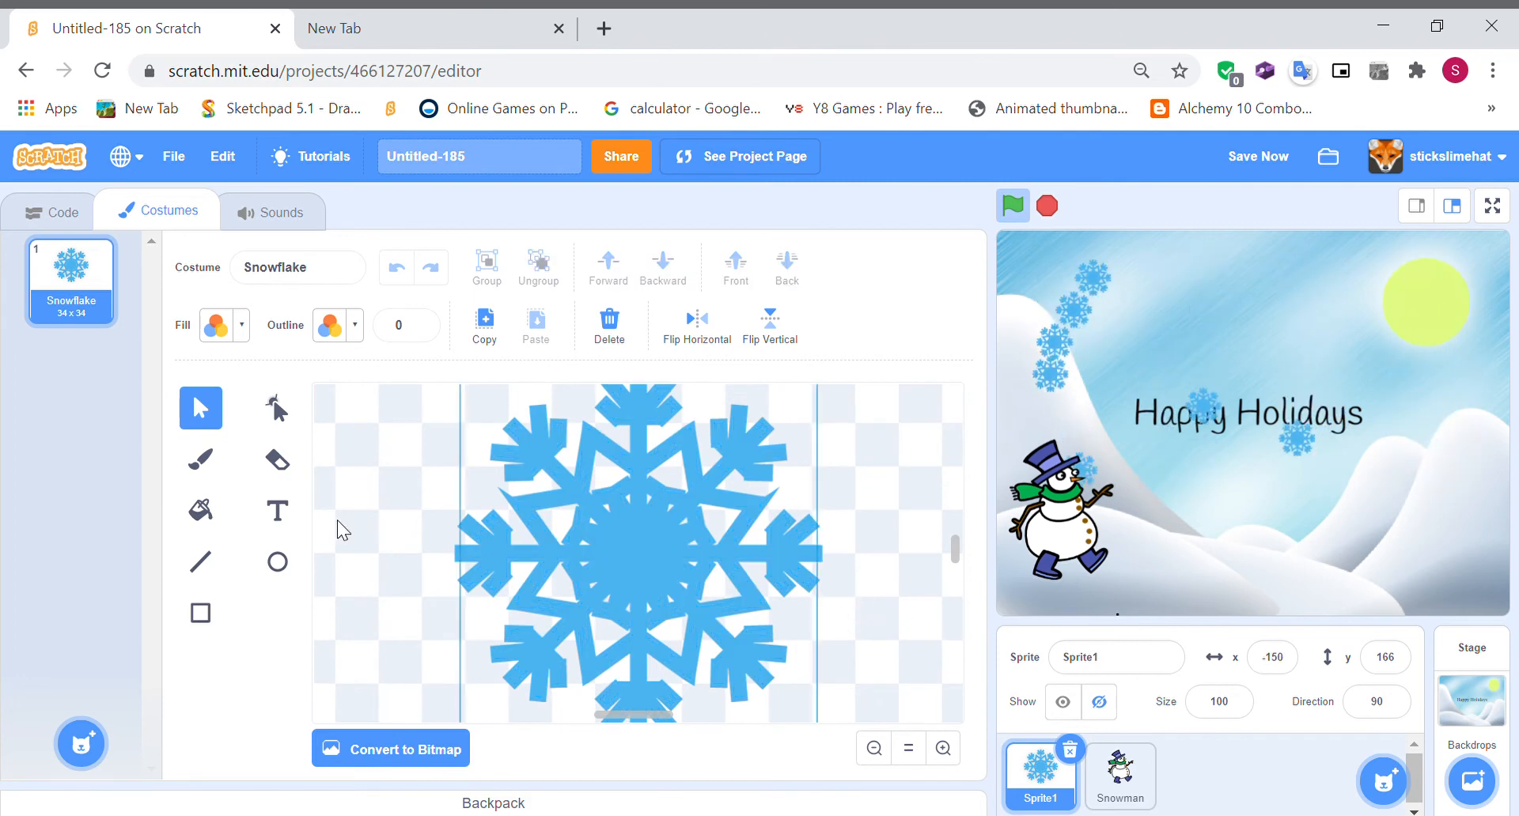
# - Set the Fill tool's colour to white for the snowflake, then select the Snowman sprite
pyautogui.click(200, 511)
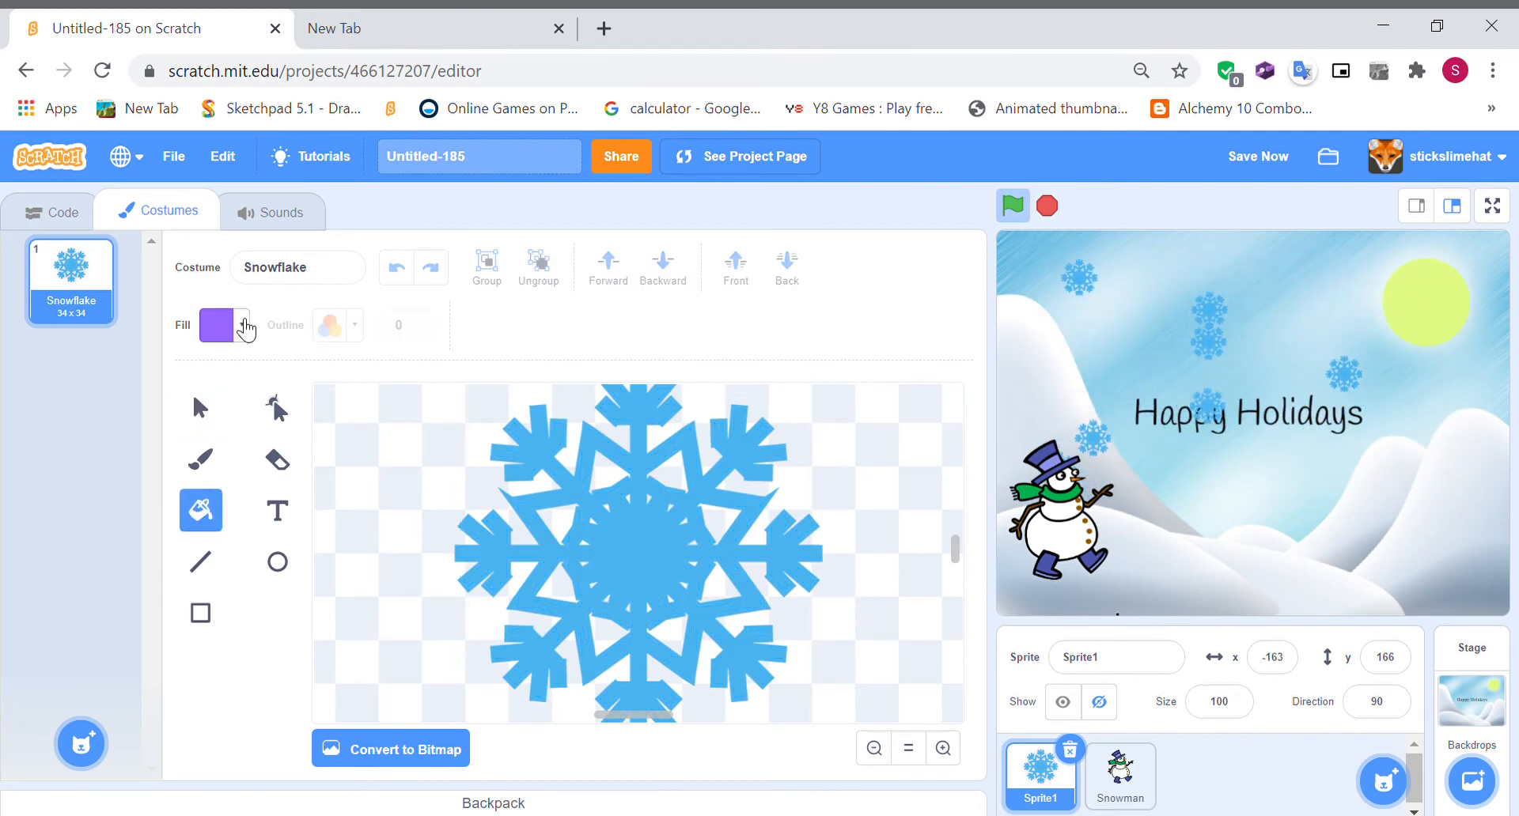
pyautogui.click(216, 325)
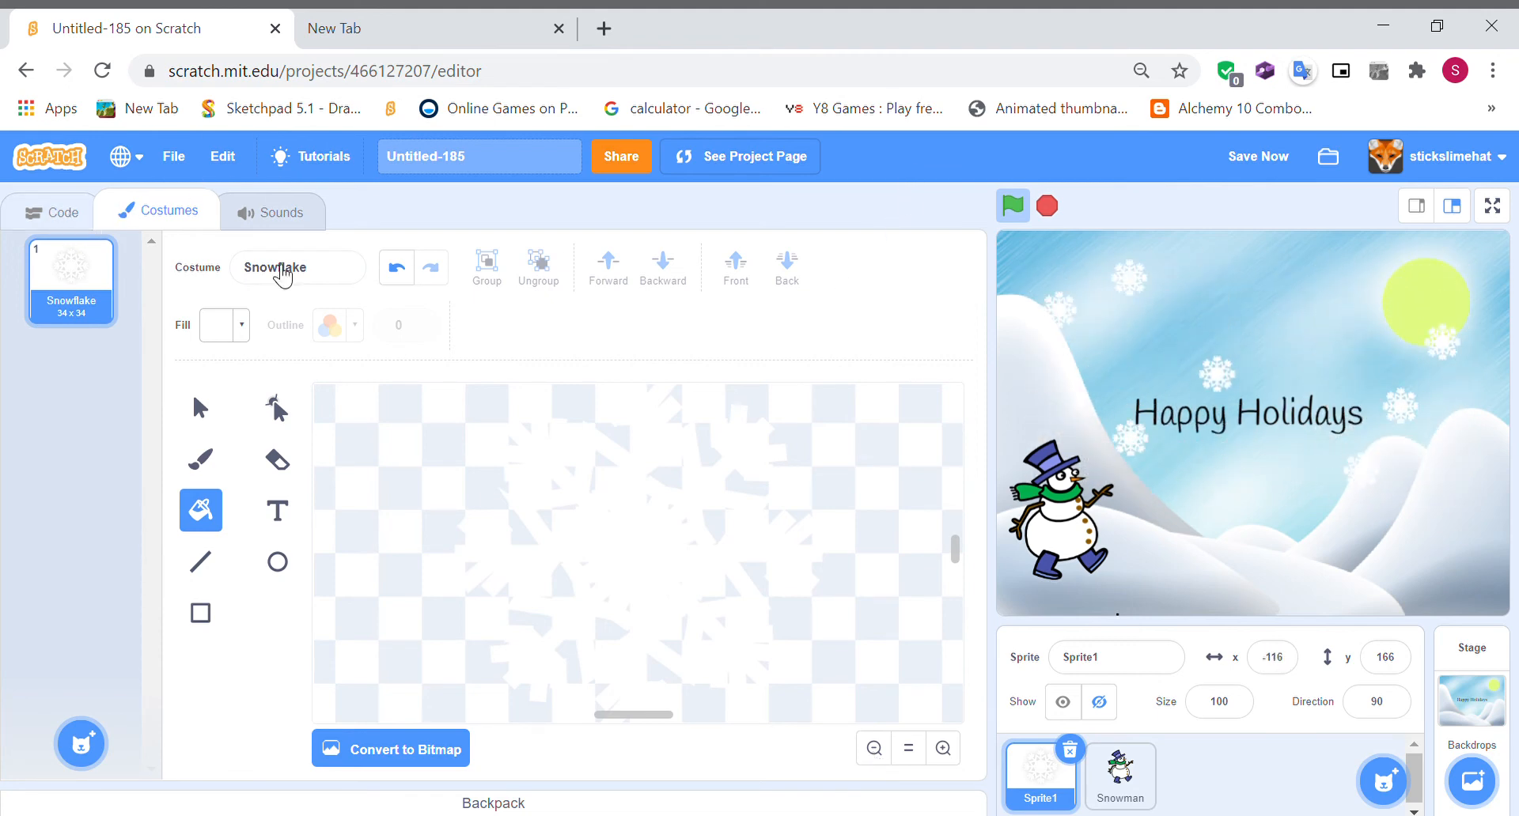
pyautogui.click(1120, 774)
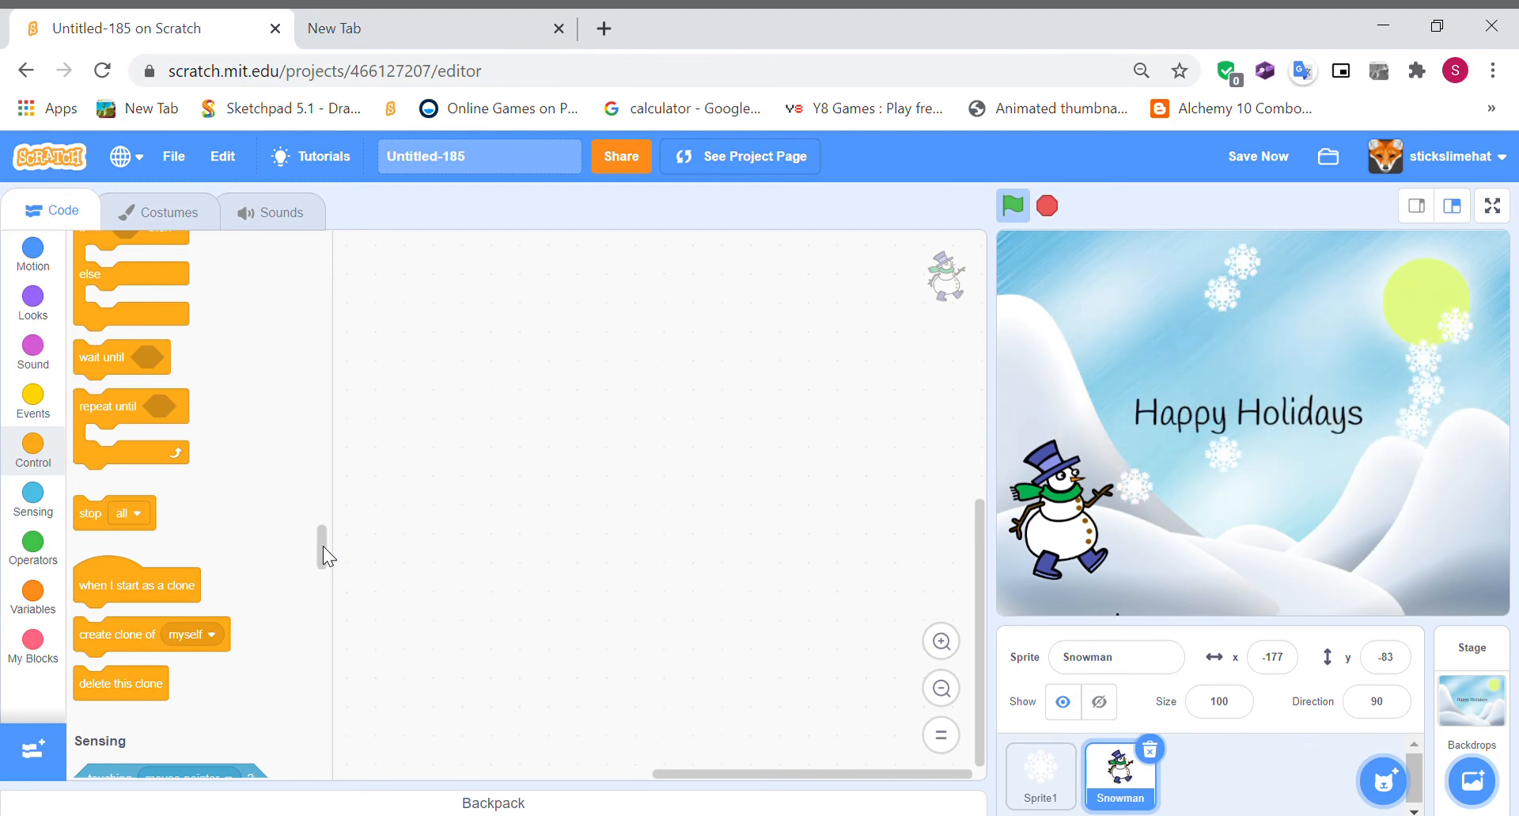
# - Drag a 'when green flag clicked' Events block into the Snowman's script area
pyautogui.scroll(3)
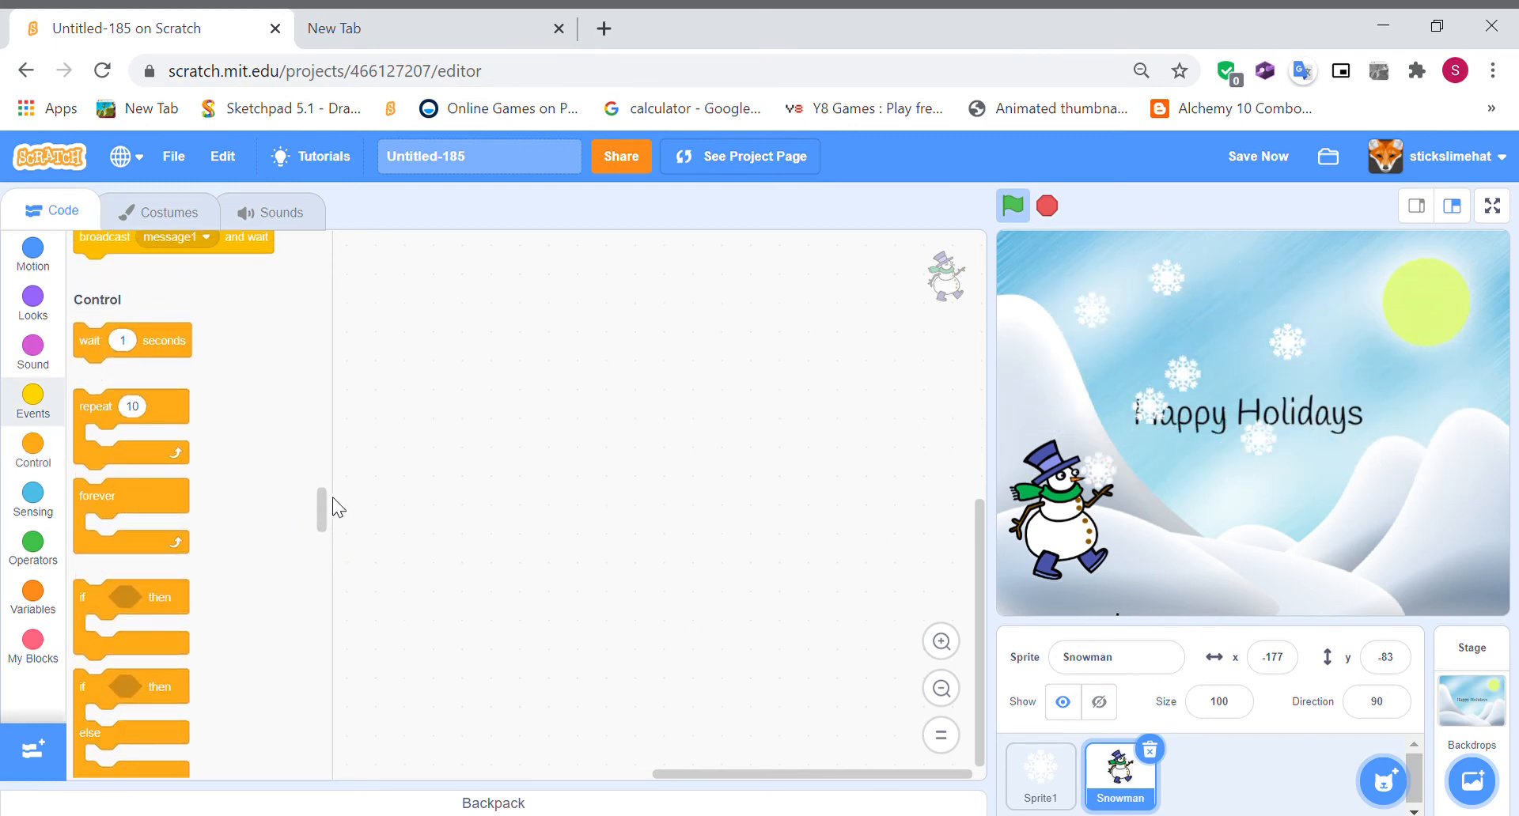
pyautogui.click(1257, 156)
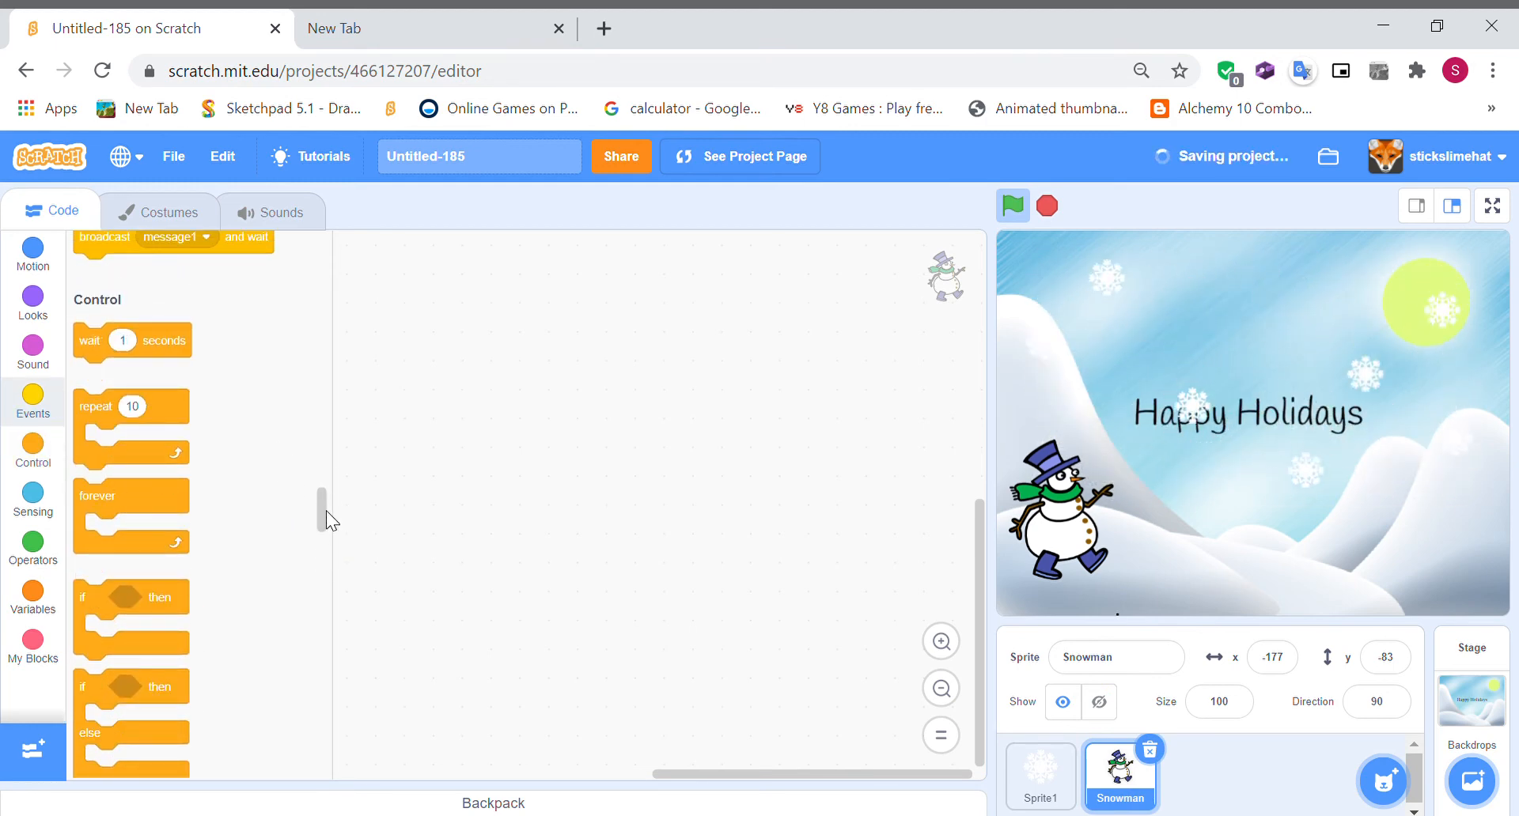
pyautogui.scroll(3)
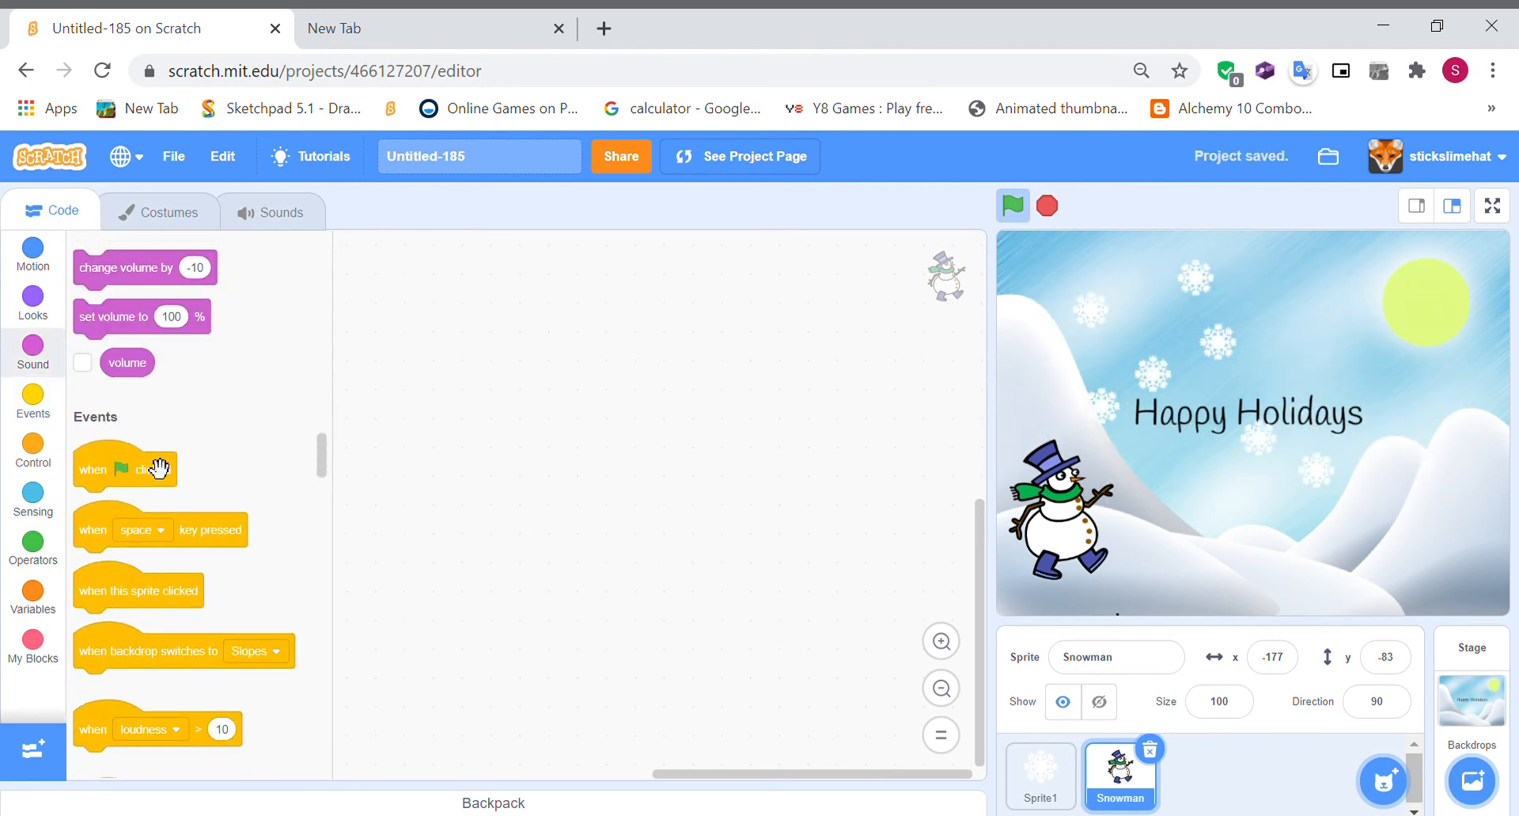
pyautogui.moveTo(124, 469); pyautogui.dragTo(551, 371)
pyautogui.write('60')
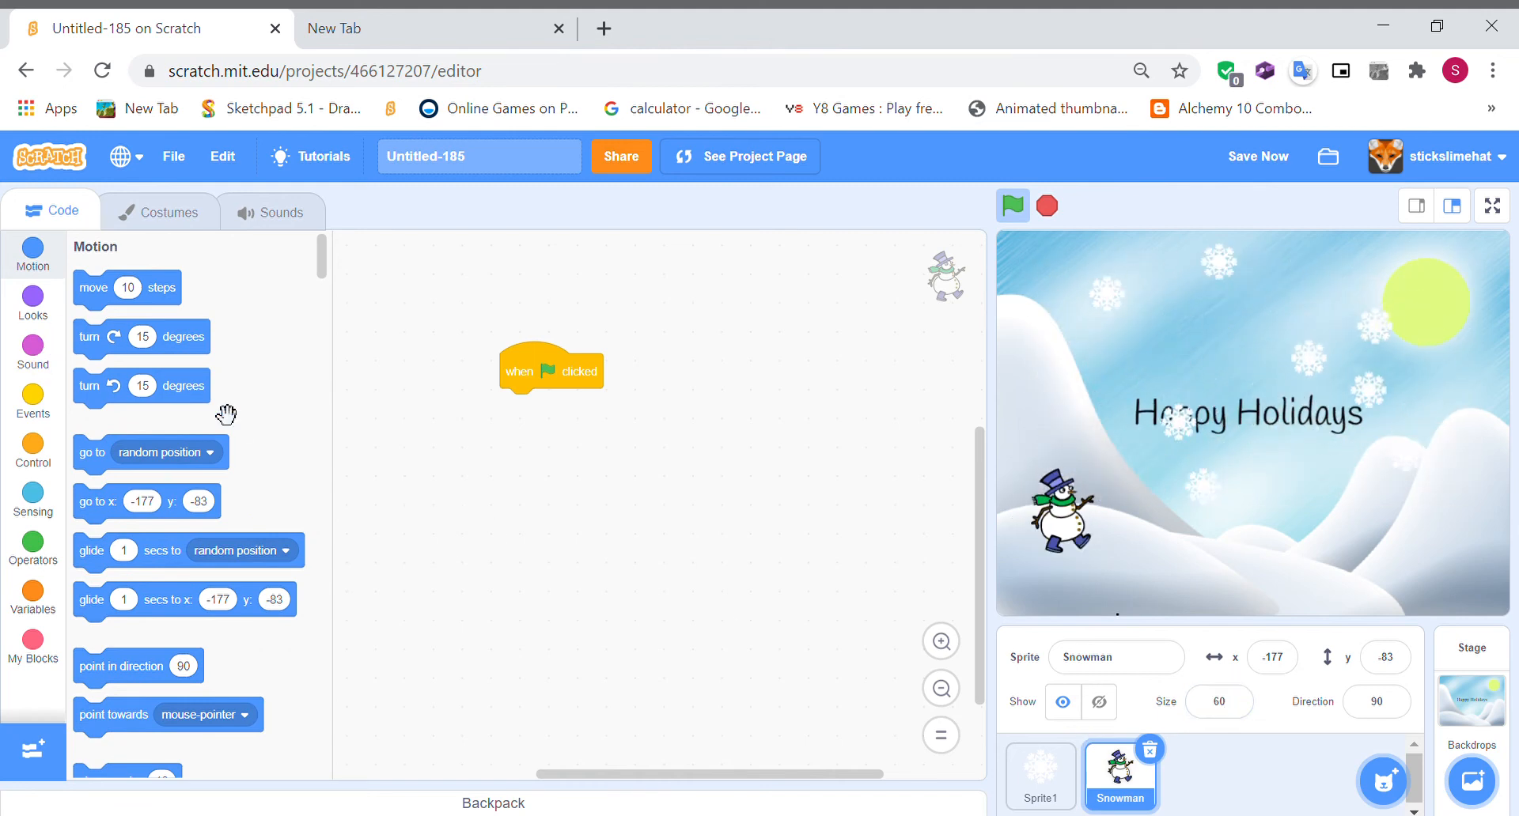
# - Attach 'go to random position' and 'hide' under the Snowman's flag block, then add a forever loop
pyautogui.moveTo(149, 453); pyautogui.dragTo(576, 406)
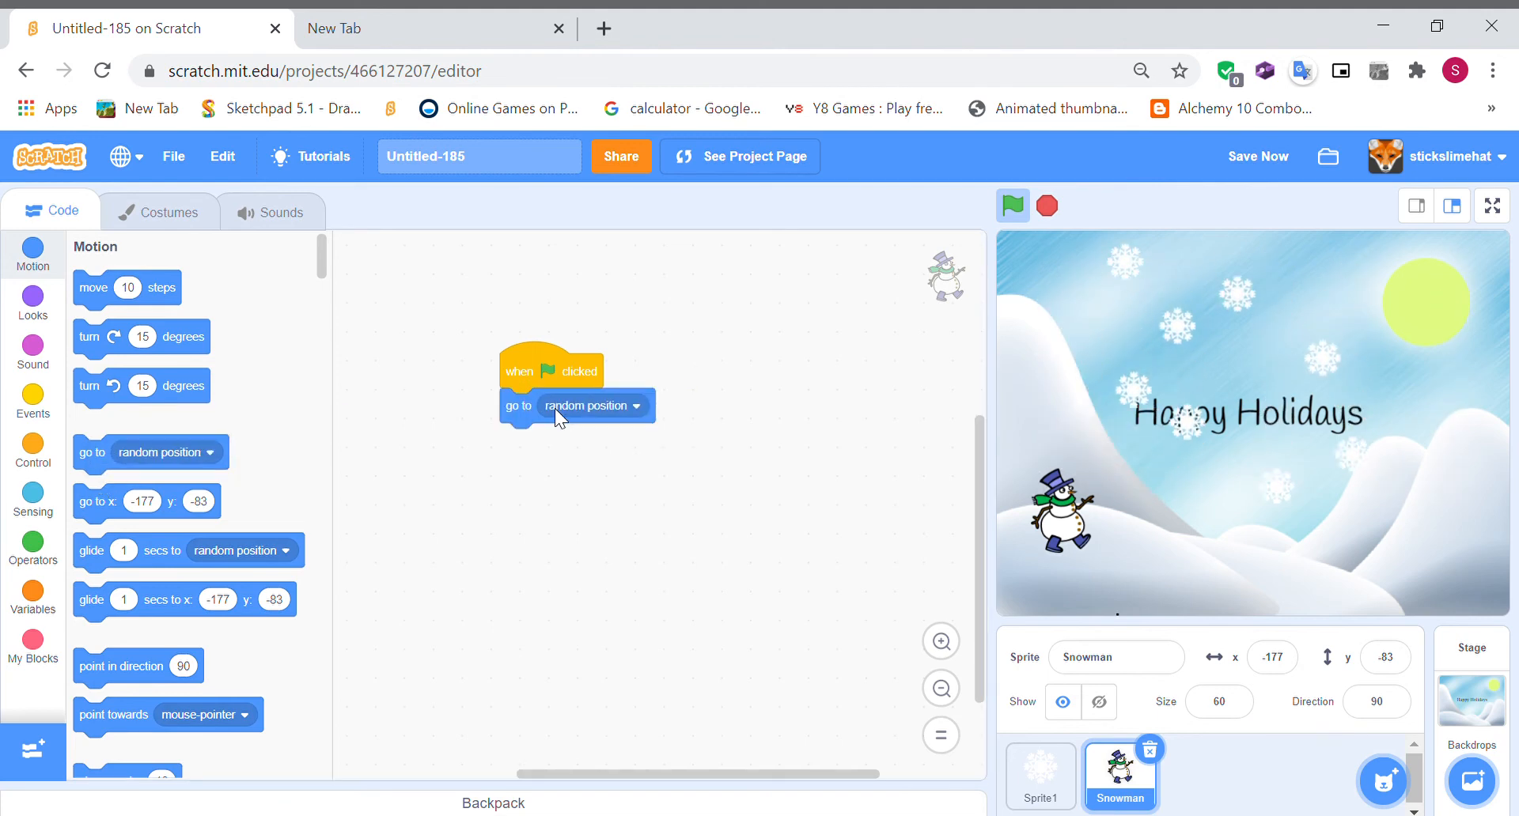
pyautogui.click(31, 303)
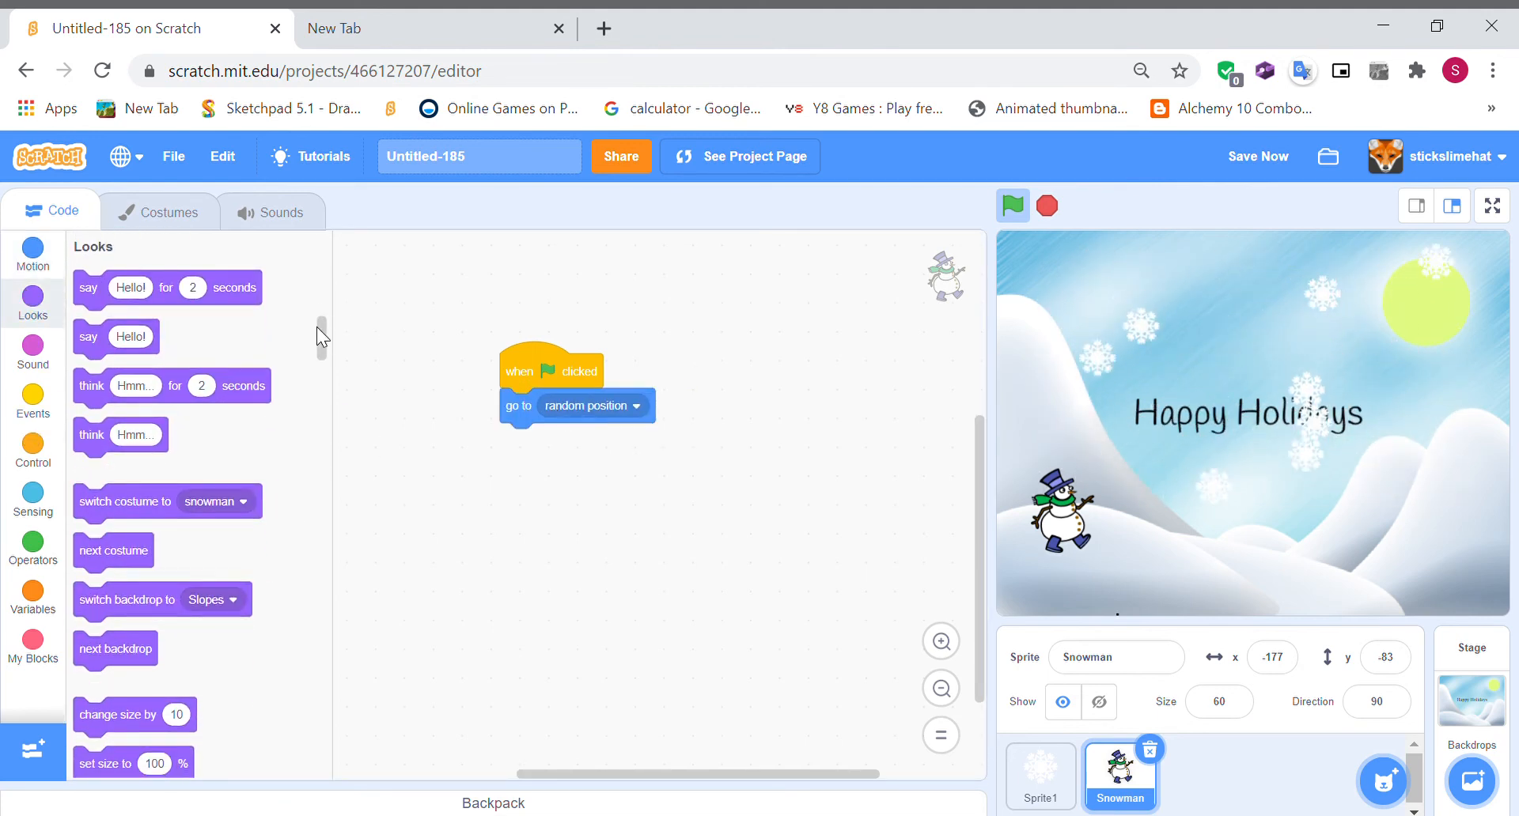
pyautogui.scroll(-3)
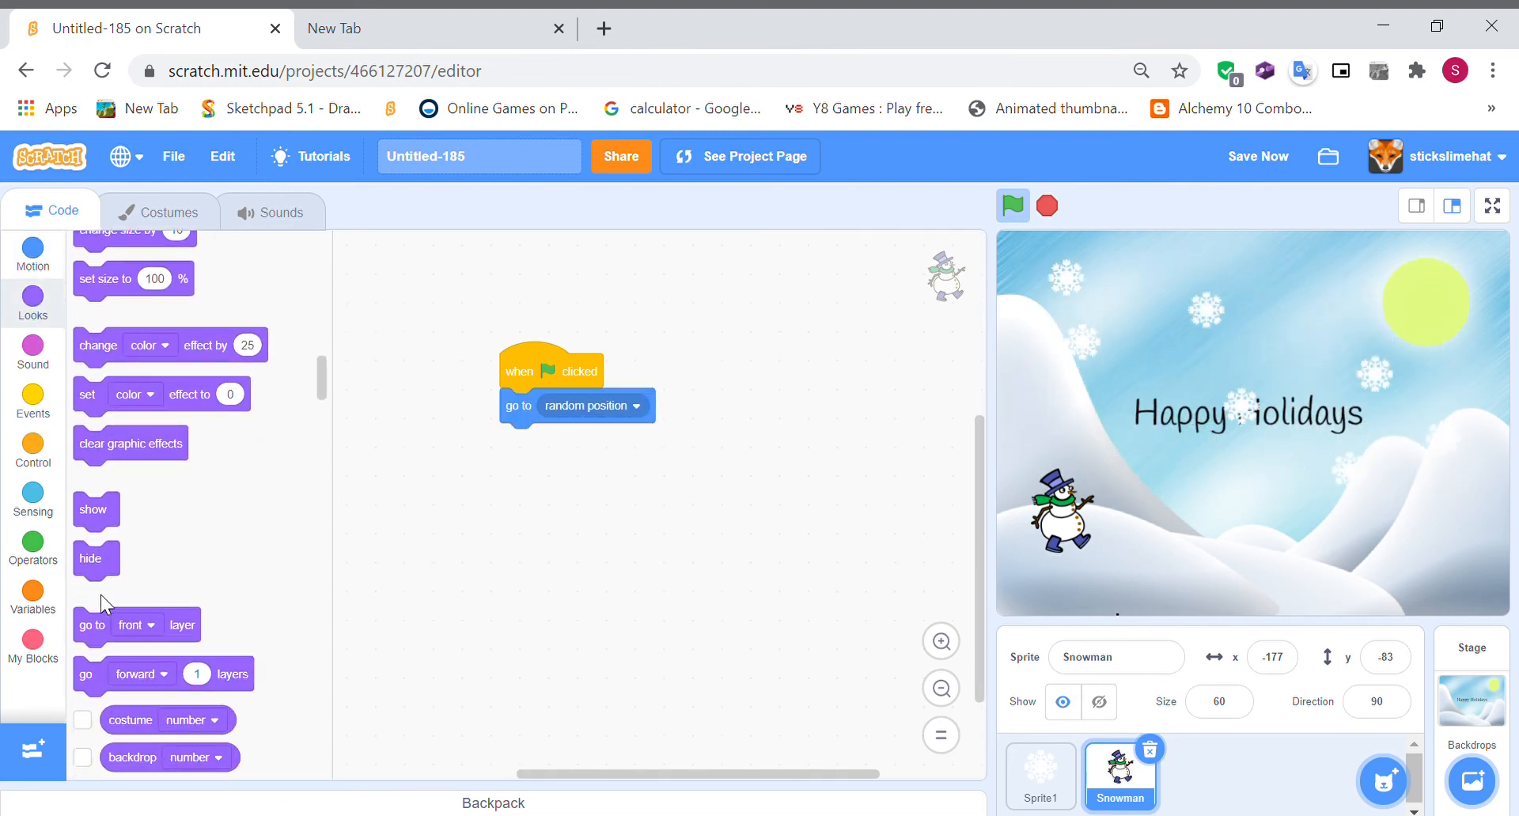
pyautogui.moveTo(91, 557); pyautogui.dragTo(517, 440)
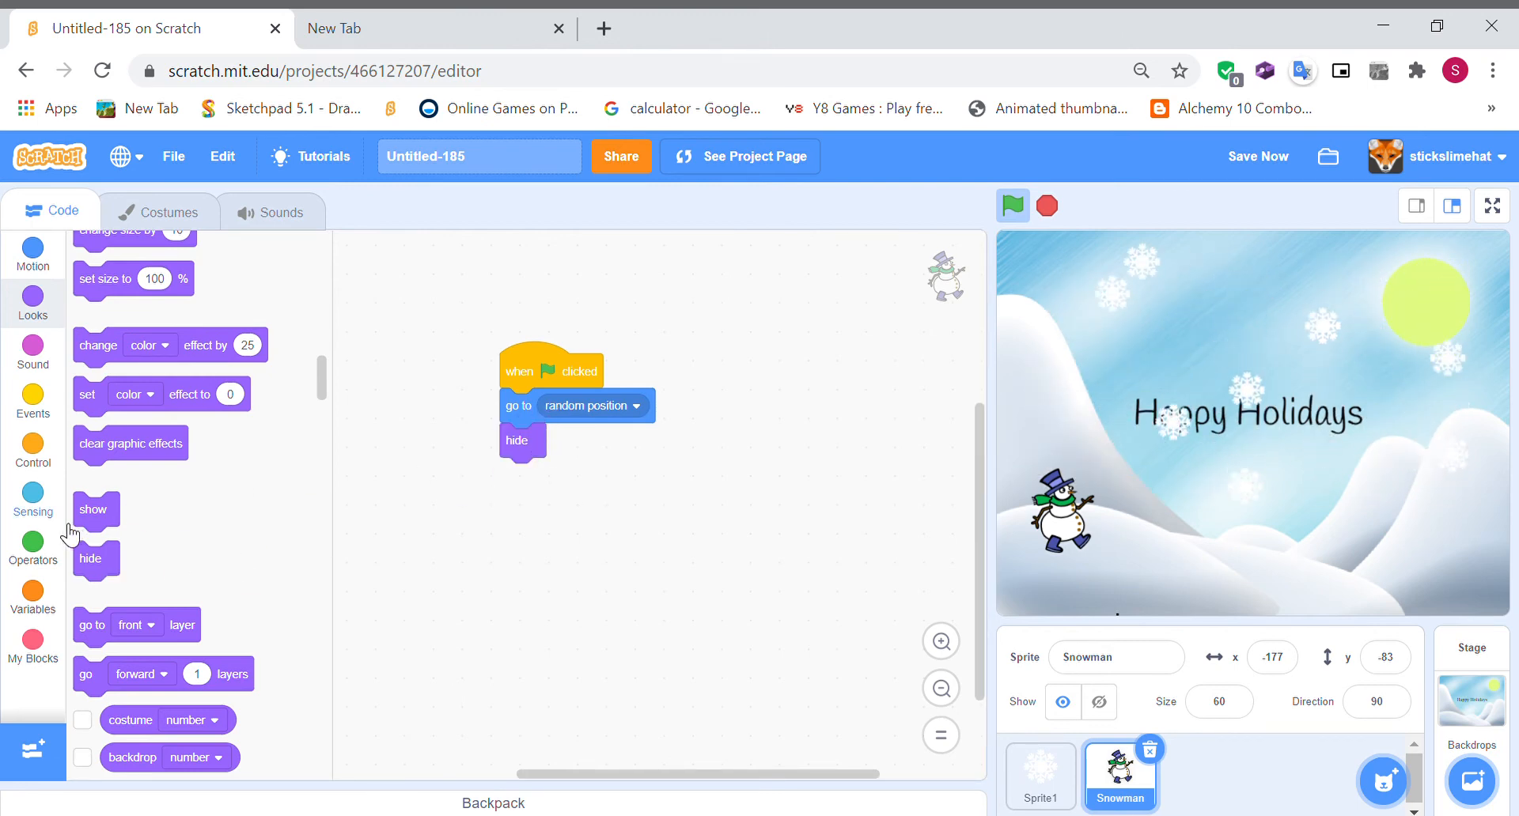
pyautogui.click(31, 450)
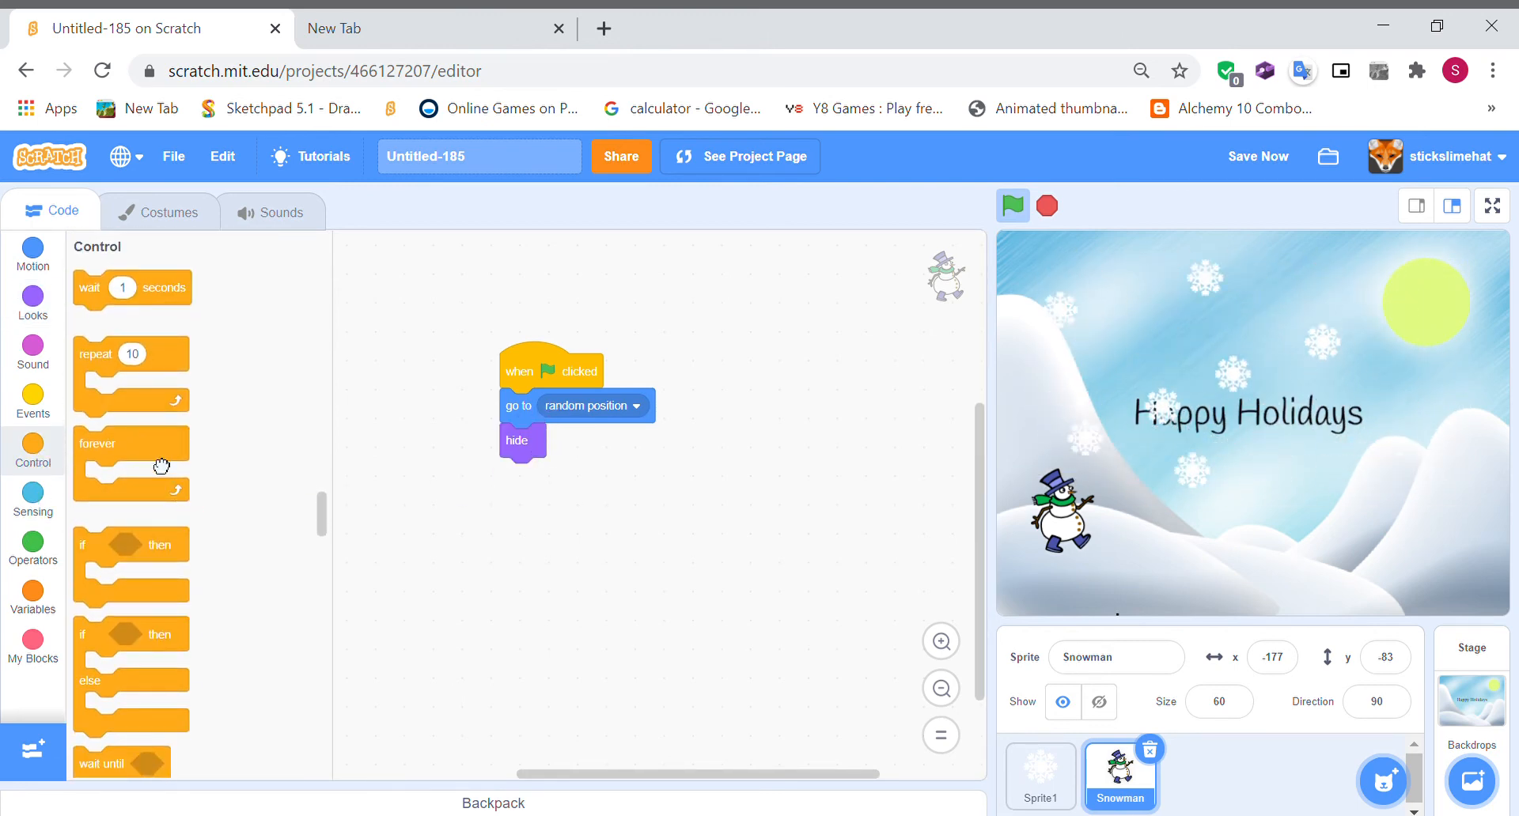
pyautogui.moveTo(97, 443); pyautogui.dragTo(523, 475)
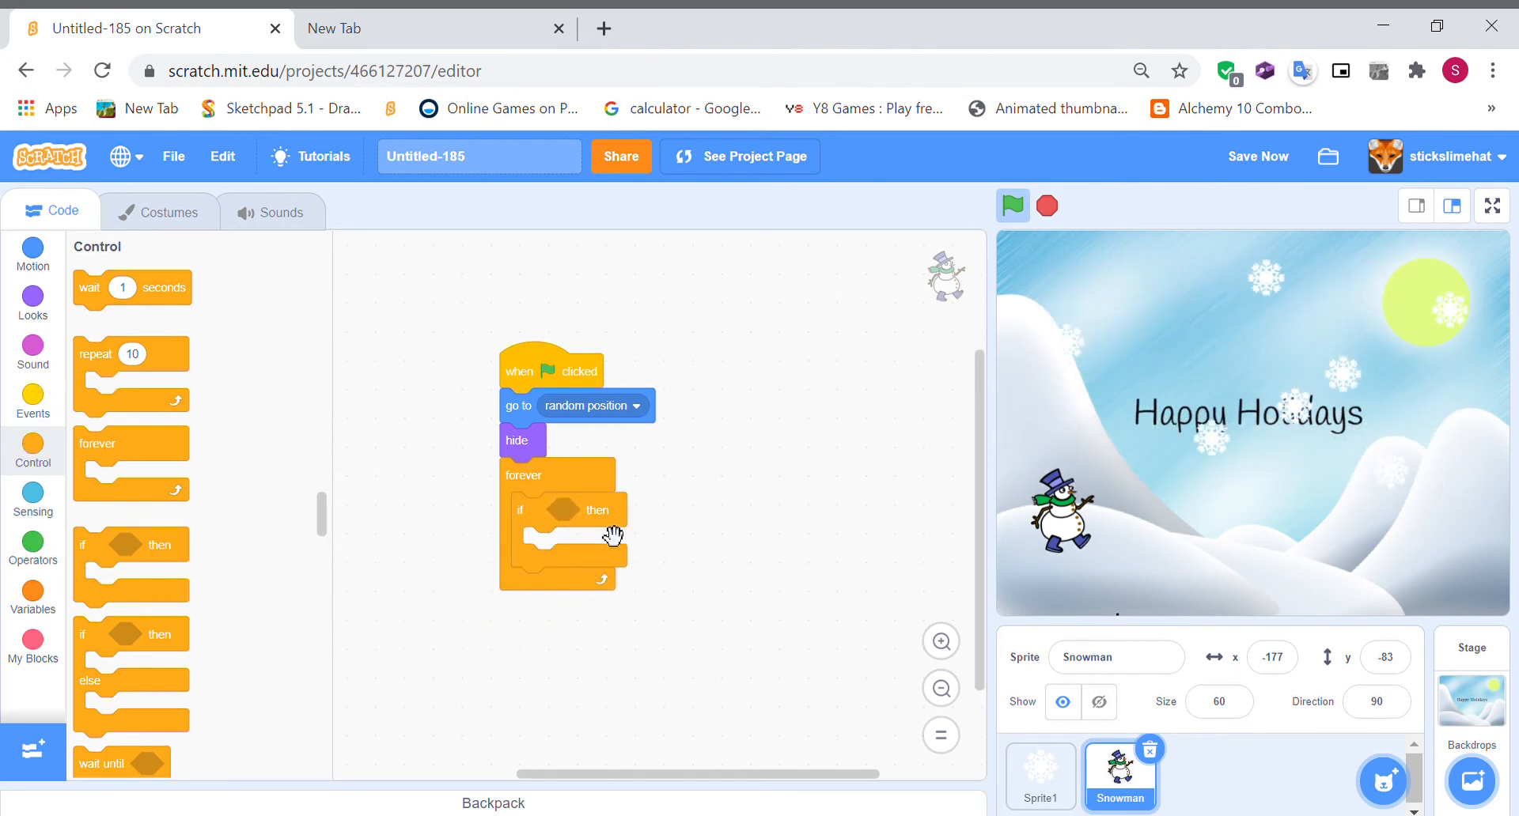
# - Put an if-else testing 'touching mouse-pointer?' in the loop, with 'show' in the if branch
pyautogui.moveTo(520, 510); pyautogui.dragTo(493, 499)
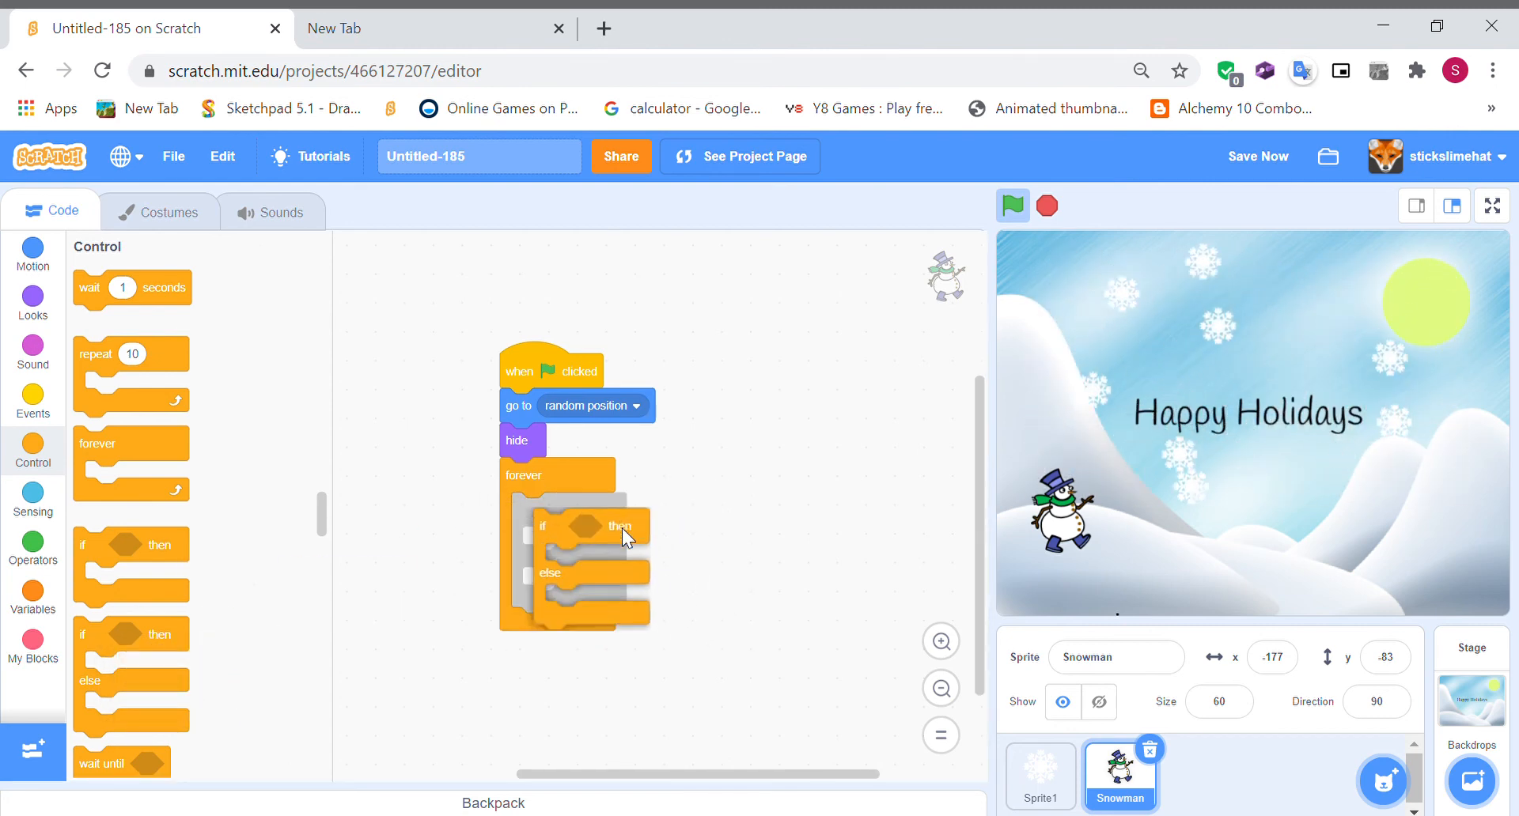
pyautogui.click(32, 497)
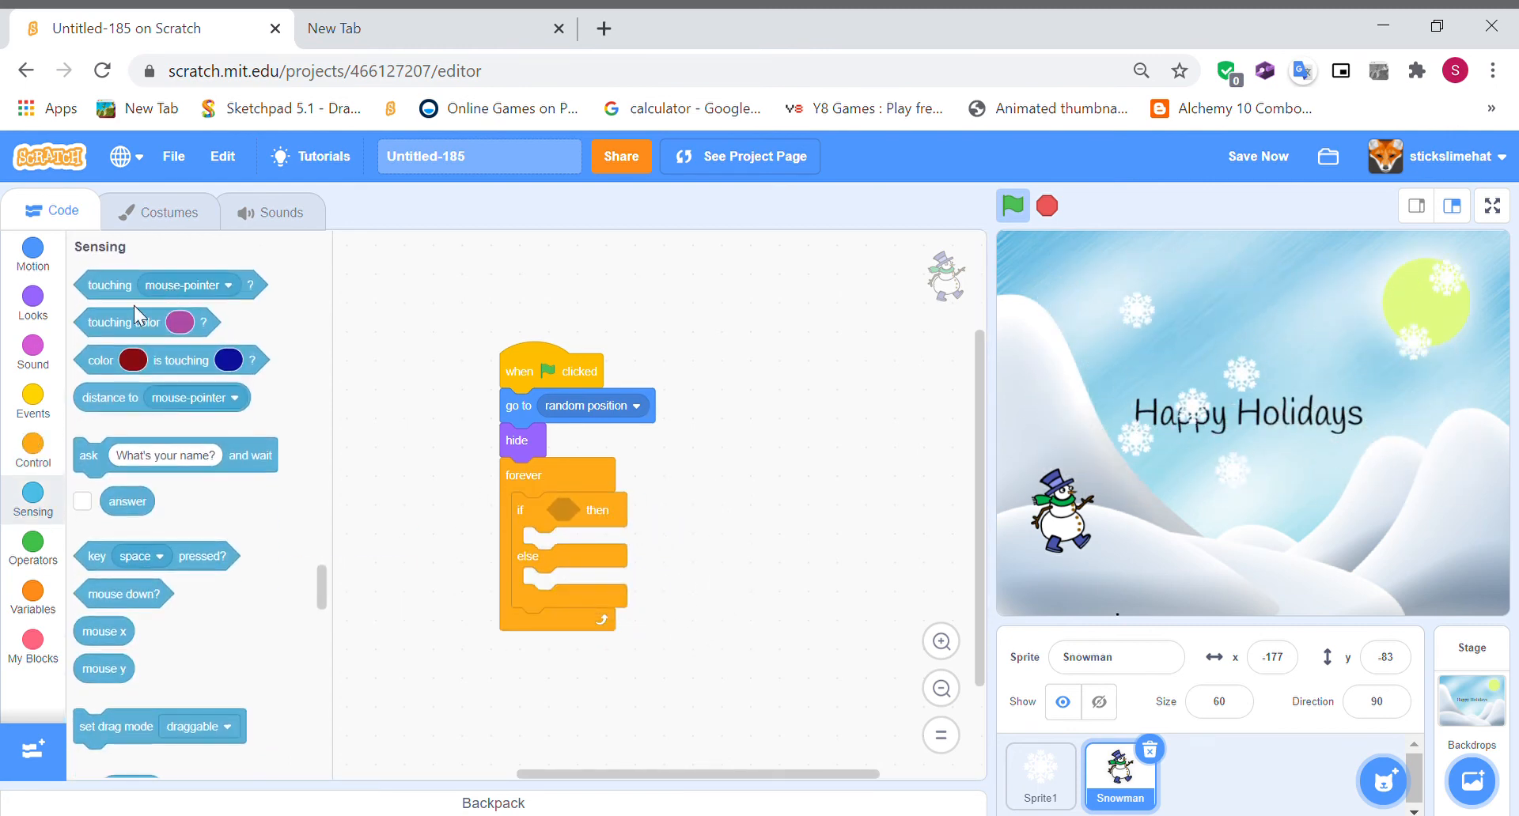
pyautogui.moveTo(135, 286); pyautogui.dragTo(600, 510)
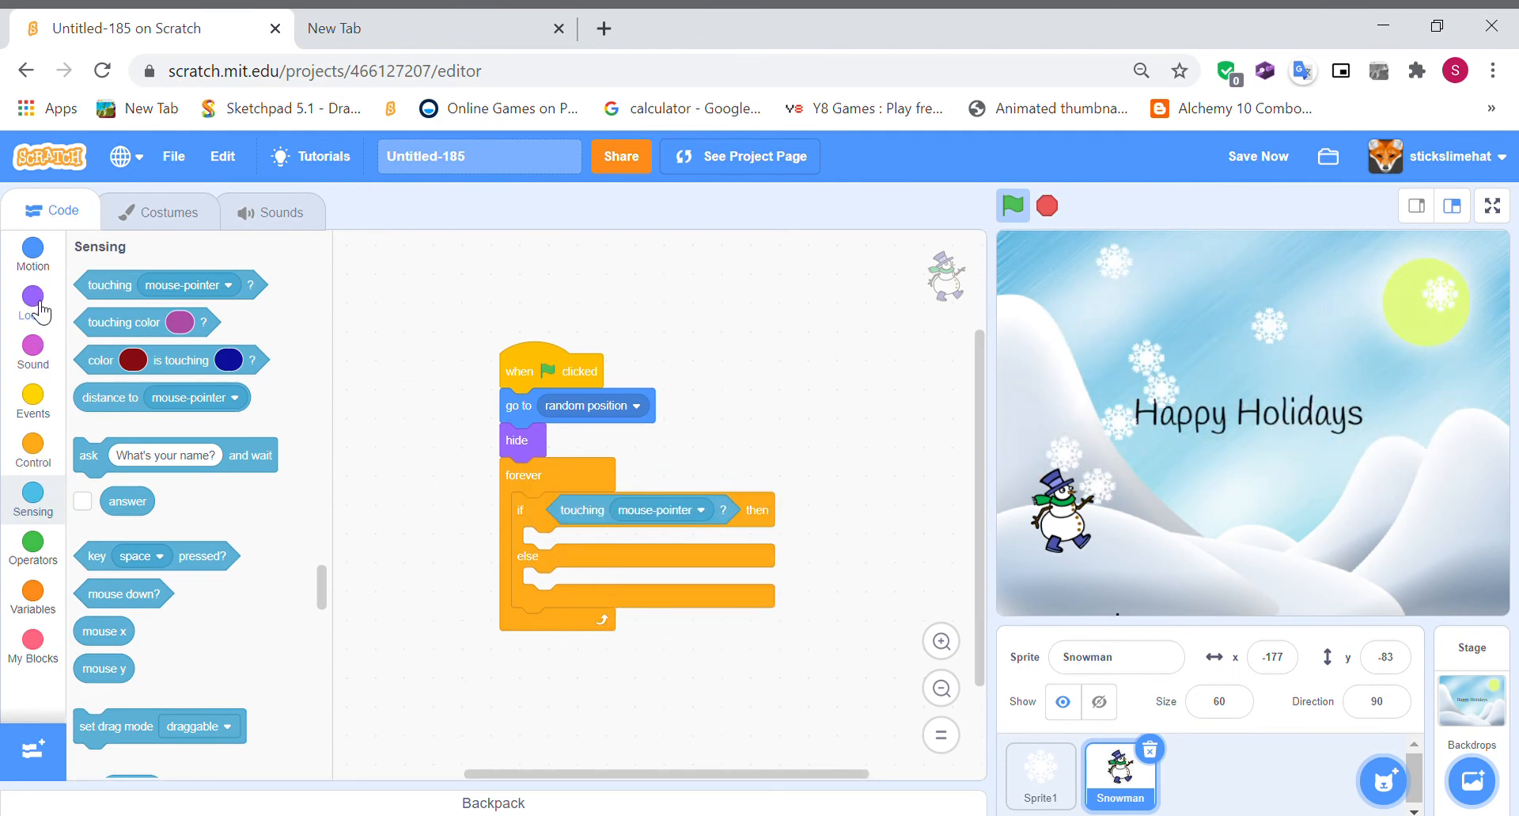
pyautogui.click(32, 303)
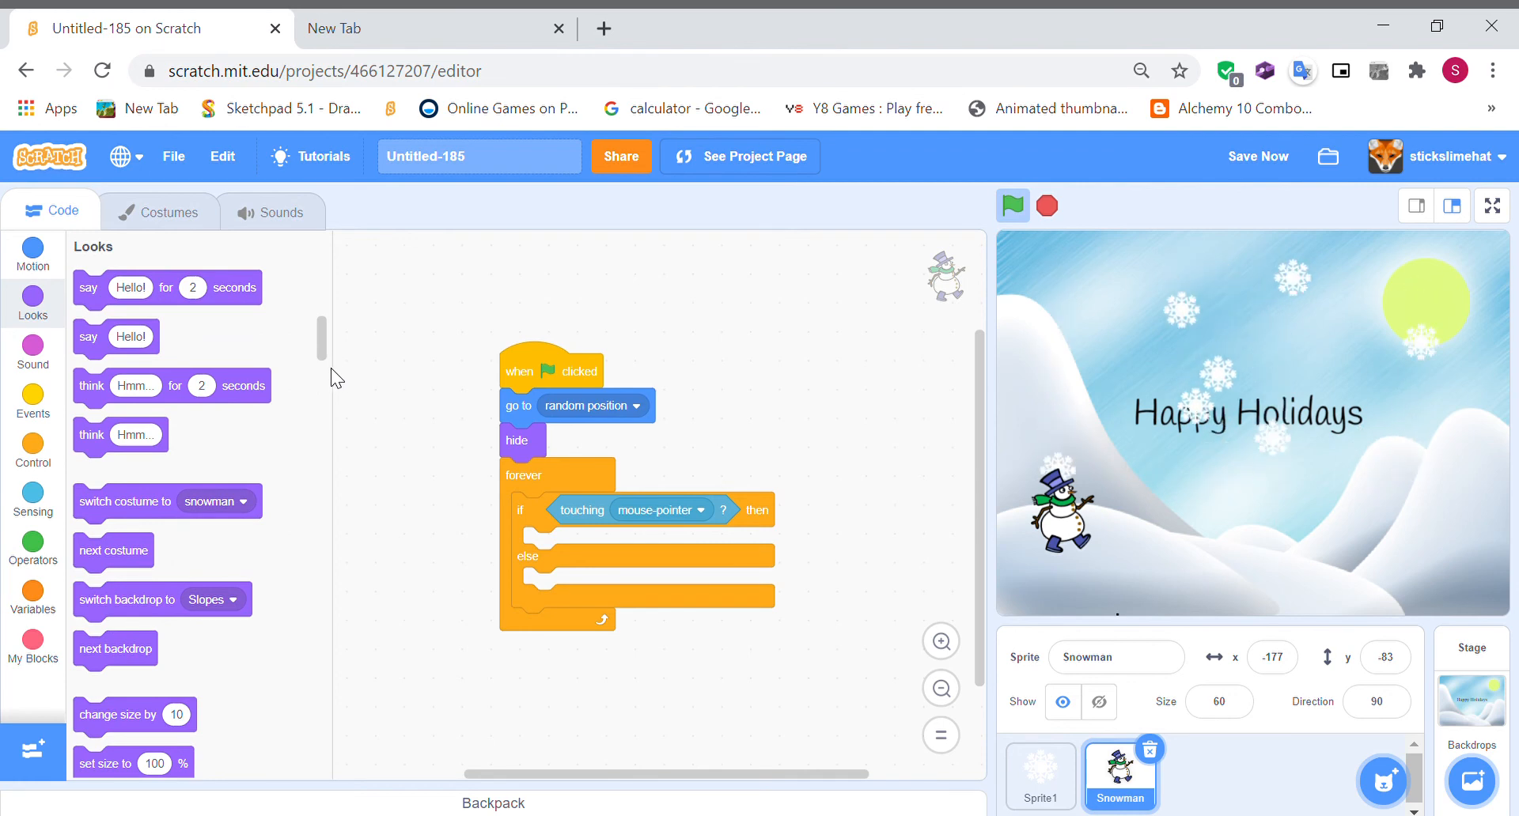
pyautogui.scroll(-3)
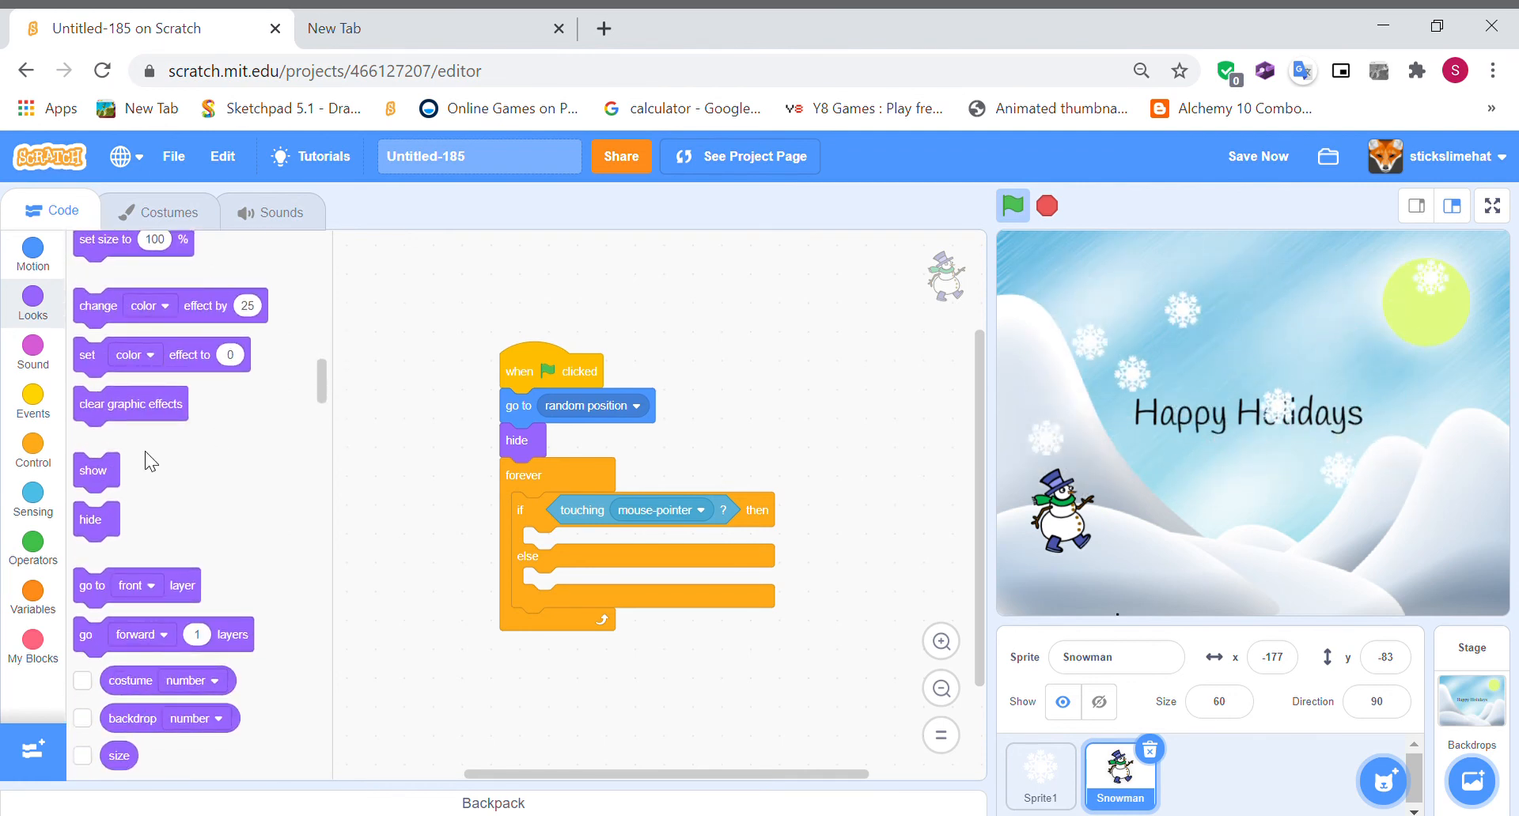
pyautogui.moveTo(94, 470); pyautogui.dragTo(542, 544)
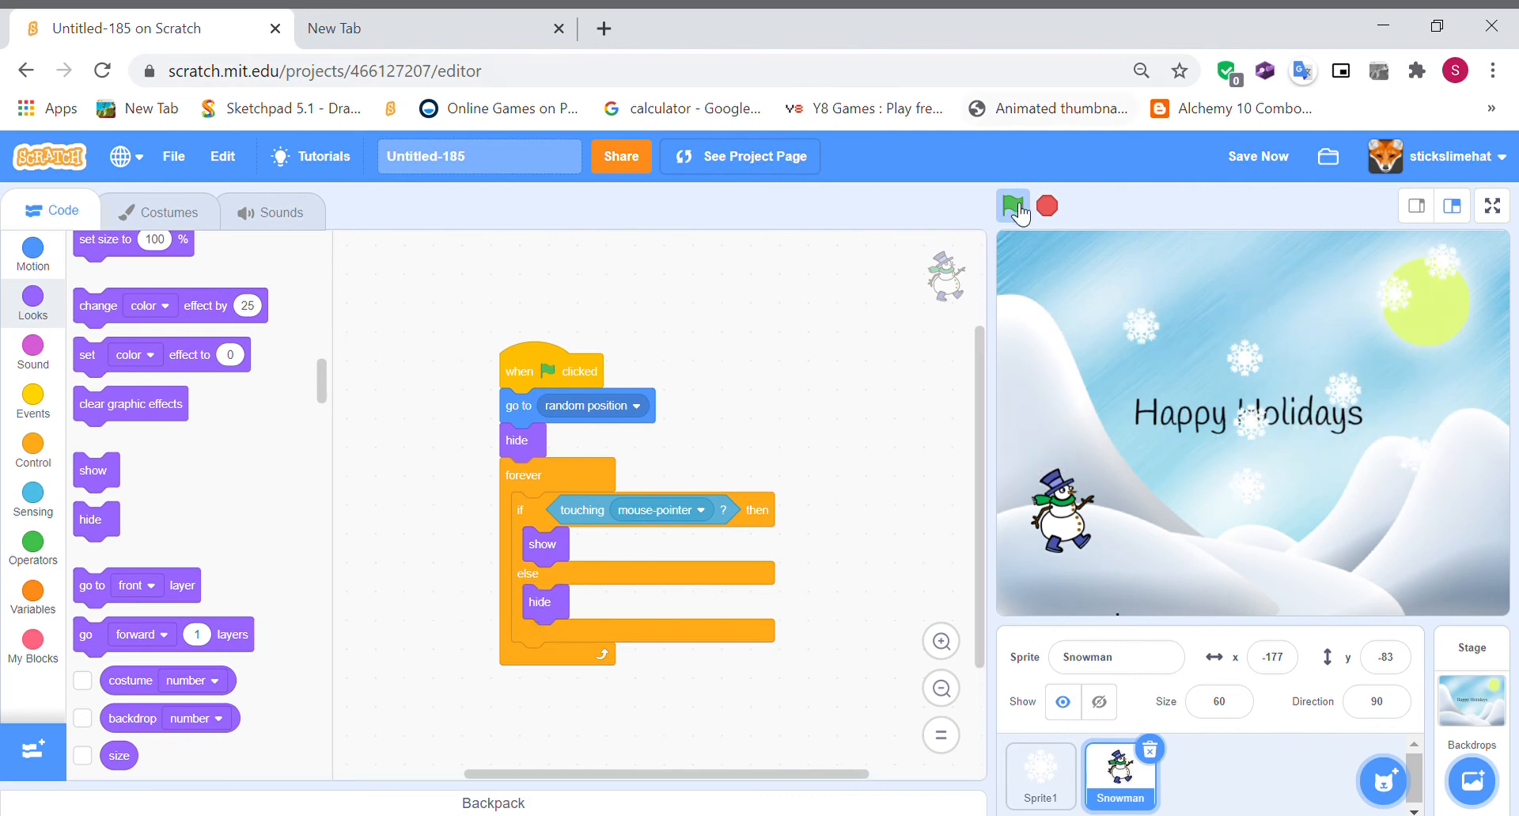
# - Run the project with the green flag, then stop it
pyautogui.click(1011, 206)
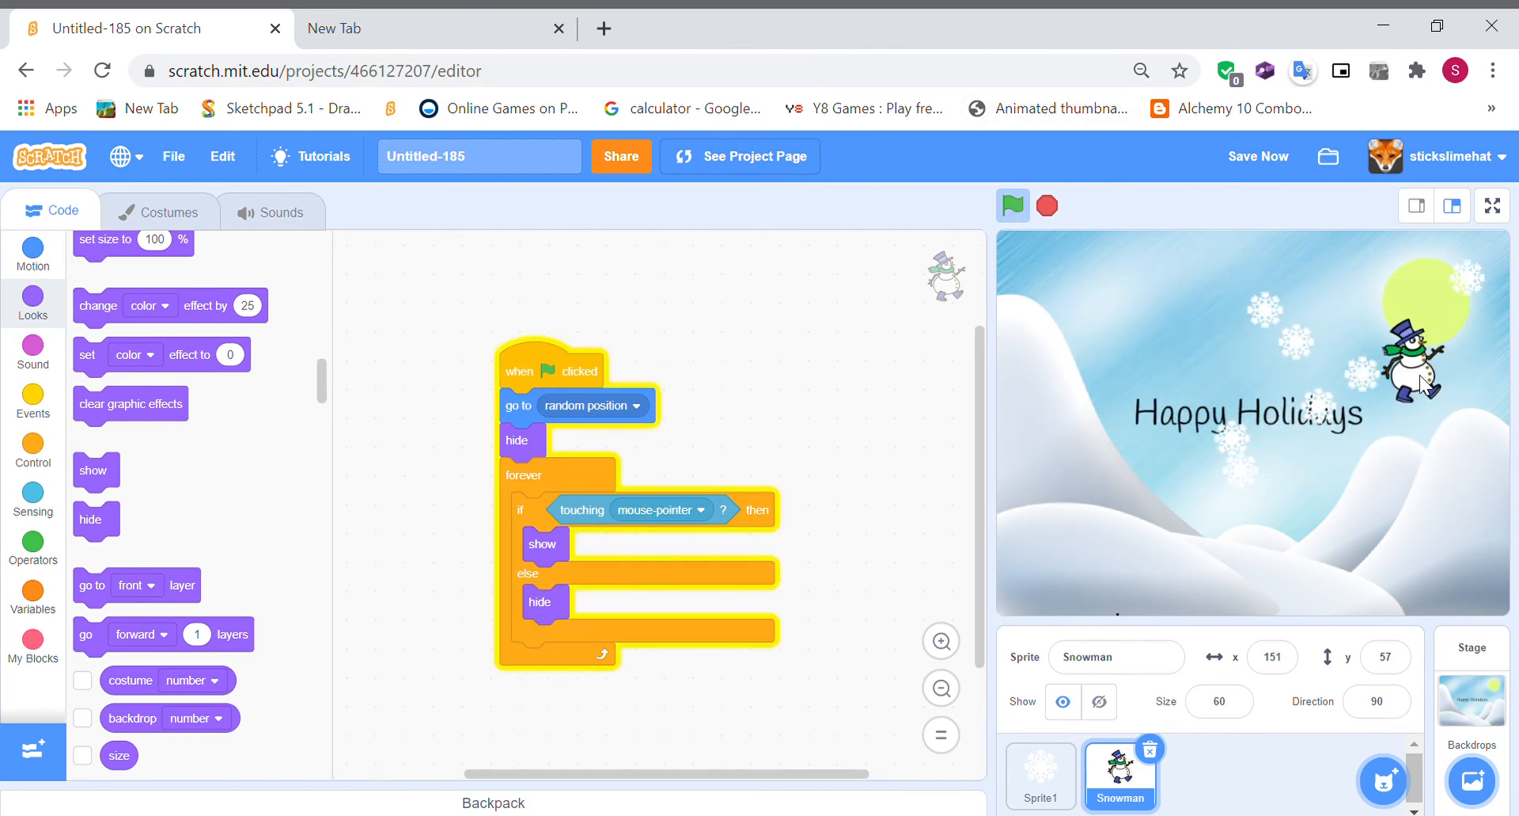
pyautogui.click(1011, 205)
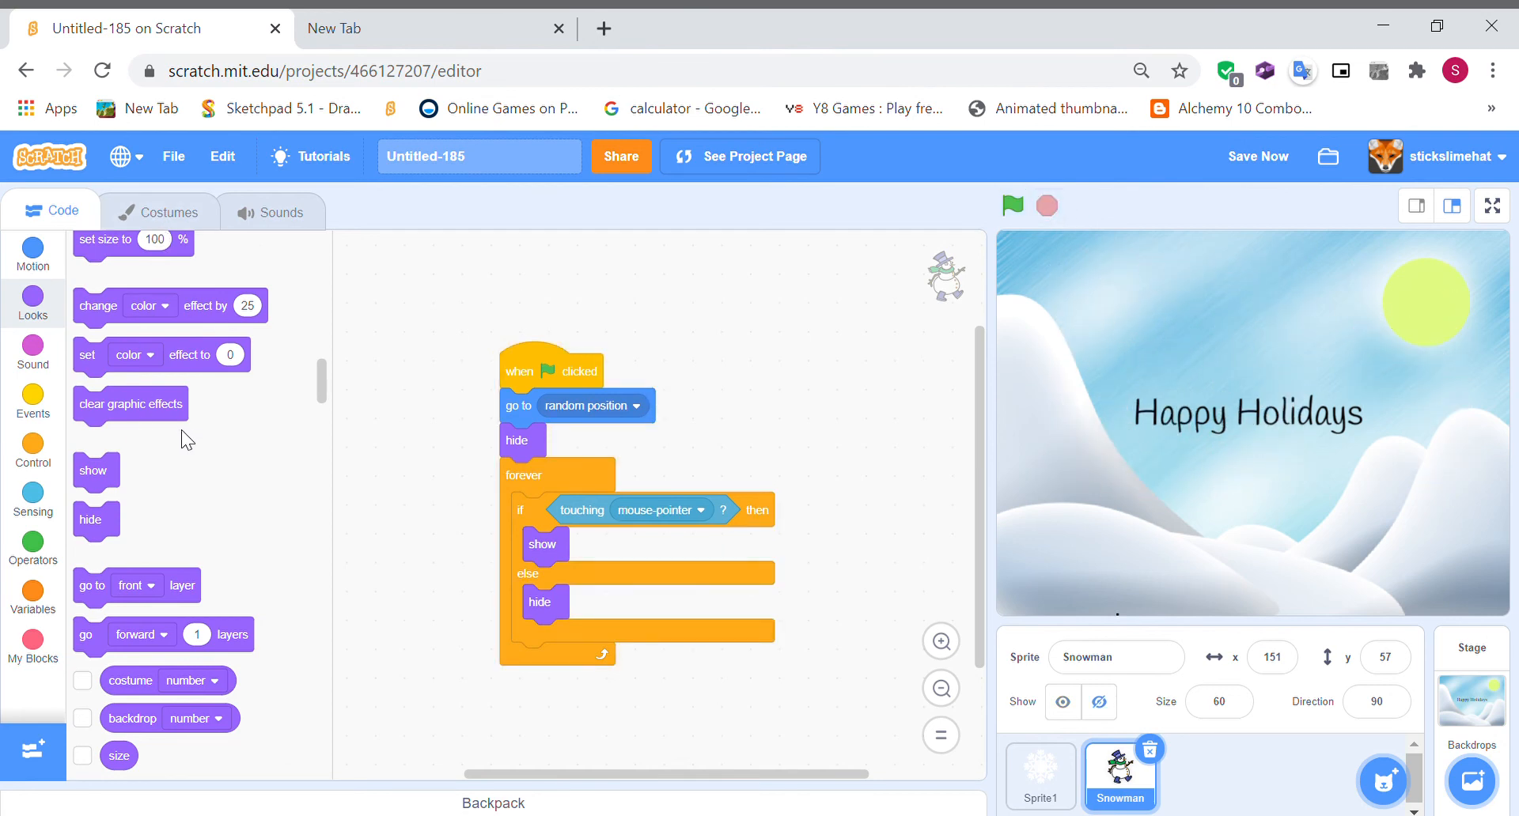
pyautogui.moveTo(32, 545)
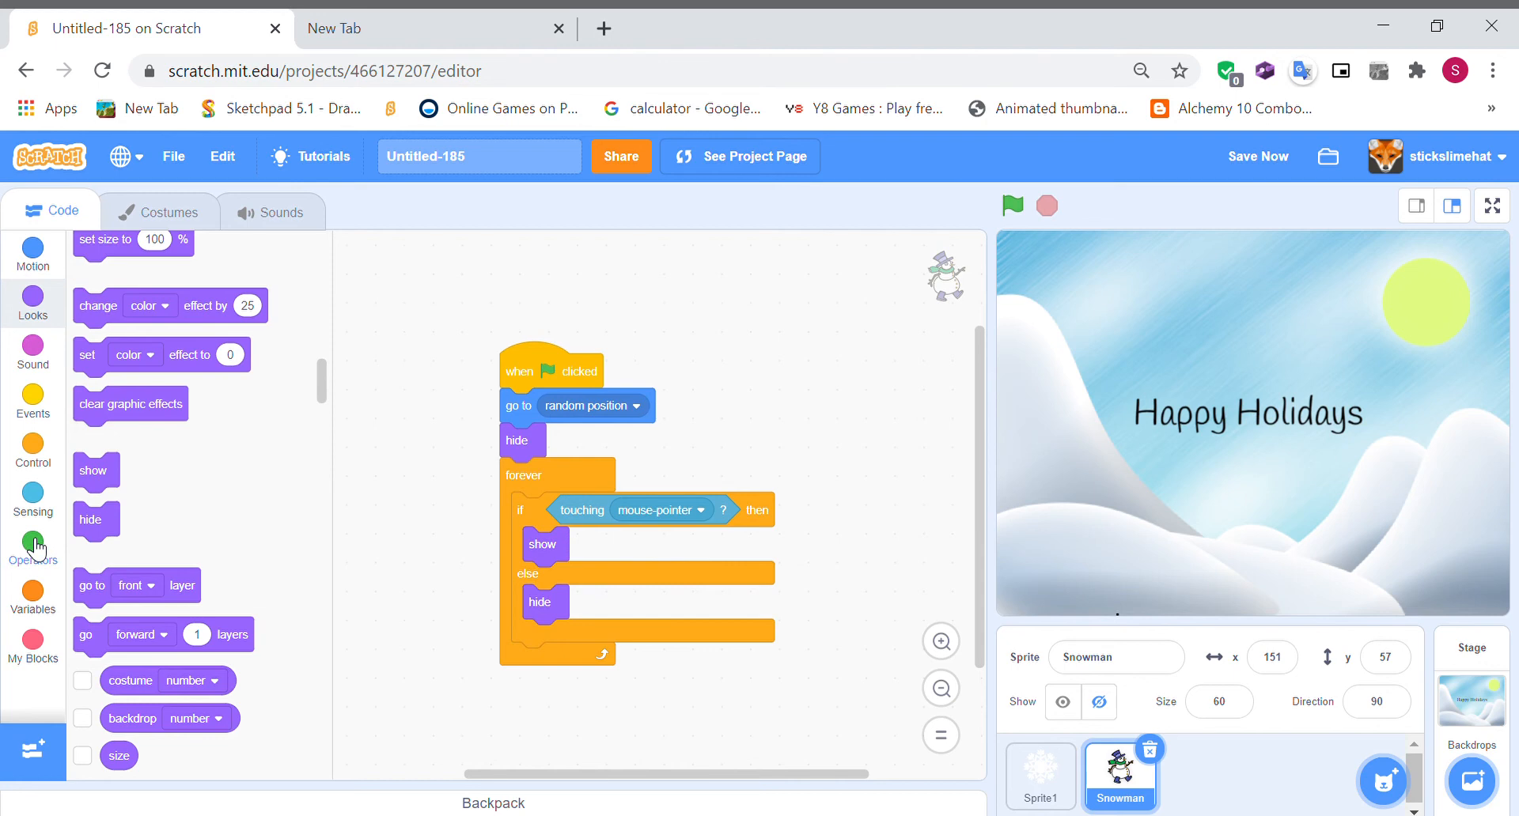
pyautogui.moveTo(297, 379)
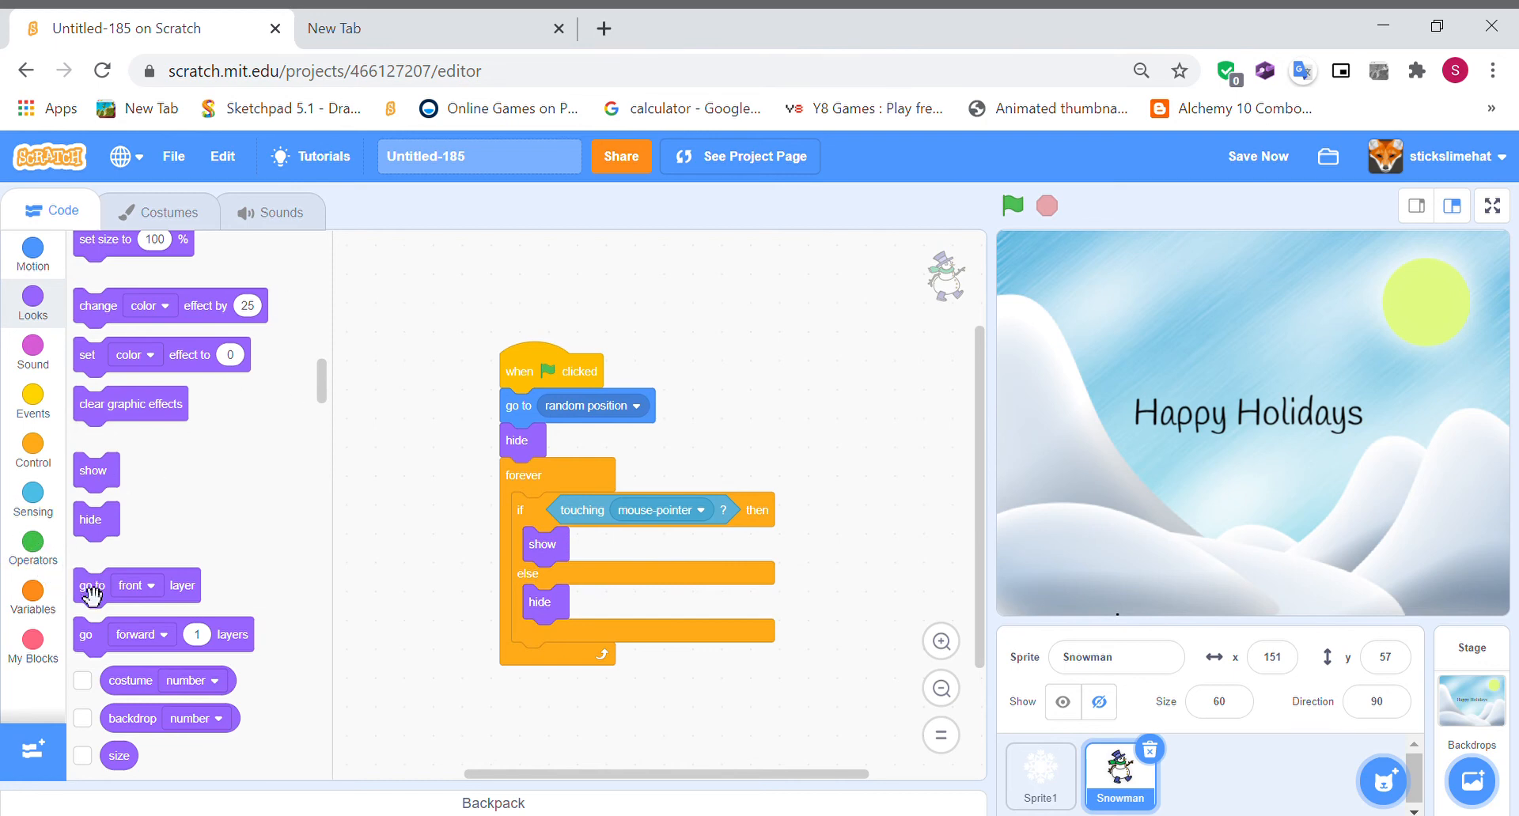
# - Nest a second if inside the show branch and bring out a 'mouse down?' block
pyautogui.click(32, 450)
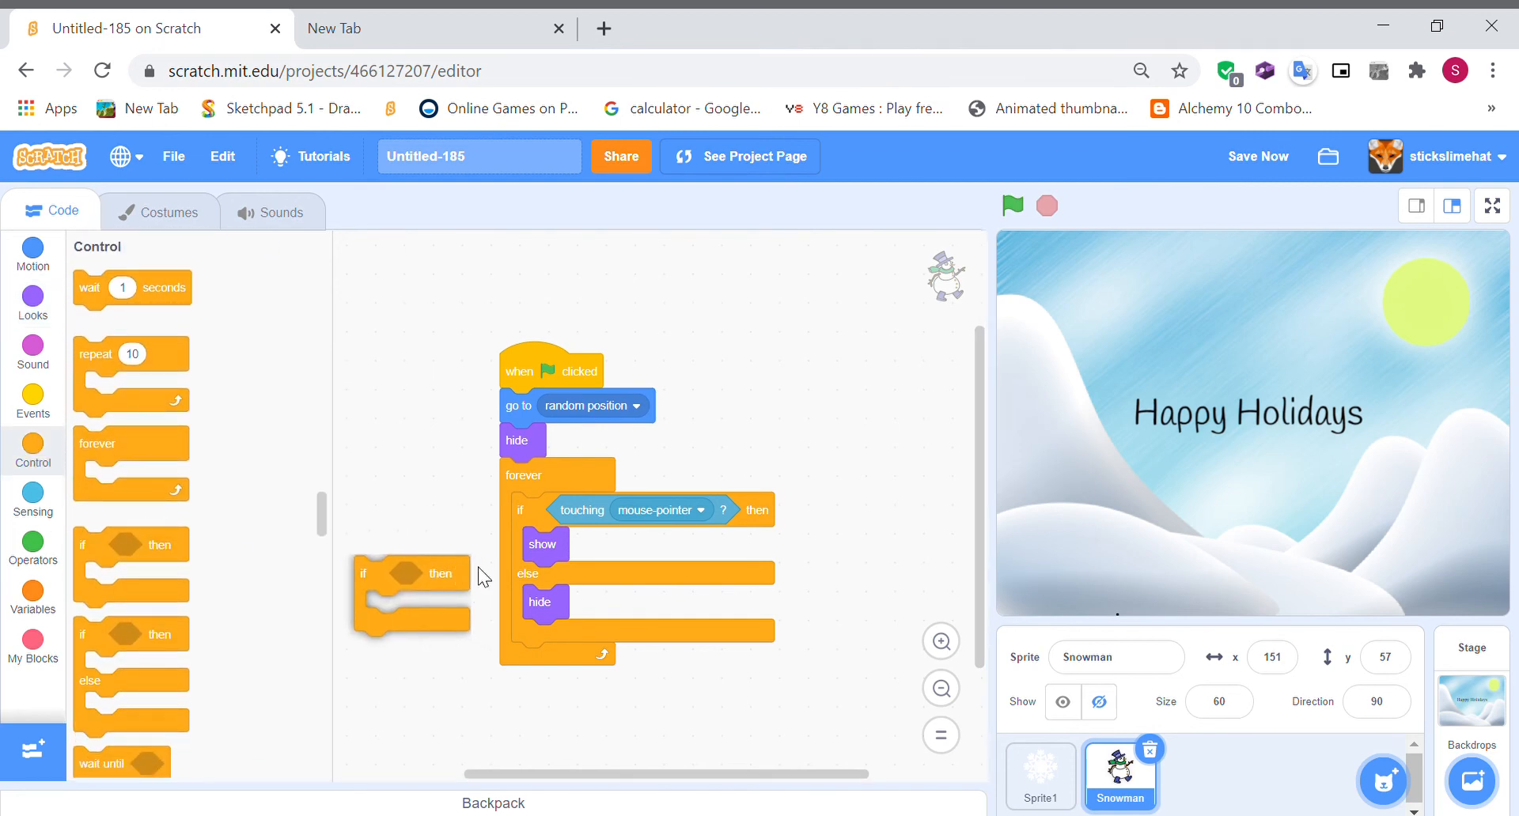
pyautogui.moveTo(407, 573); pyautogui.dragTo(531, 579)
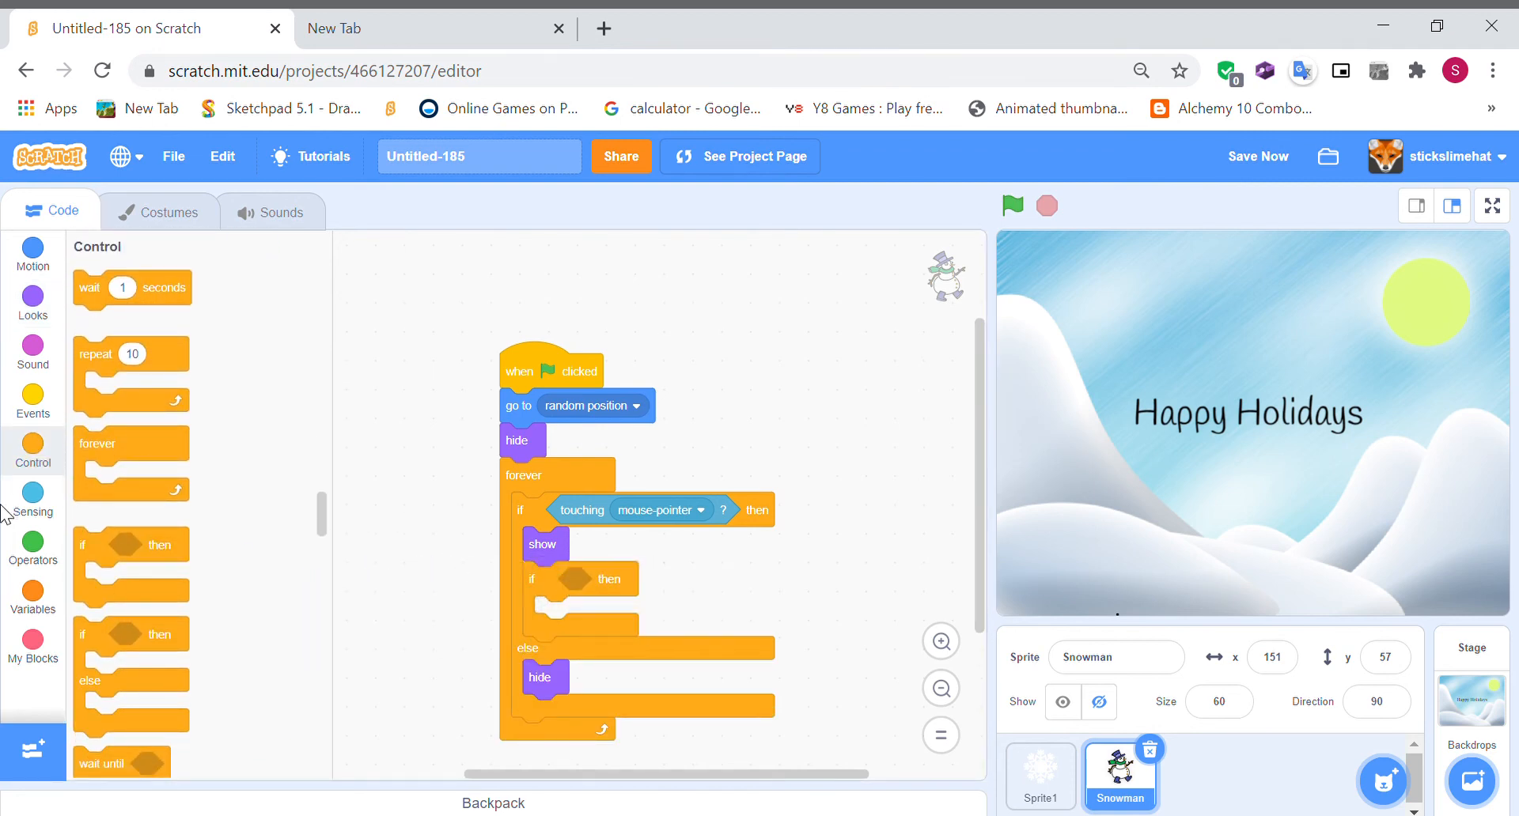
pyautogui.click(32, 494)
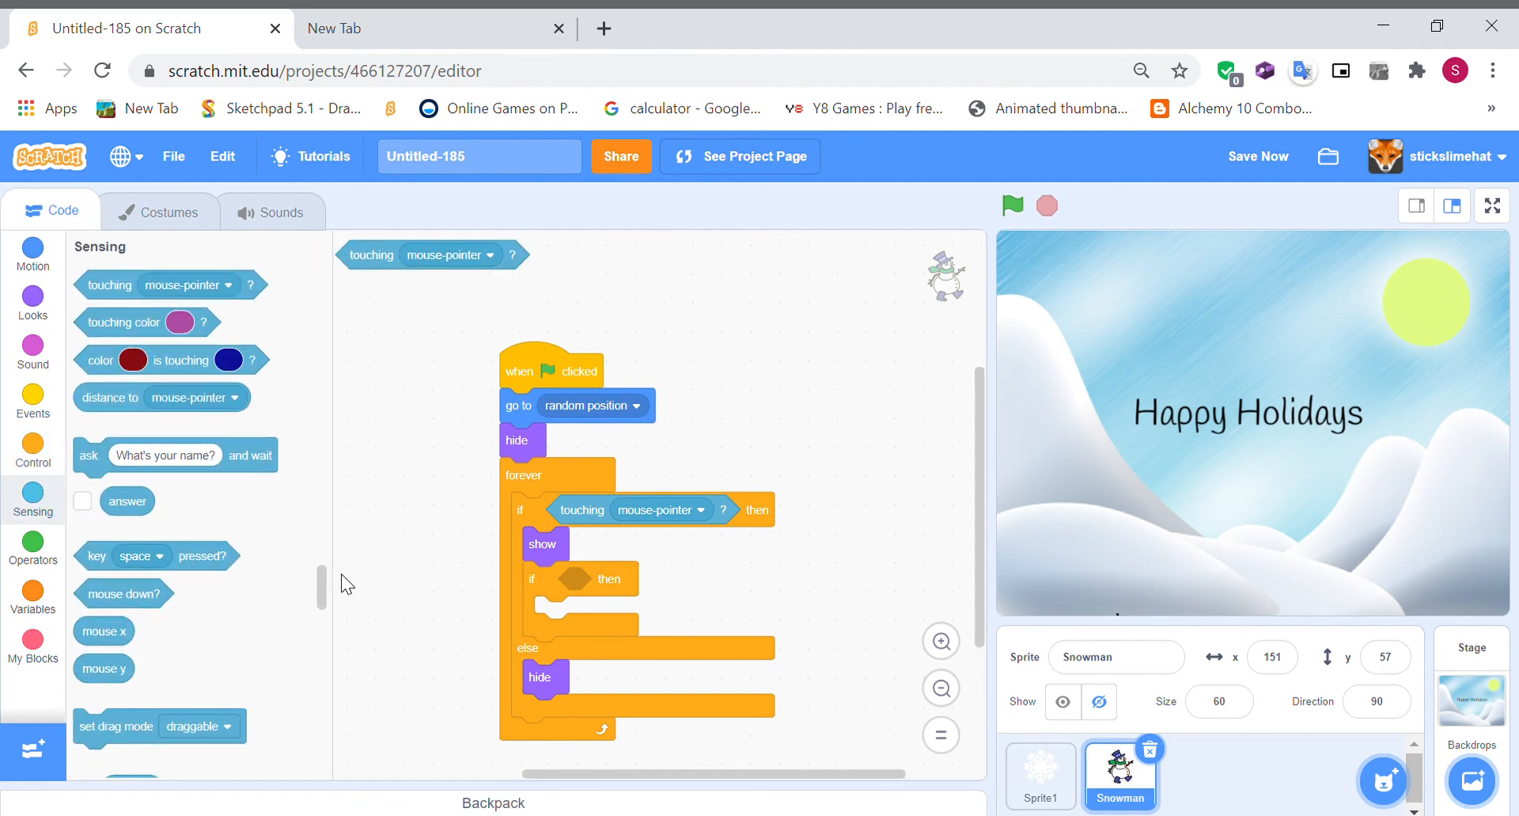
pyautogui.moveTo(123, 593); pyautogui.dragTo(678, 280)
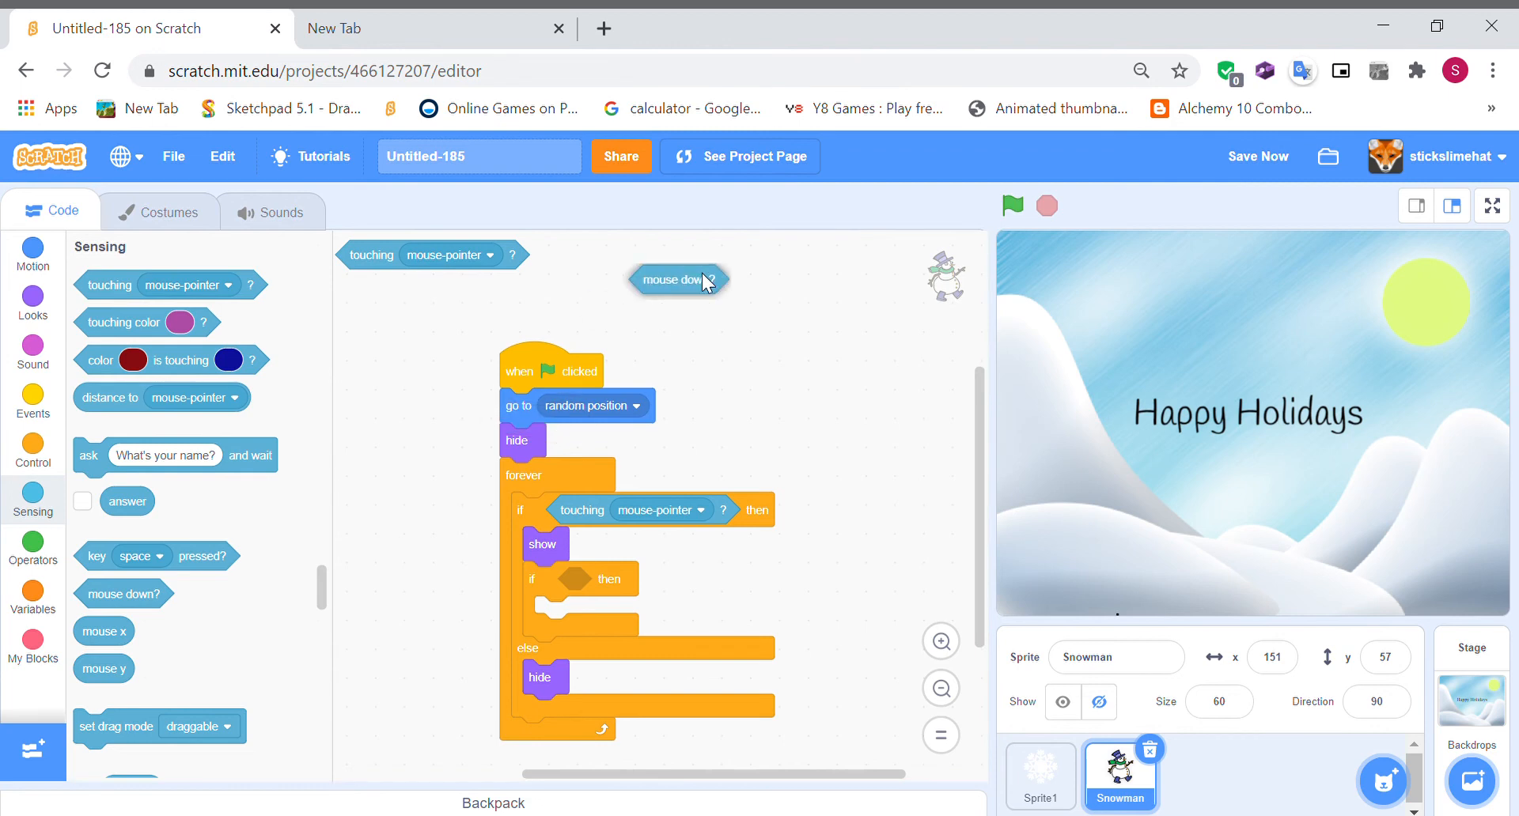
# - Join 'mouse down?' and 'touching mouse-pointer?' with 'and' as the inner if's condition
pyautogui.click(33, 549)
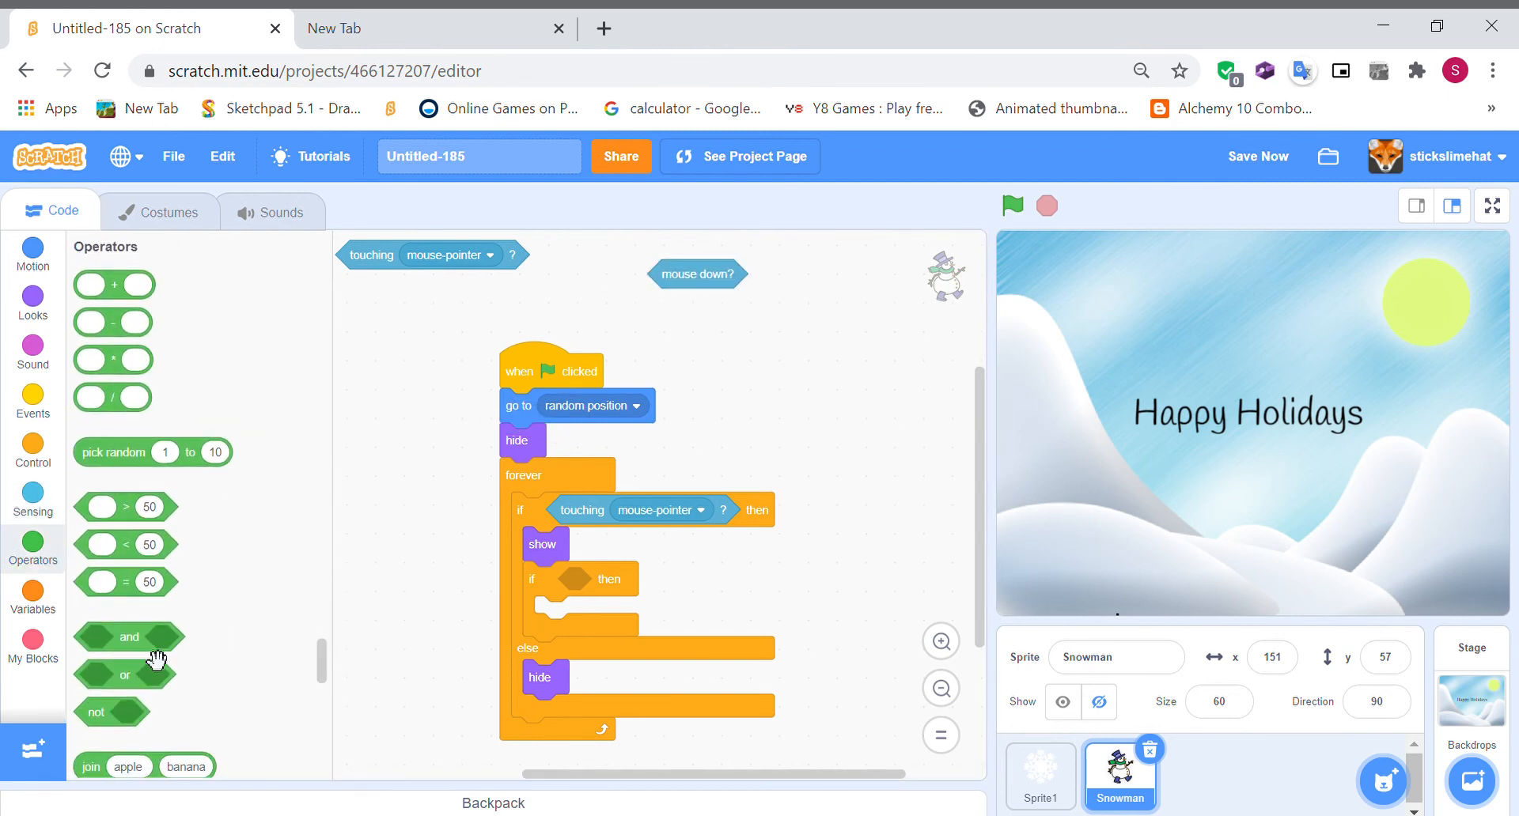
pyautogui.moveTo(129, 638); pyautogui.dragTo(610, 579)
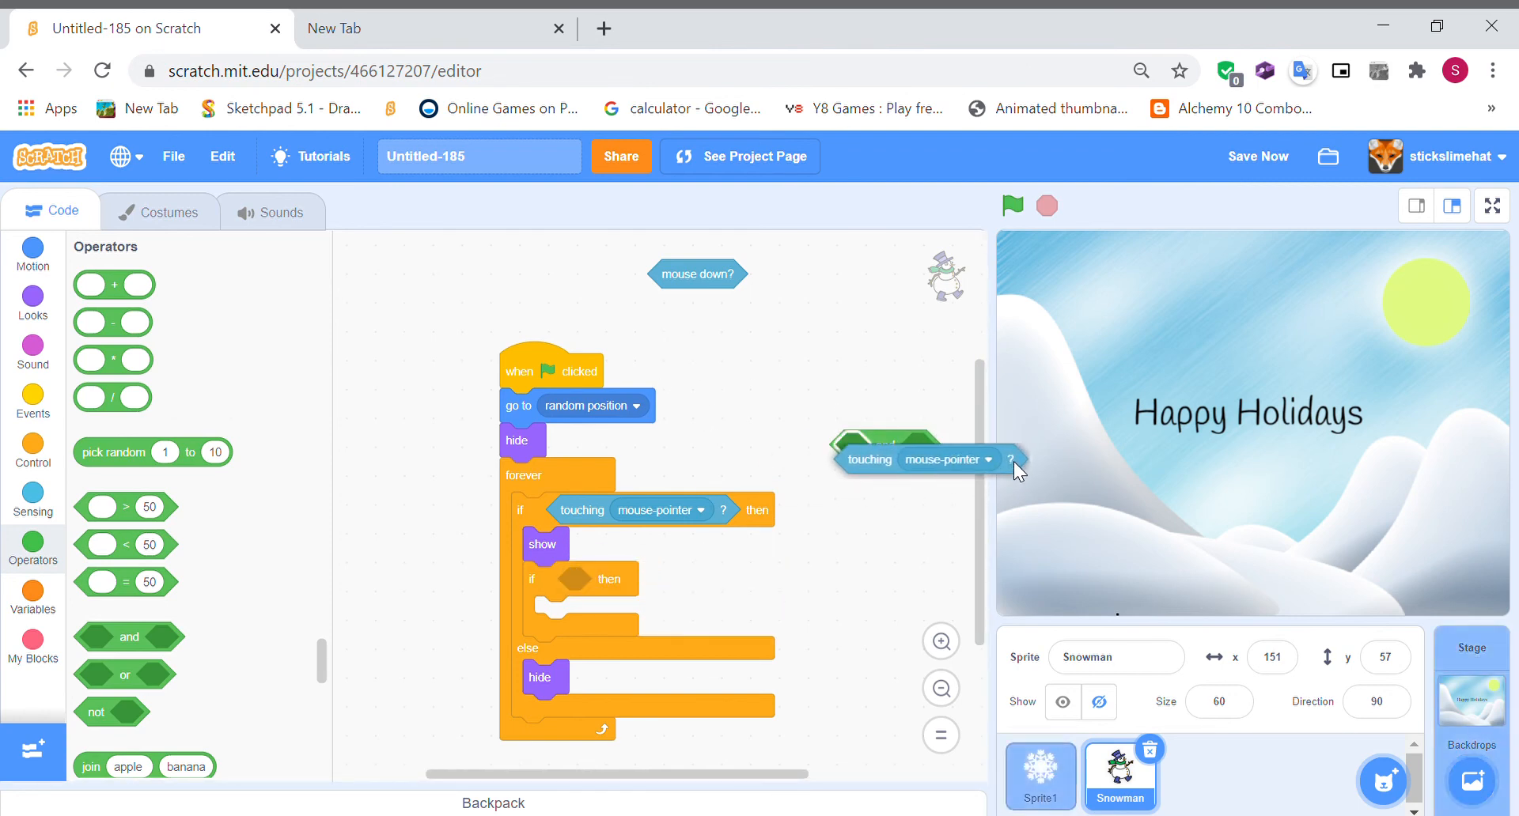
pyautogui.moveTo(925, 458); pyautogui.dragTo(665, 579)
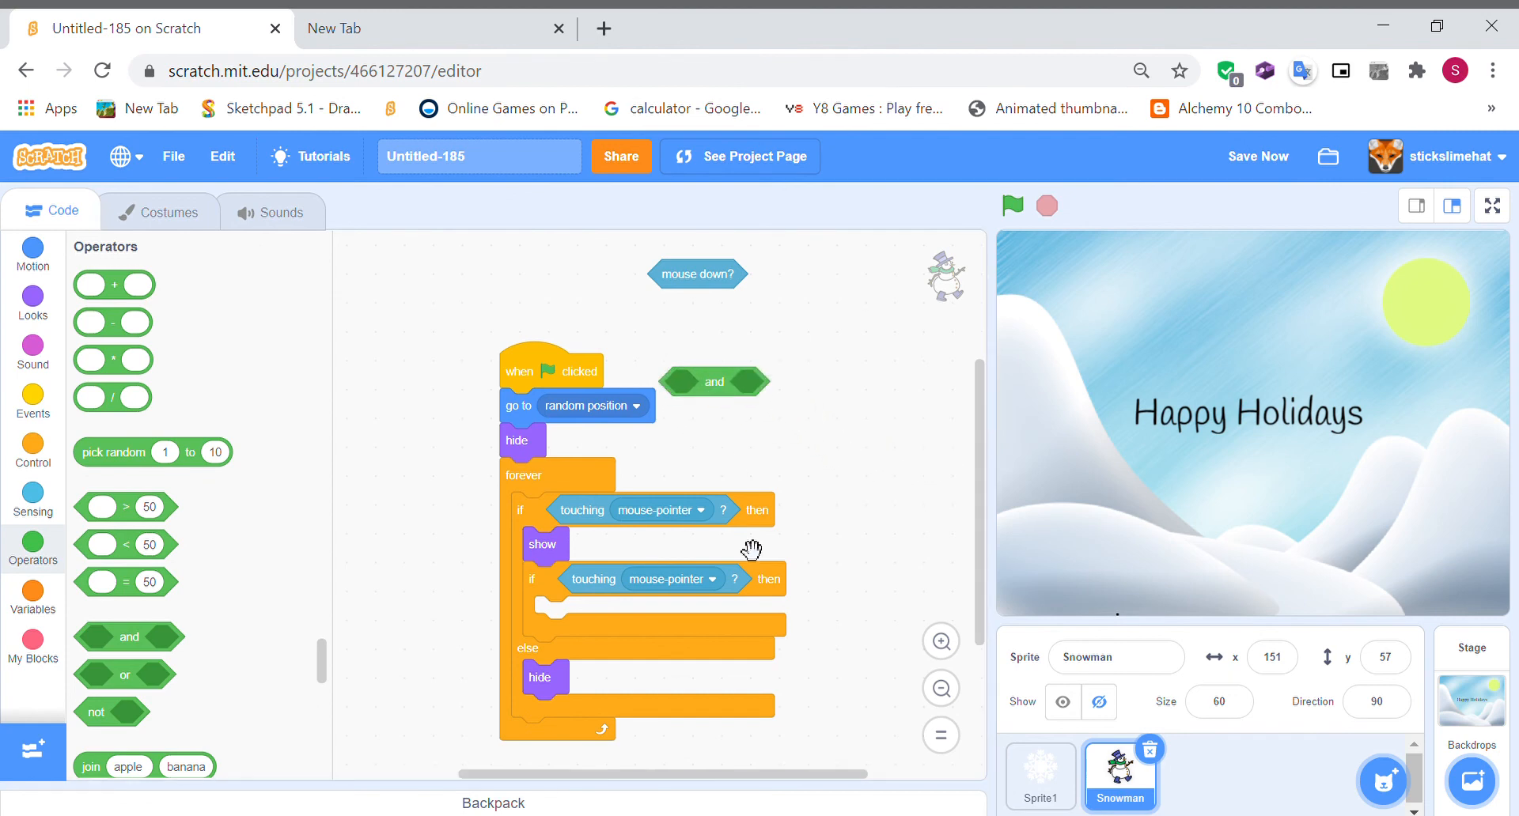
pyautogui.moveTo(600, 579); pyautogui.dragTo(765, 384)
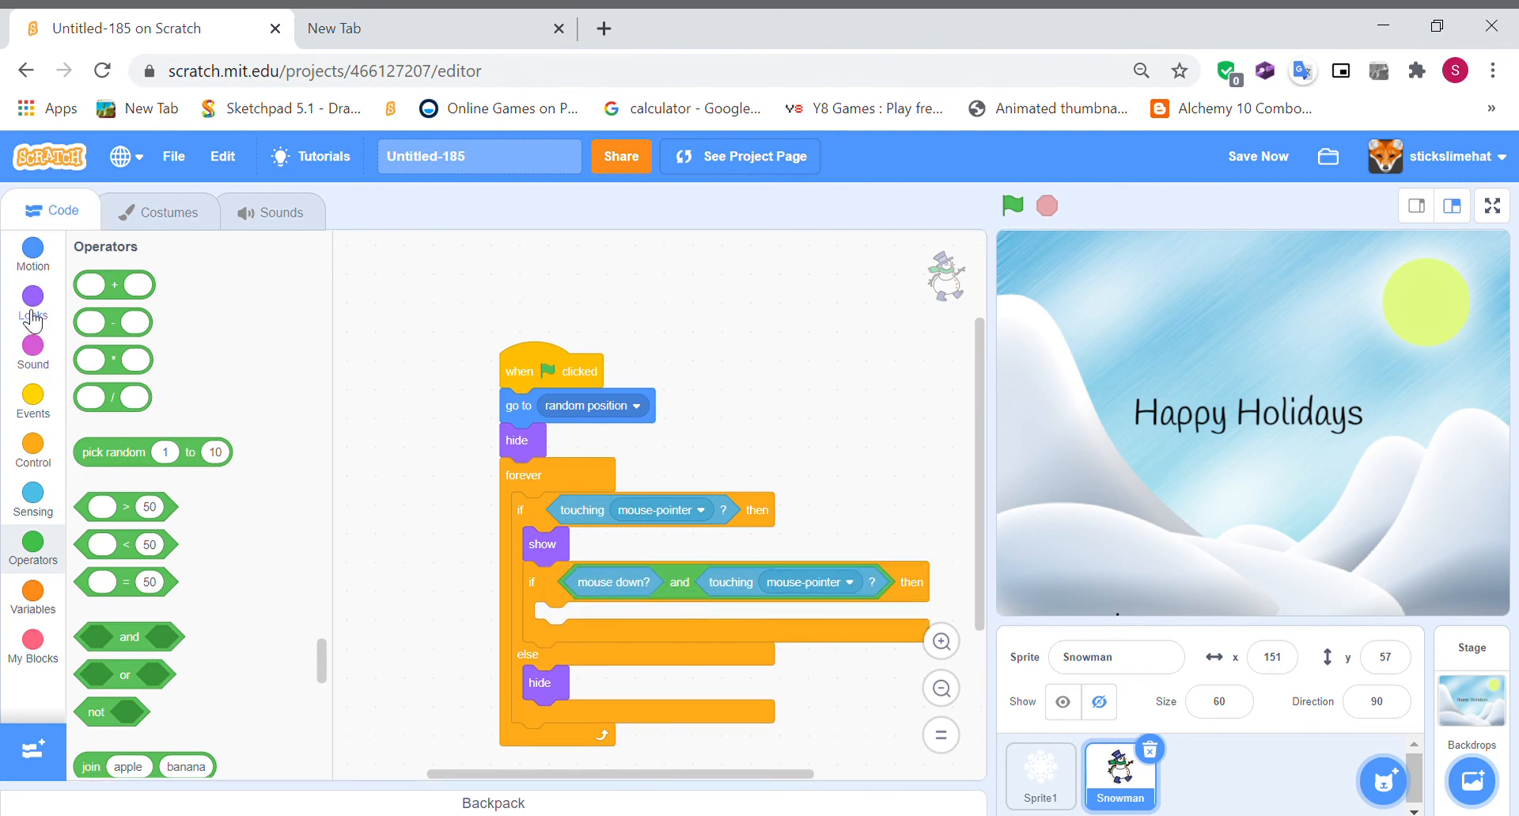
pyautogui.click(31, 301)
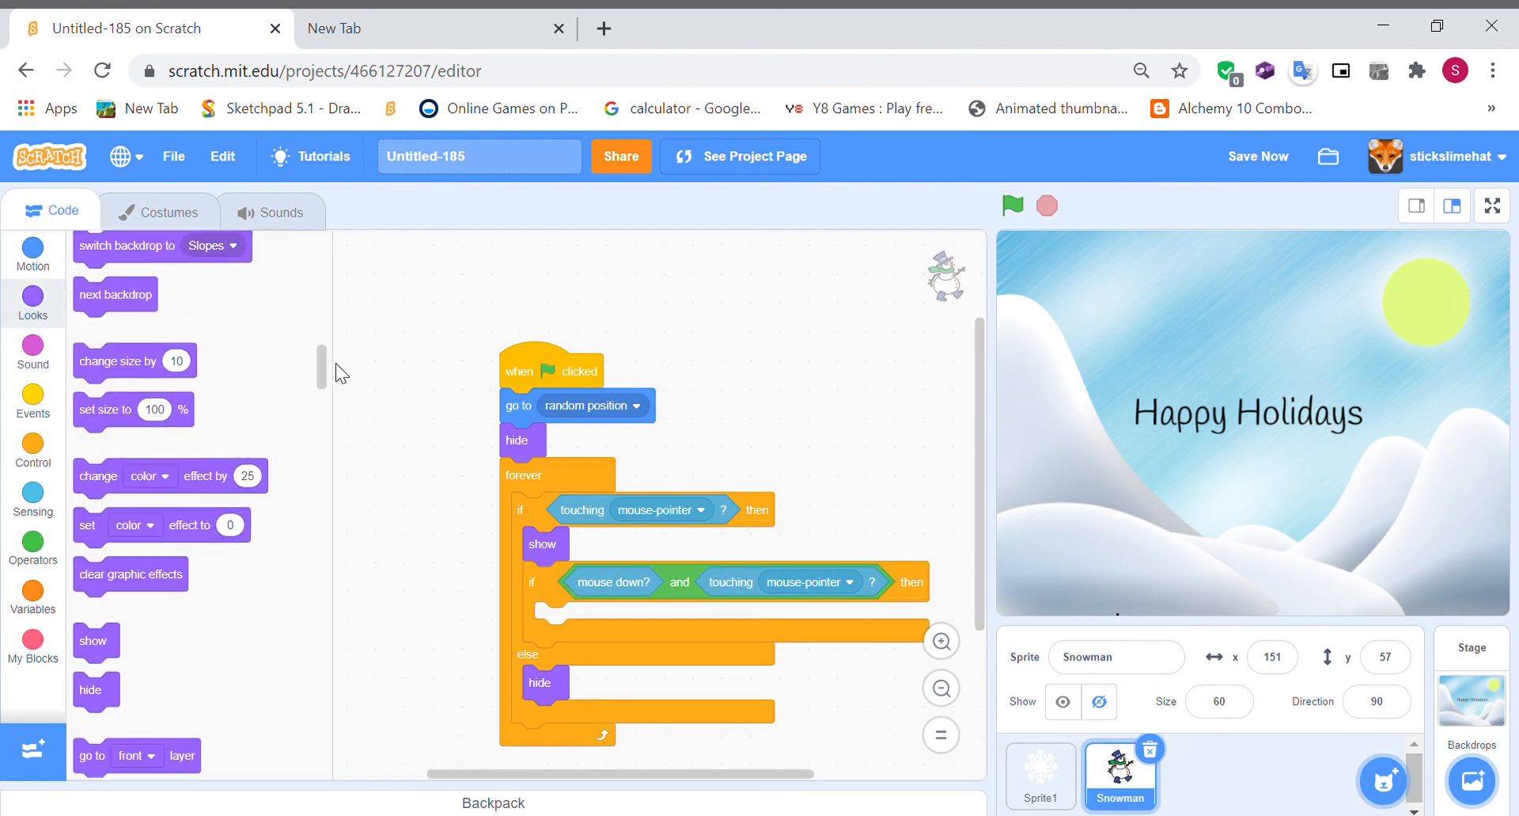
pyautogui.scroll(3)
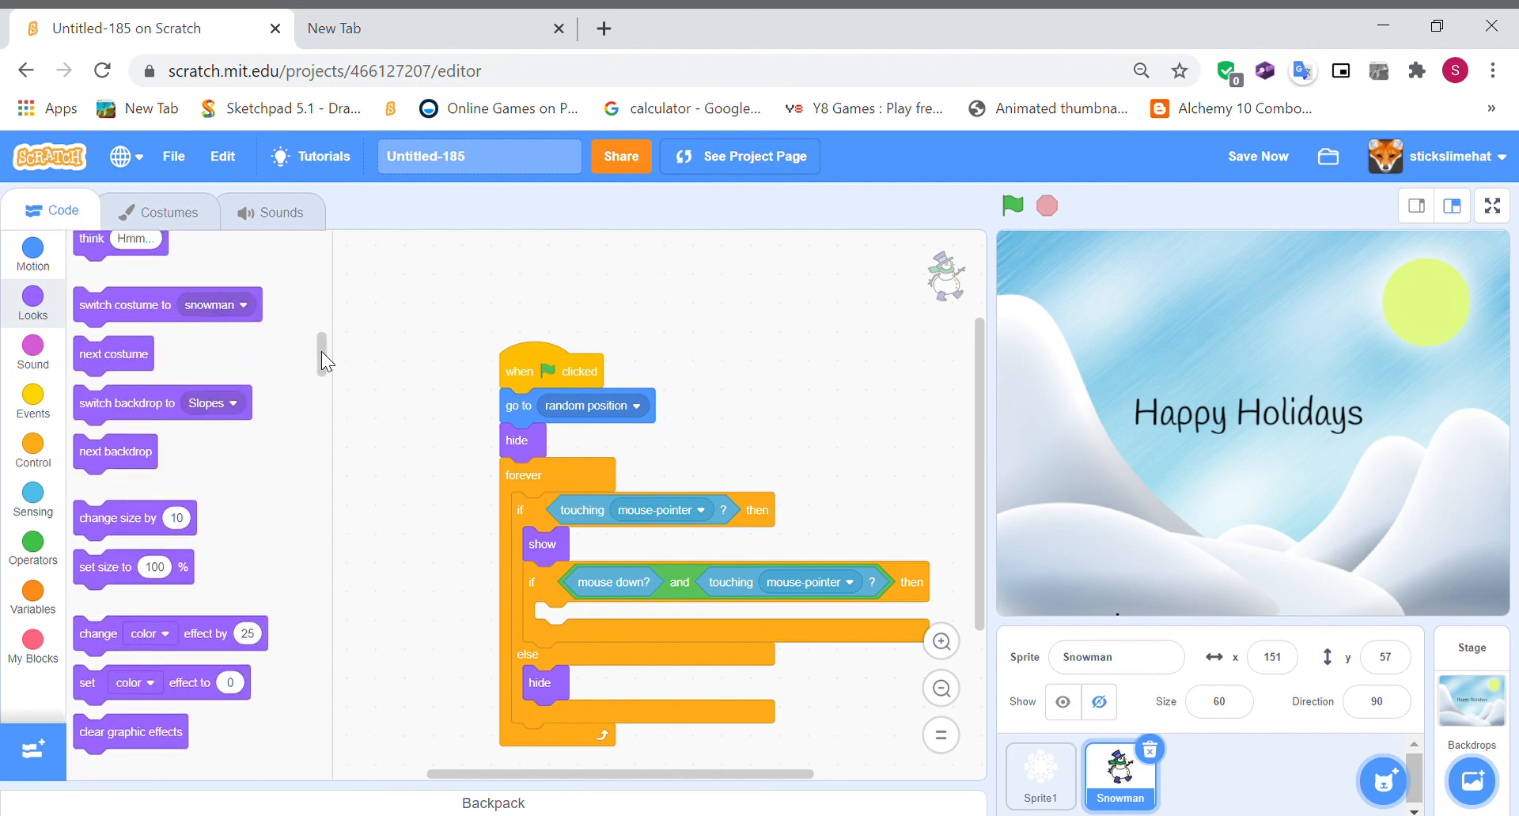
pyautogui.scroll(3)
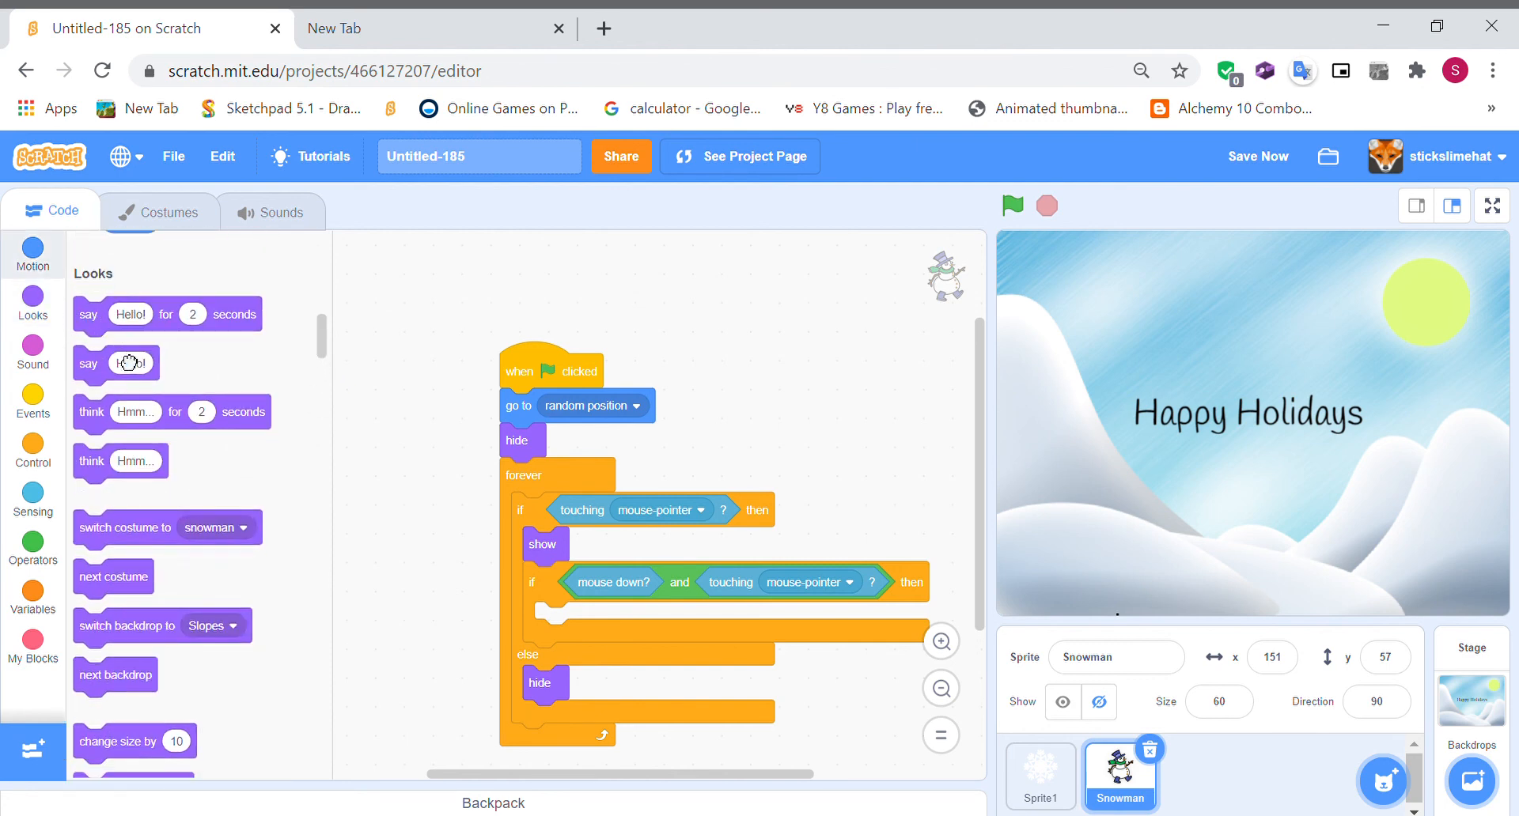
# - Add a 'say for 2 seconds' block in the inner if reading 'Have a Happy Holidays'
pyautogui.moveTo(167, 314); pyautogui.dragTo(552, 647)
pyautogui.write('Have a')
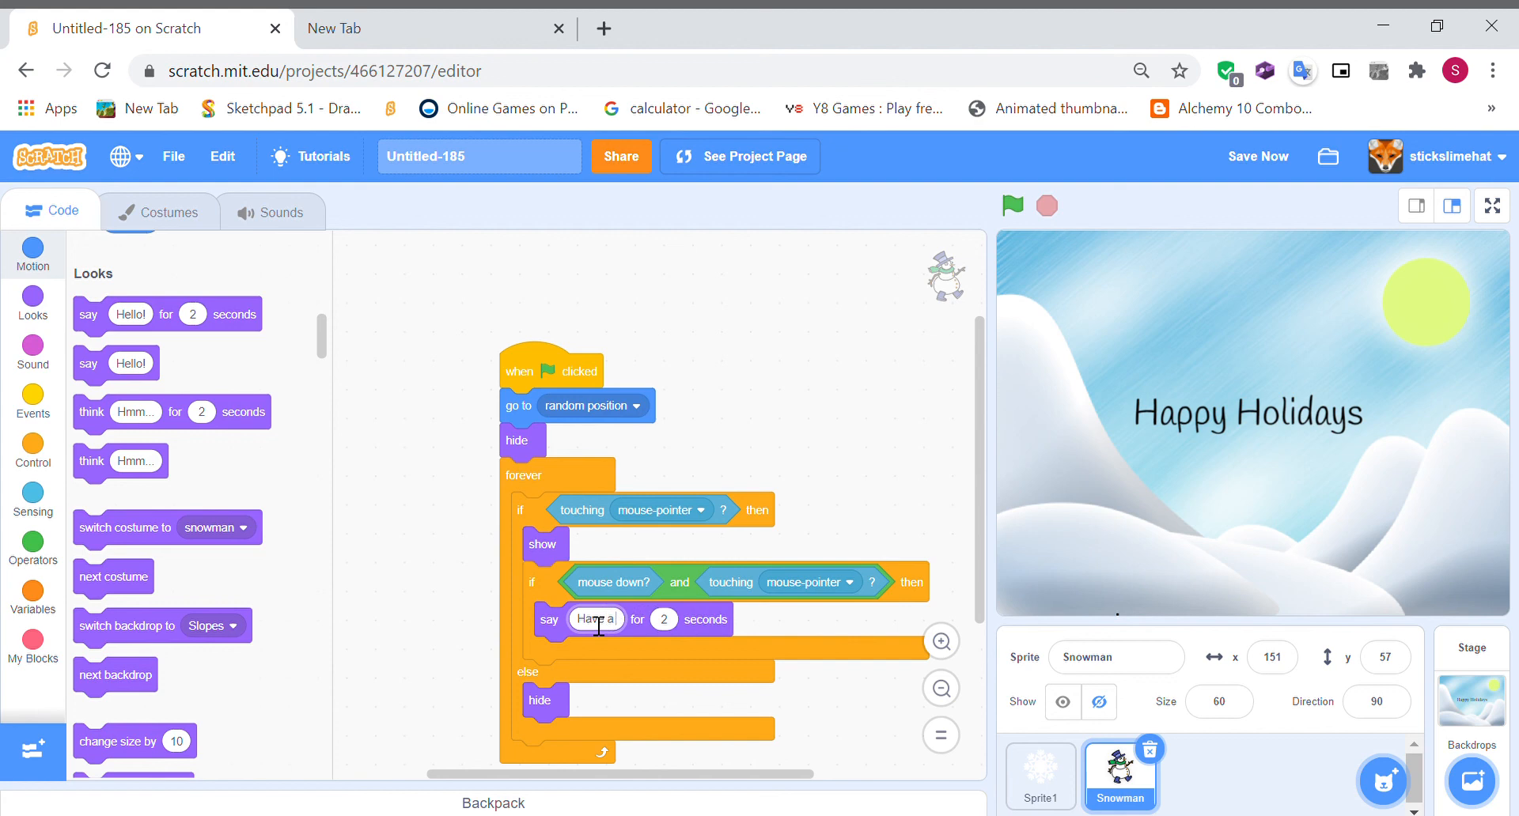
pyautogui.write('Happy')
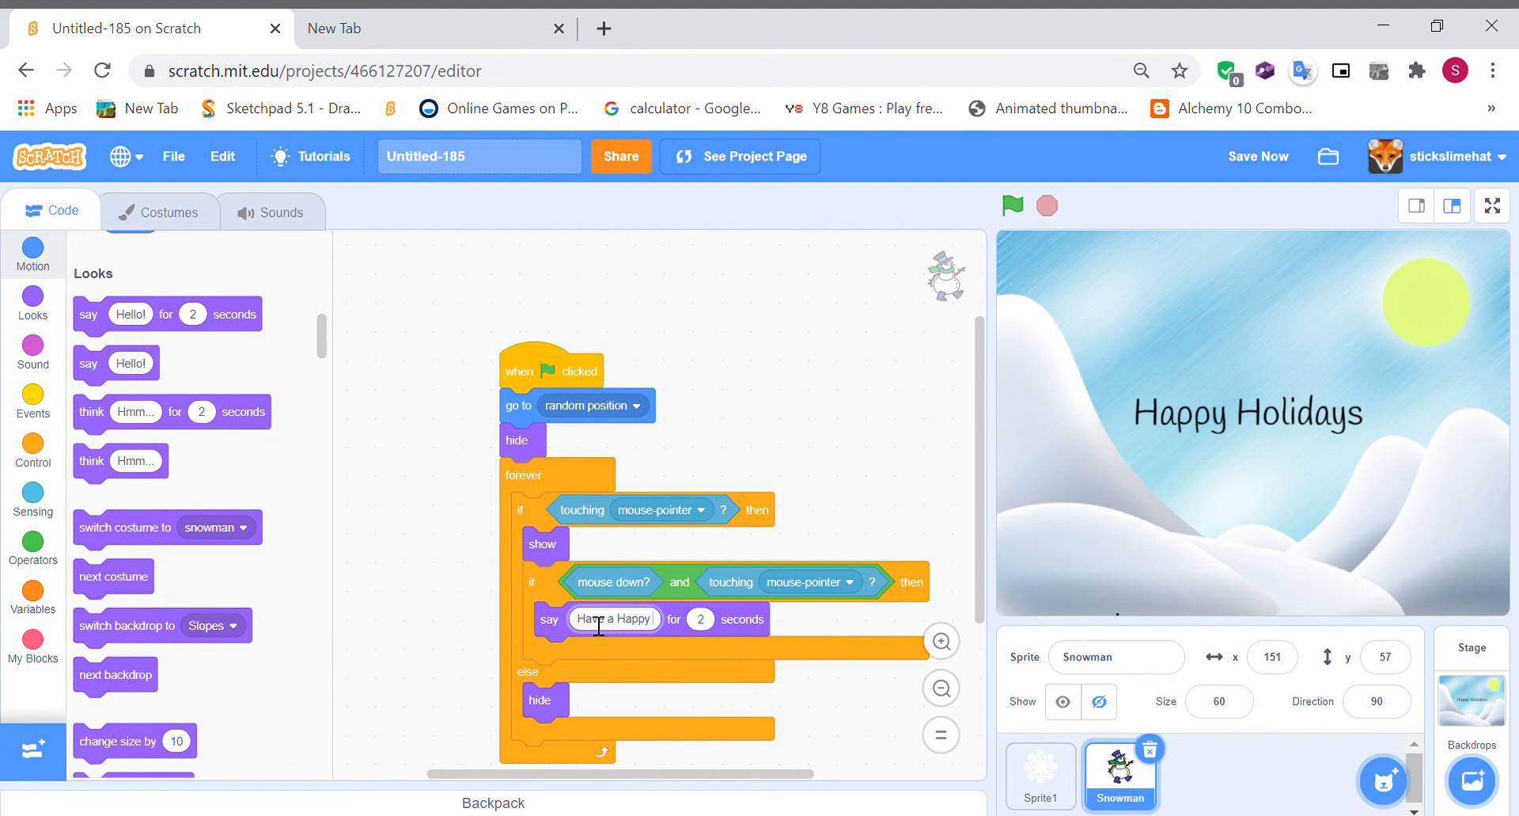
pyautogui.write('Holidays')
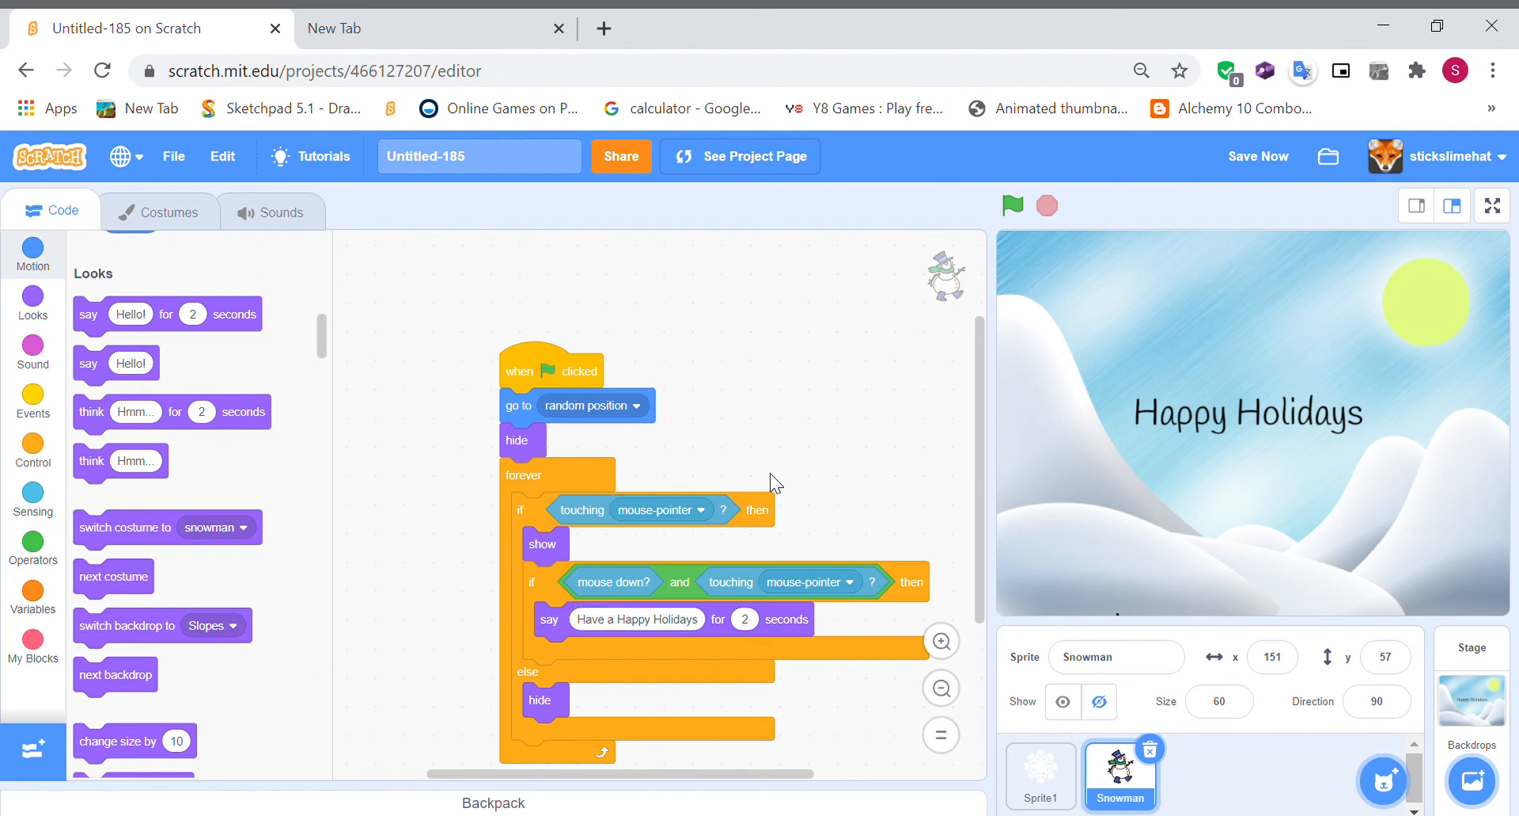
# - Test-run the holiday card, stop it, and bring up the Control blocks
pyautogui.click(1011, 205)
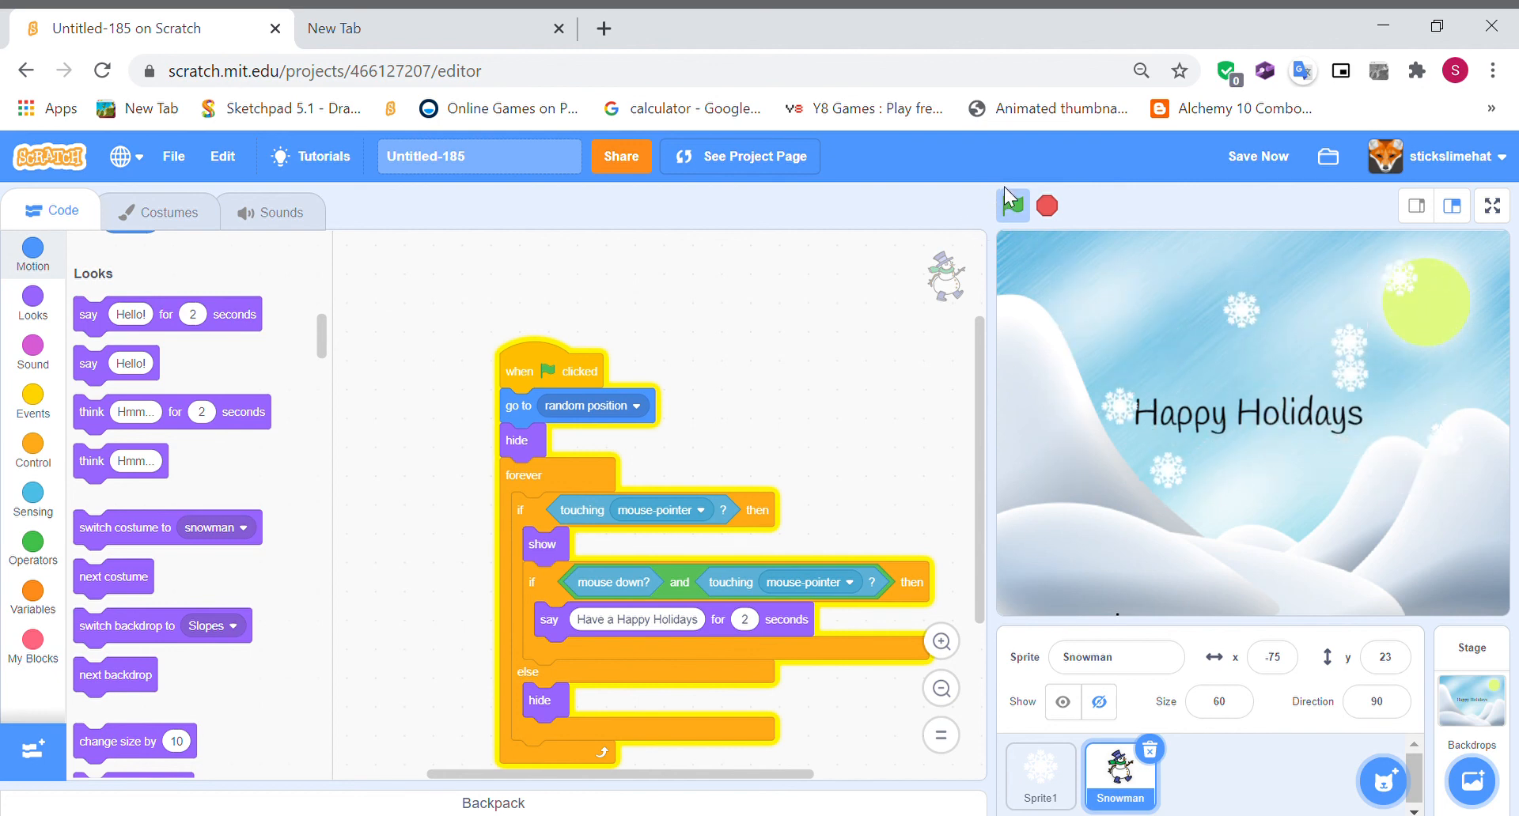
pyautogui.click(1011, 205)
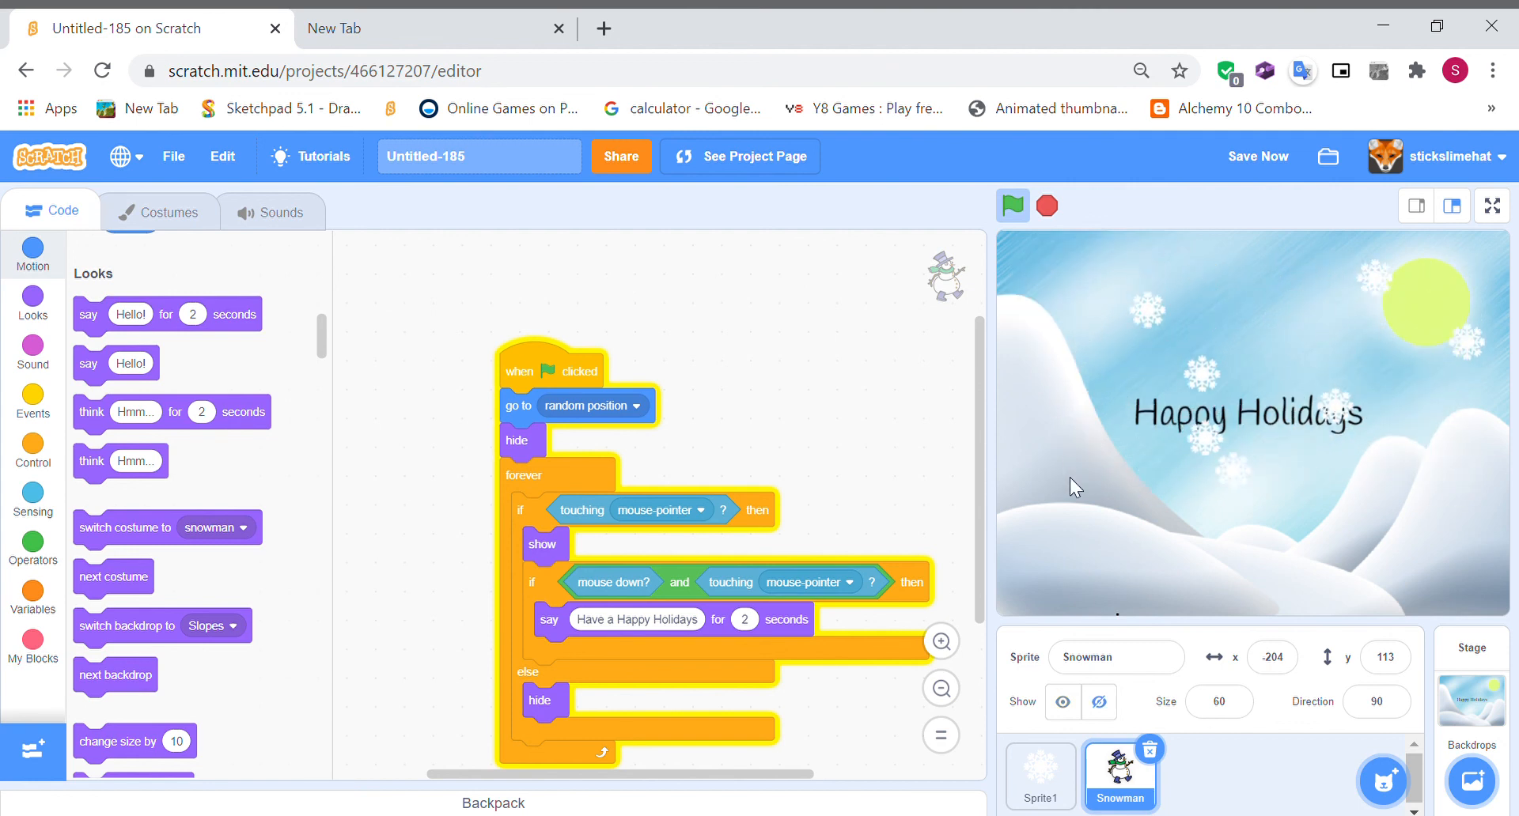
pyautogui.click(1011, 205)
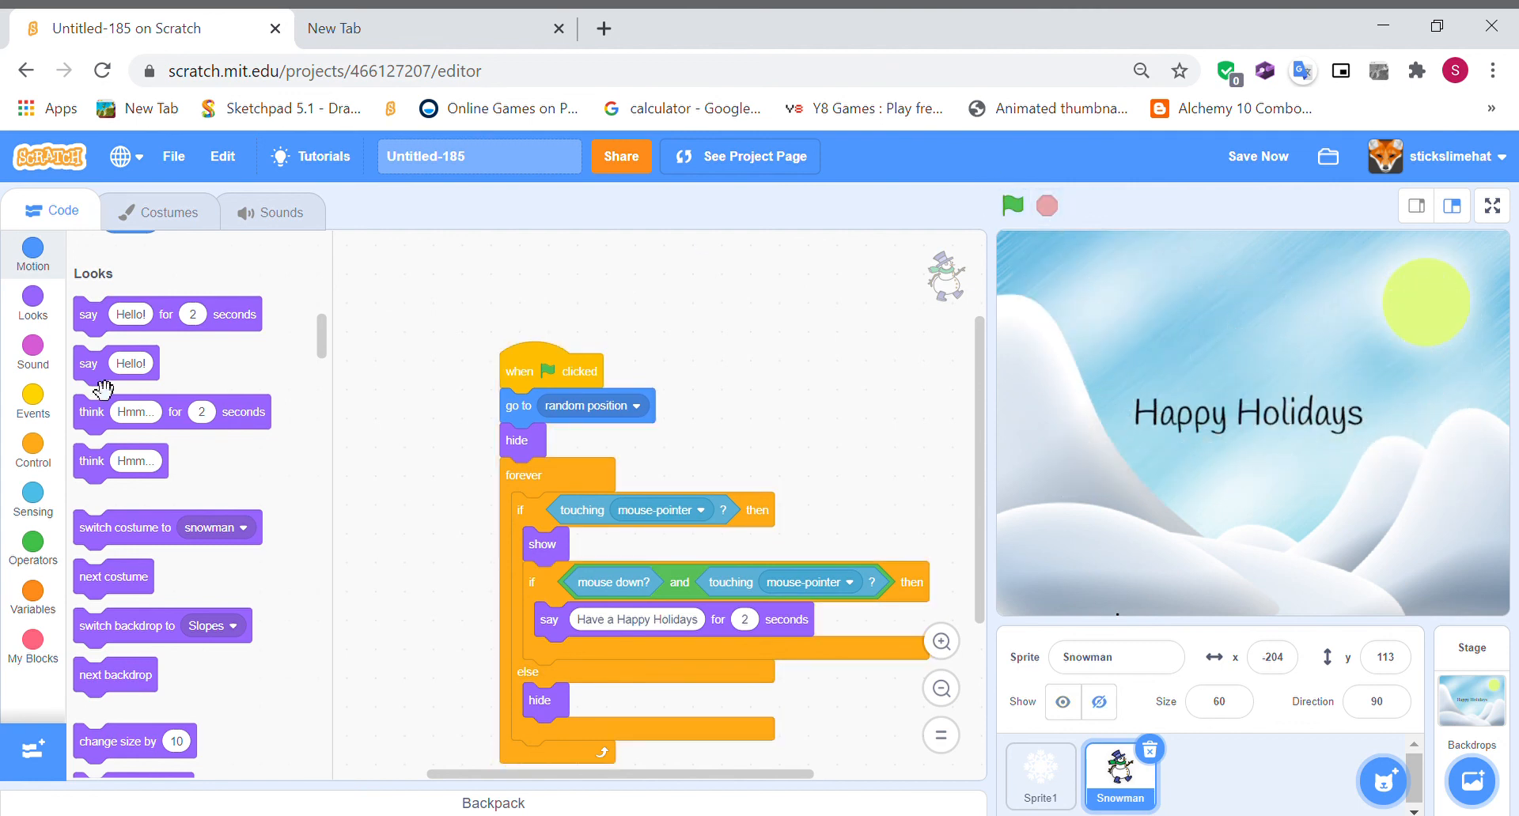
pyautogui.scroll(-3)
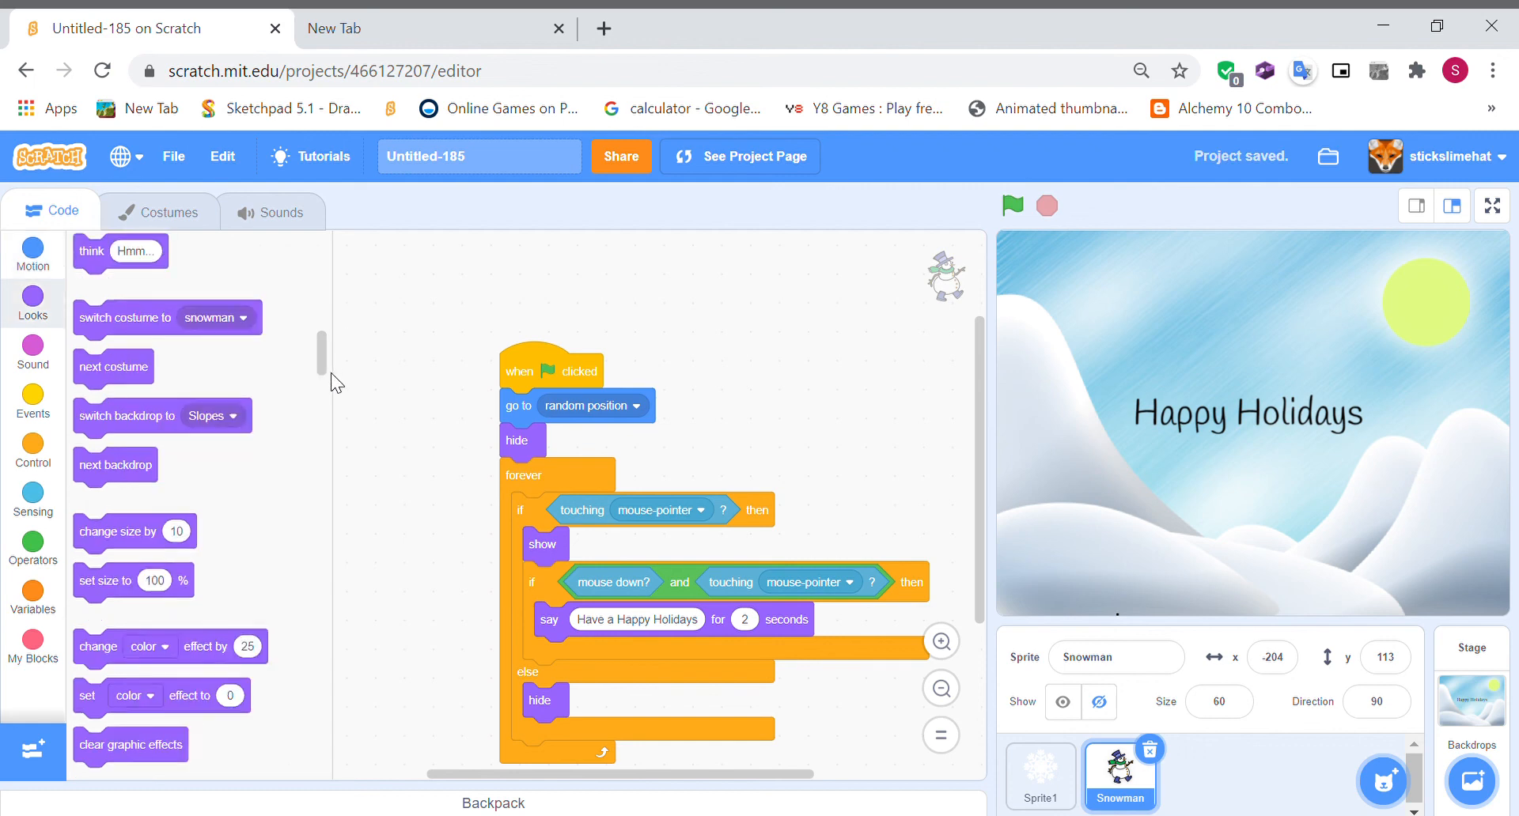
pyautogui.click(32, 450)
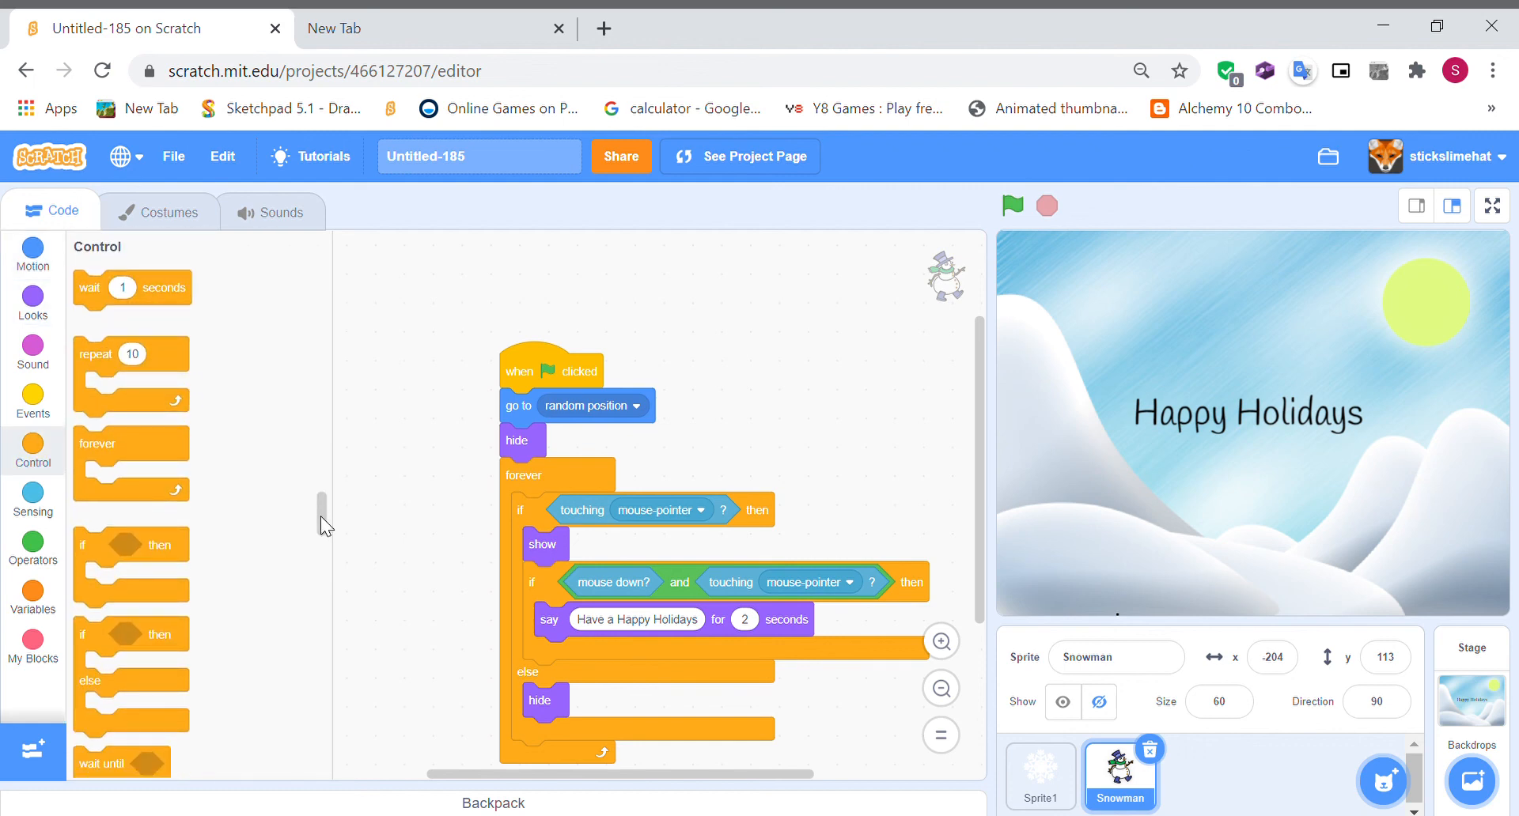
pyautogui.scroll(-3)
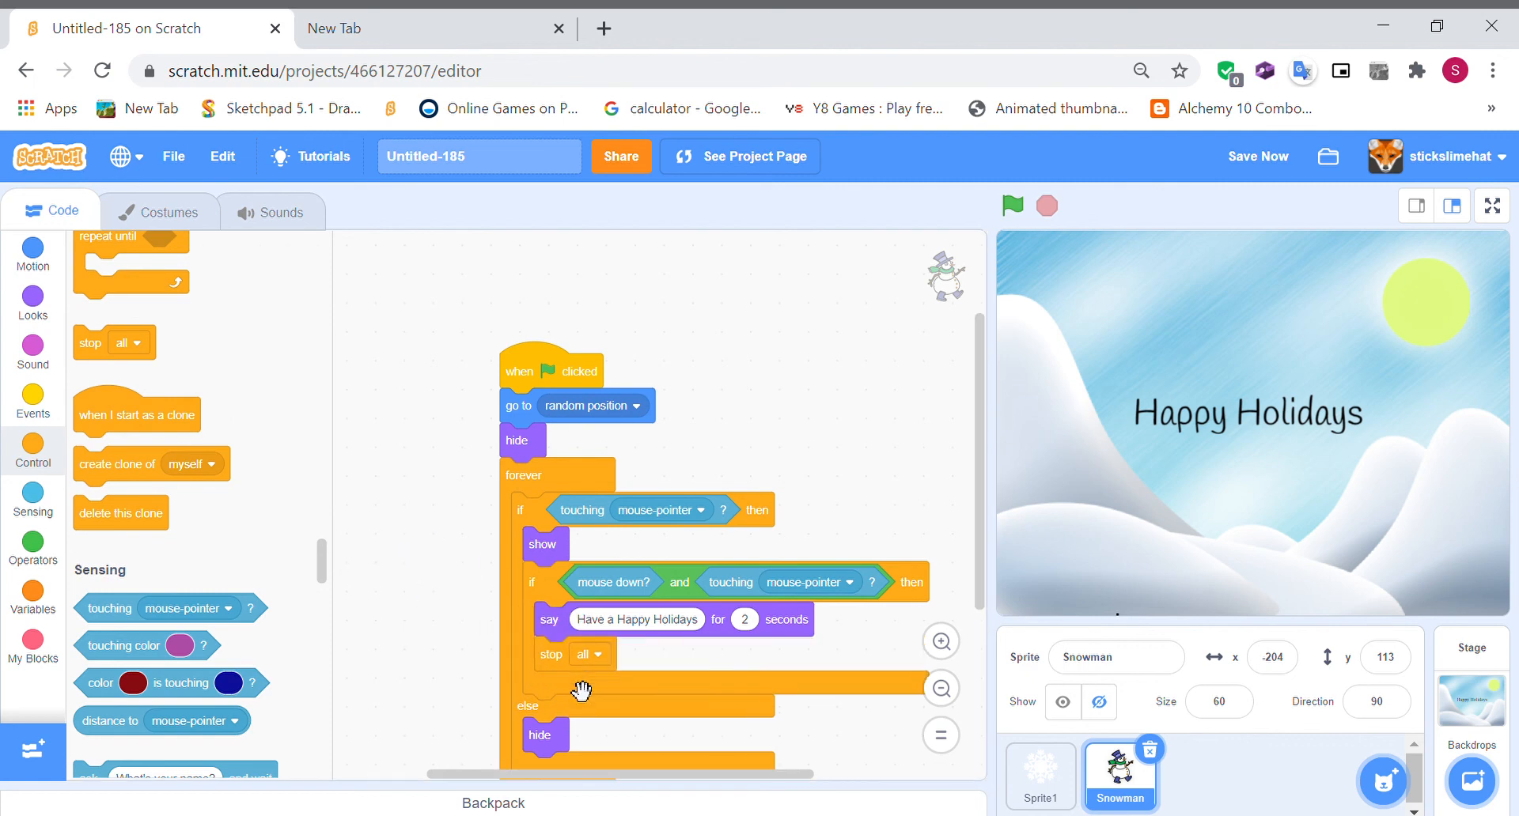
# - Set the stop block after the greeting to 'this script' and run the card
pyautogui.click(581, 655)
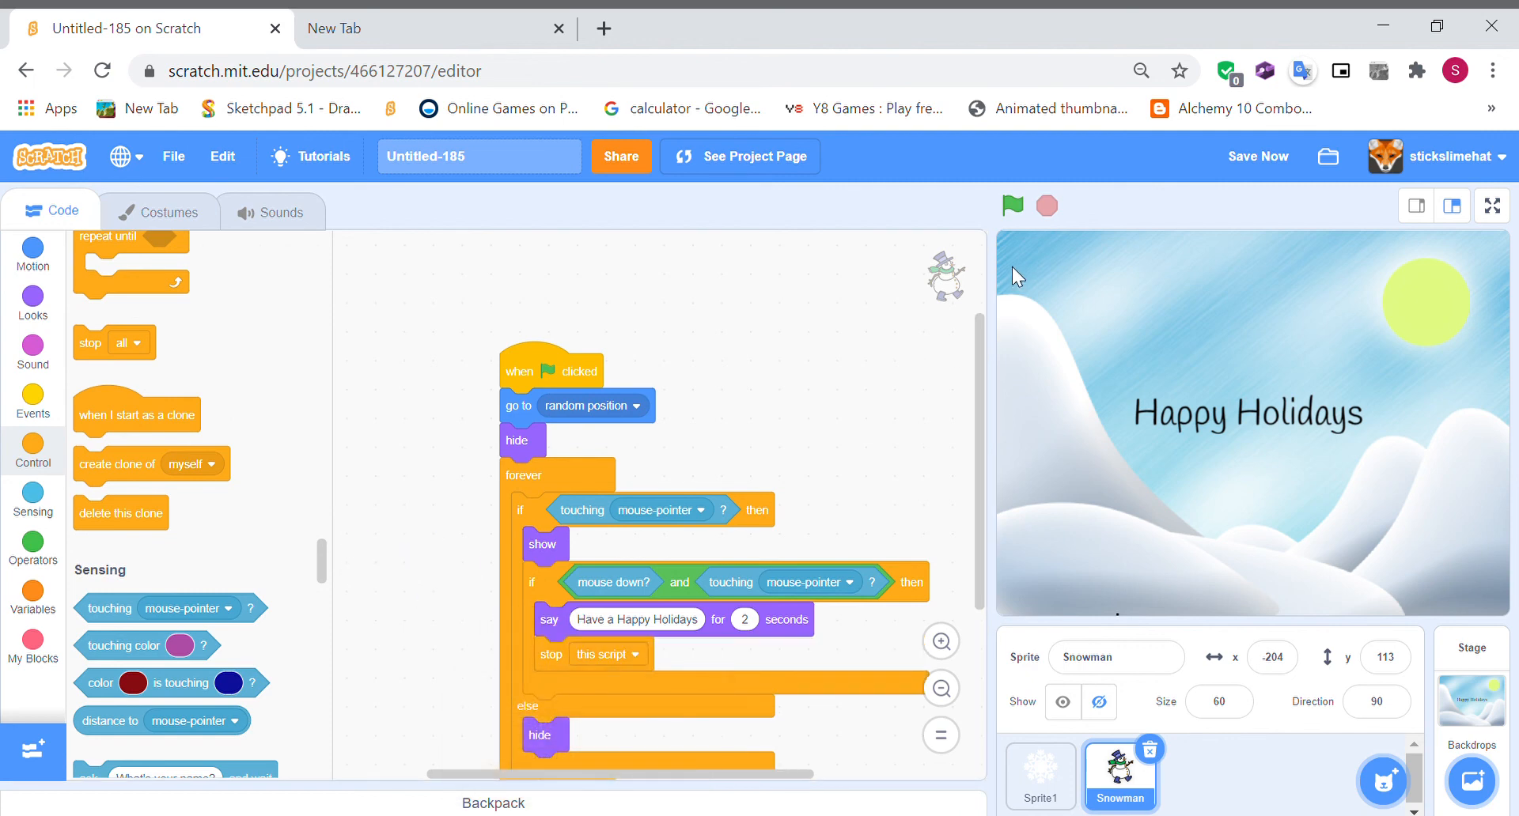
pyautogui.click(1011, 205)
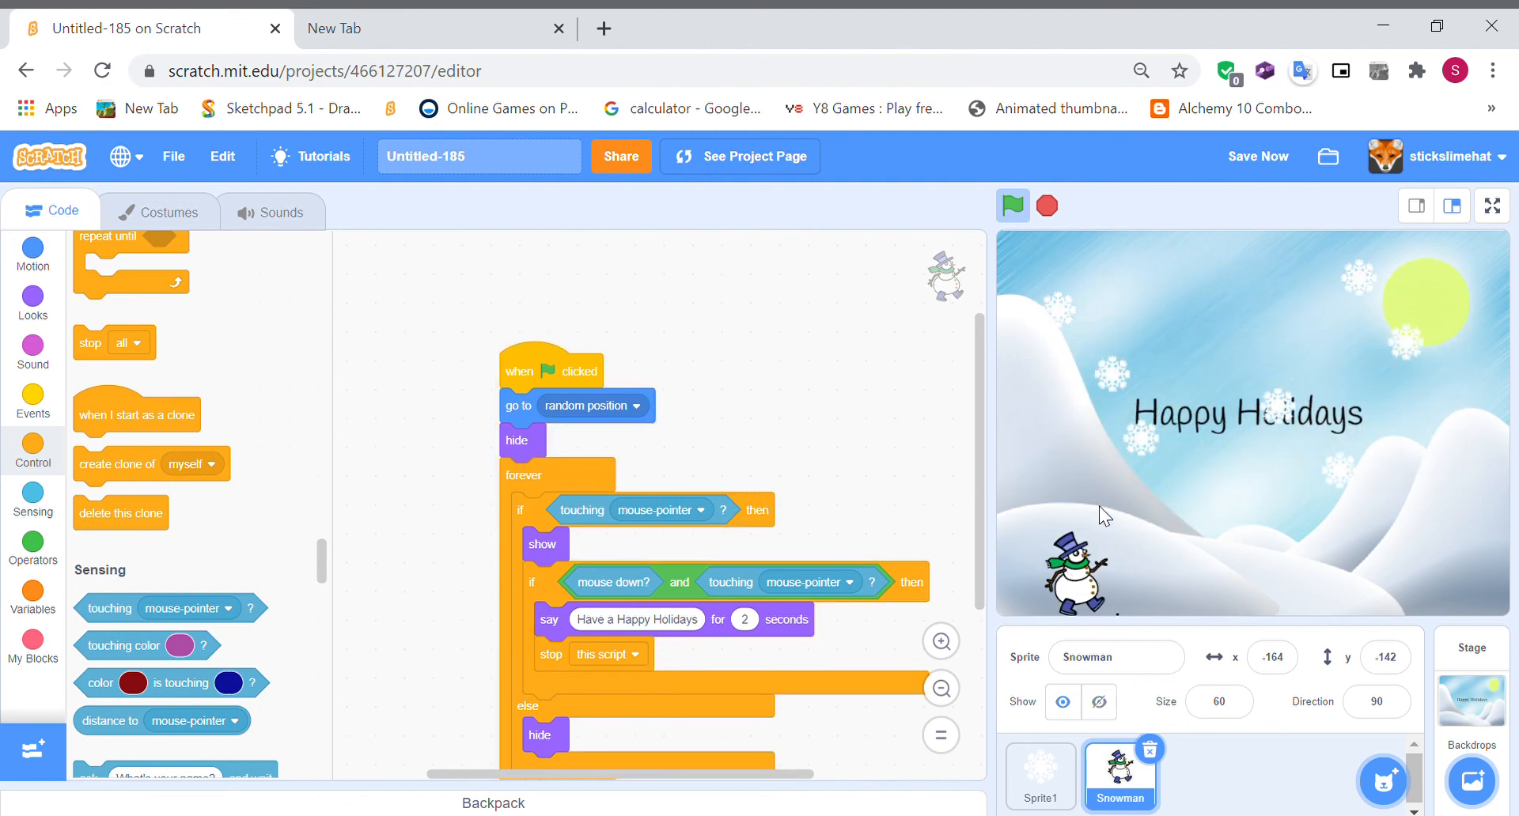
pyautogui.click(1011, 206)
pyautogui.write('Hol')
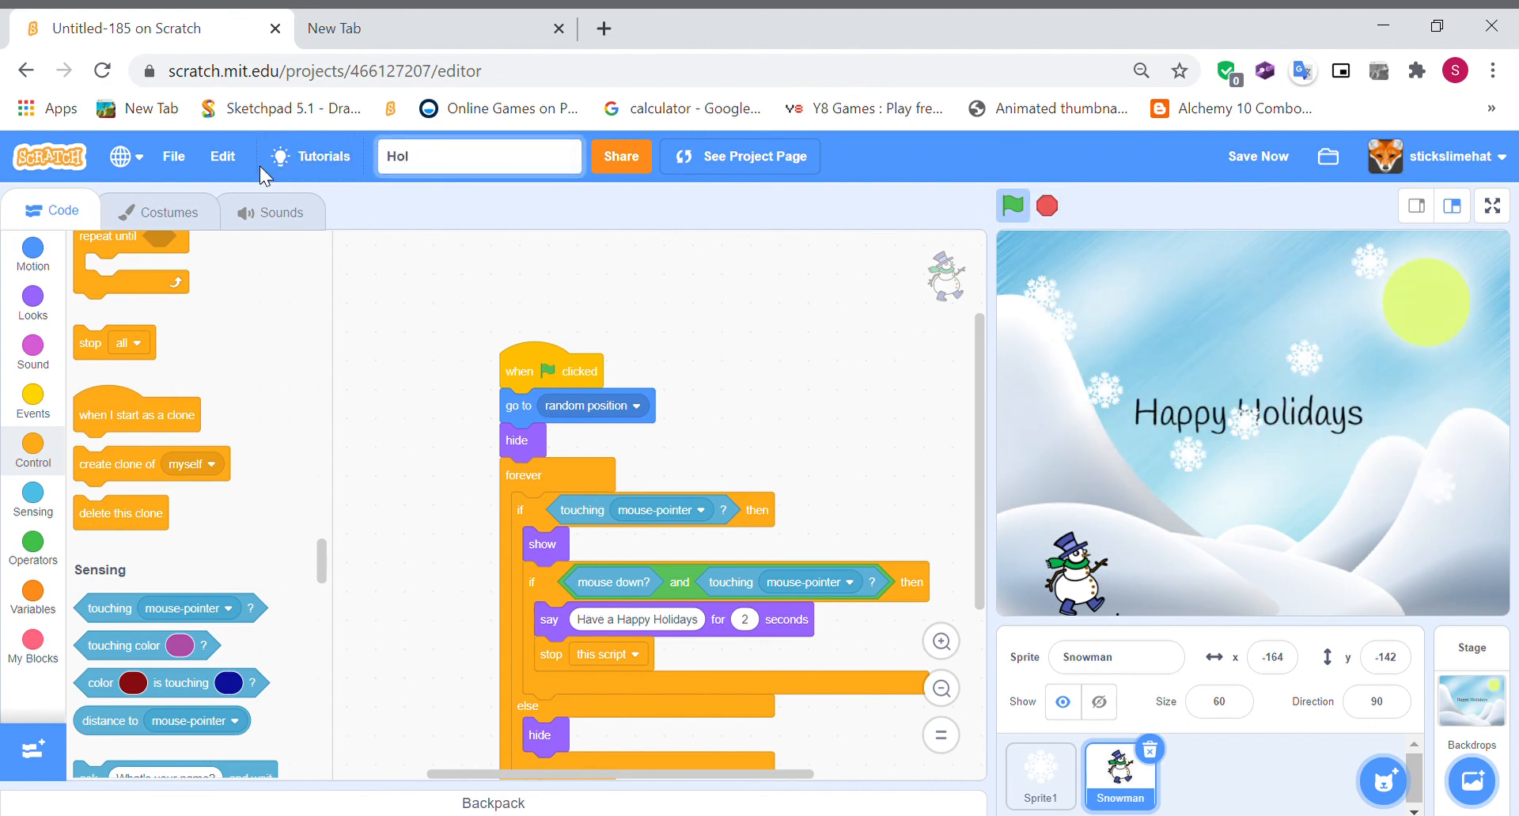
# - Retitle the project 'Holiday Card', save it, and view the card on its project page
pyautogui.write('iday')
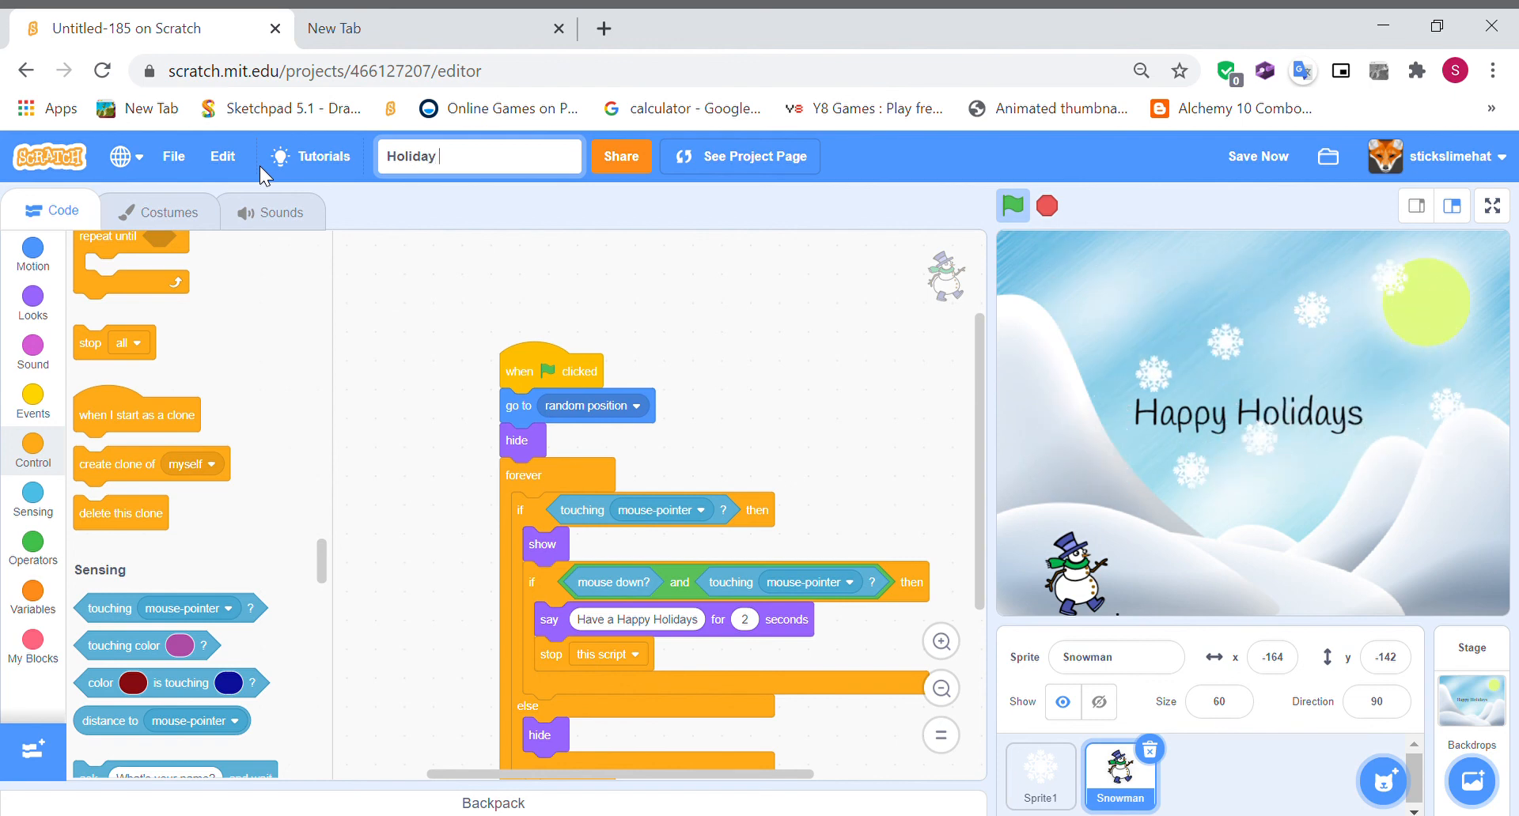
pyautogui.write('Card')
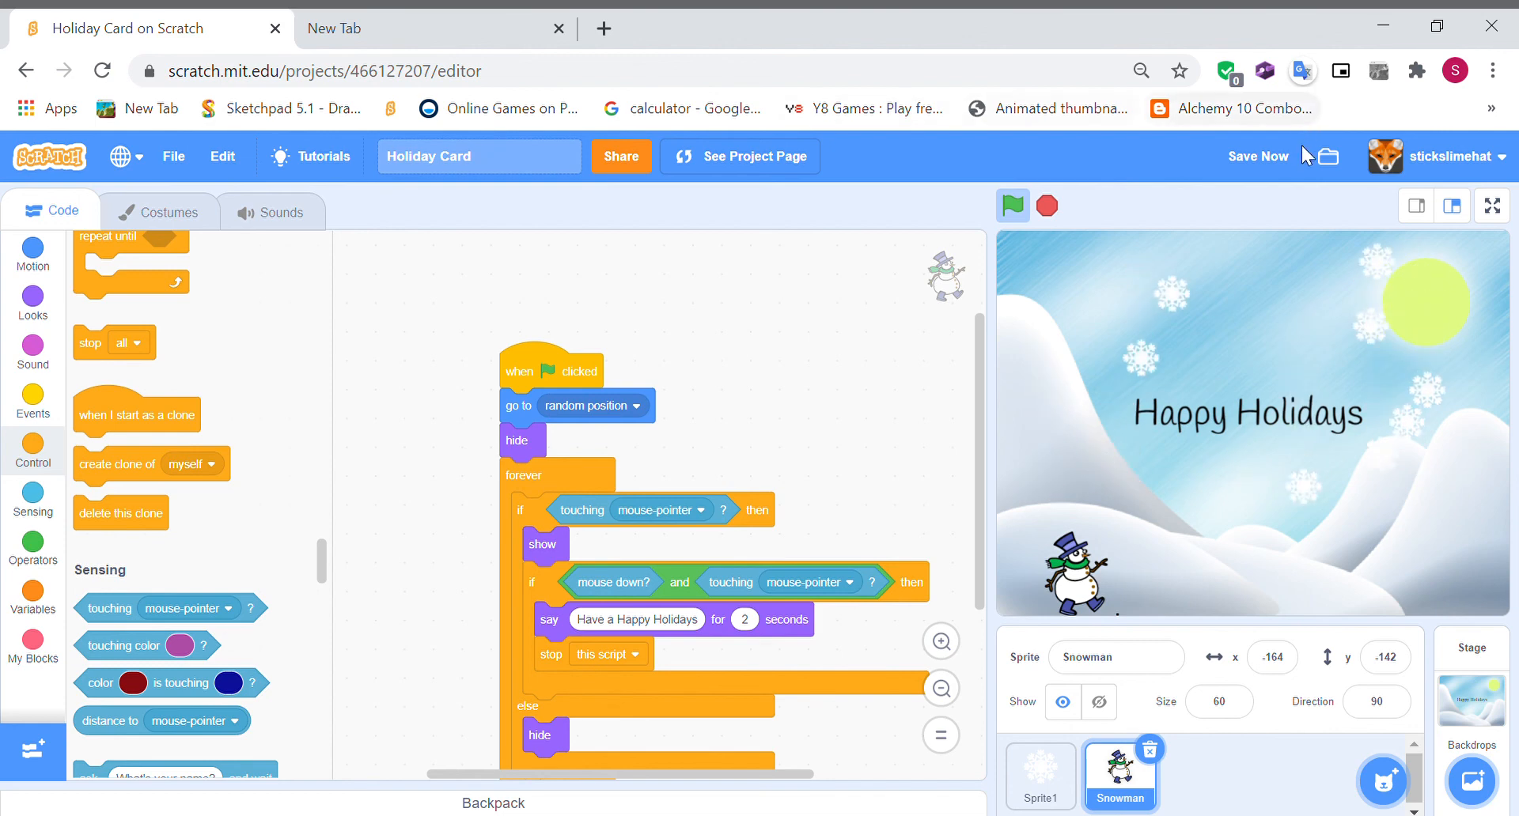
pyautogui.click(1256, 156)
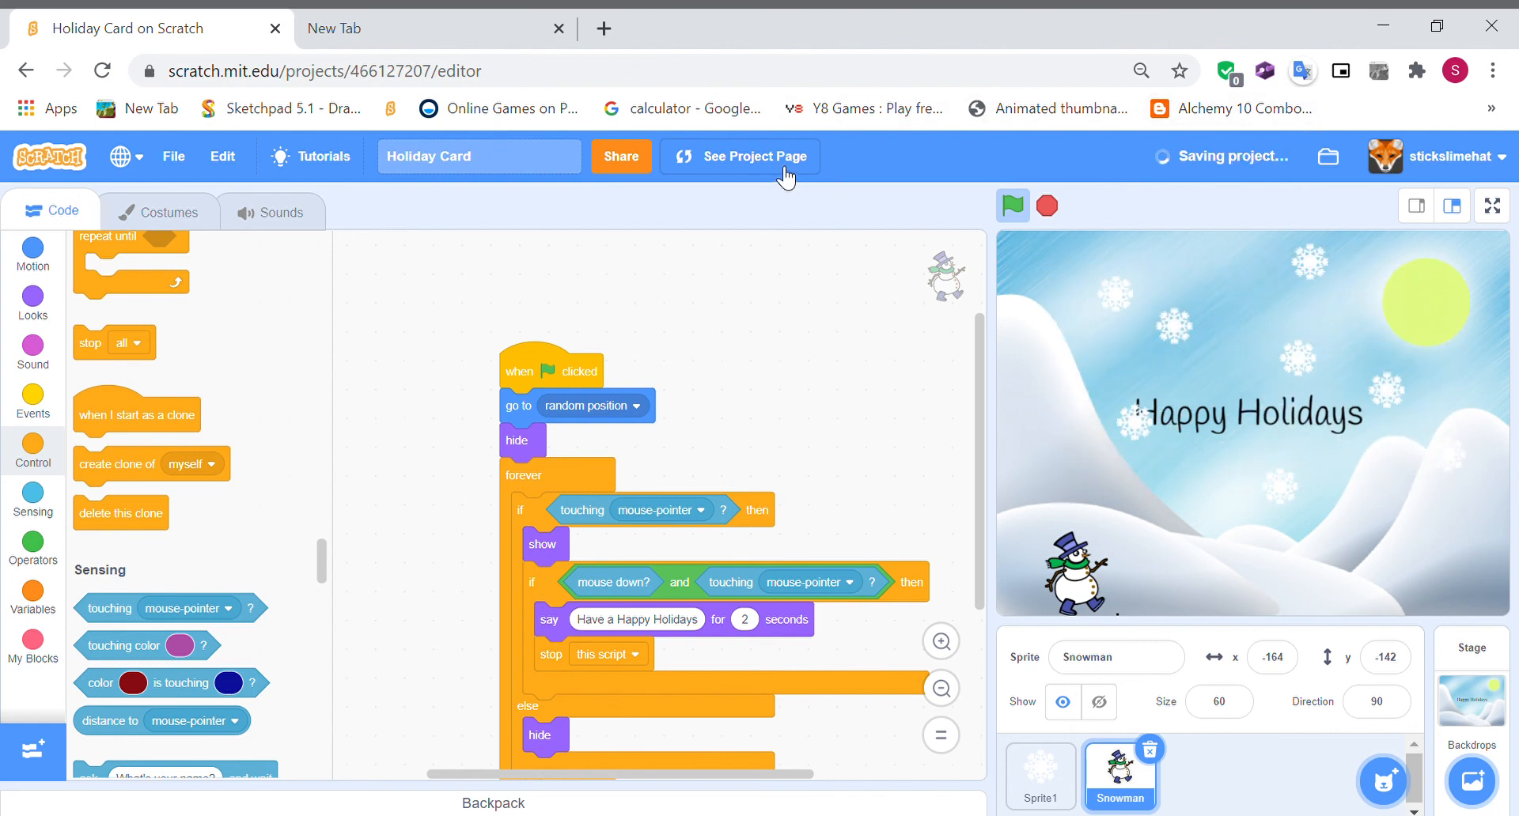
pyautogui.click(751, 156)
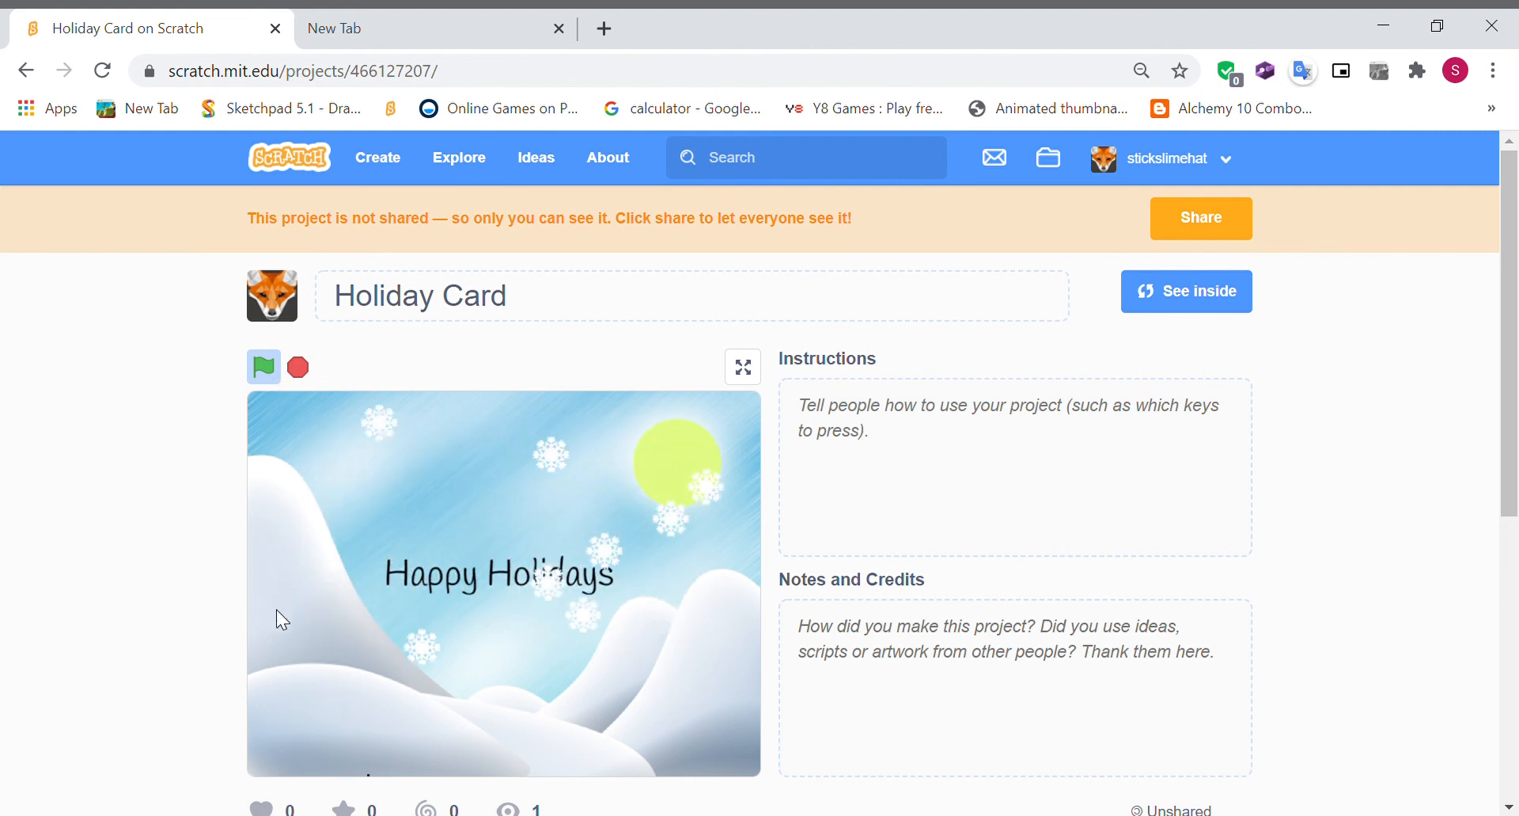
pyautogui.click(262, 367)
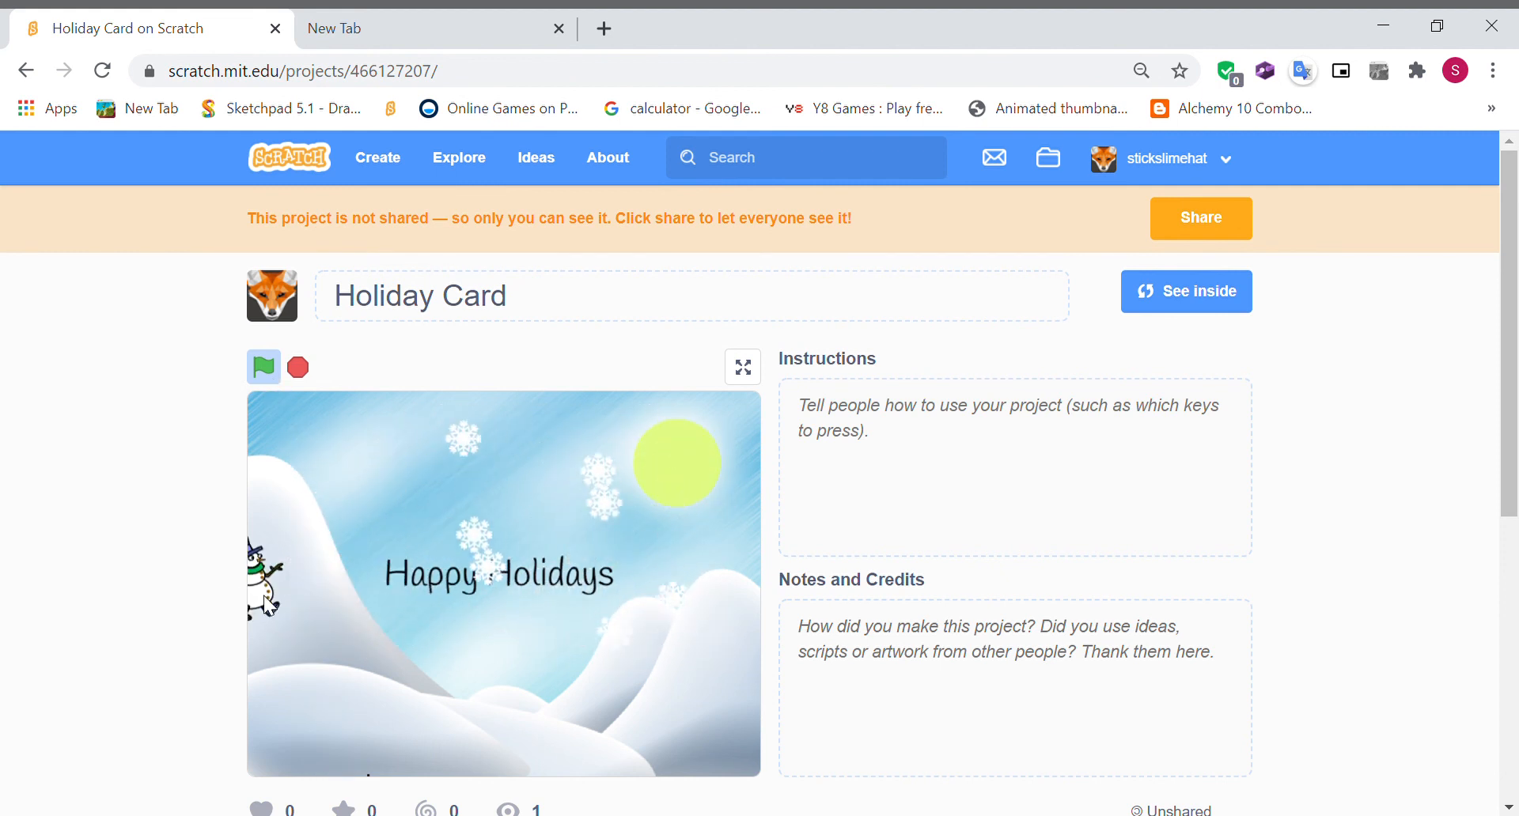